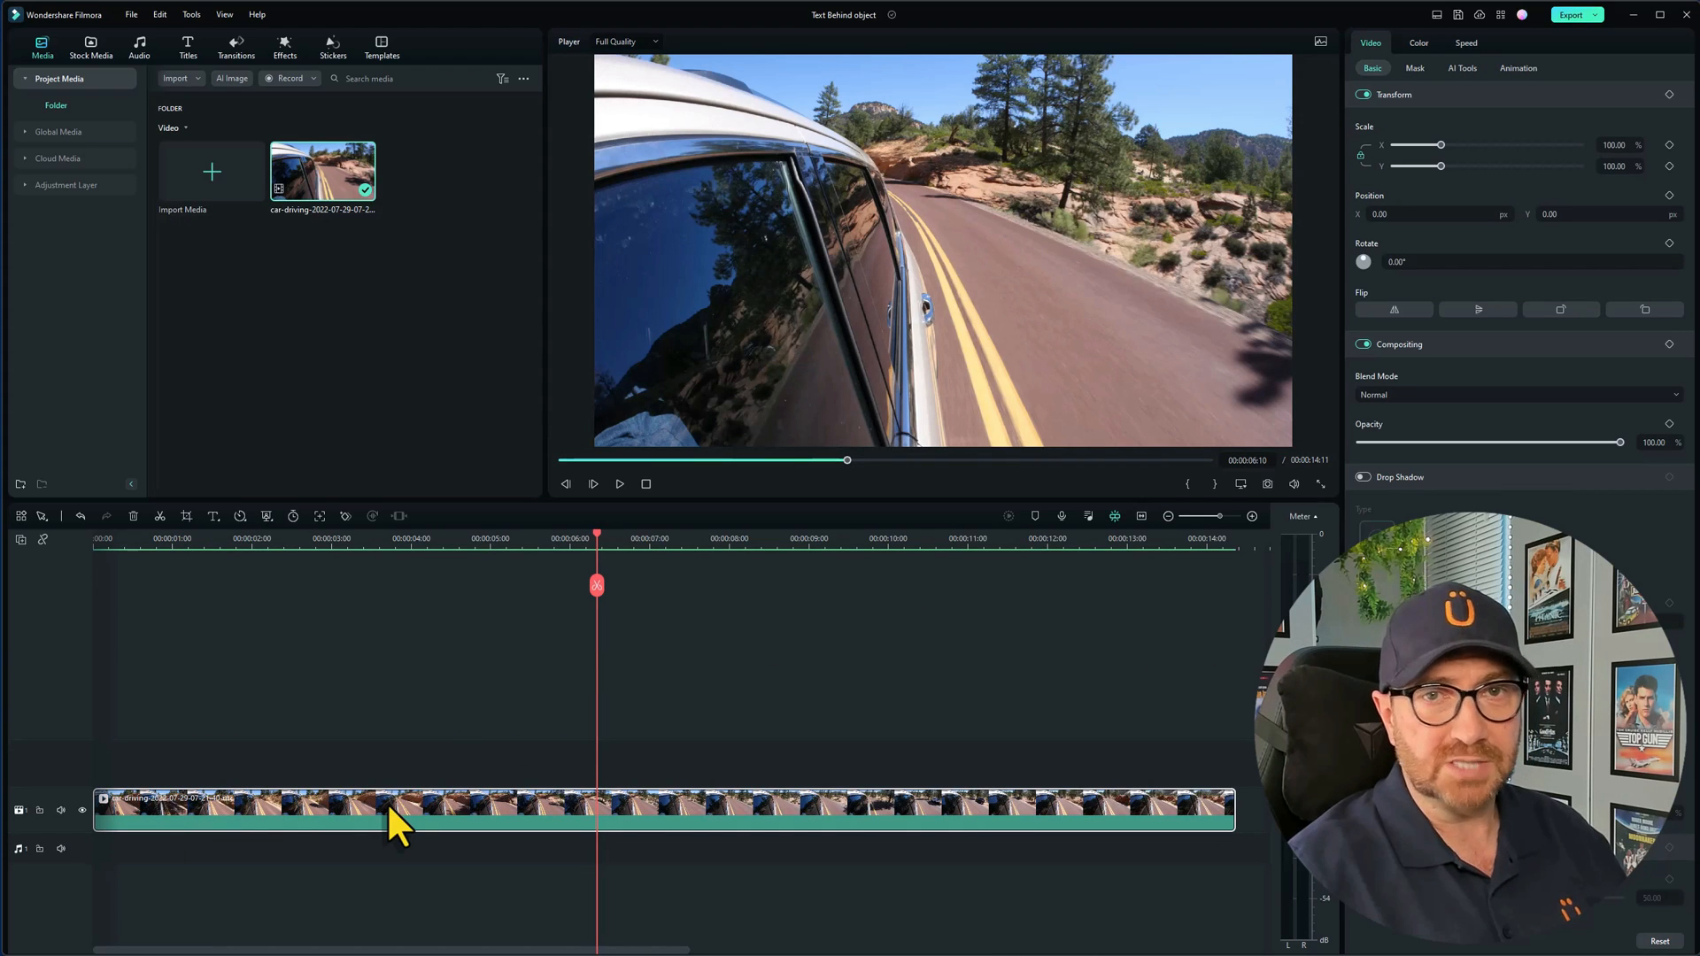
Step: Place a Default Title from the Titles library between the car clip and its duplicate
key(alt)
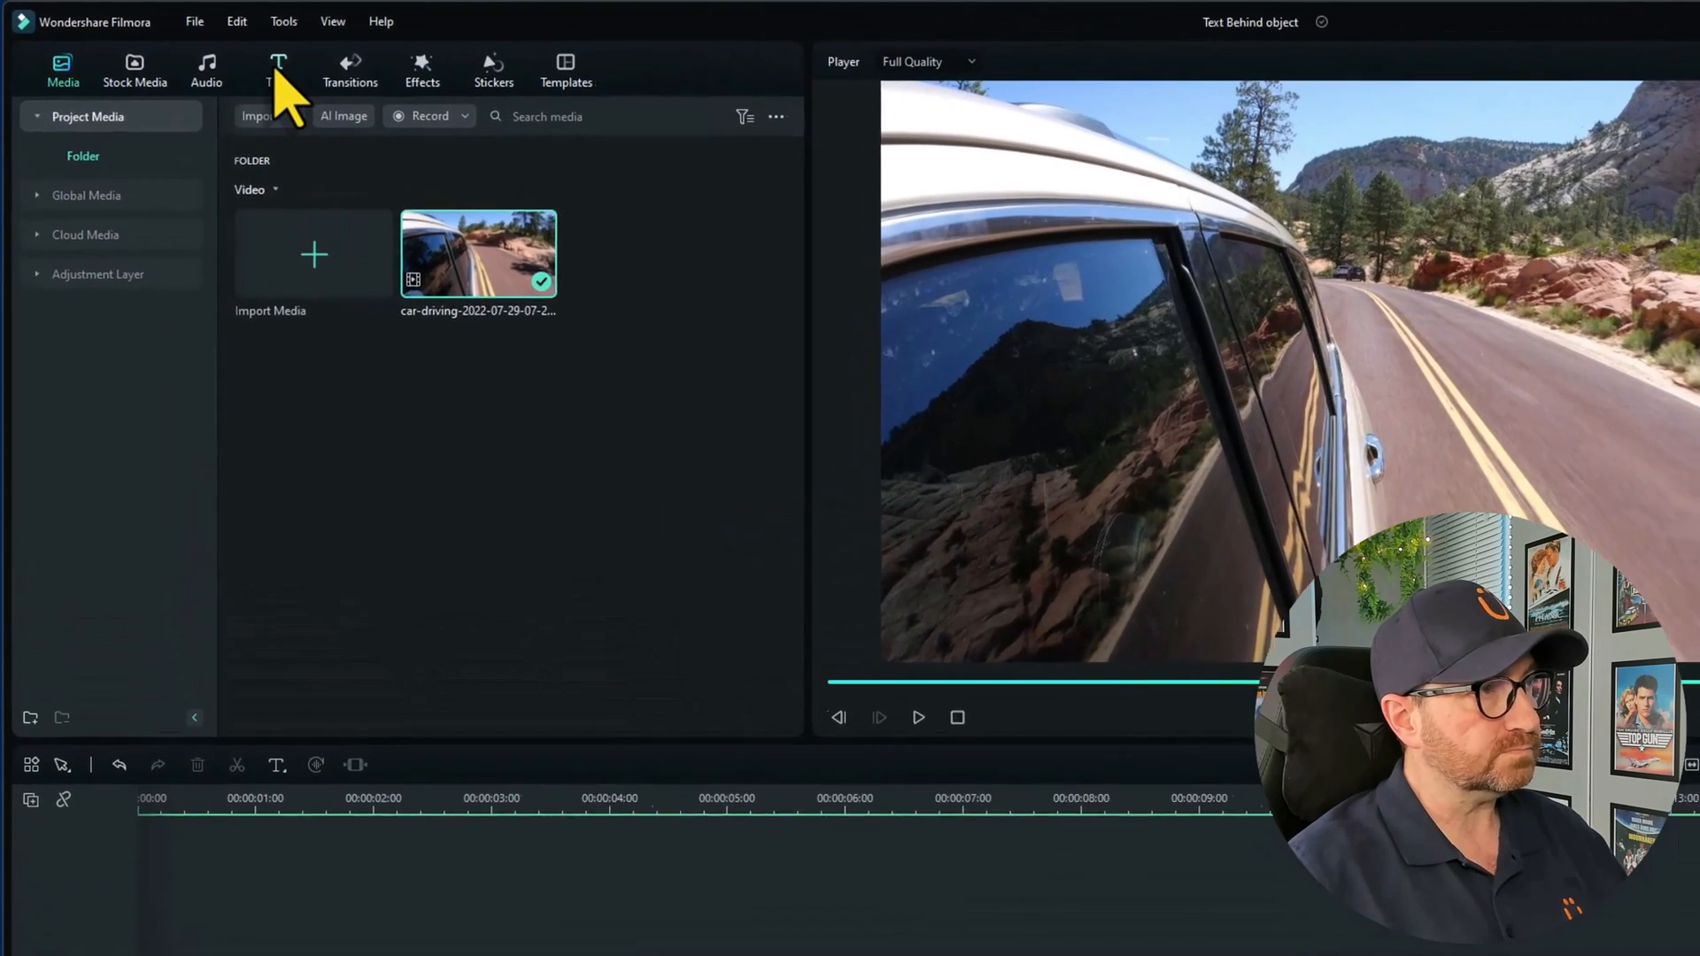
click(280, 68)
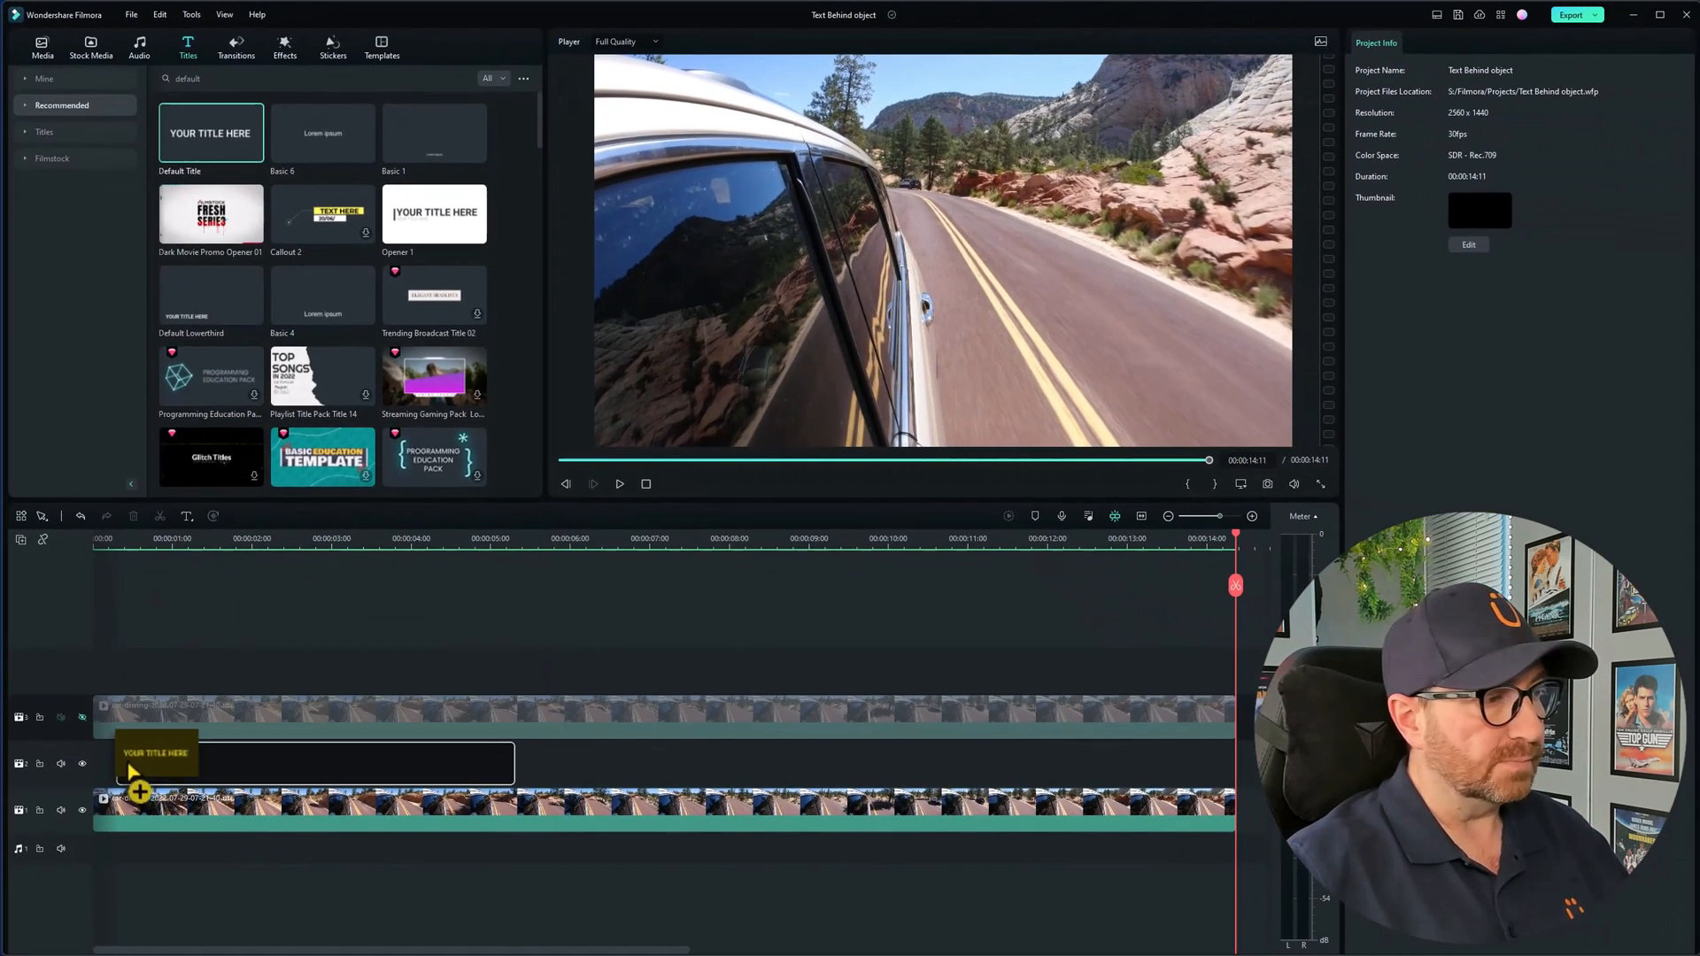
click(293, 762)
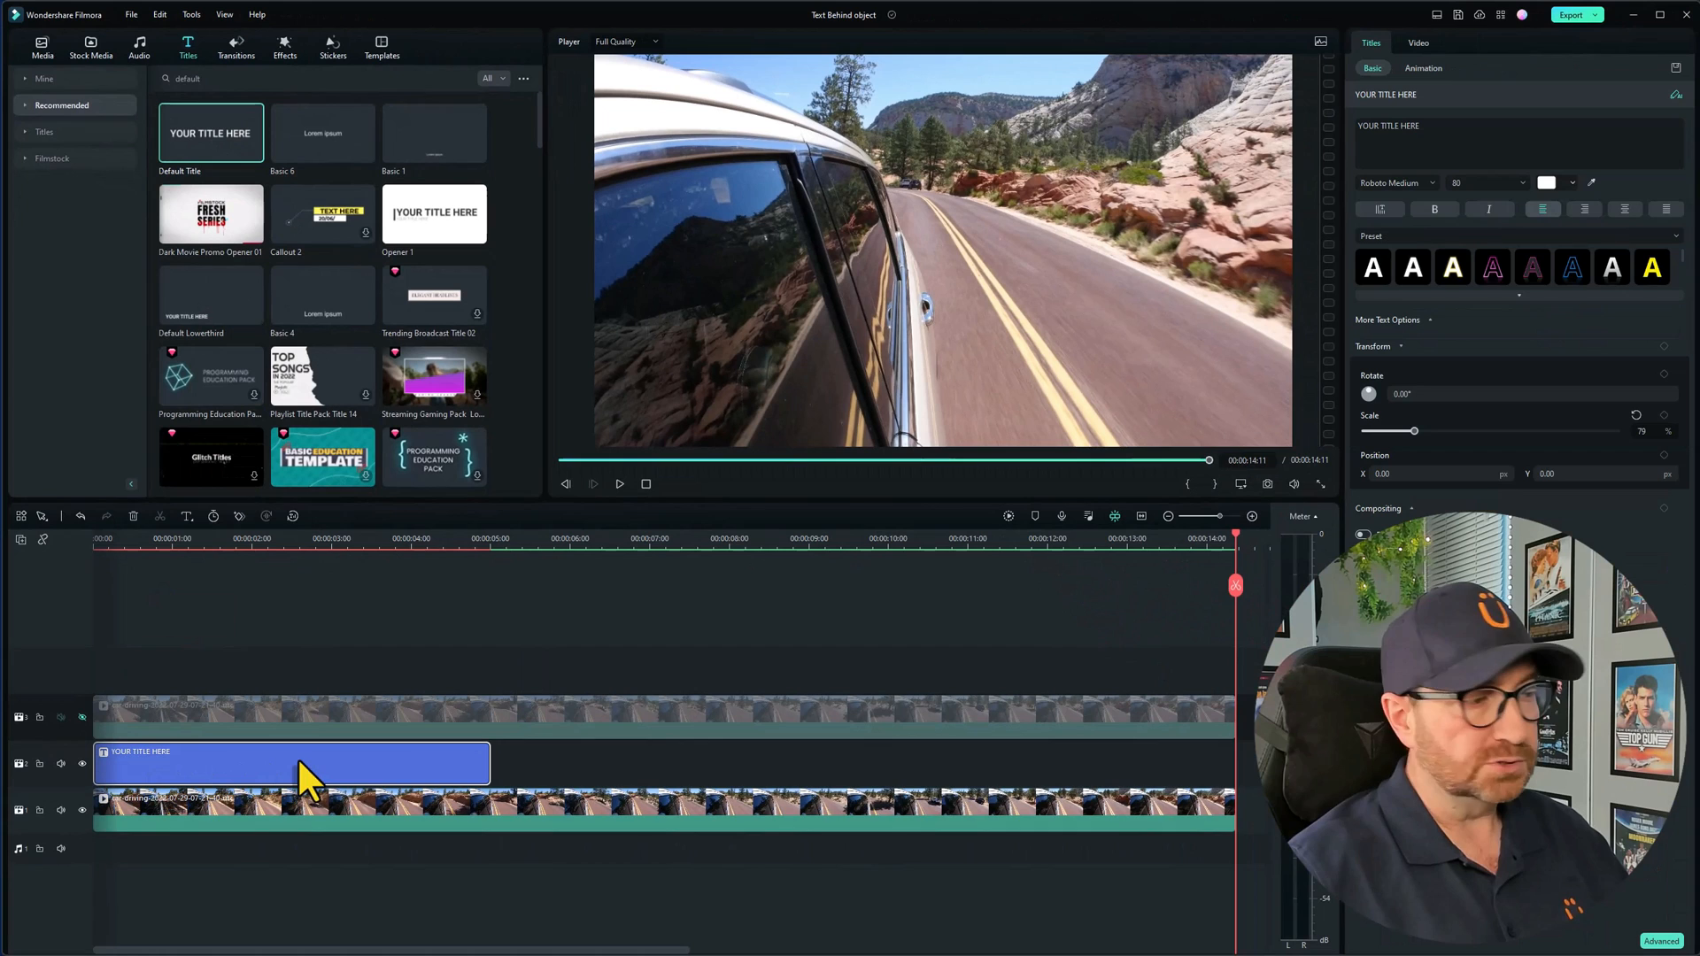
mouse_move(487, 780)
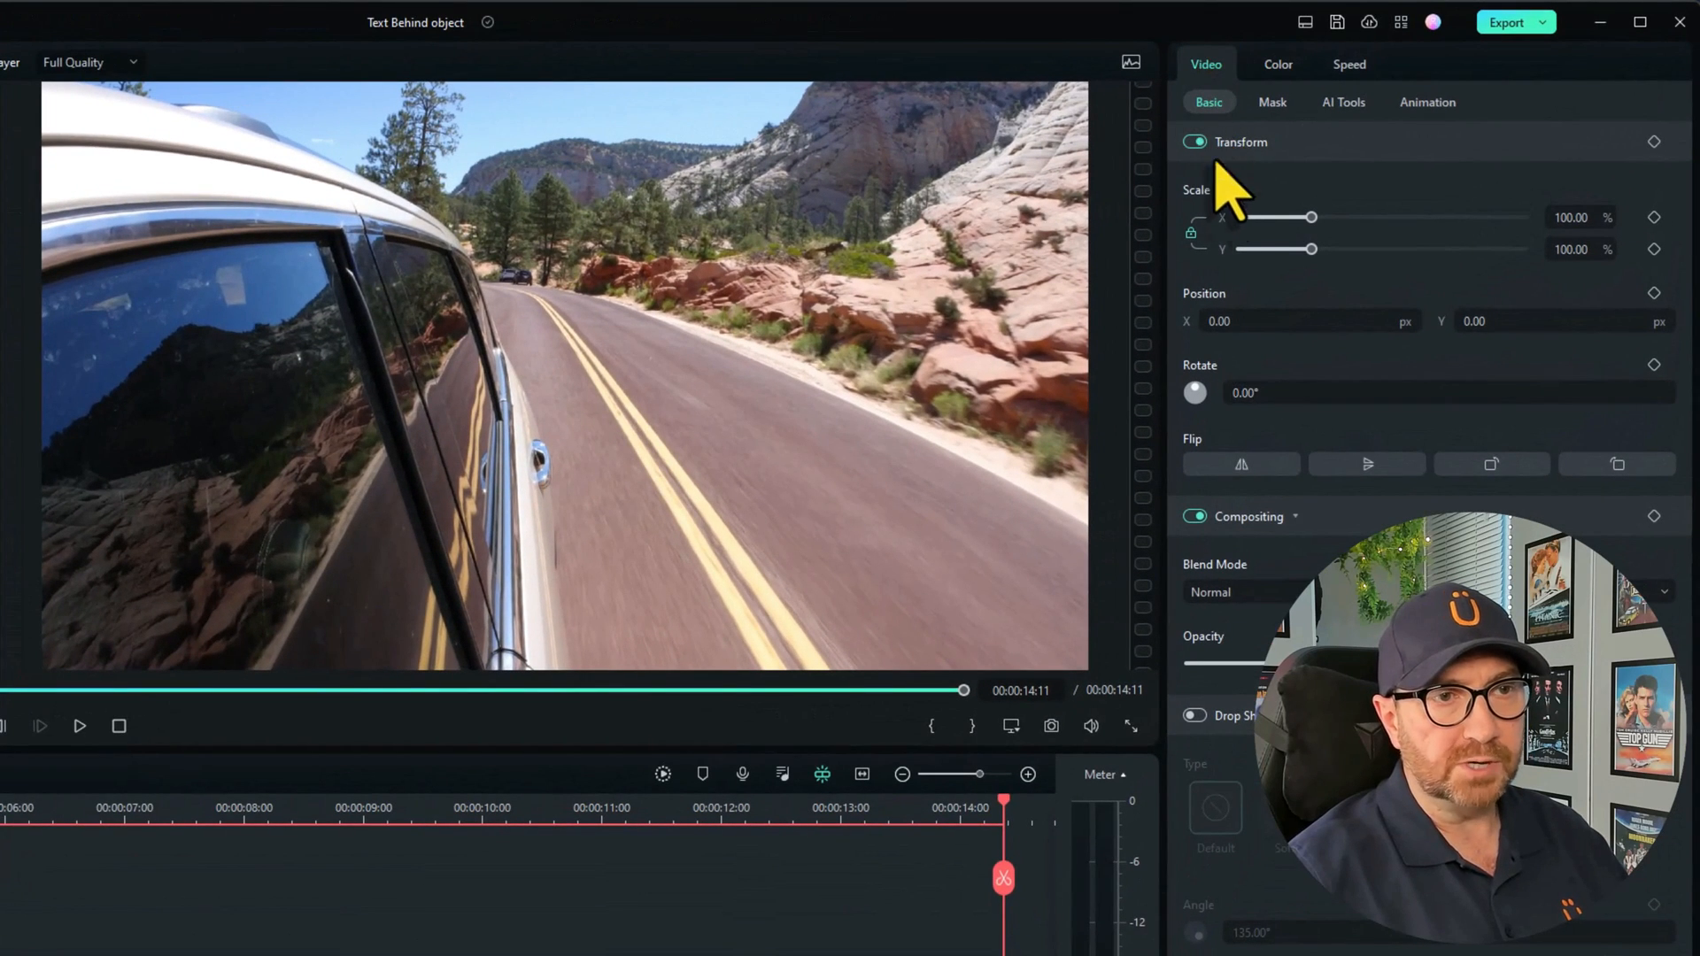
click(1240, 464)
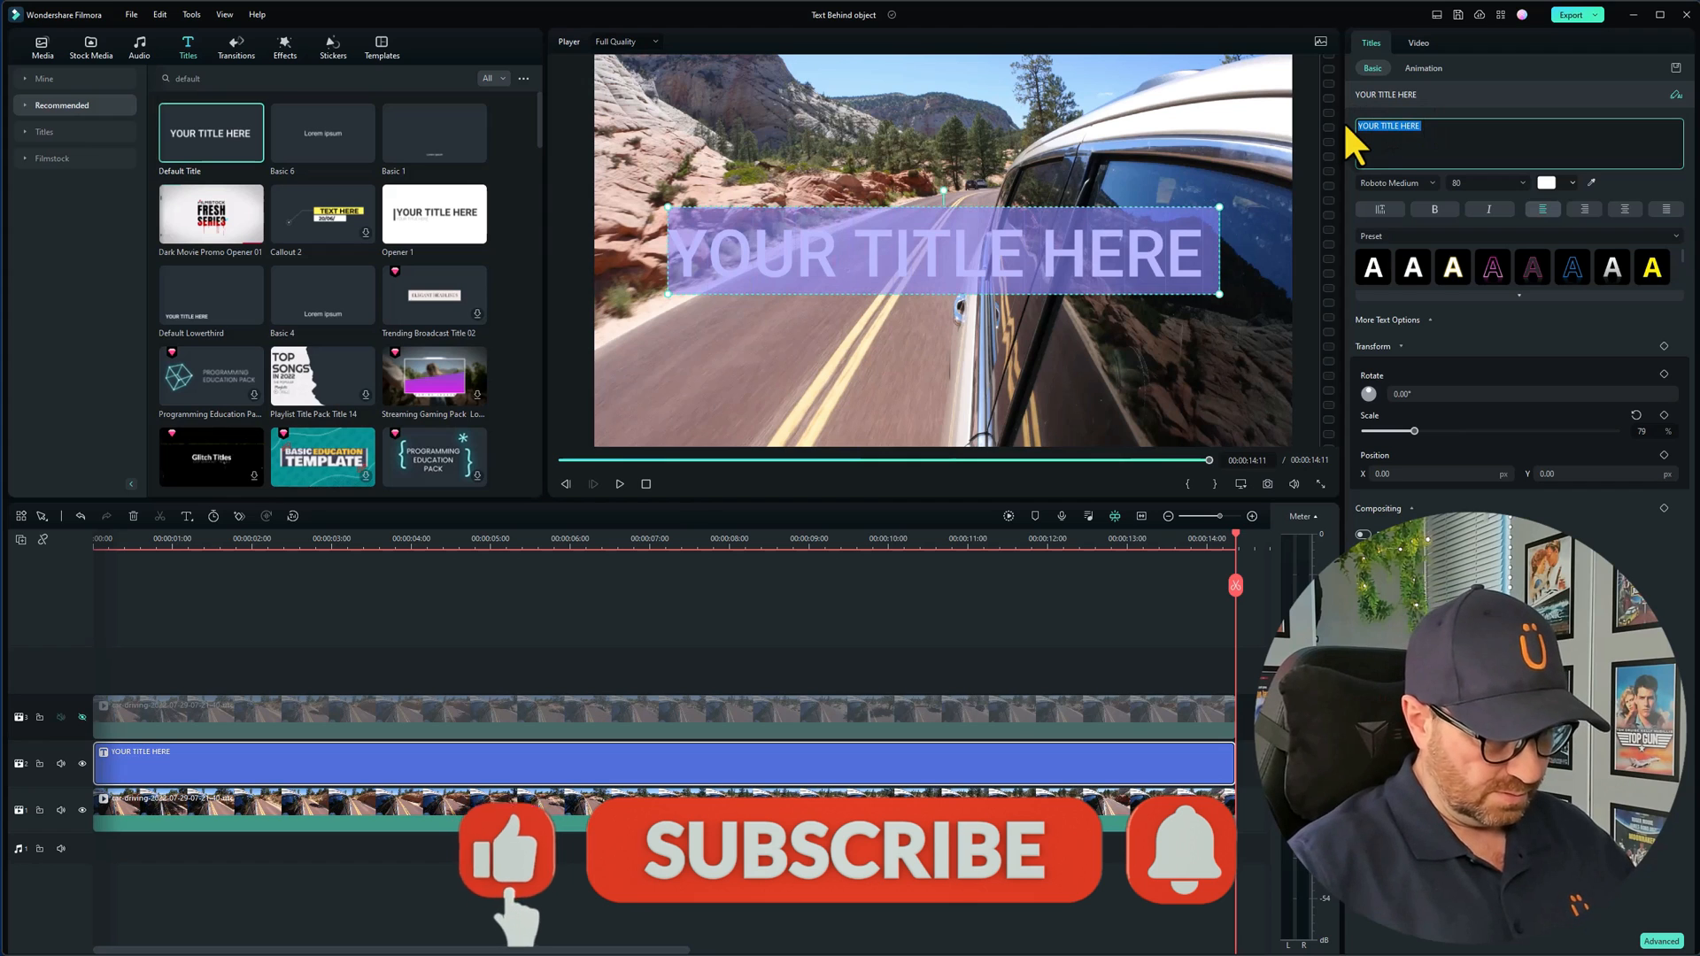
Step: Enter the text OUR DRIVING HOLIDAY and switch the font to Arial Rounded MT Bold
text(OUR DRIVING HOLIDAY)
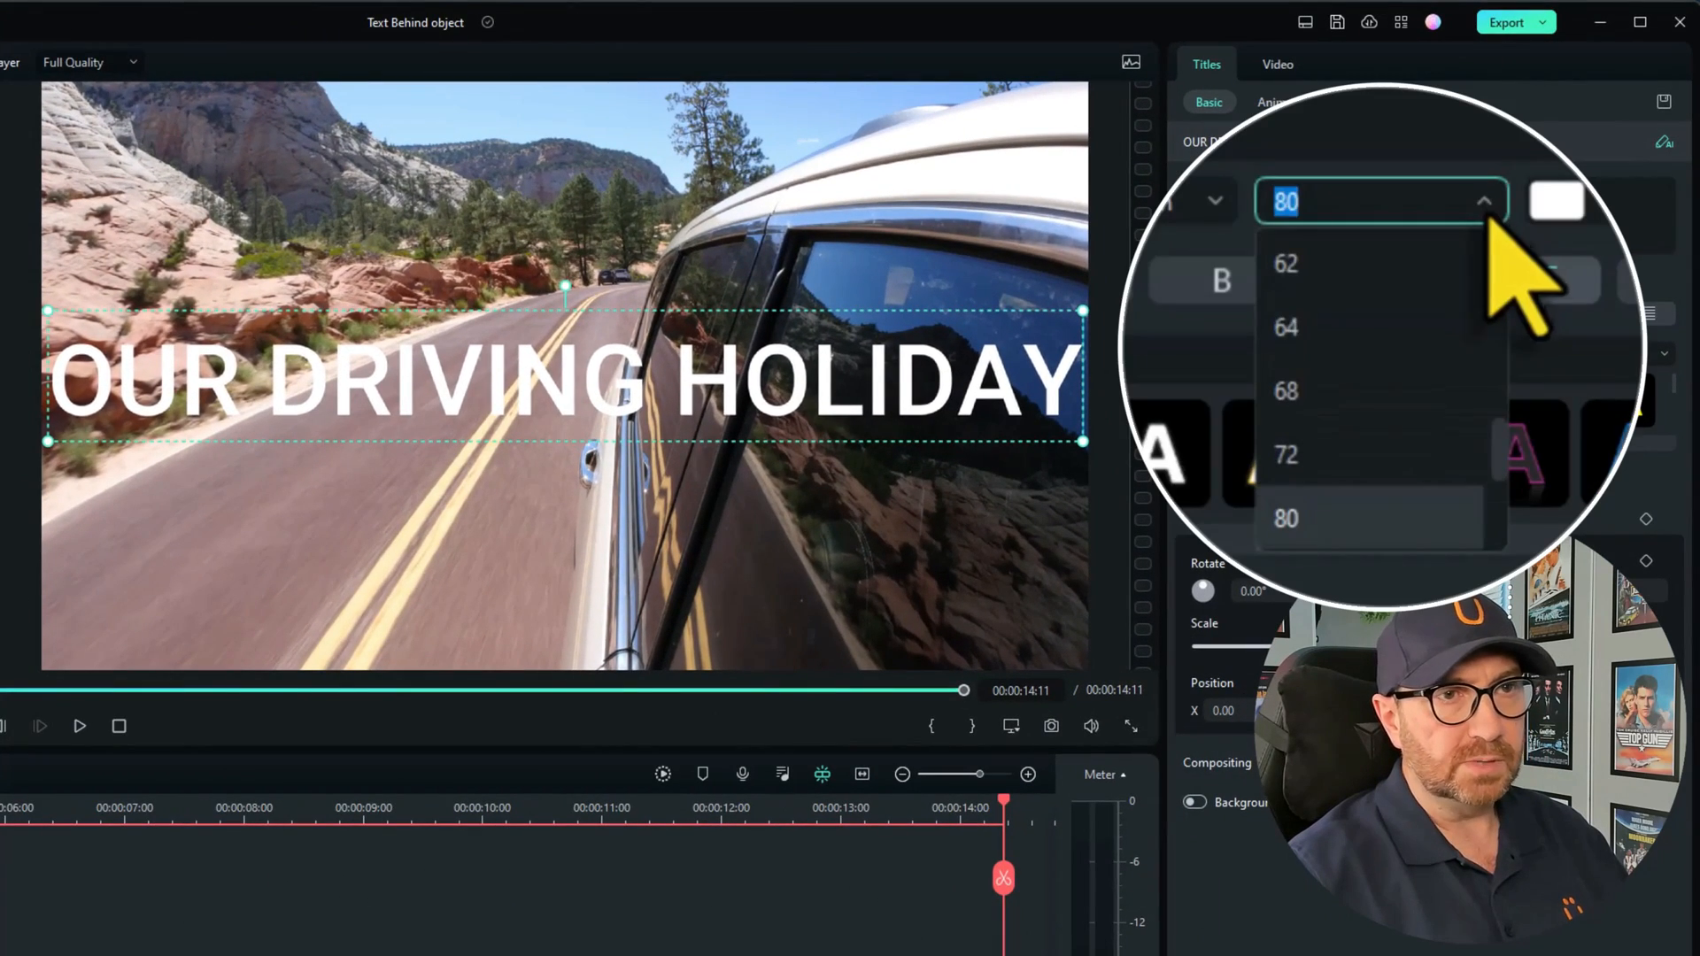
click(1286, 454)
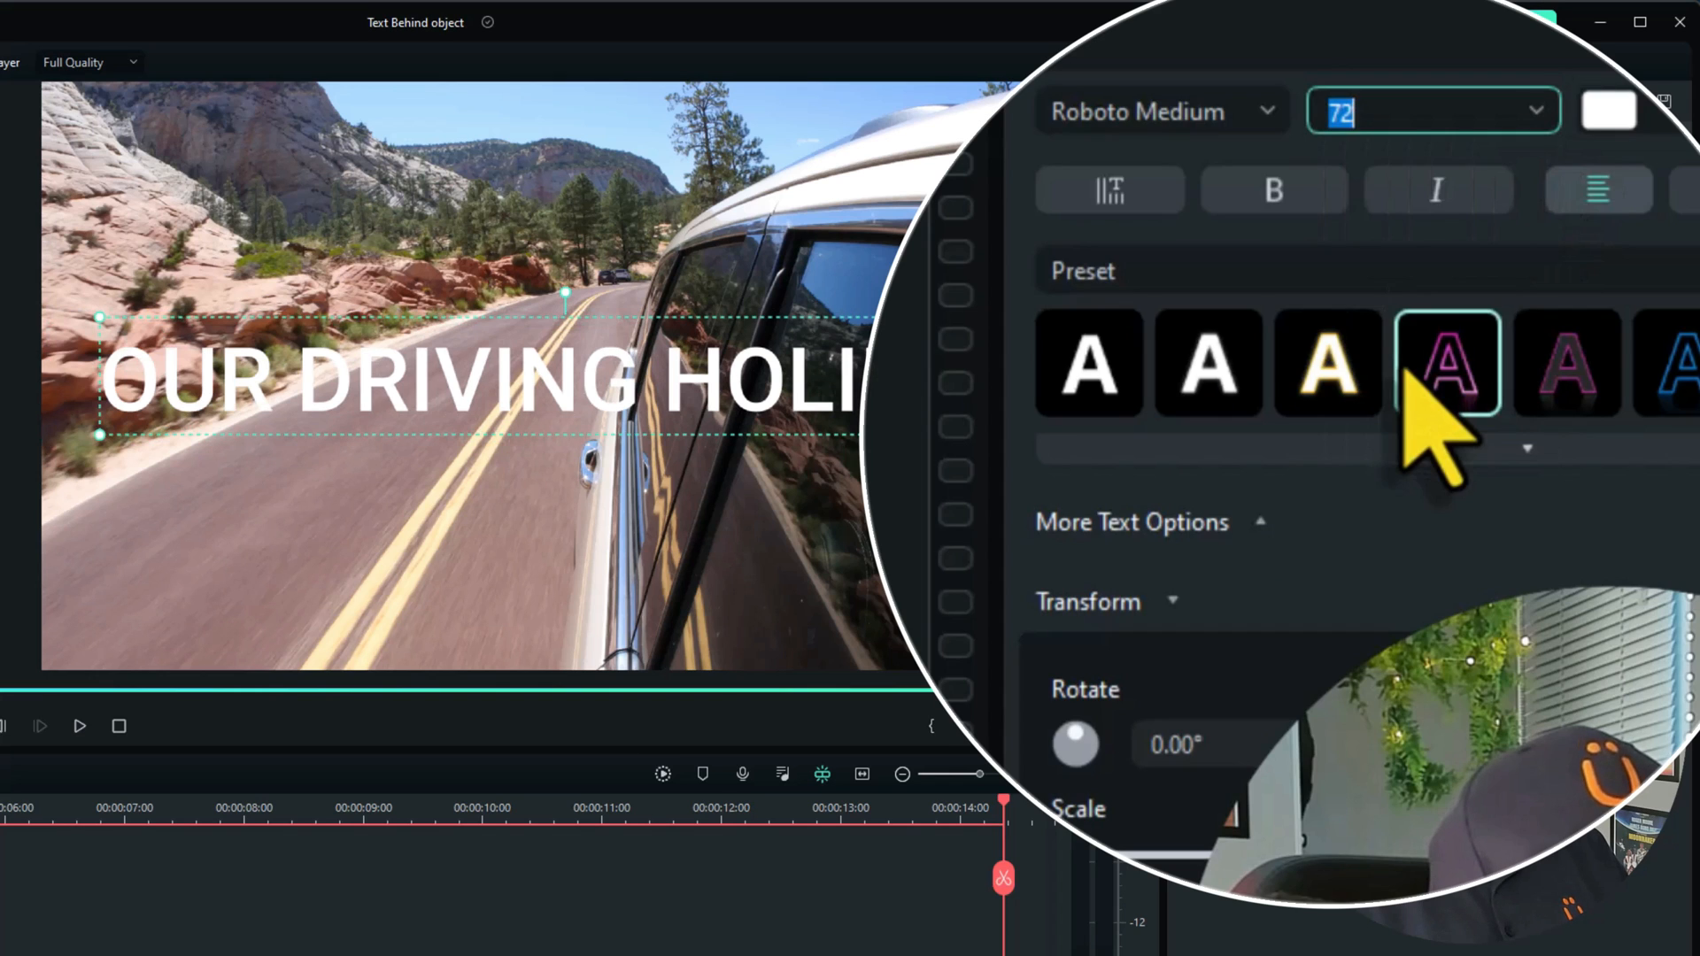
click(1160, 111)
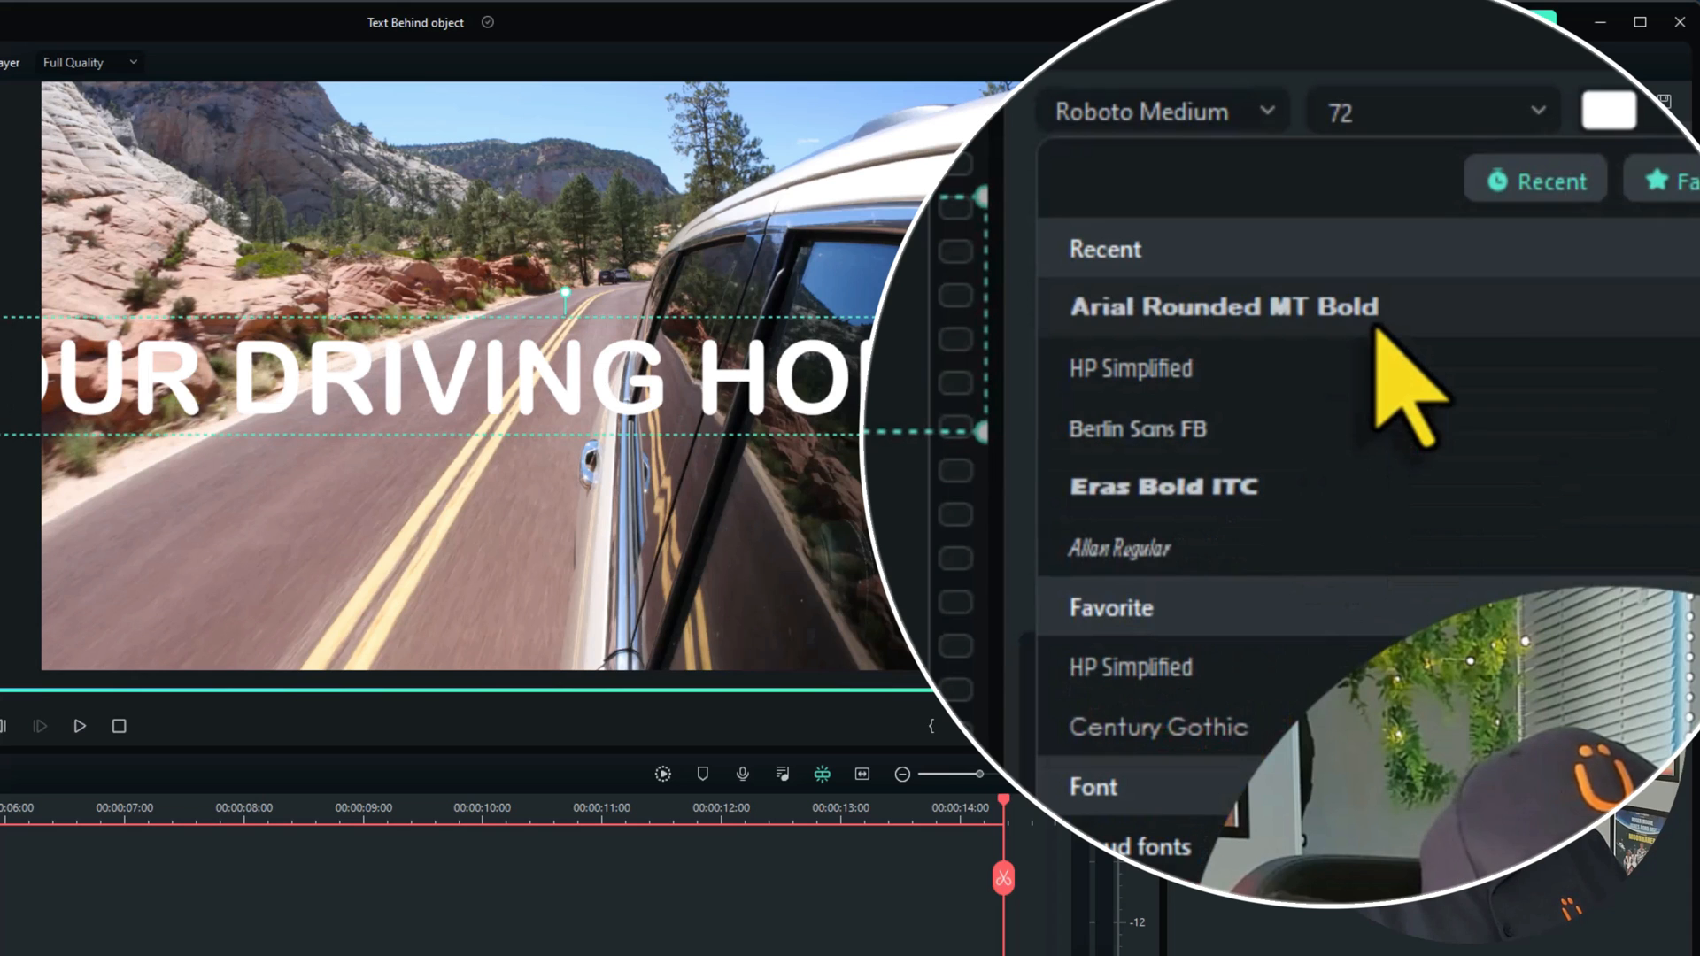
click(1223, 305)
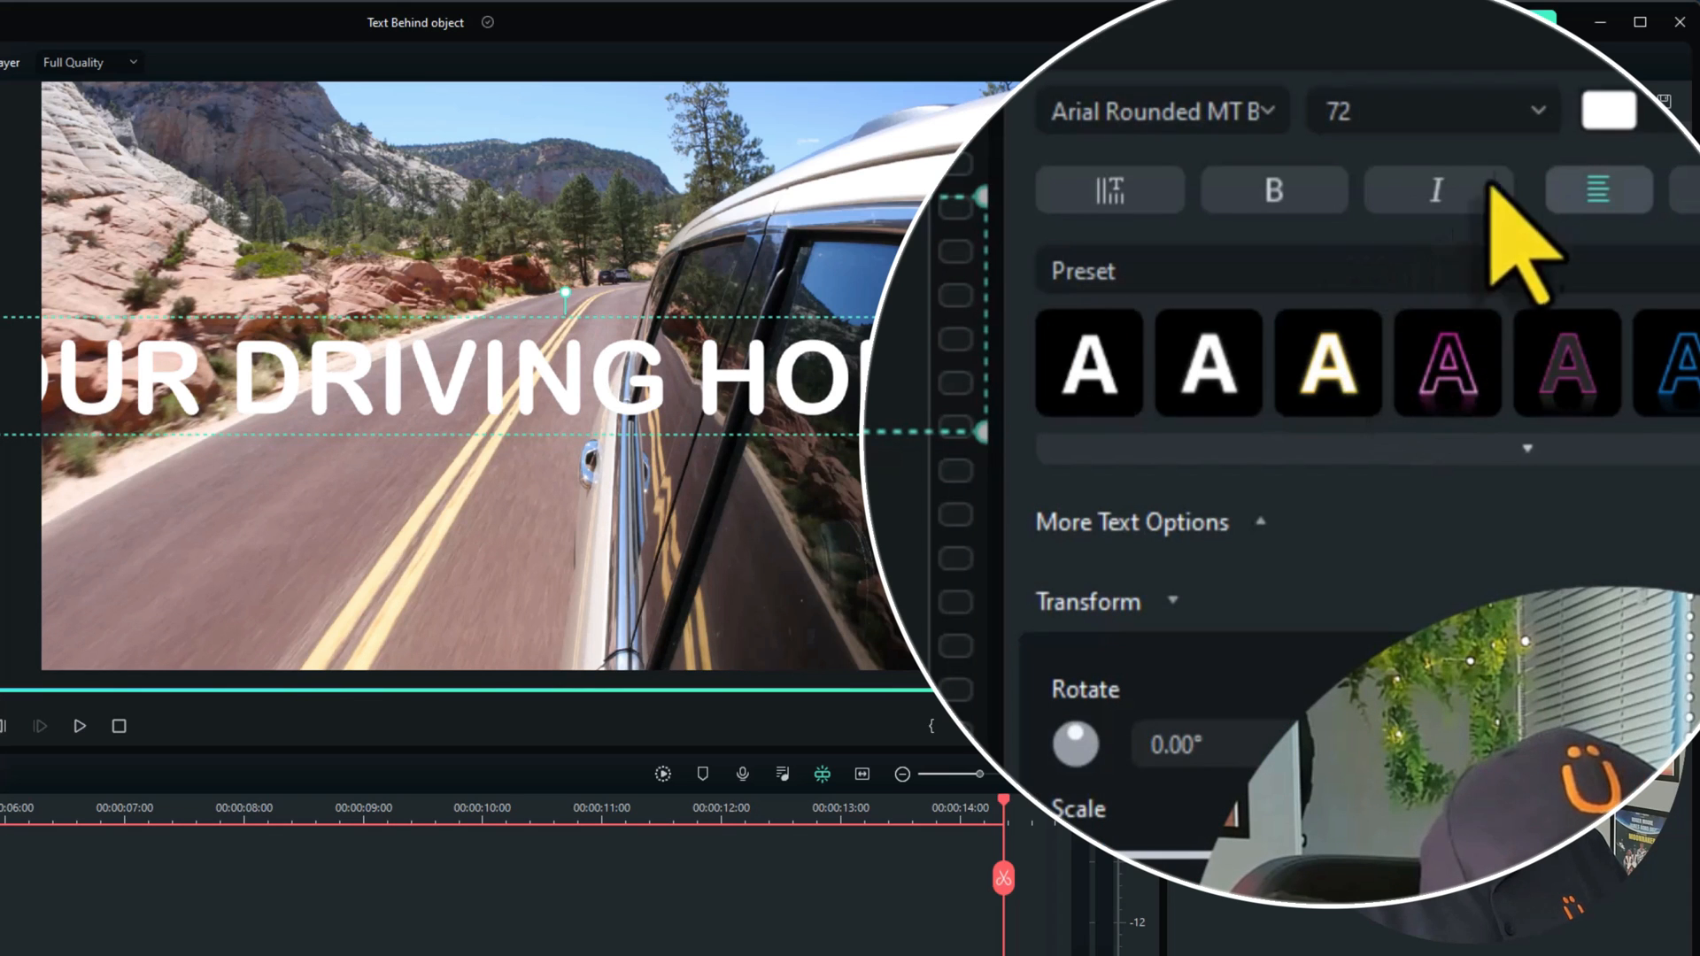
Step: Reduce the text to size 64 and apply the orange-yellow gradient preset
click(1430, 110)
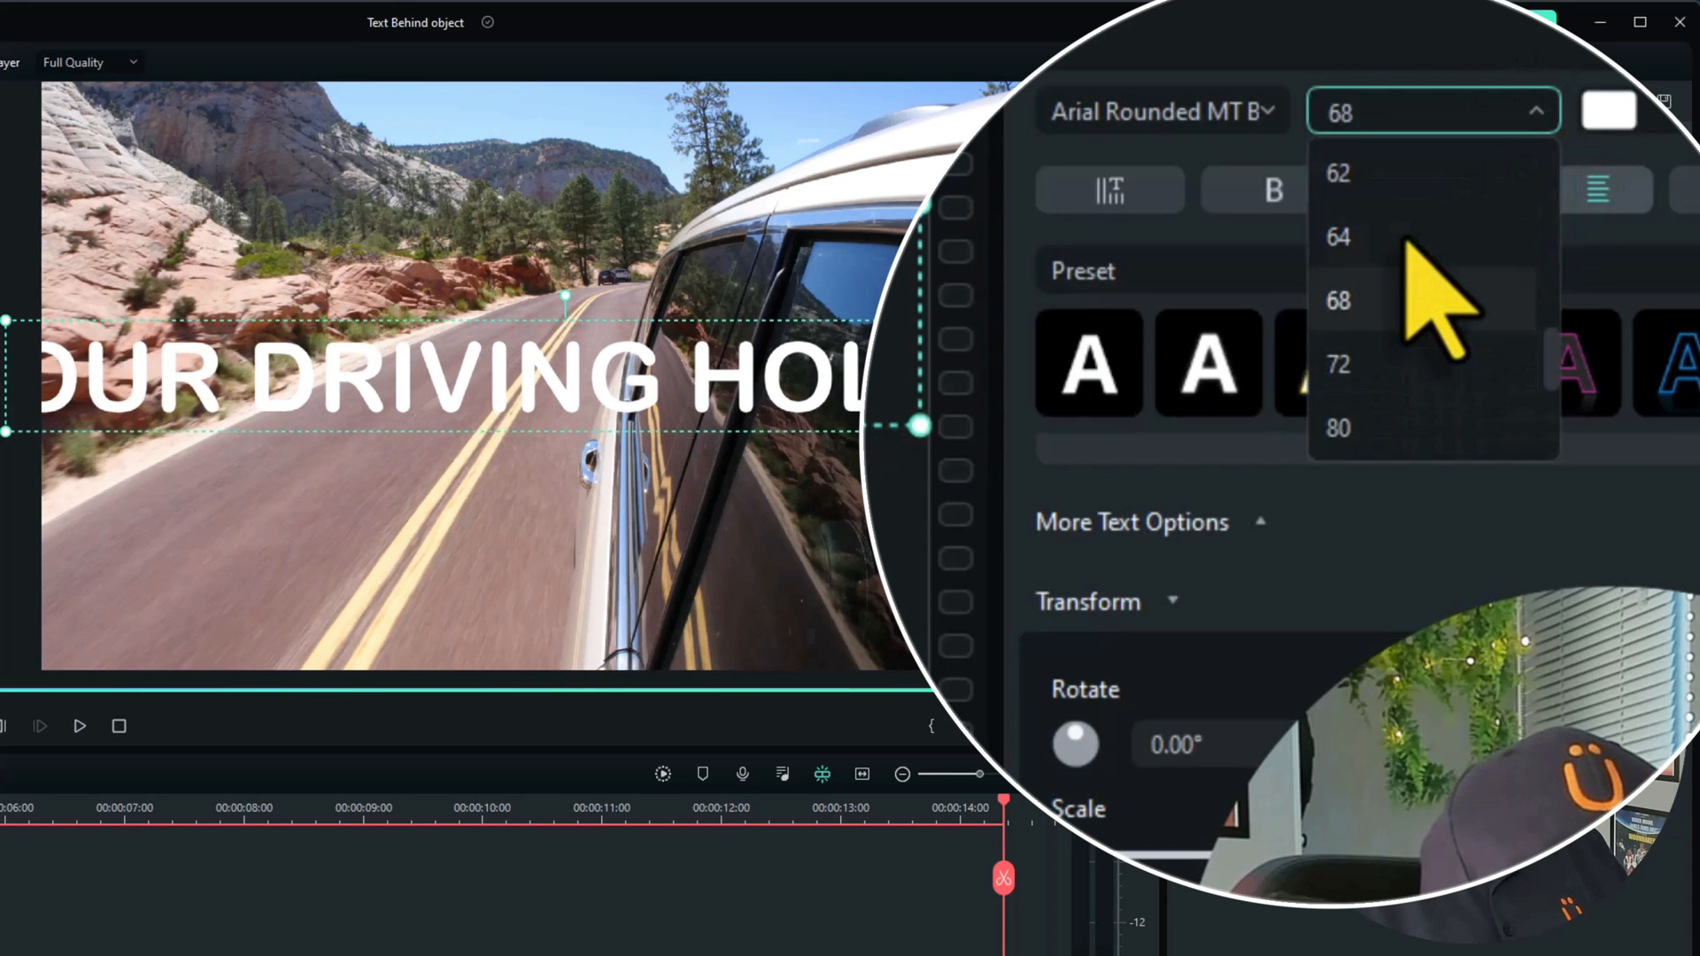
click(1336, 236)
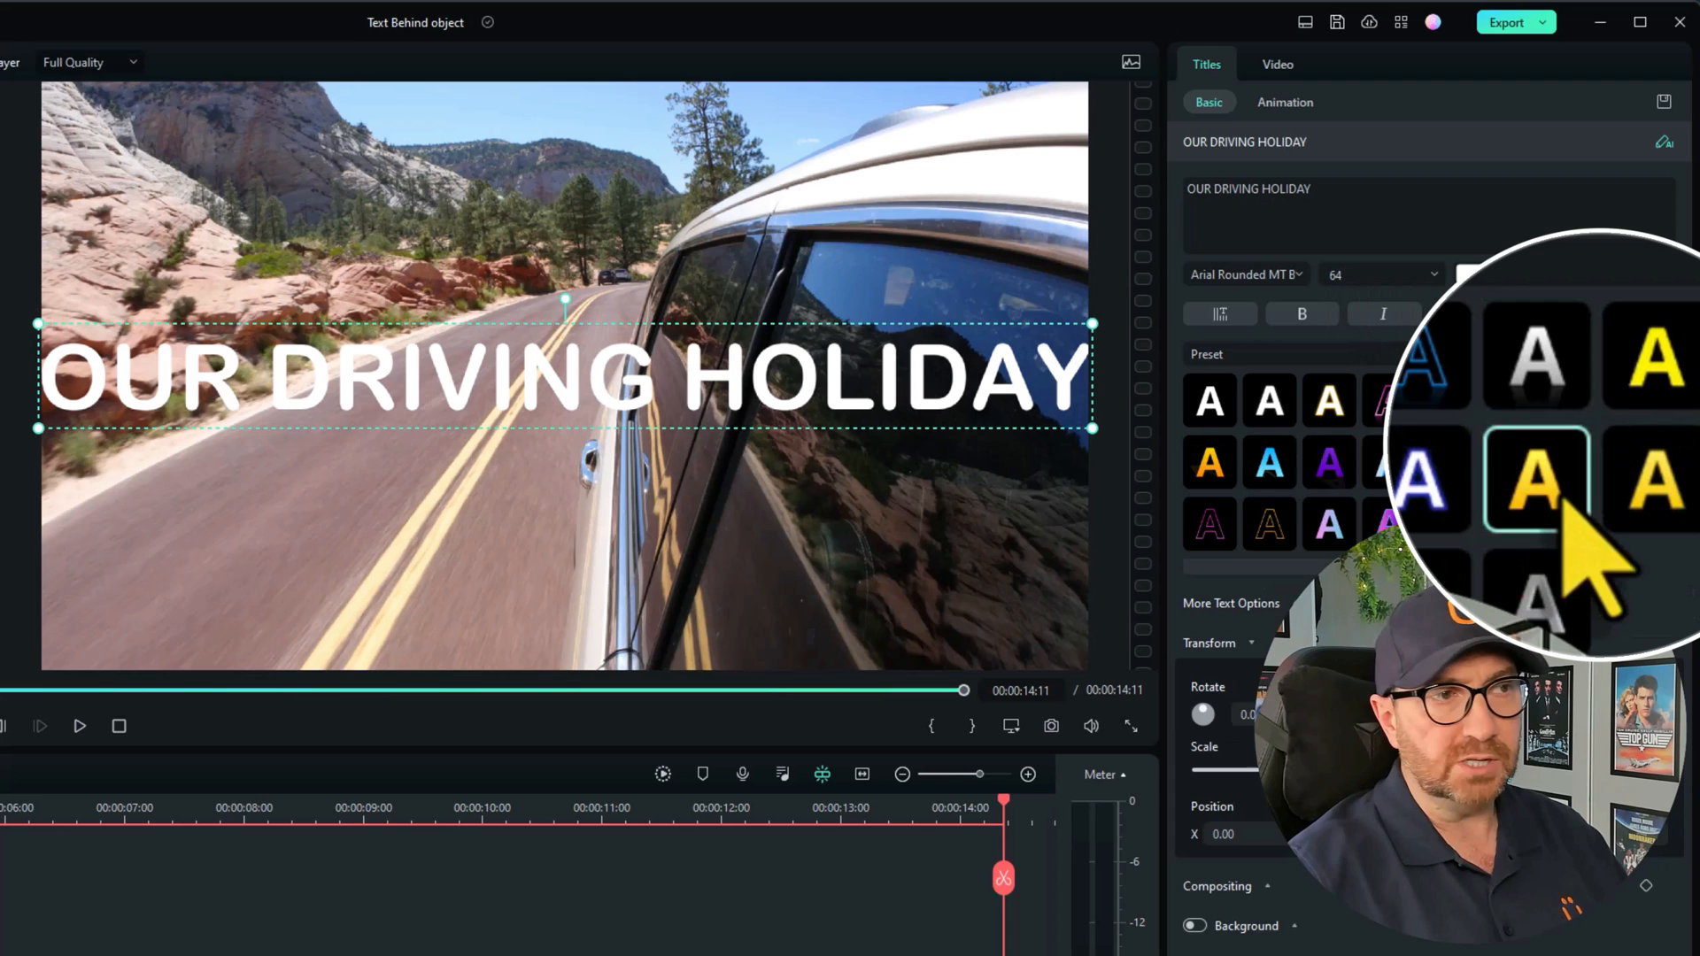
click(1539, 487)
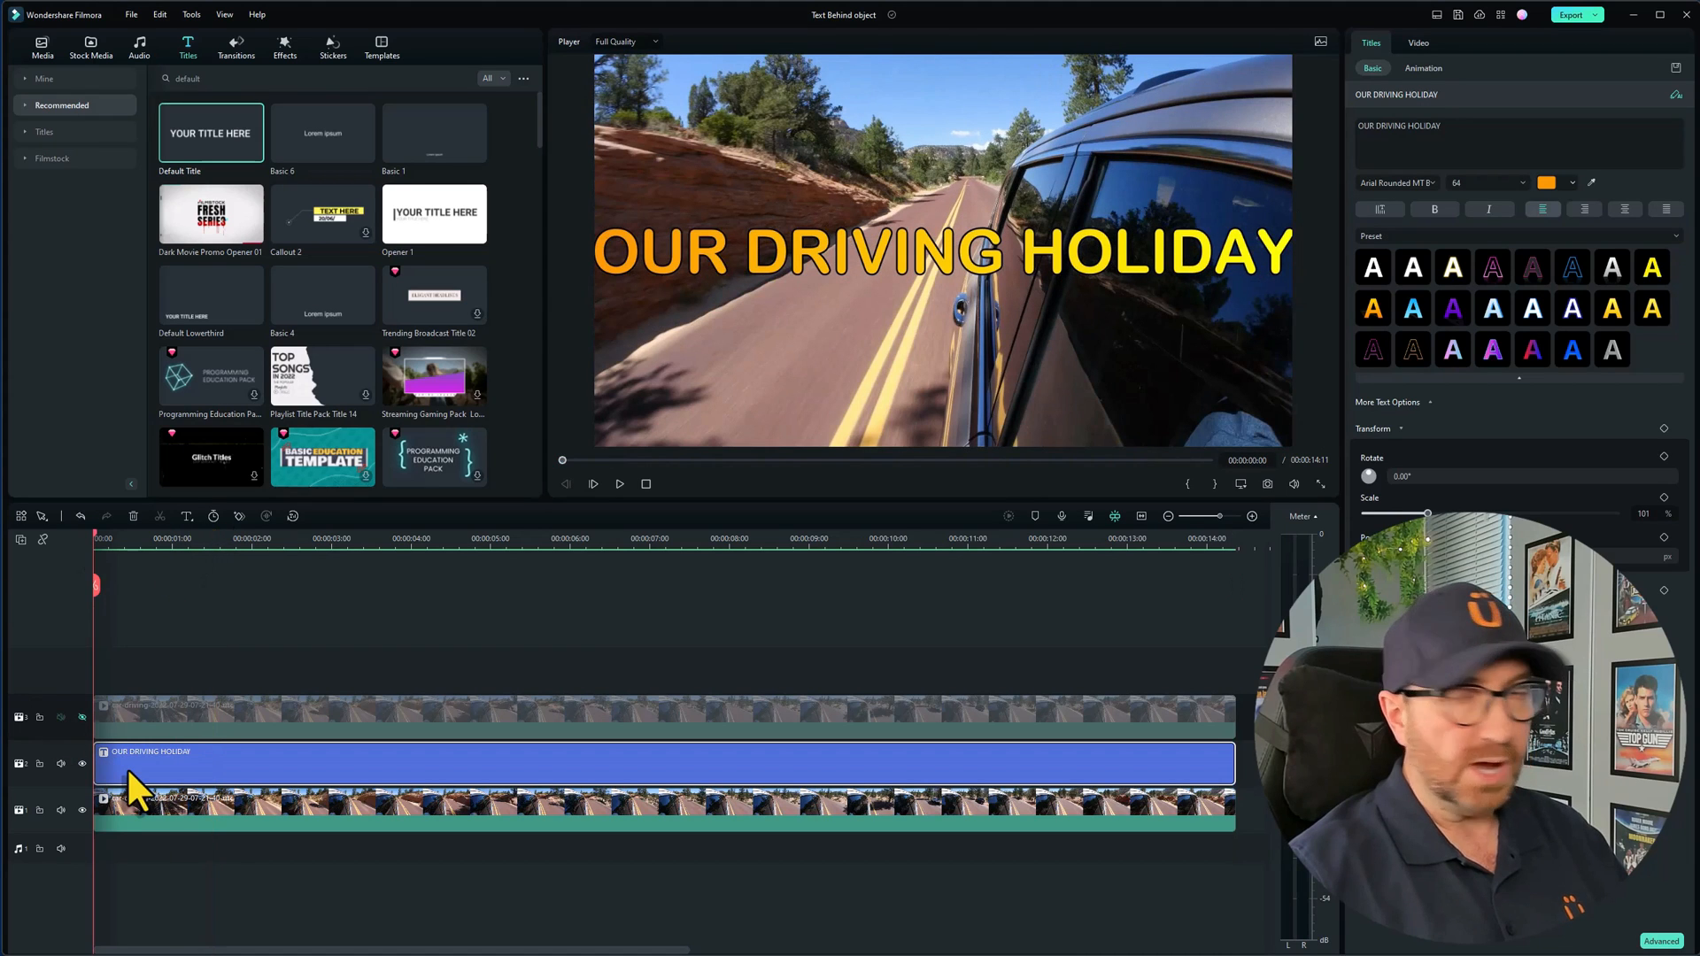
mouse_move(439, 623)
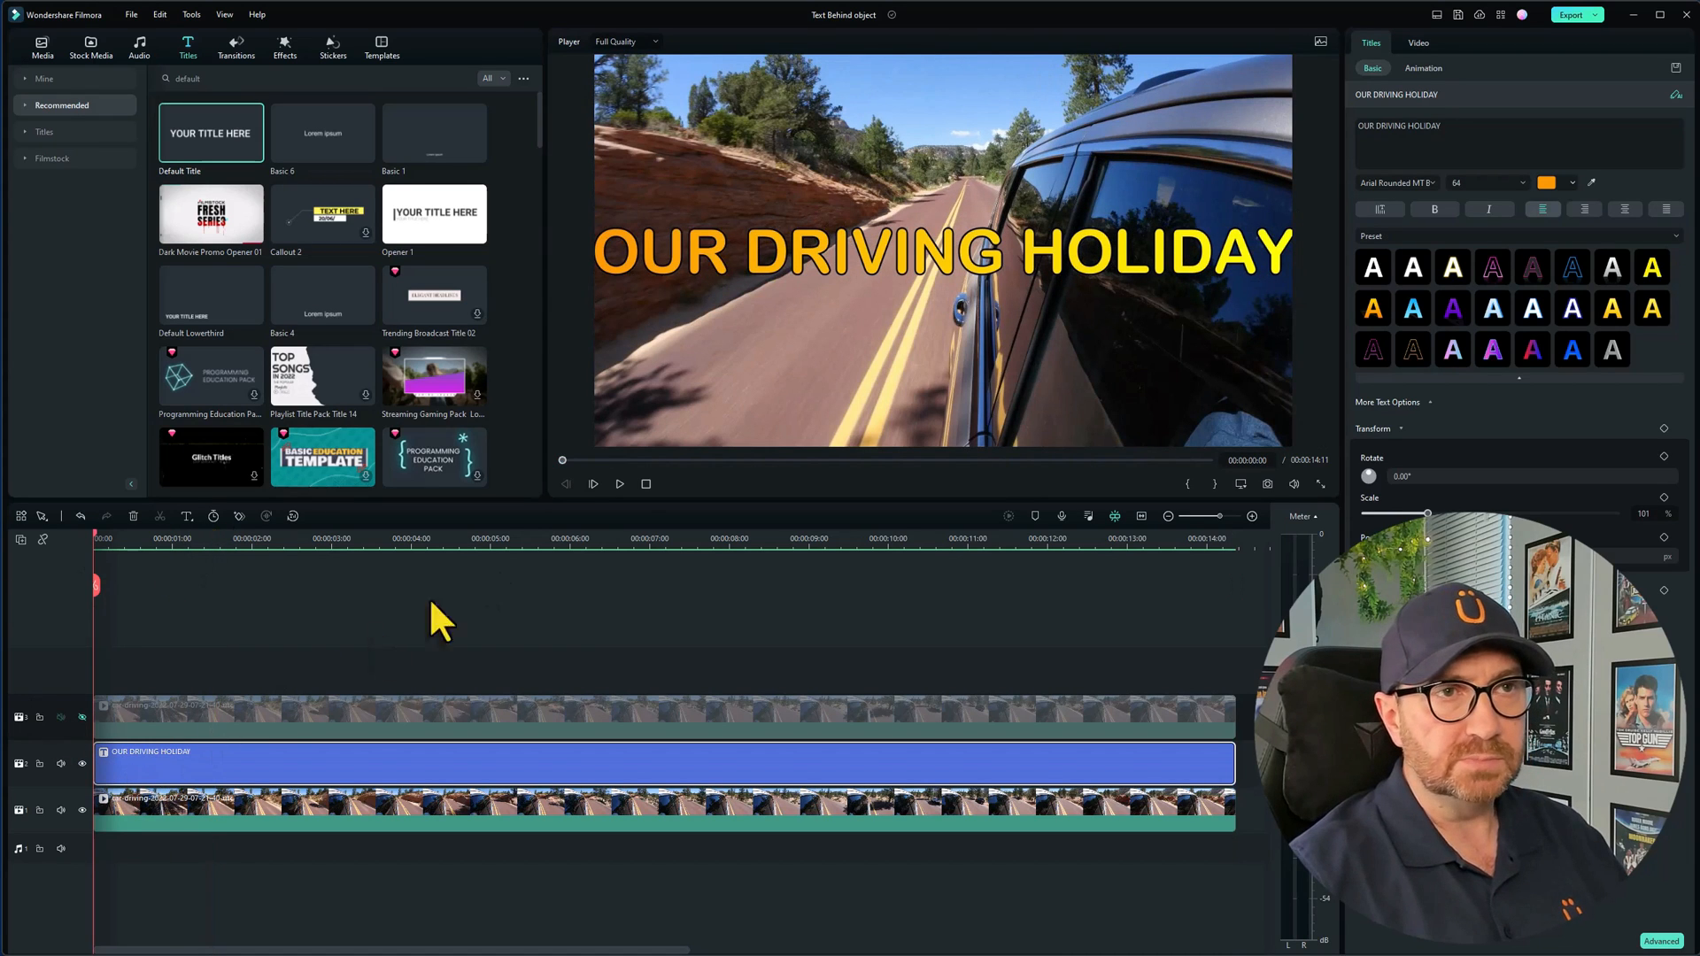
mouse_move(1387, 92)
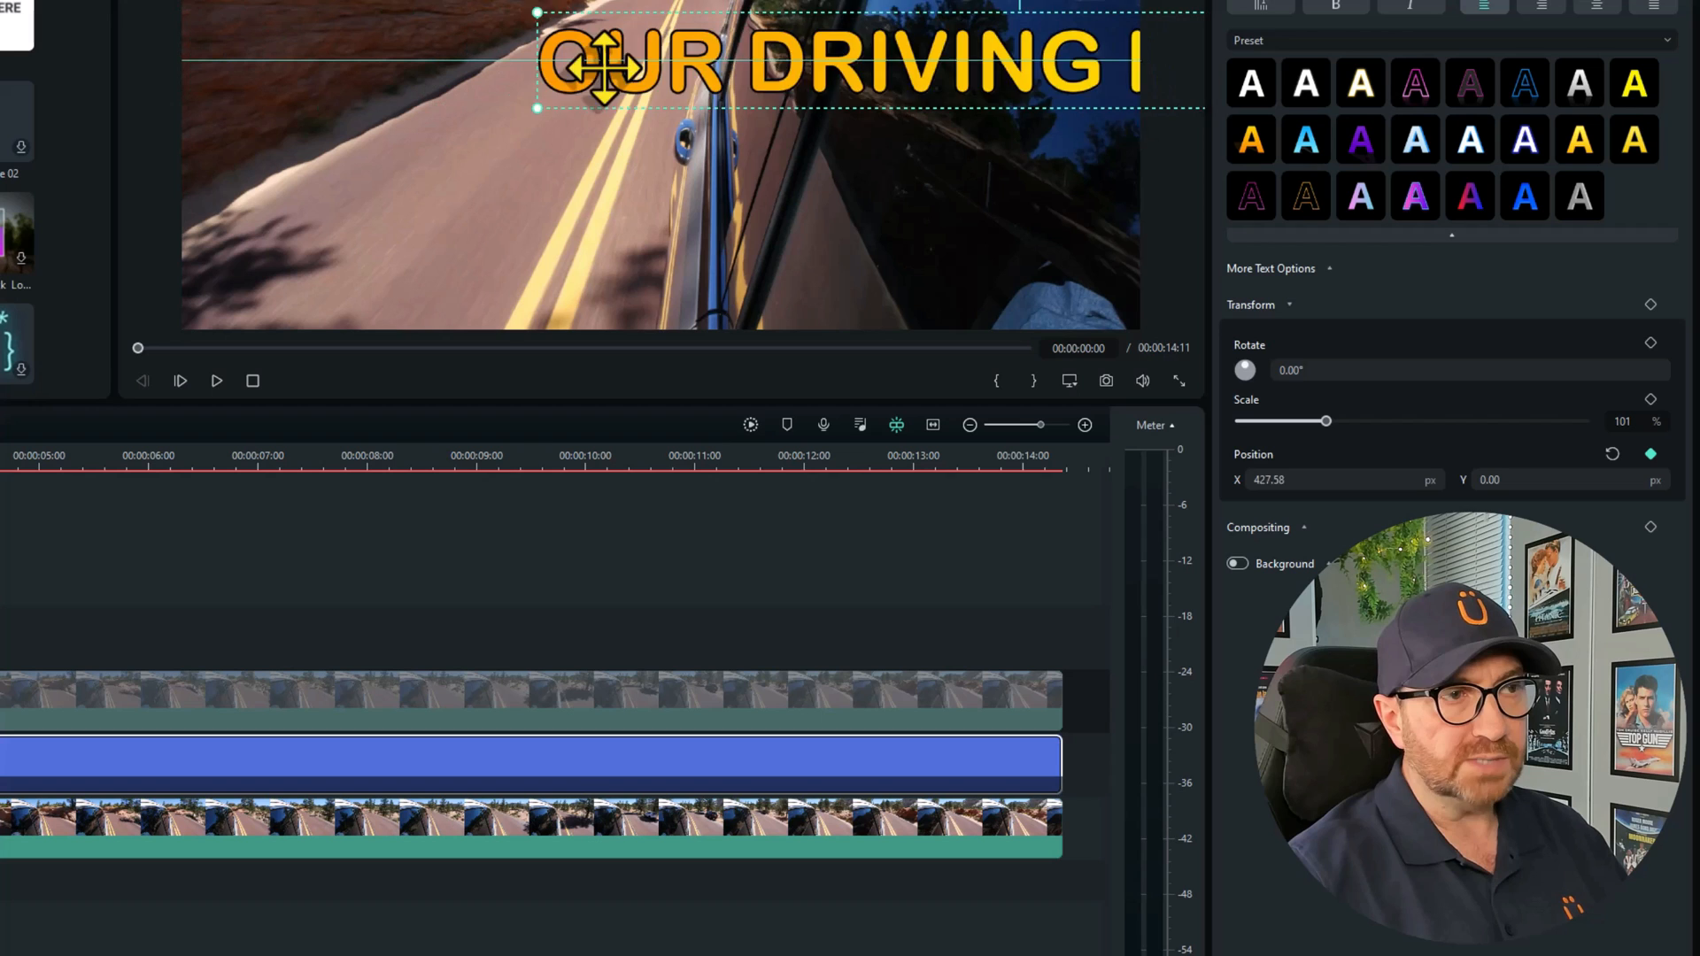
Step: Keyframe the title from the right edge at the start to Position X -1154.49 at the end
drag(596, 62, 781, 62)
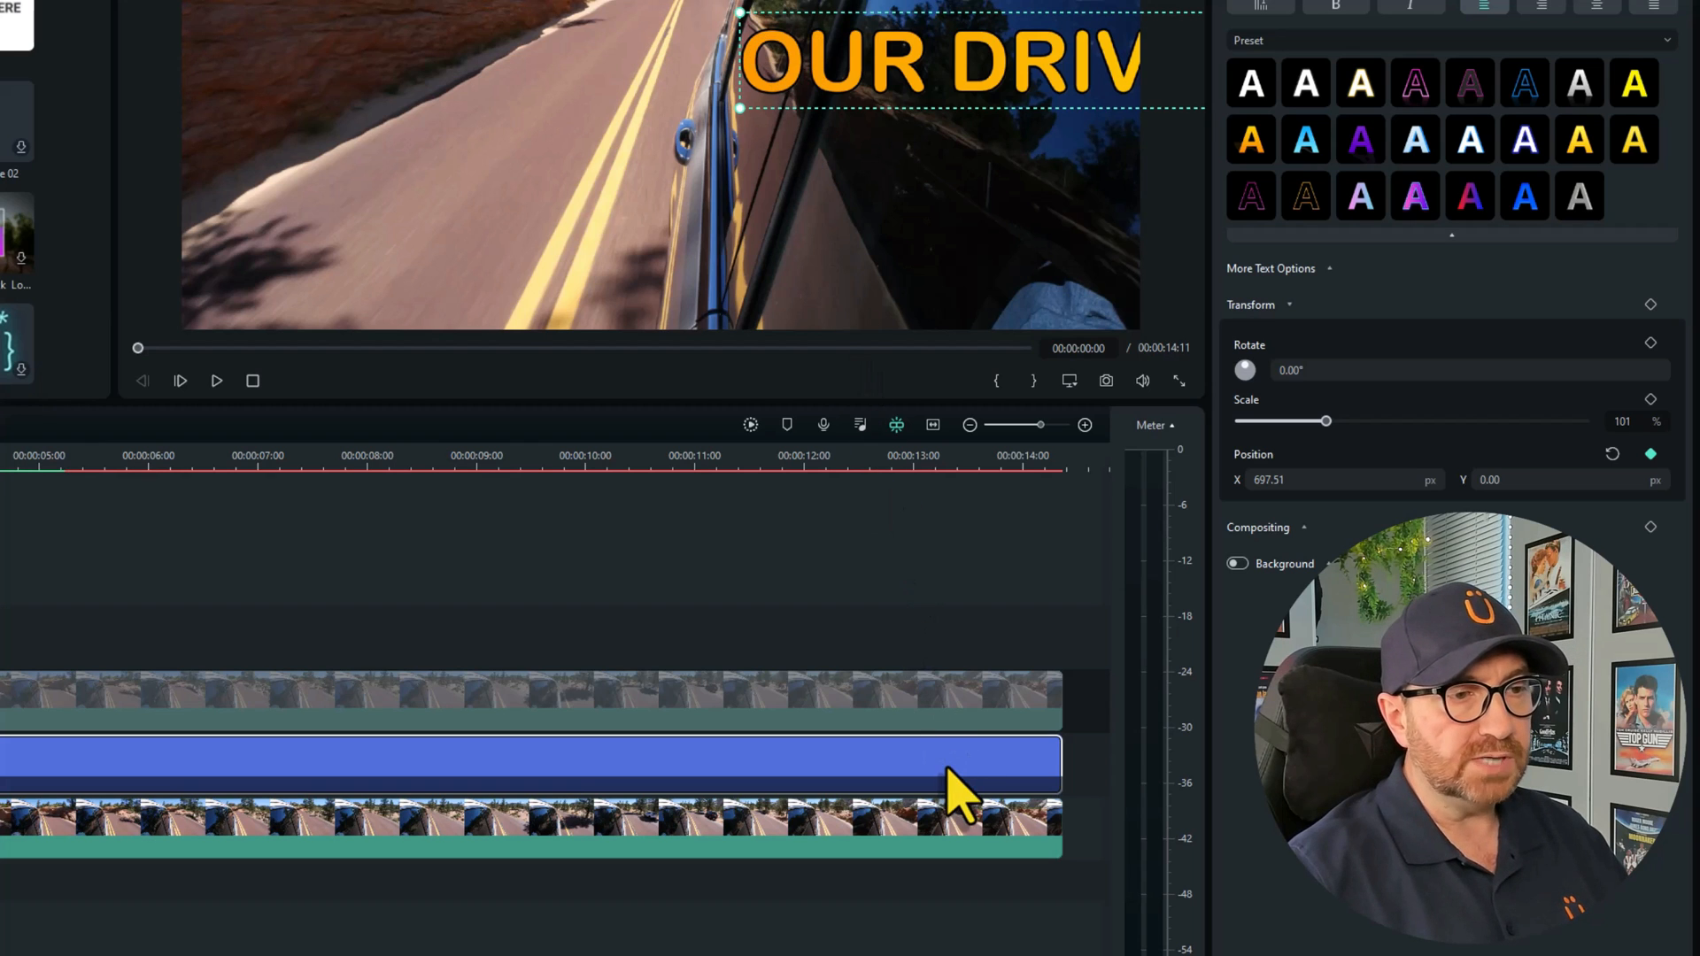
click(1062, 455)
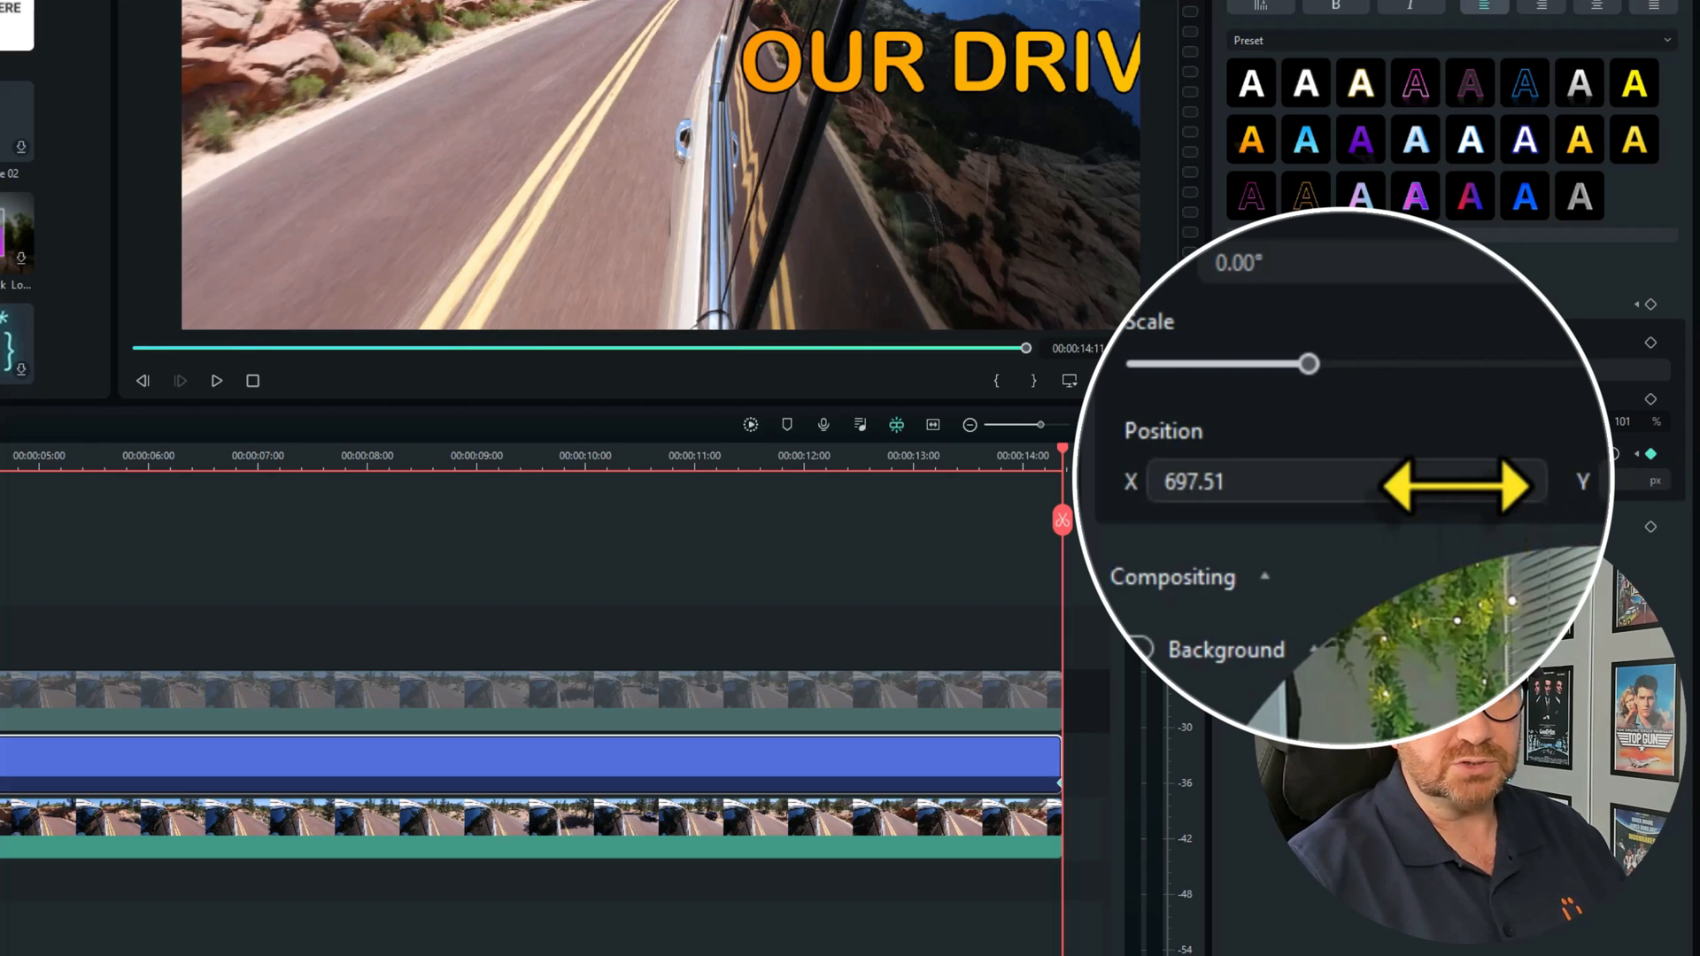
drag(1430, 482, 1333, 481)
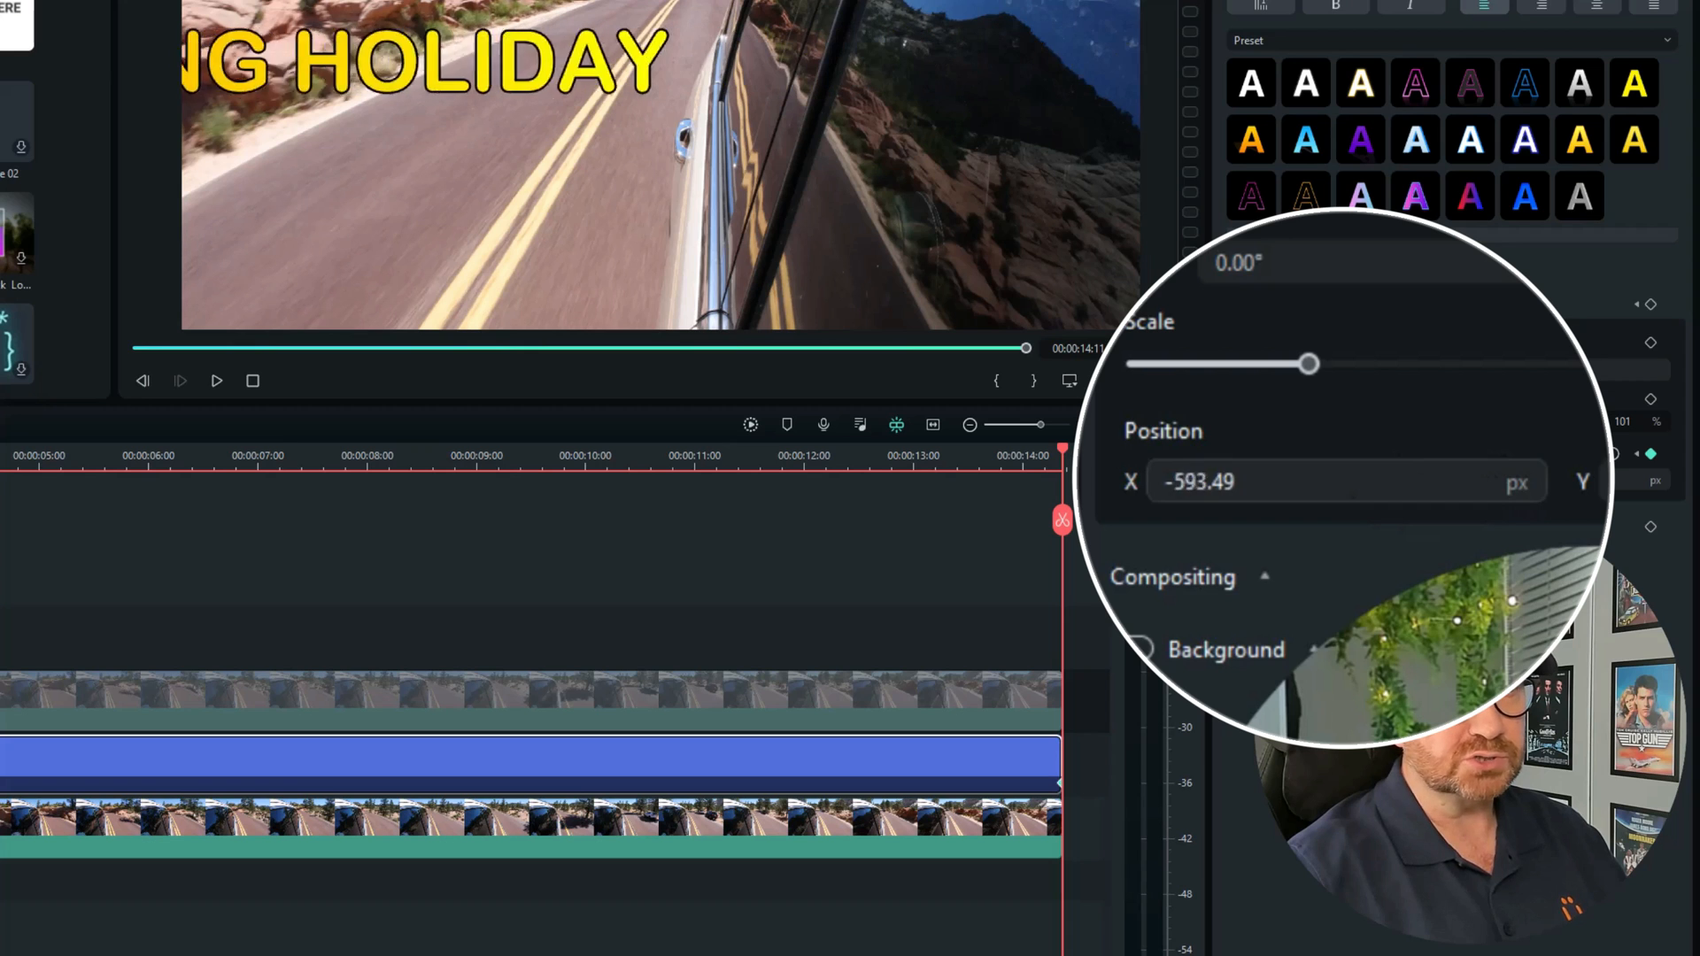
text(-1154.49)
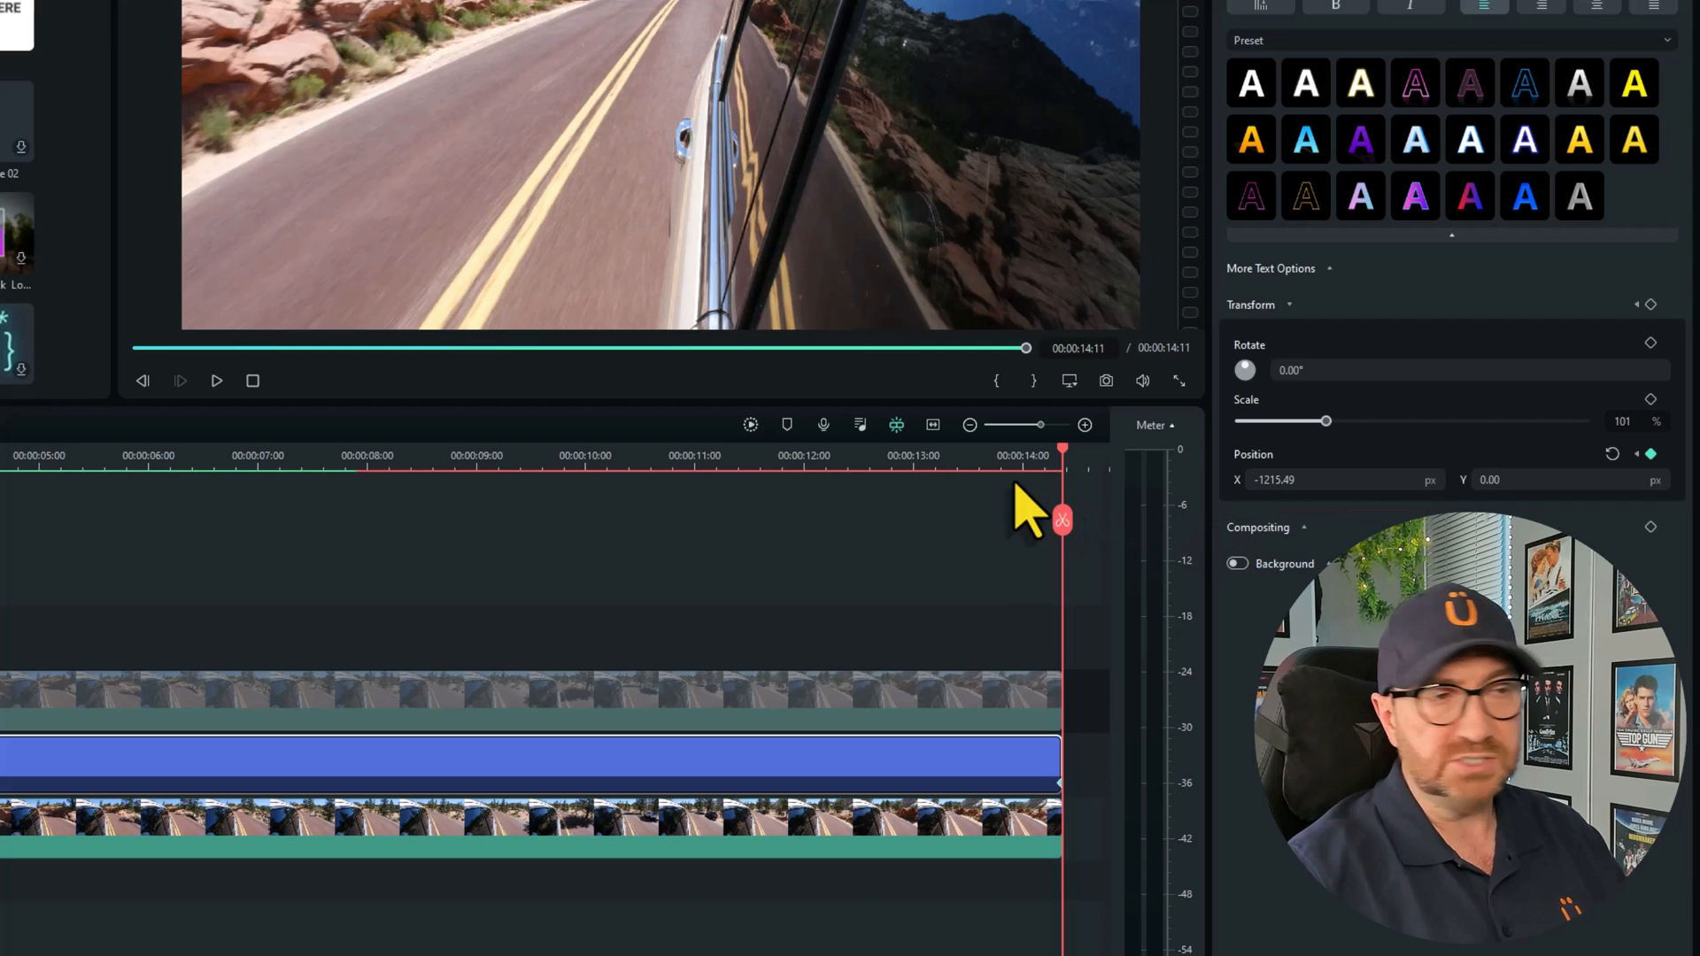
Step: Return to the clip start and preview the right-to-left sliding title
click(86, 8)
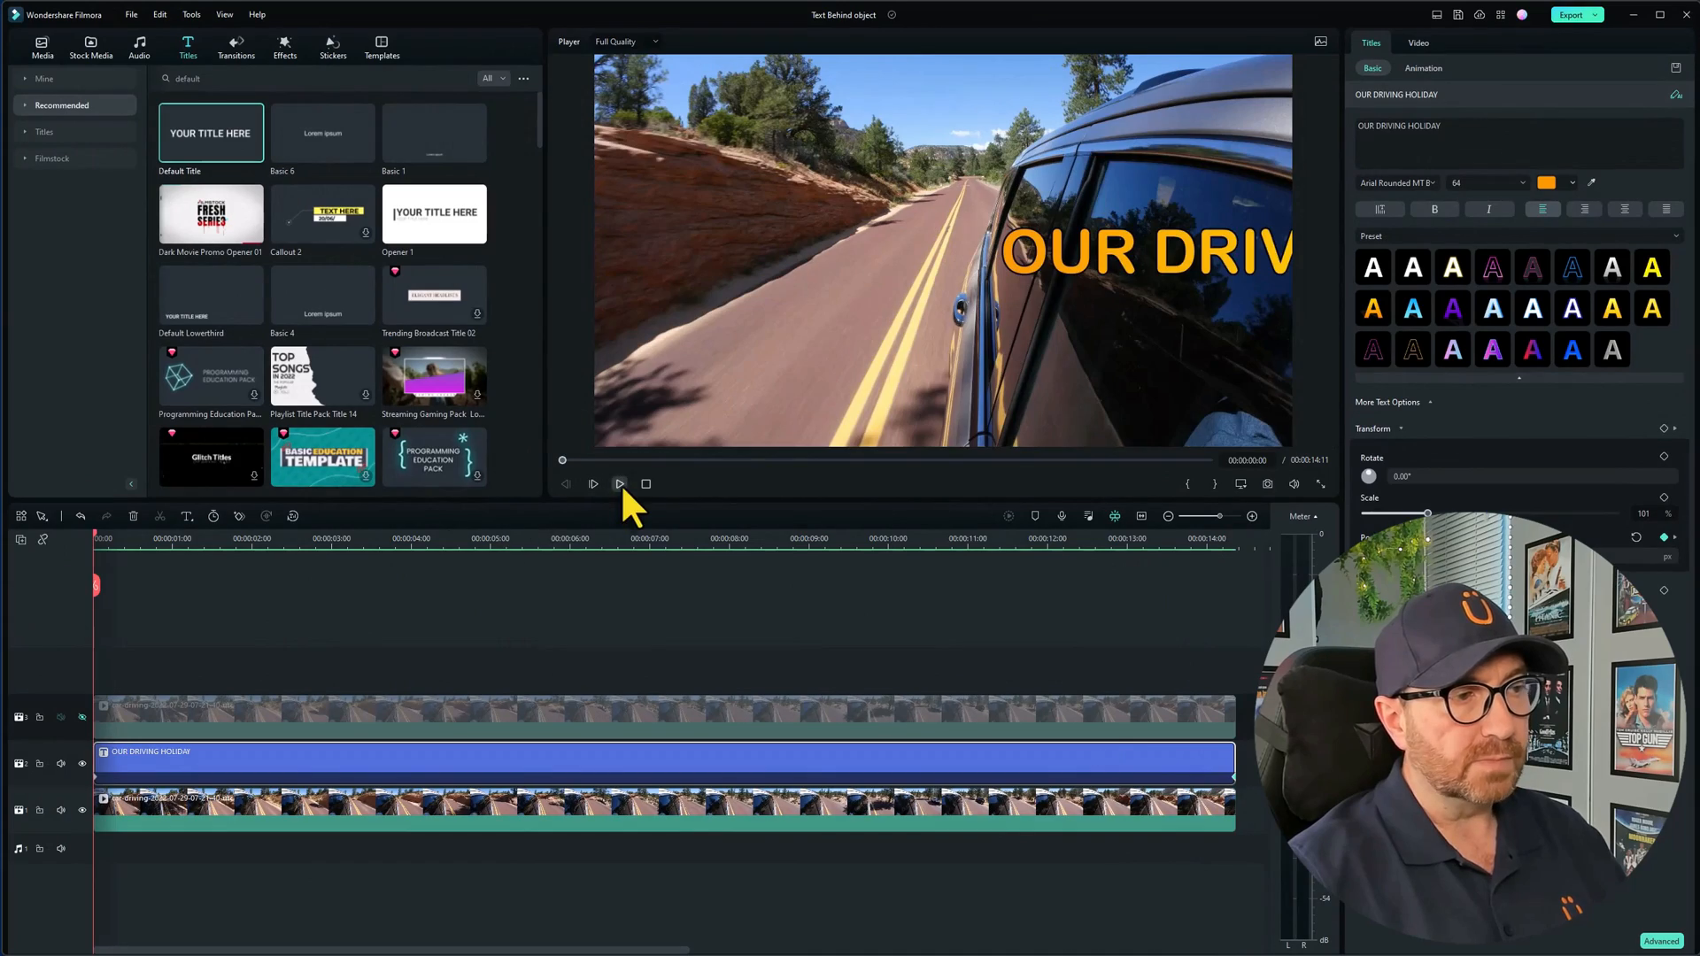
click(593, 484)
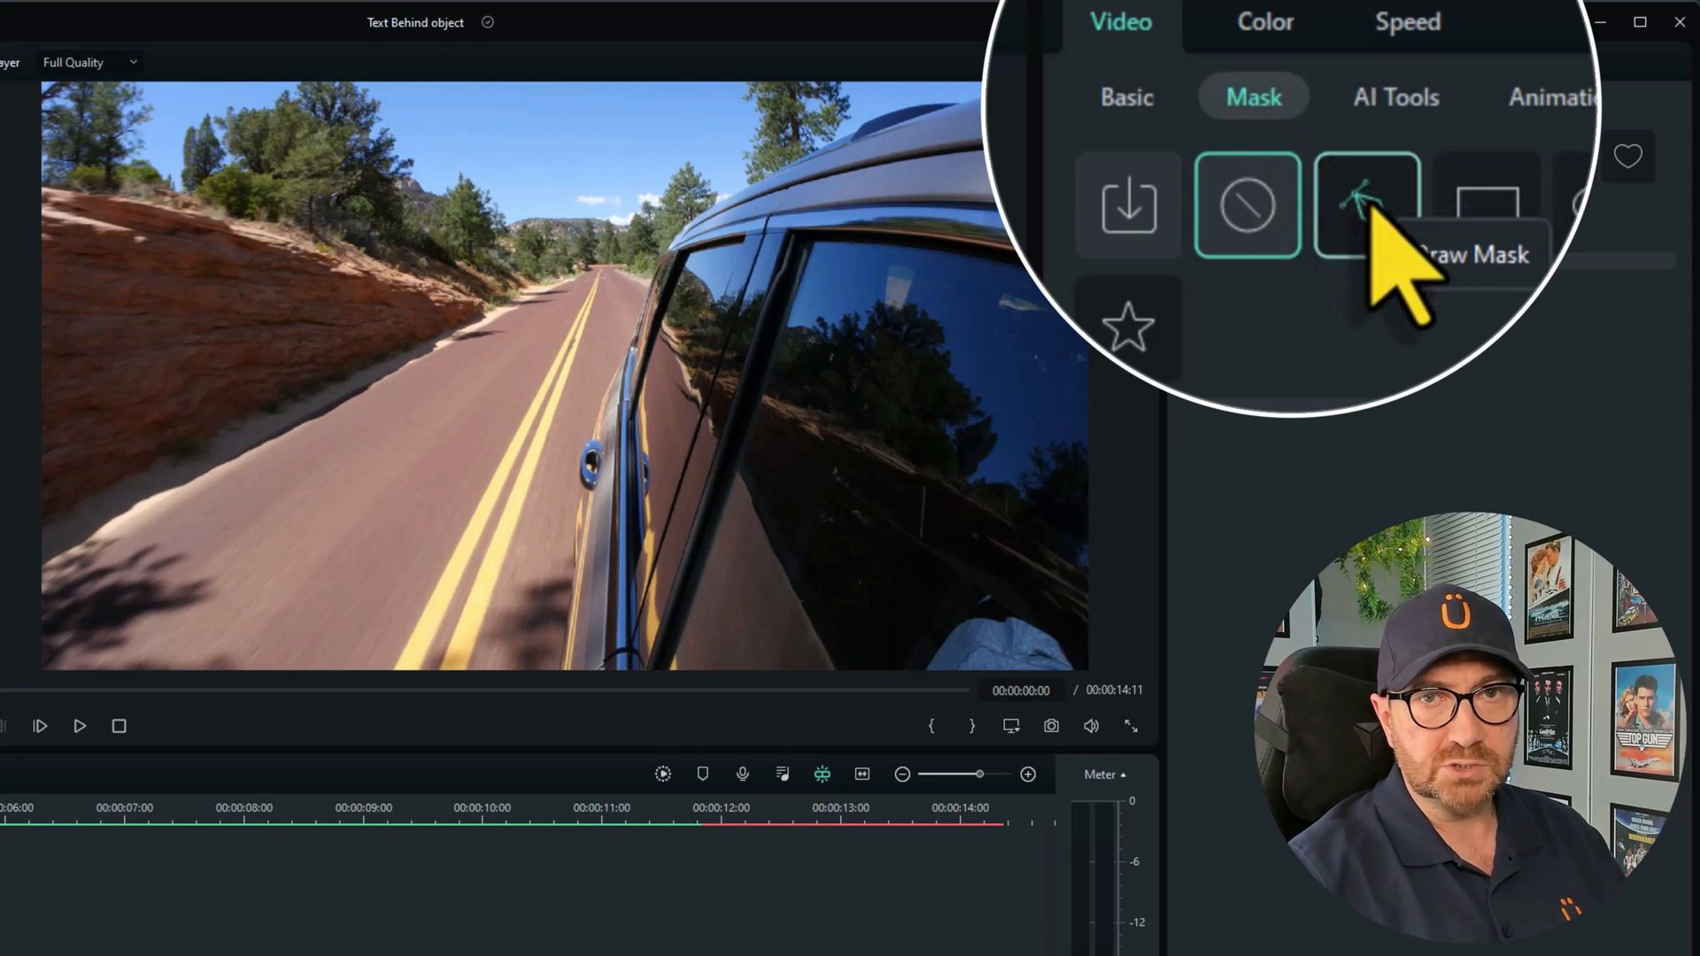
Step: Draw a freehand mask tracing the car body on the top clip
click(1328, 158)
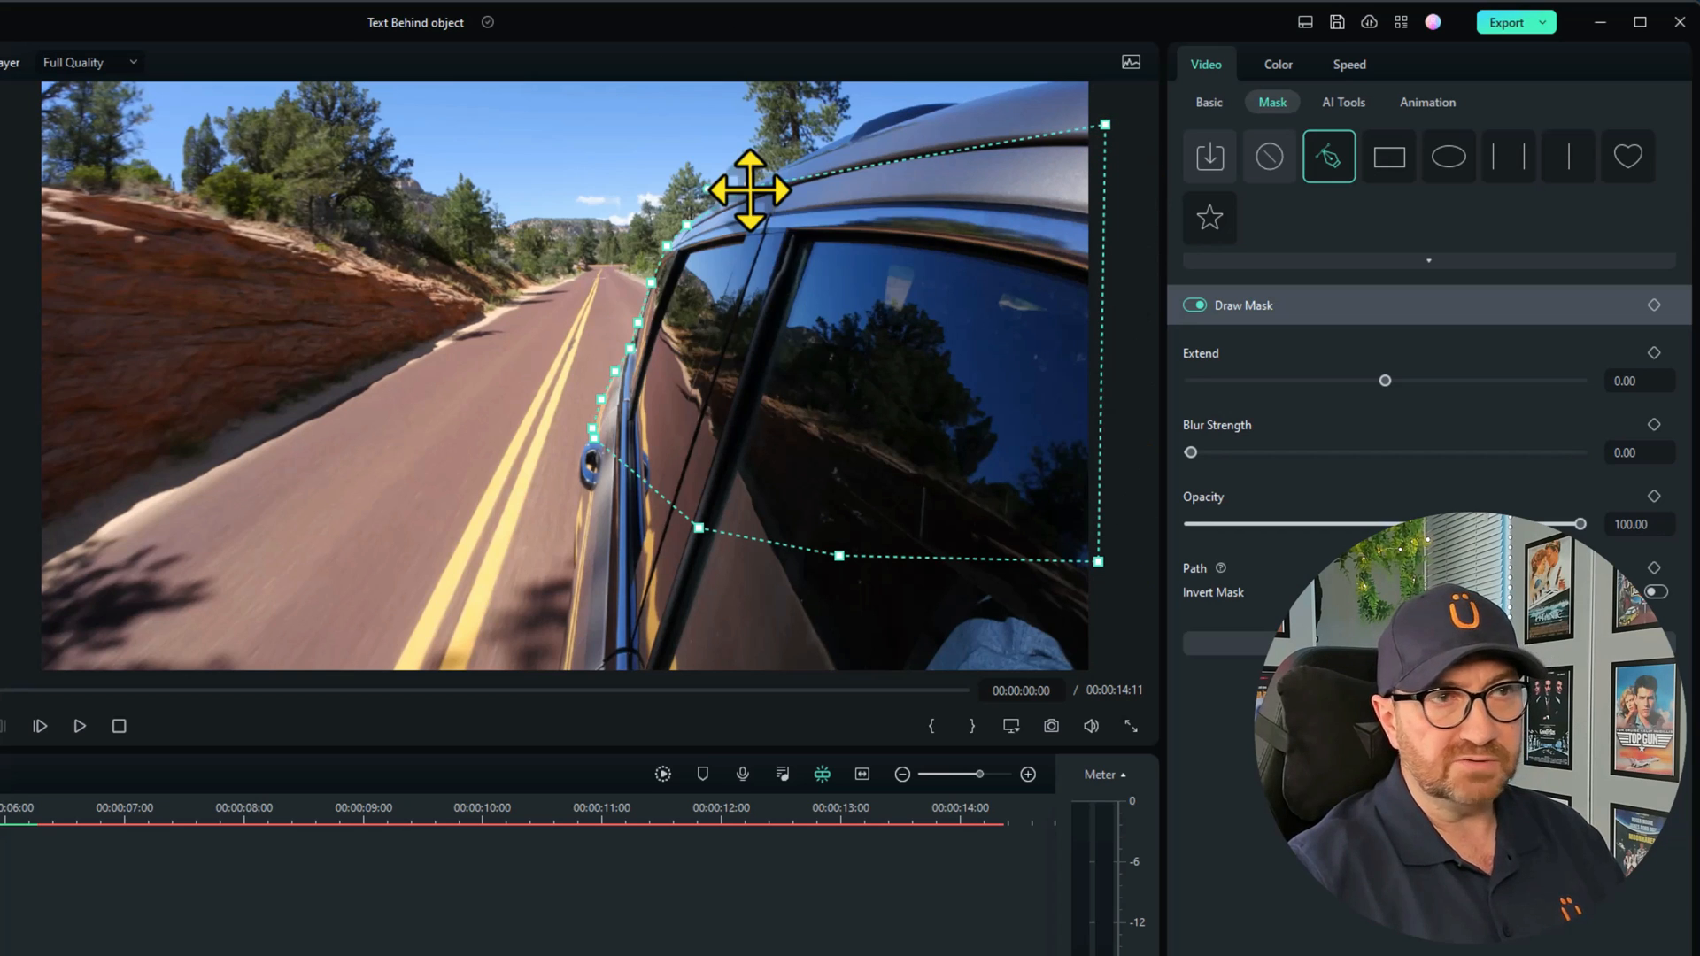
mouse_move(429, 493)
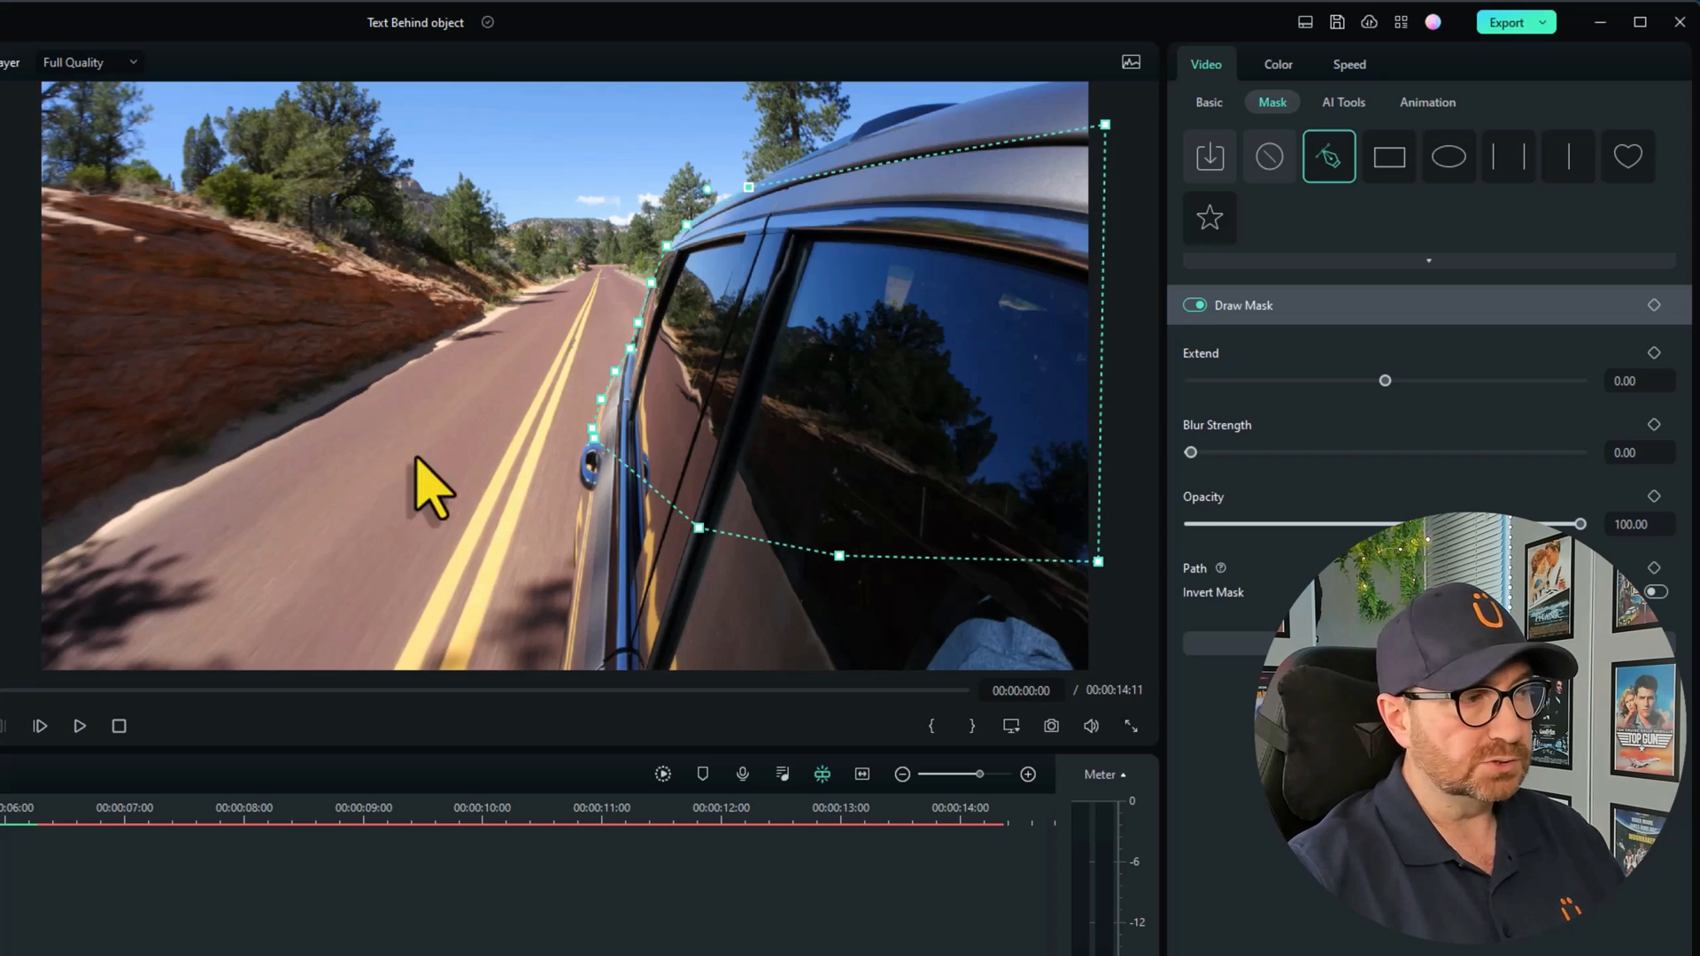
click(79, 725)
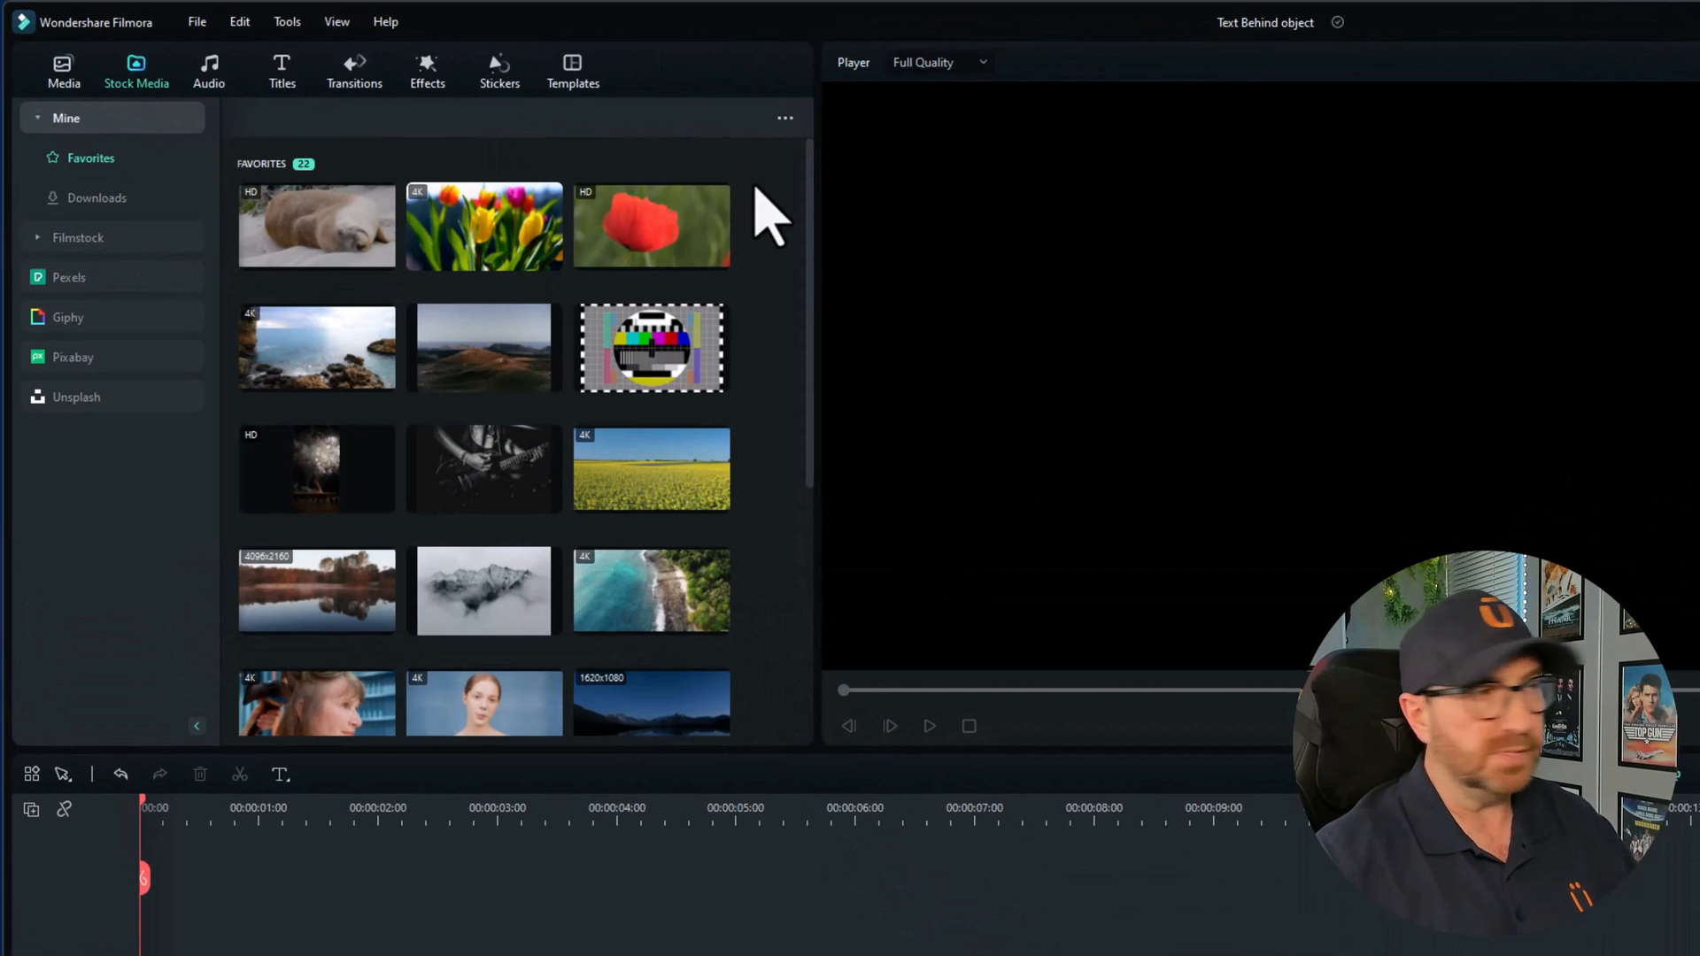
Step: Drag the Tower Bridge favorite stock clip onto the empty timeline
scroll(down, 3)
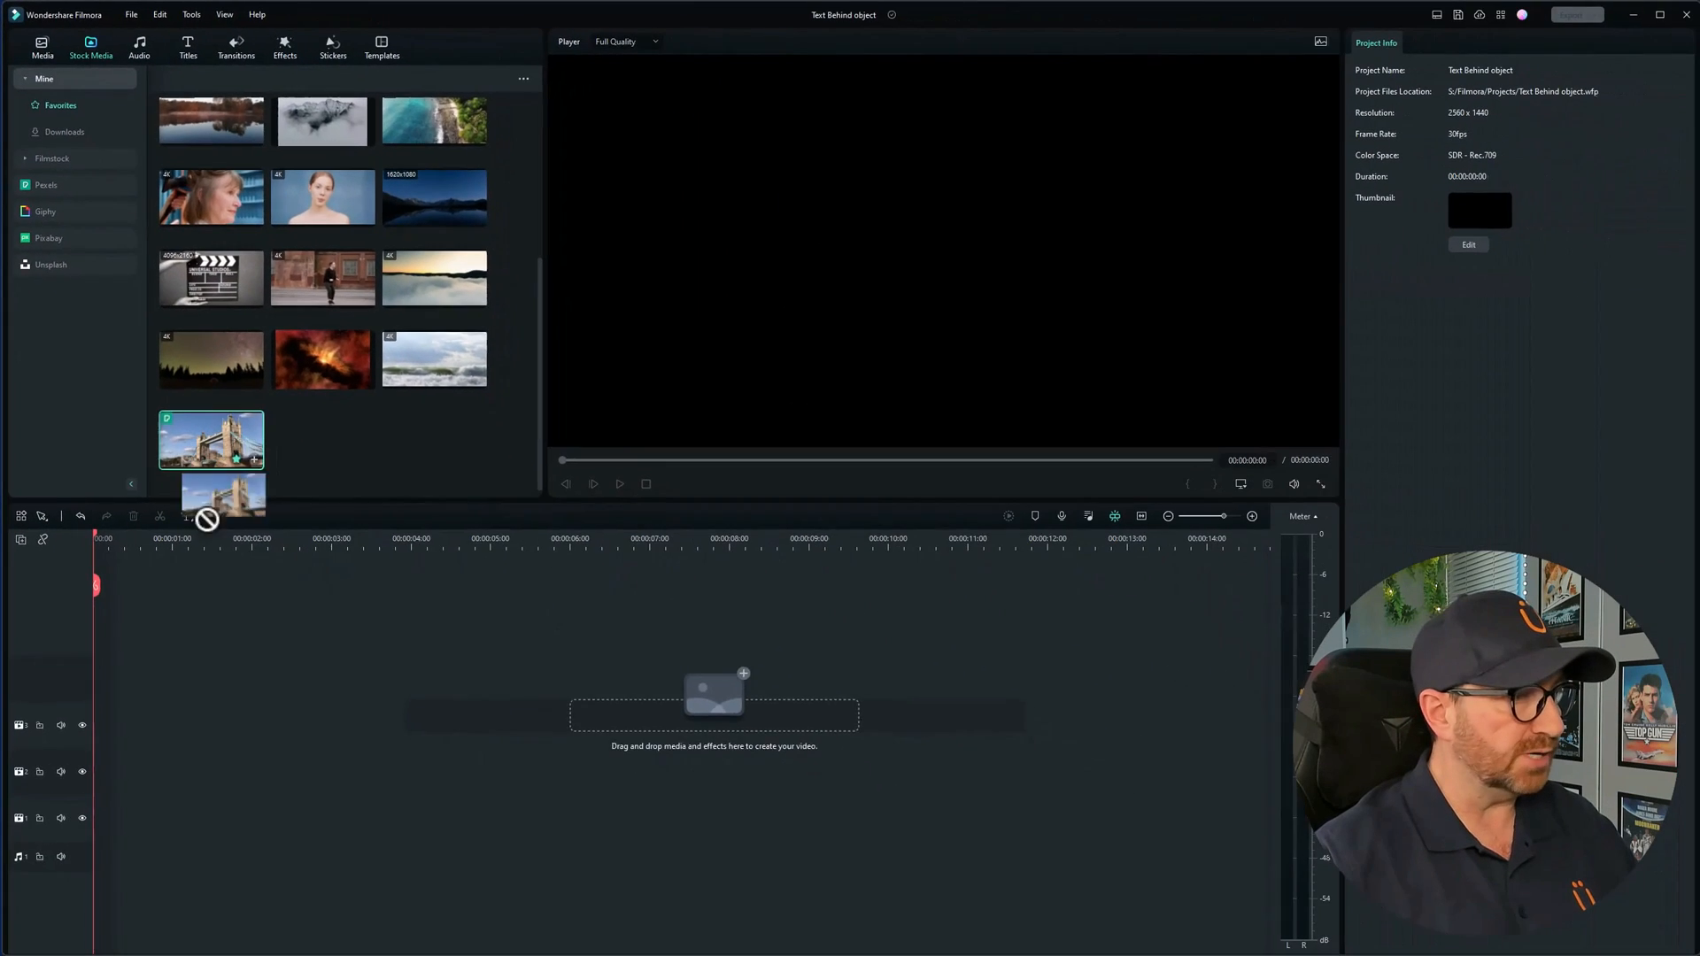
drag(212, 439, 683, 808)
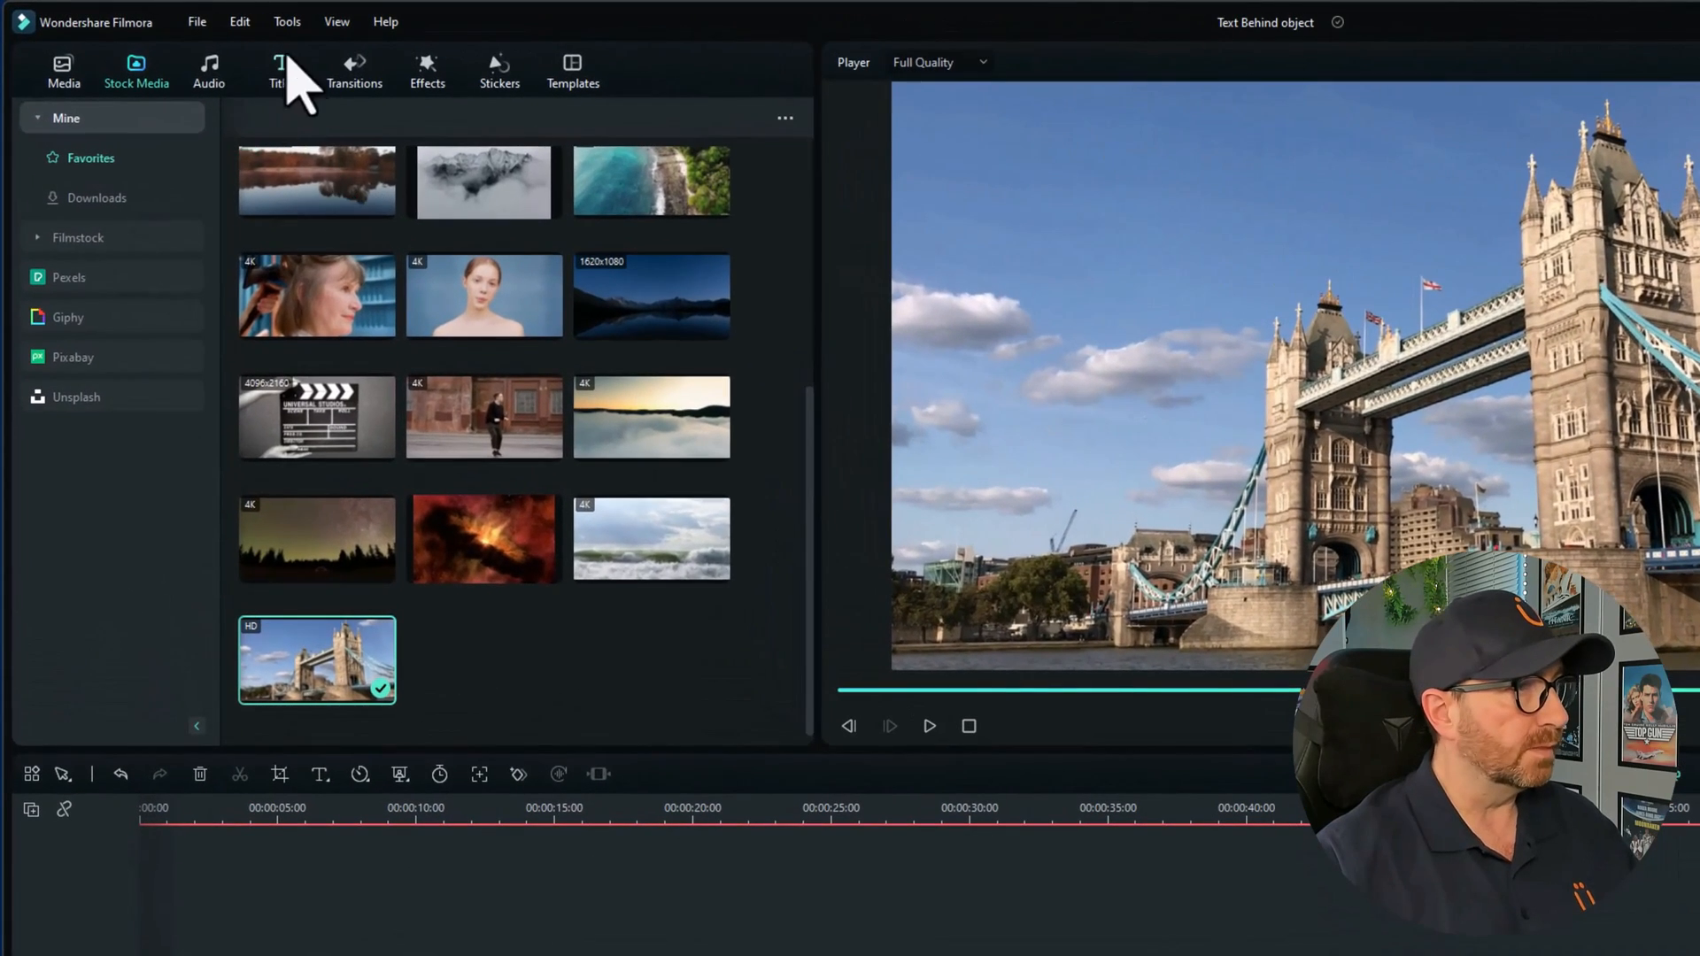
Step: Search for the default title, place it between the bridge clips and extend its length
click(281, 71)
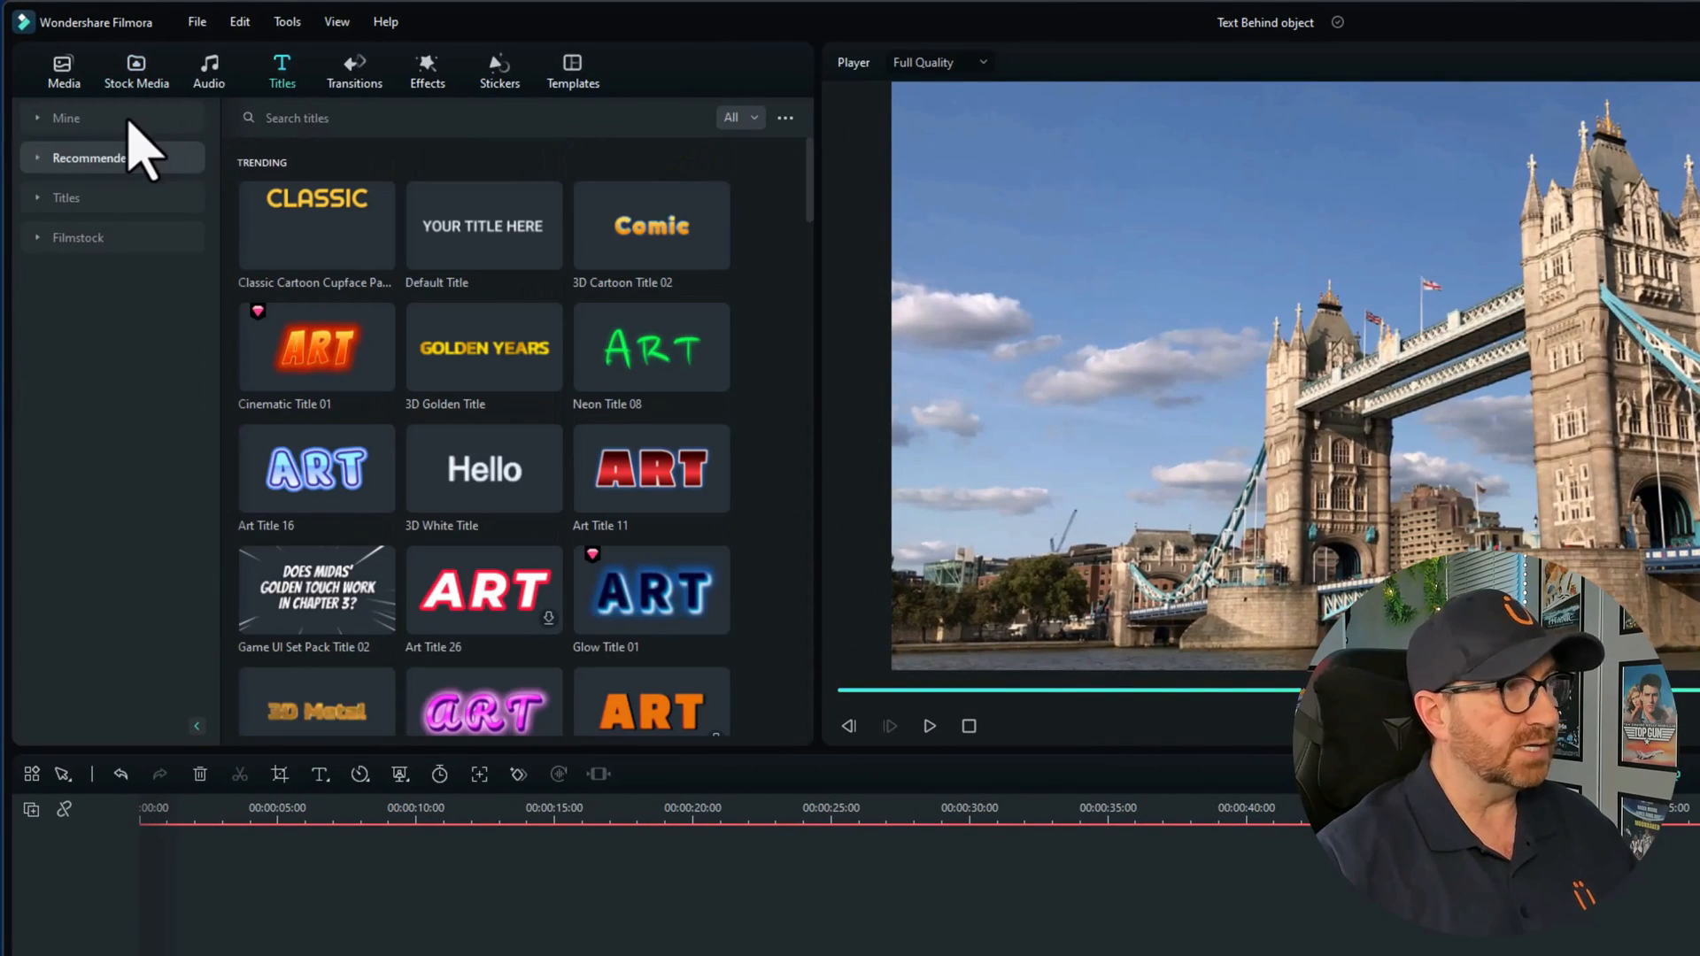
text(d)
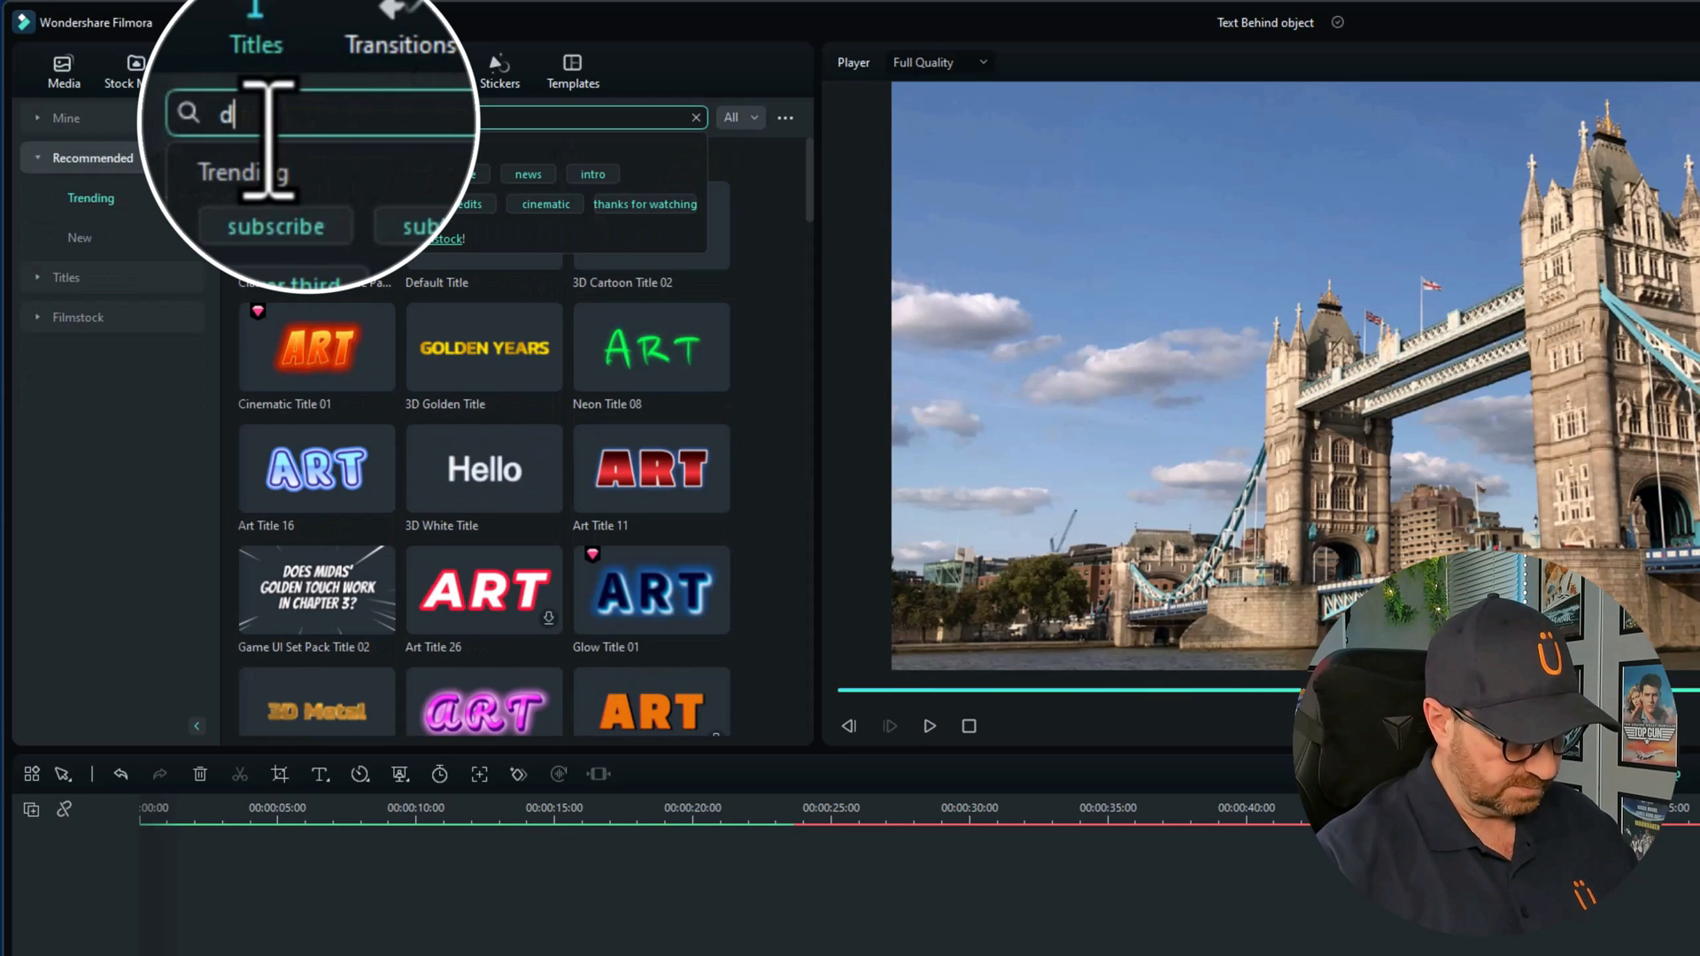
text(efault)
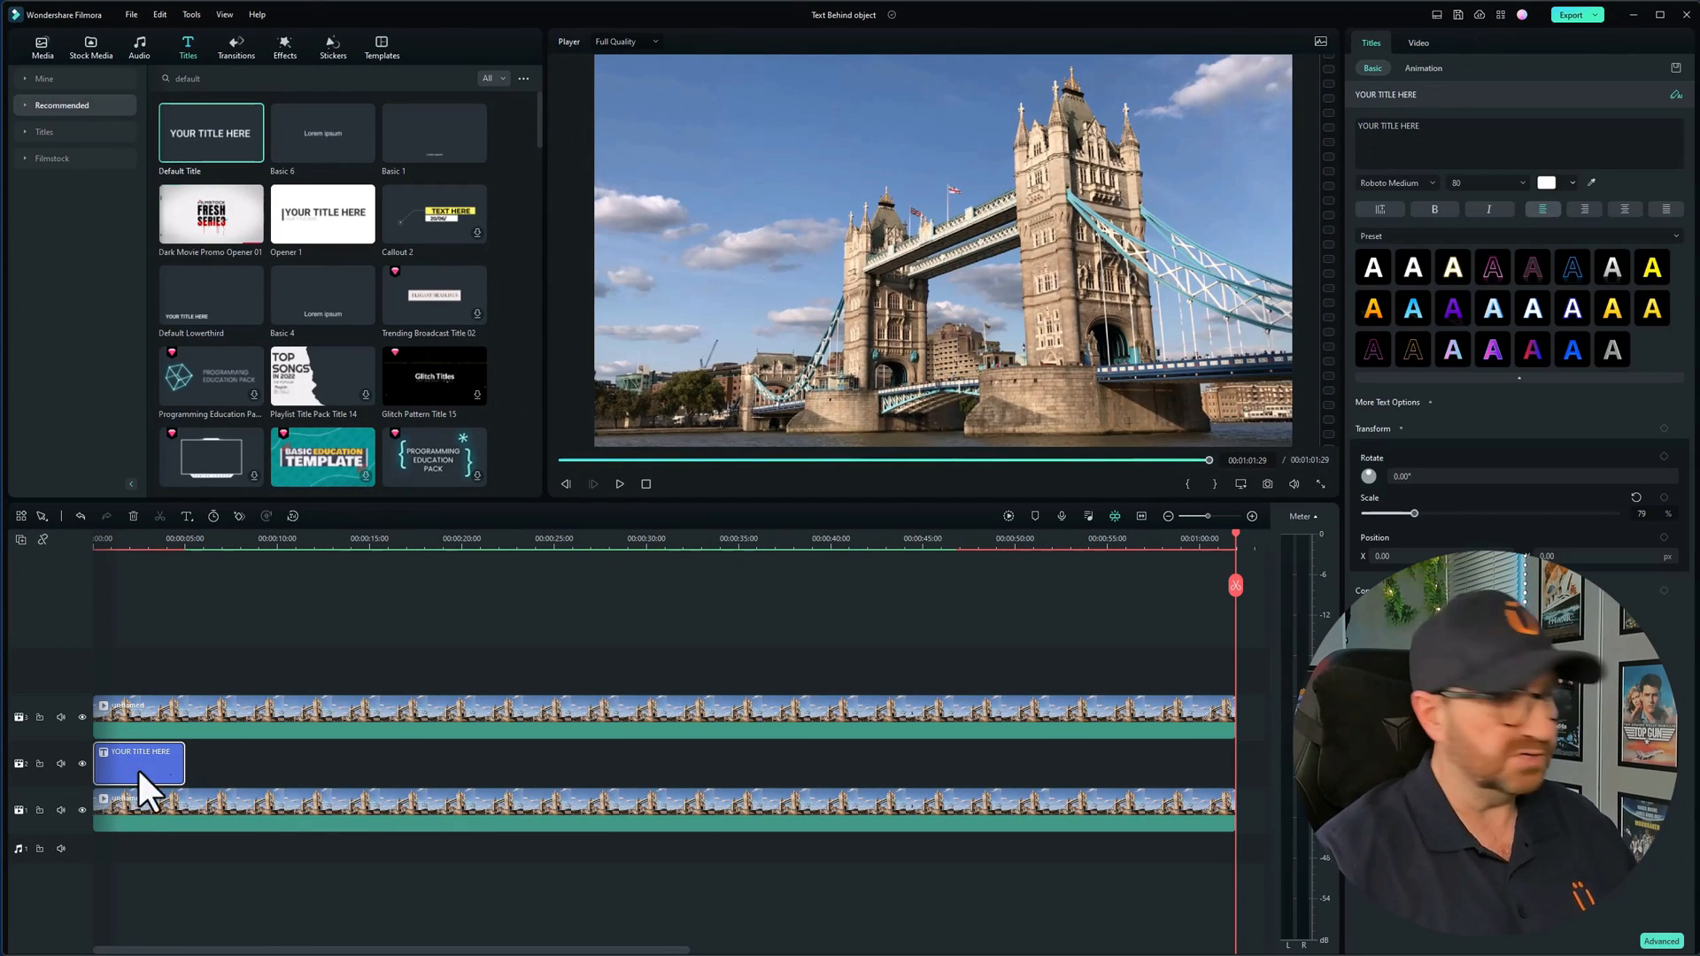
drag(179, 763, 988, 763)
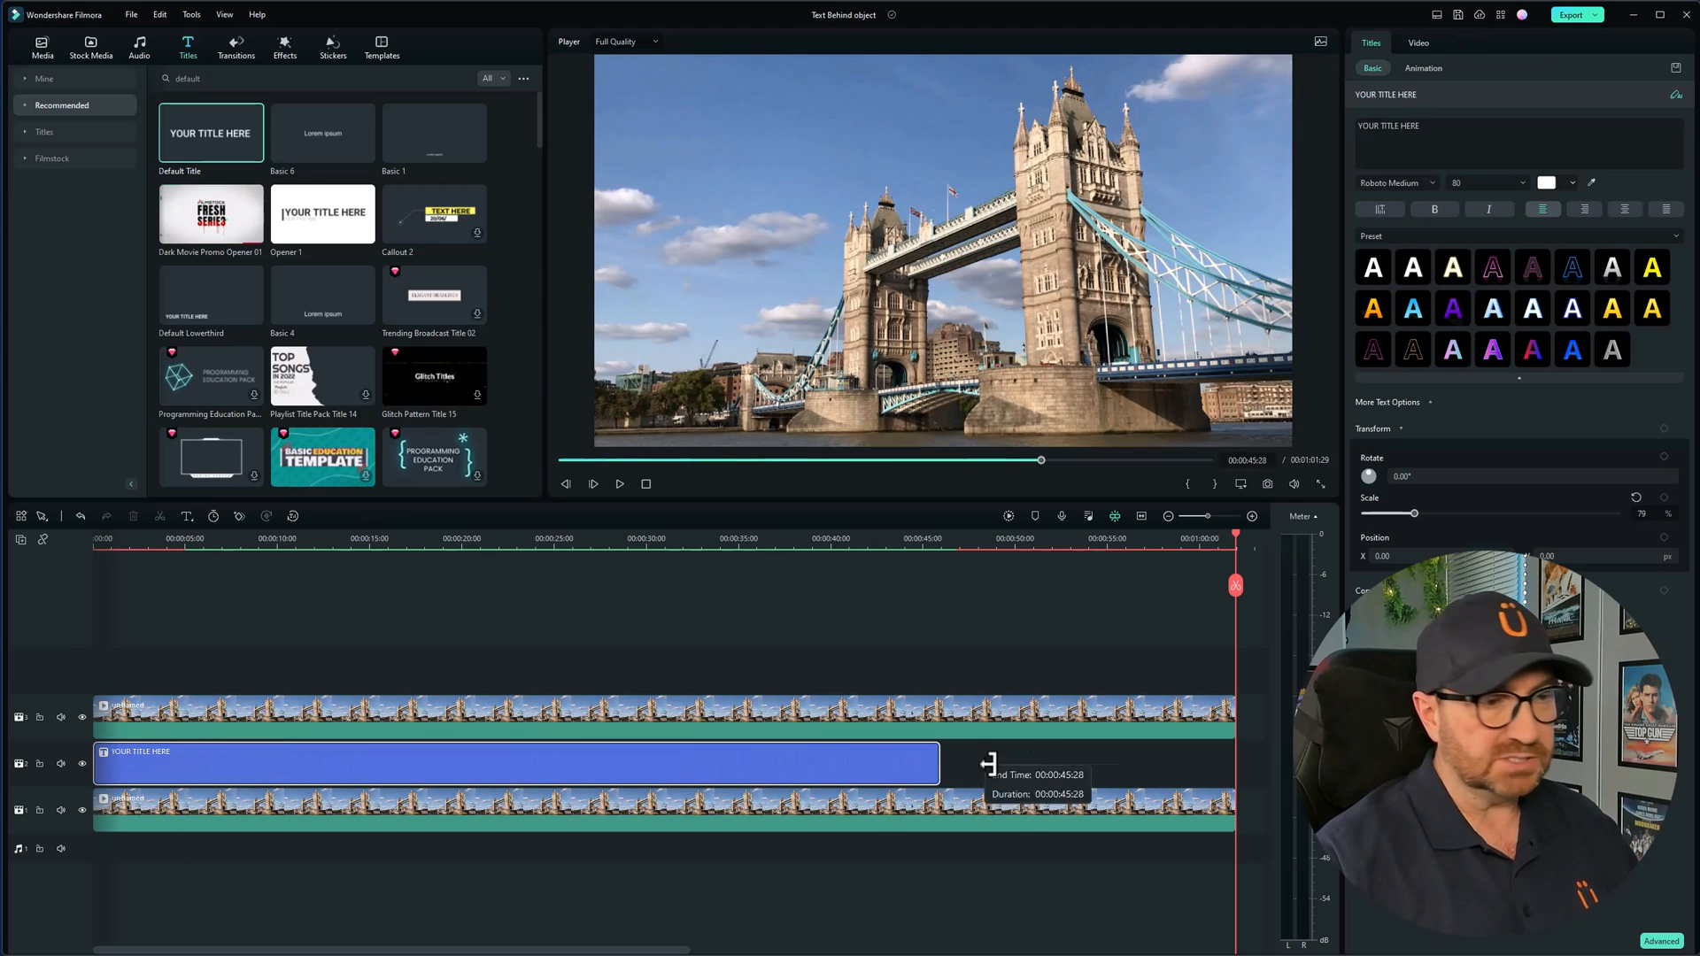
drag(986, 763, 1230, 763)
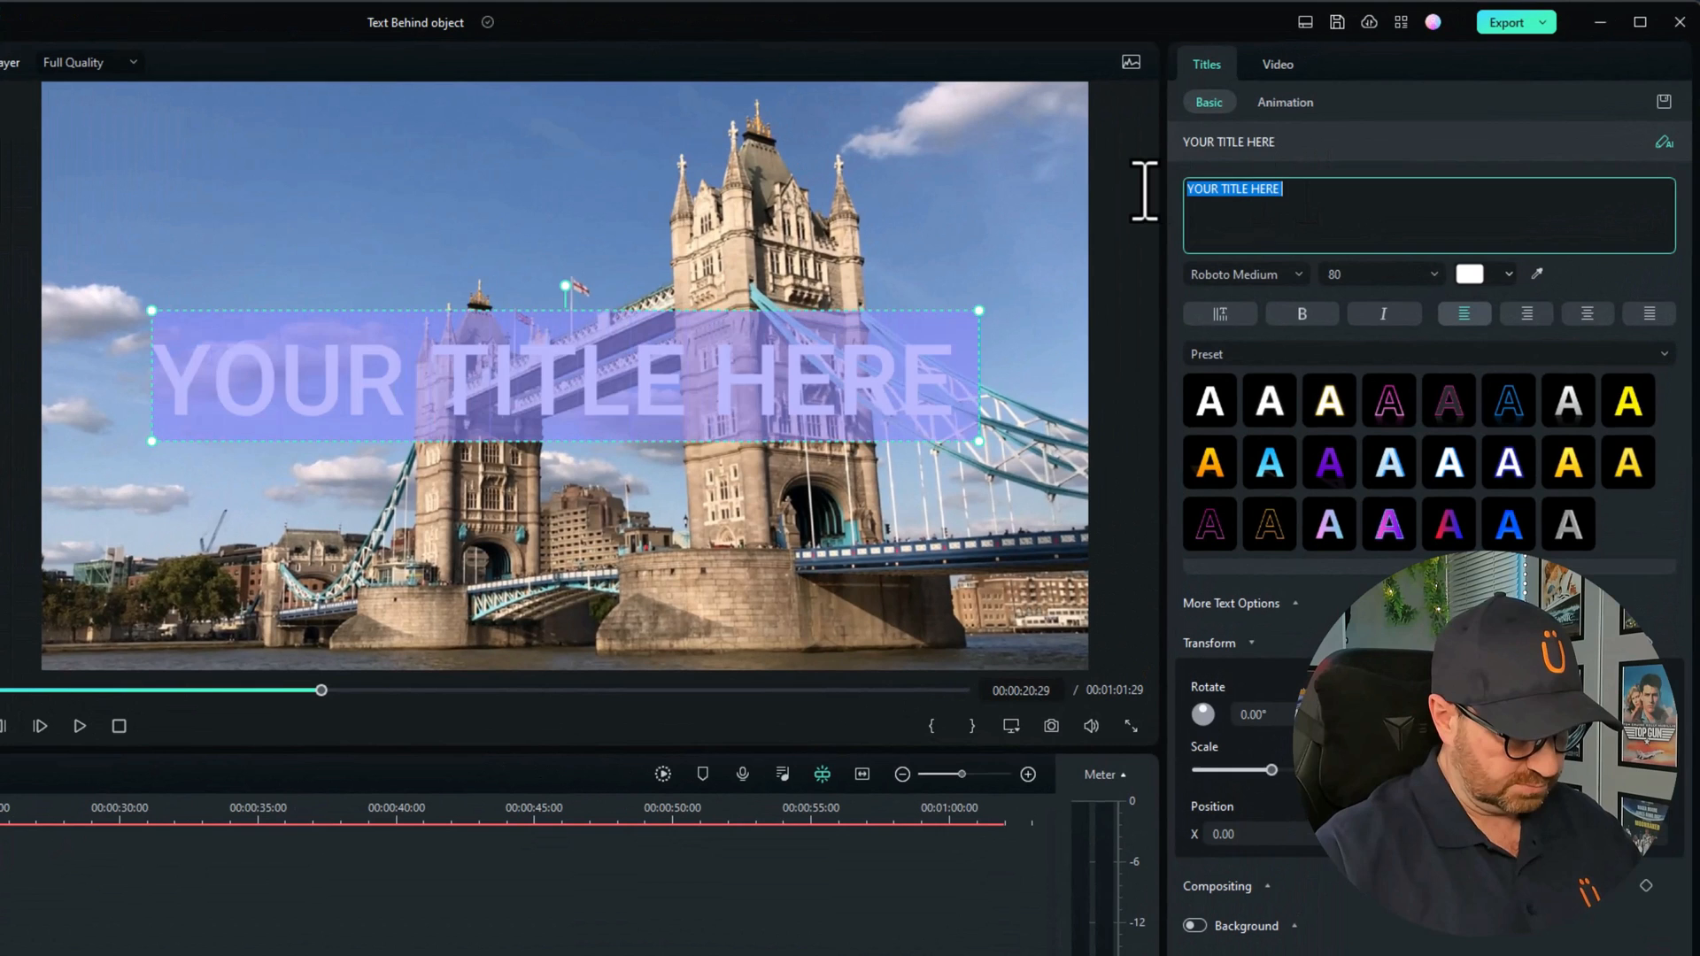
Step: Enter TOWER BRIDGE - LONDON UK at size 62 in Arial Rounded MT Bold
text(TOWER BR)
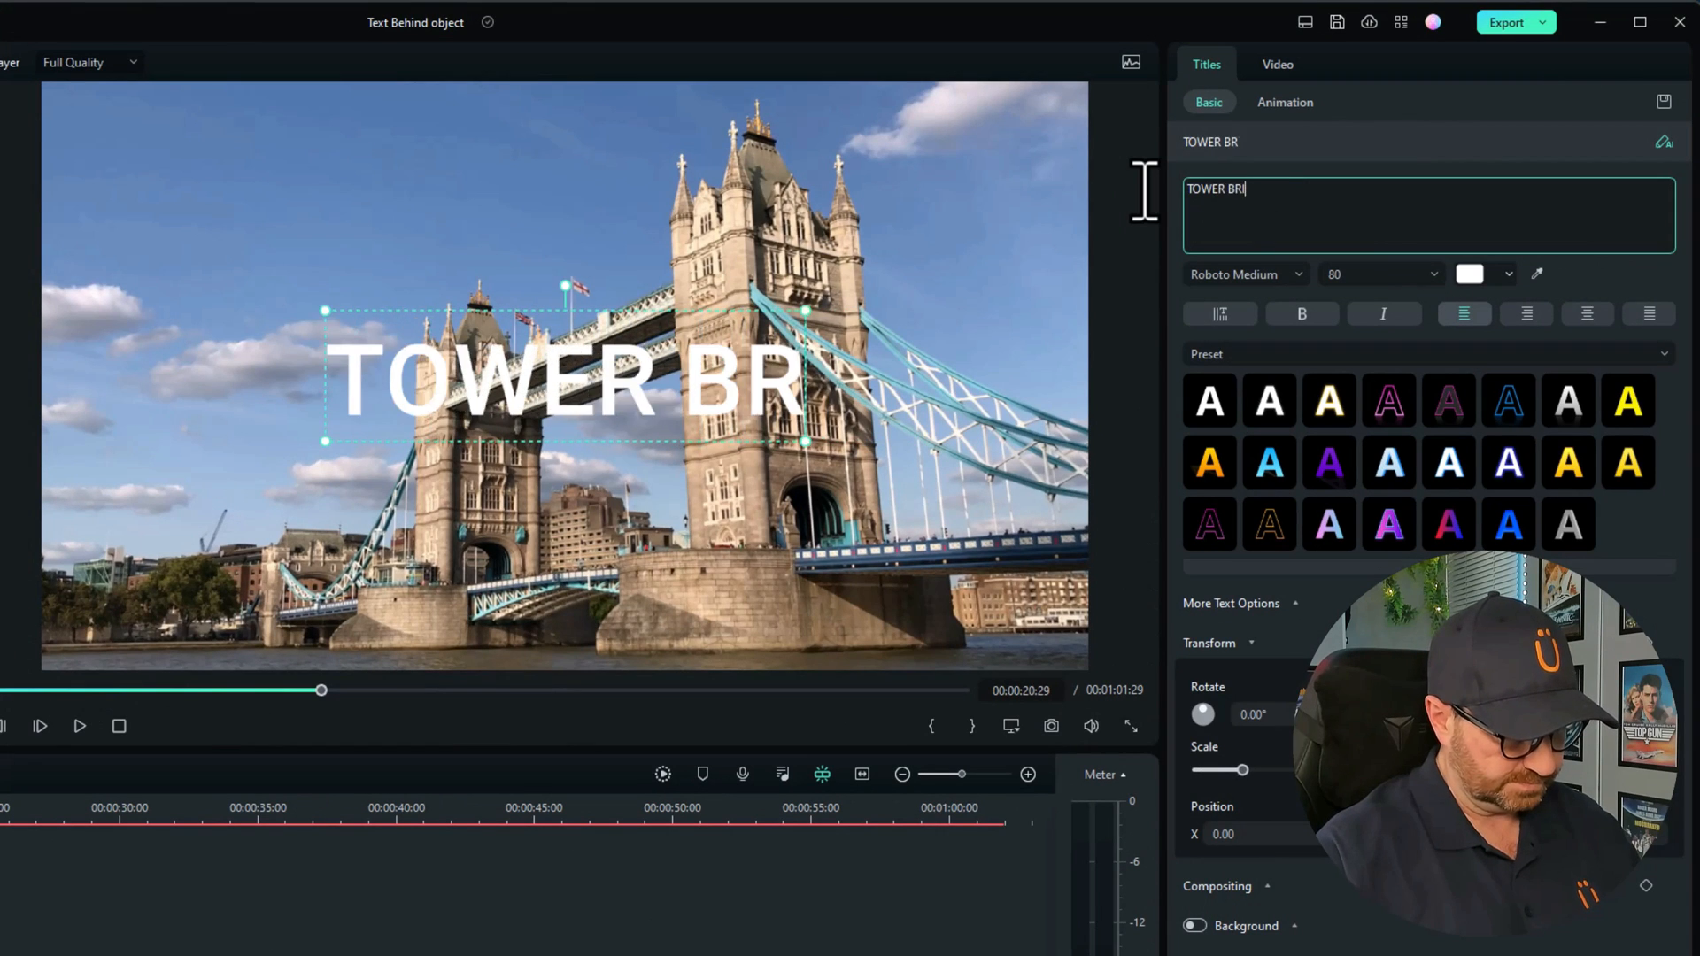
text(IDGE - LONDON UK)
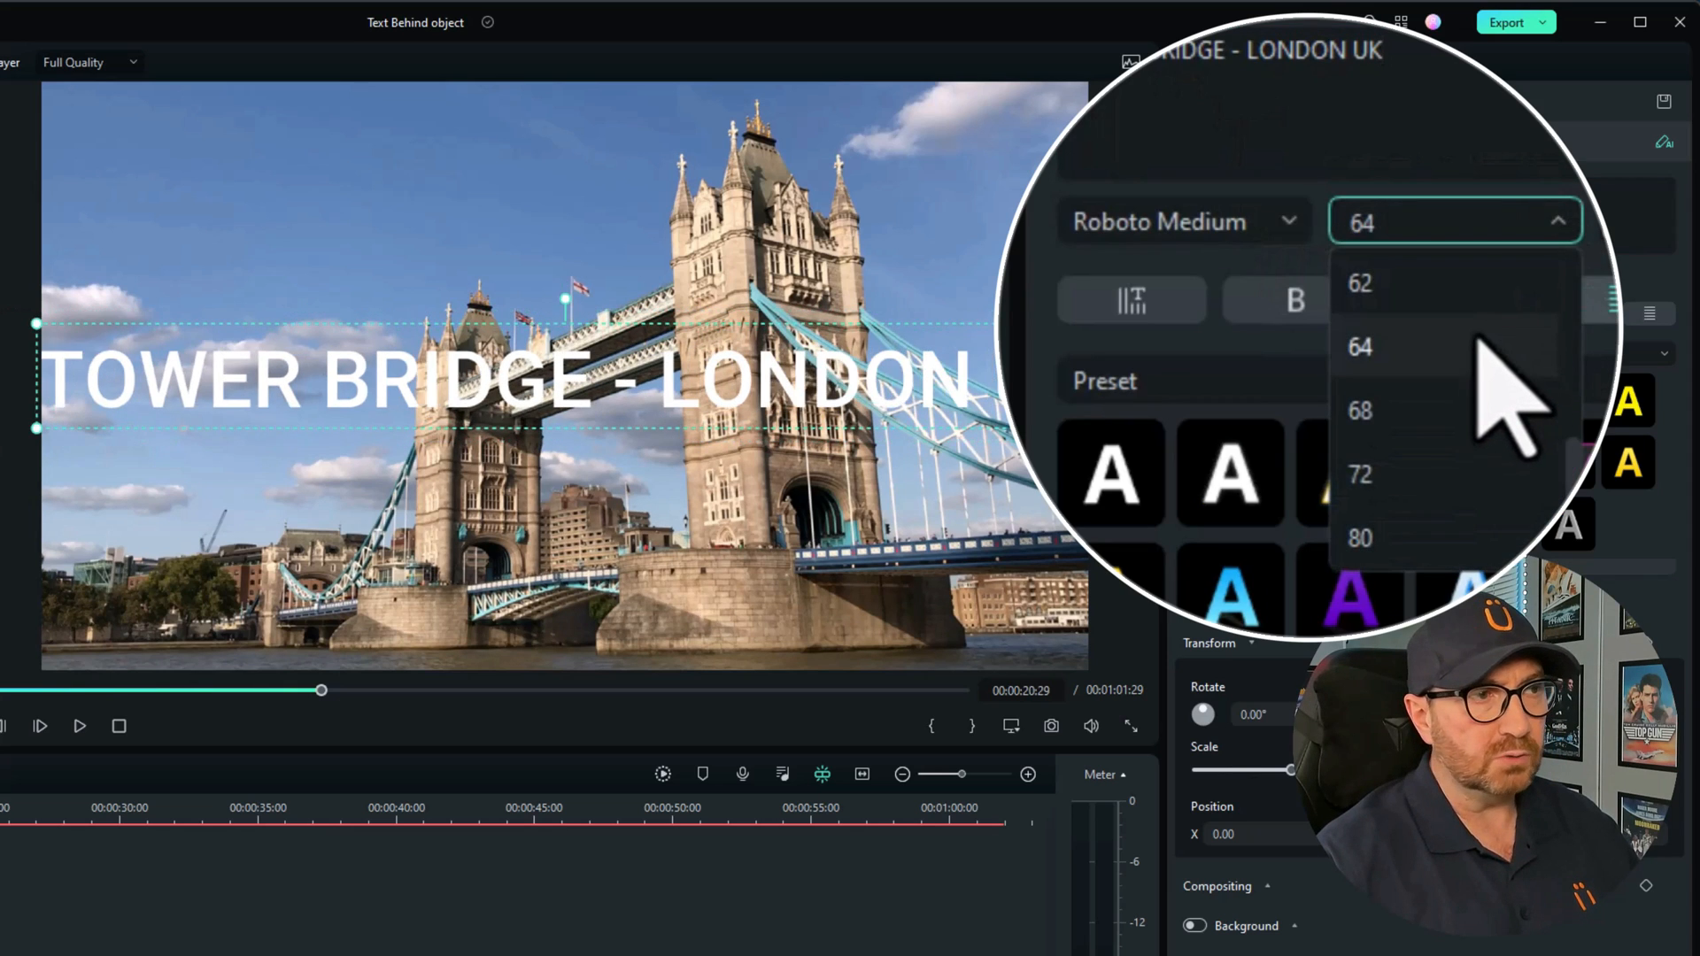
click(1357, 283)
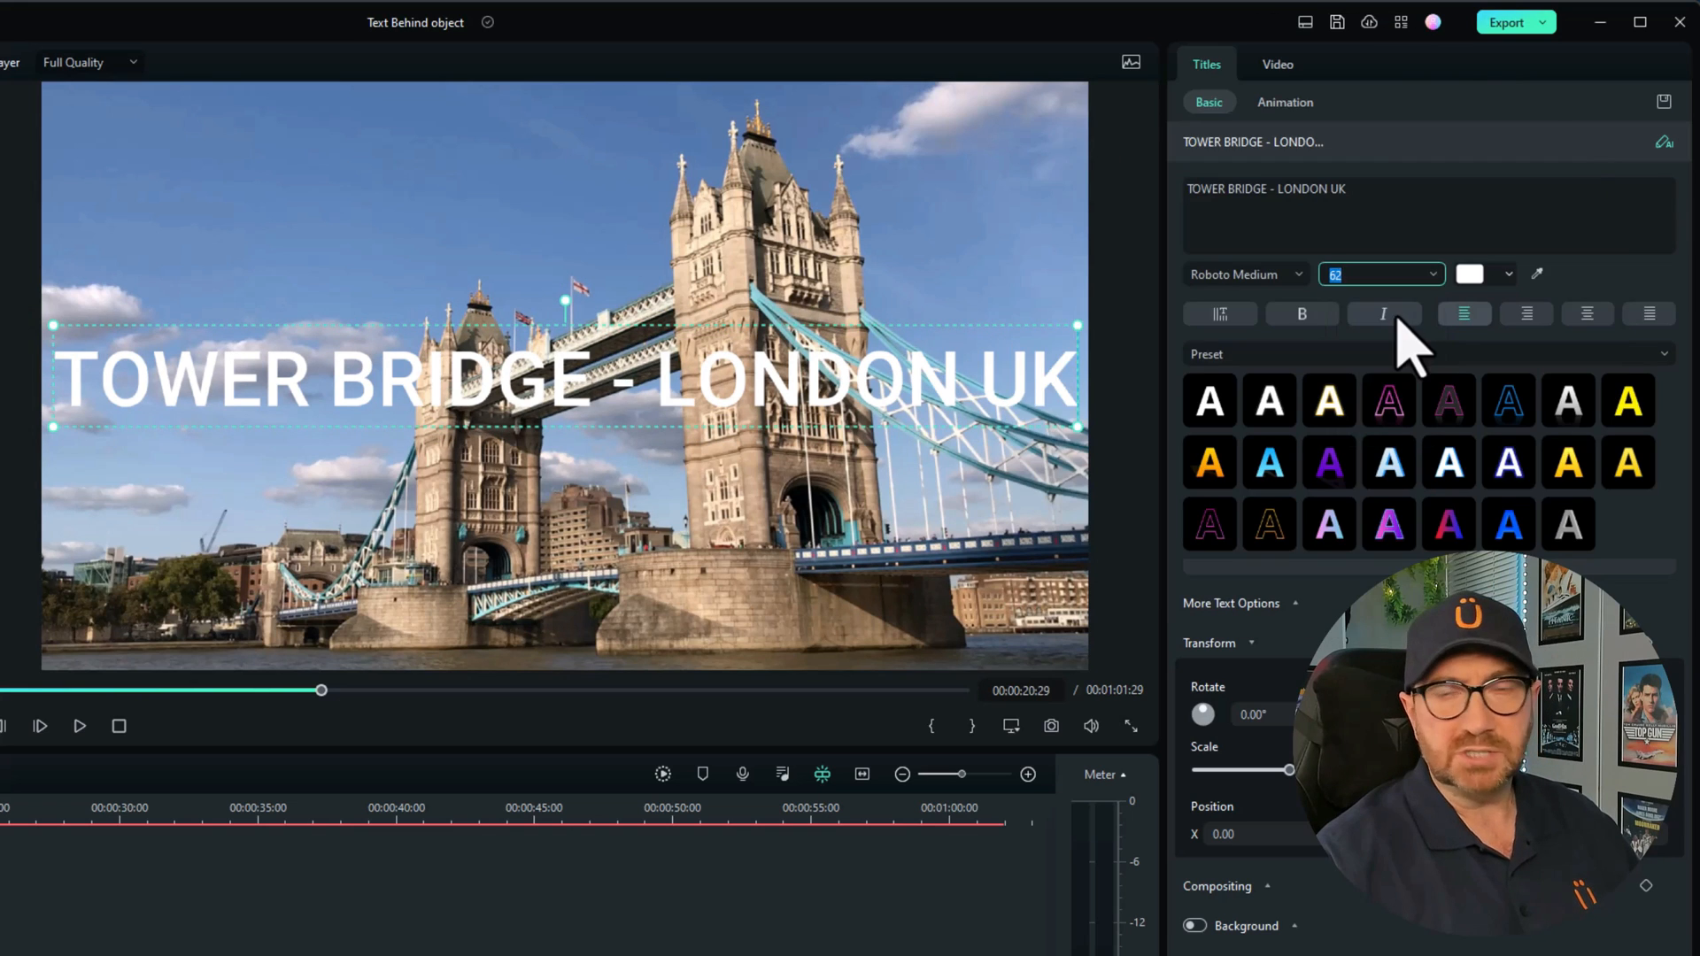
click(1241, 274)
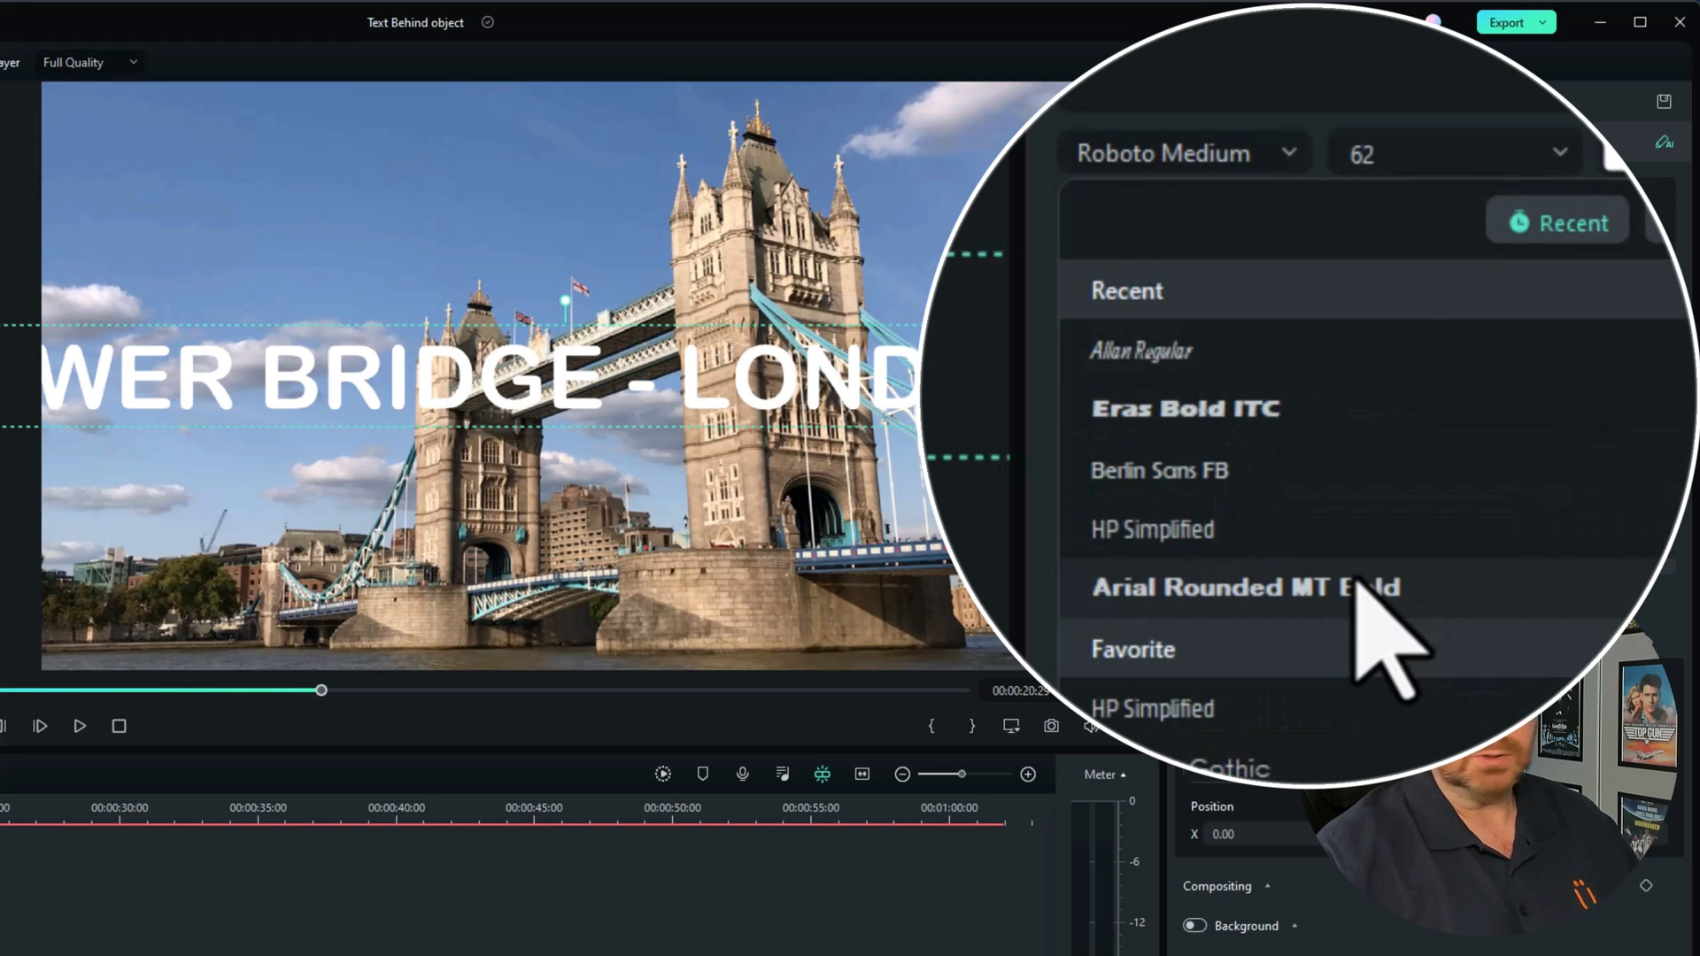
click(1243, 586)
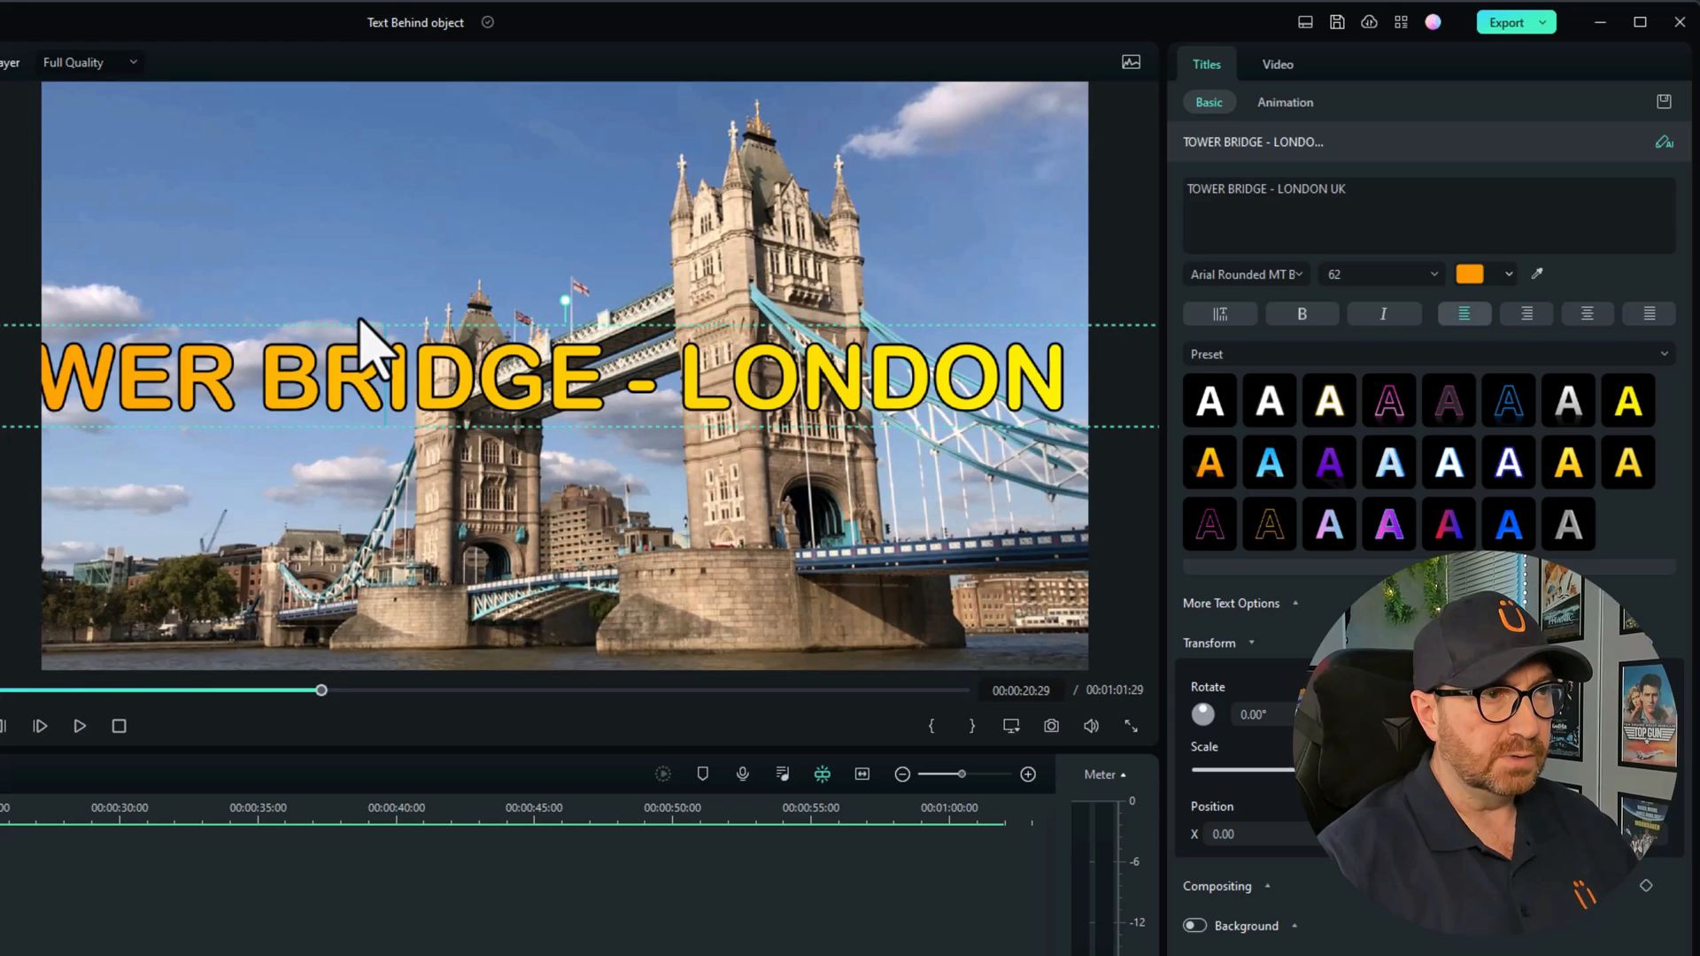
Step: At the title clip's end set the Position X keyframe to -911.42
drag(380, 380, 781, 412)
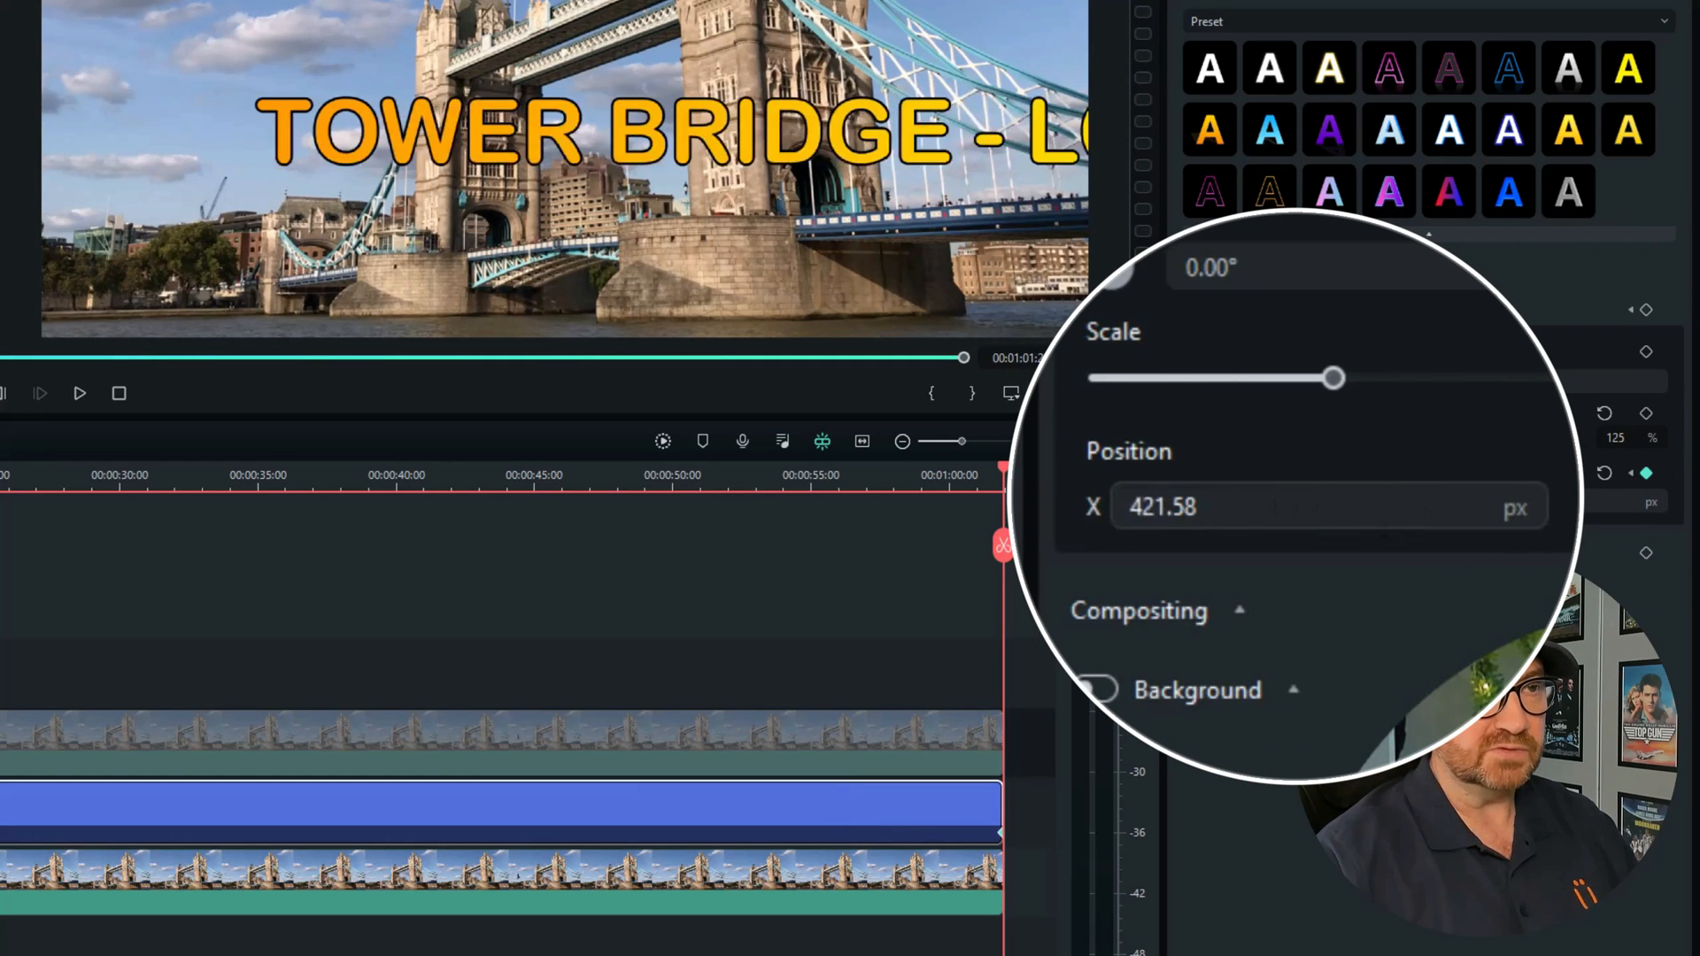
text(-911.42)
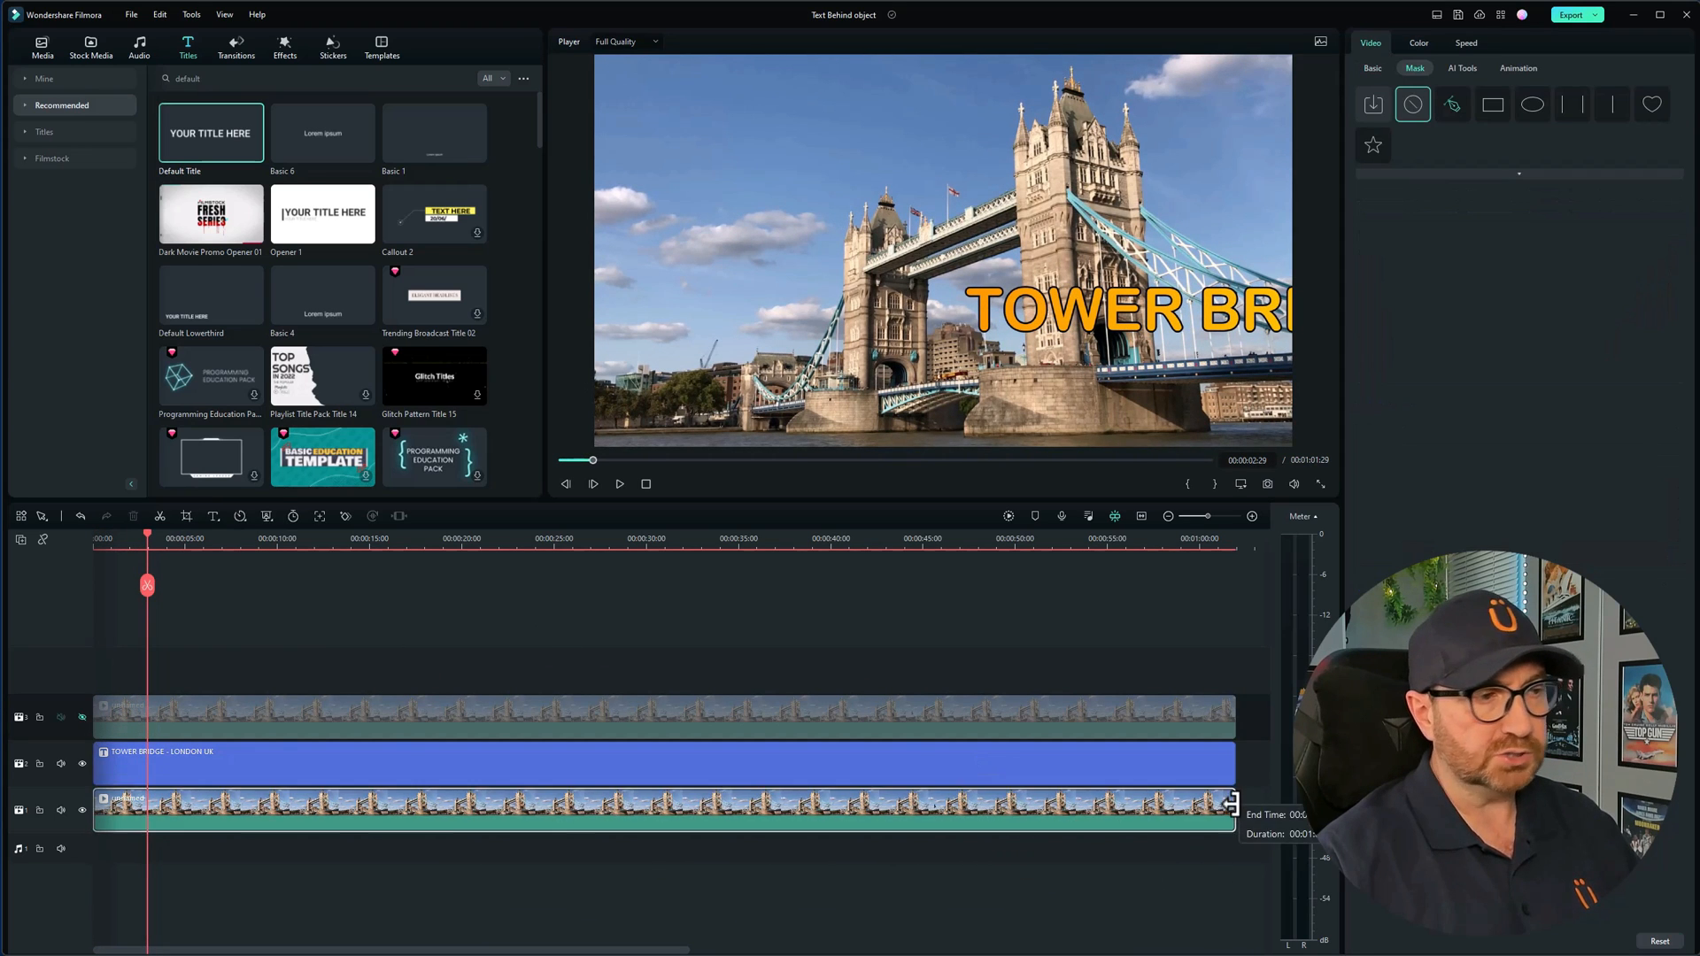
Step: Trim both bridge clips and the title to about nine seconds and check playback
drag(1233, 802, 249, 808)
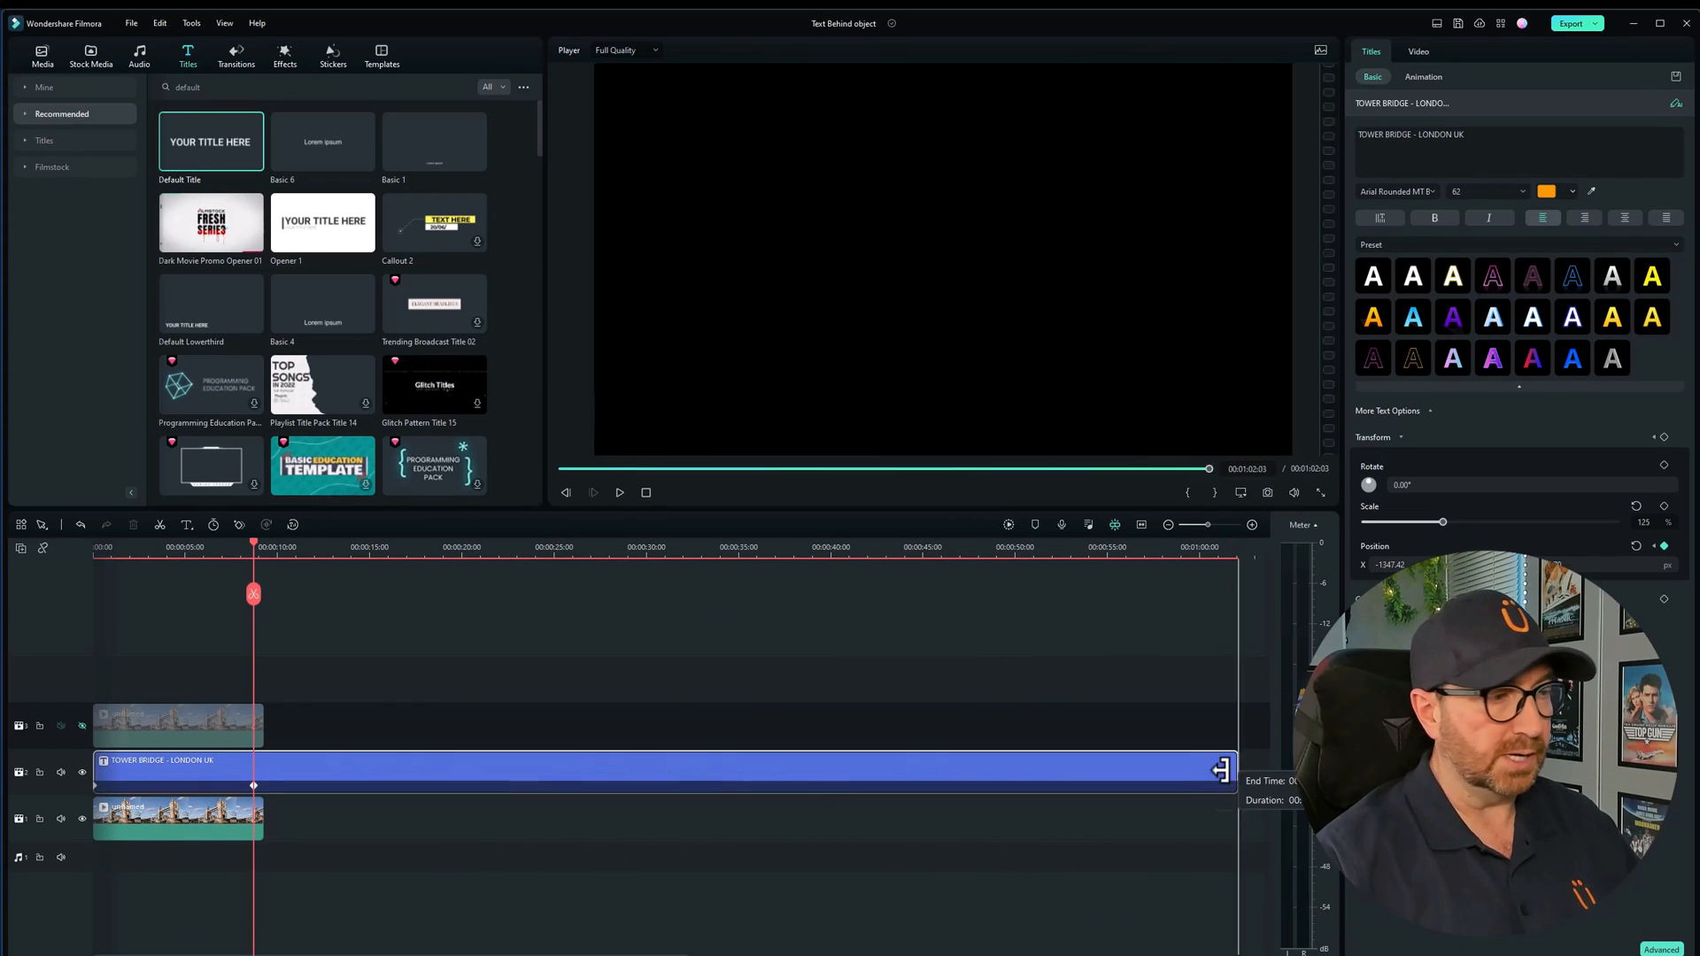
drag(1223, 769, 260, 781)
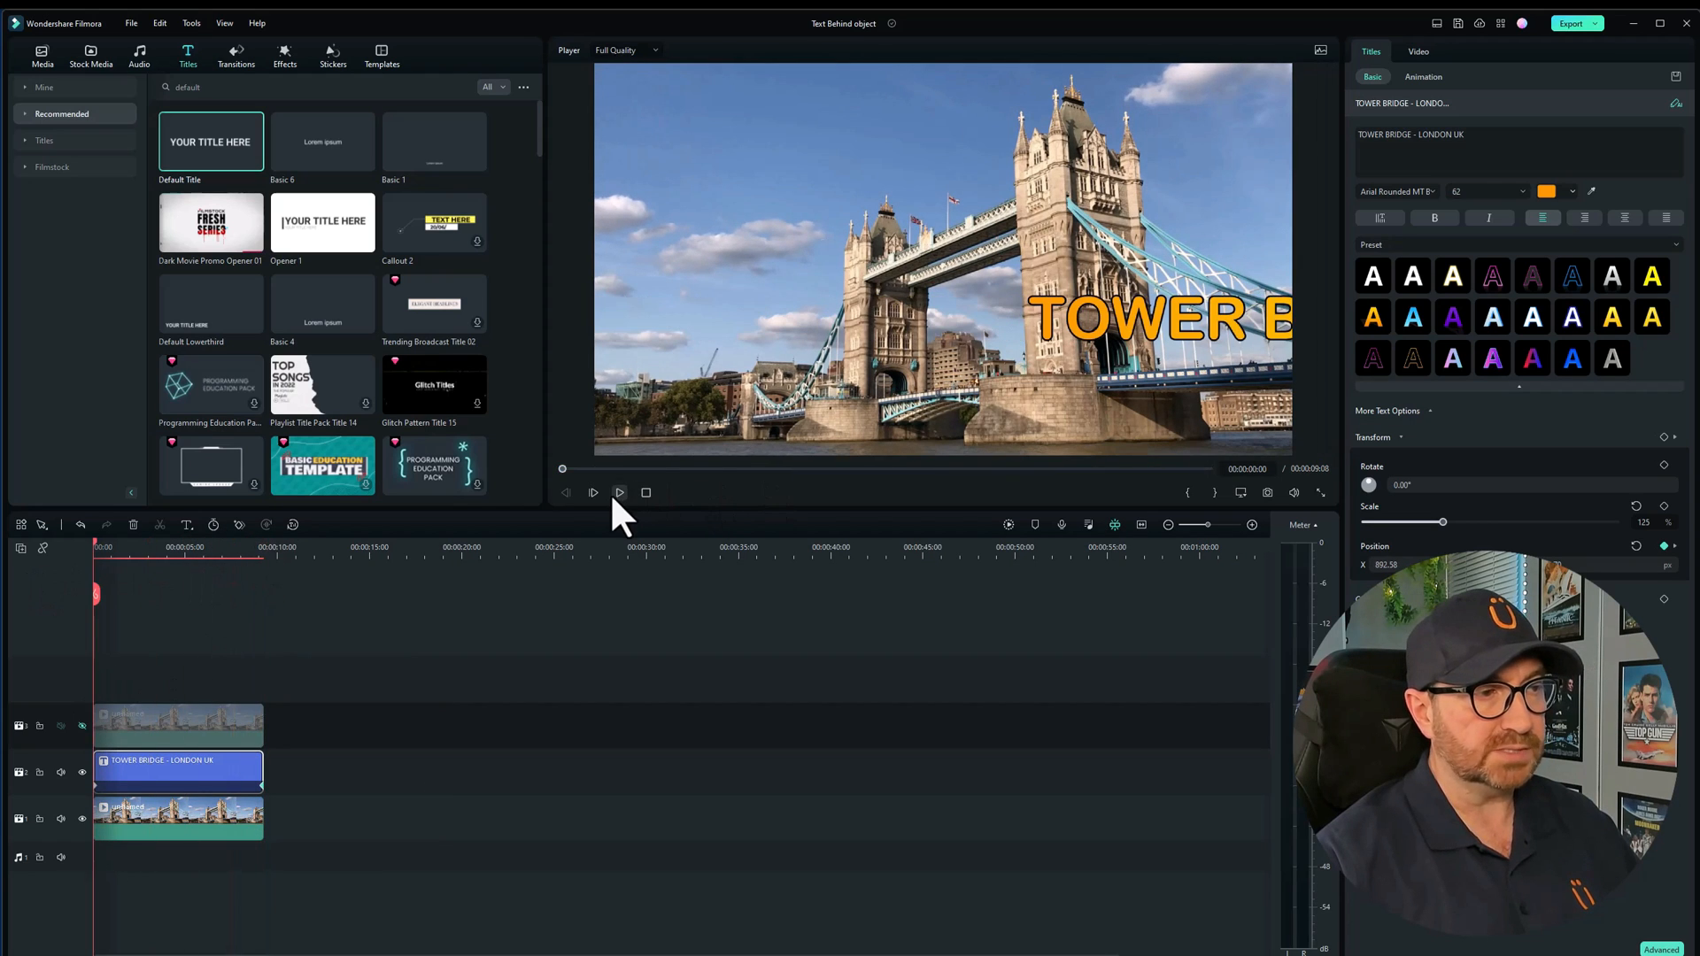
click(592, 493)
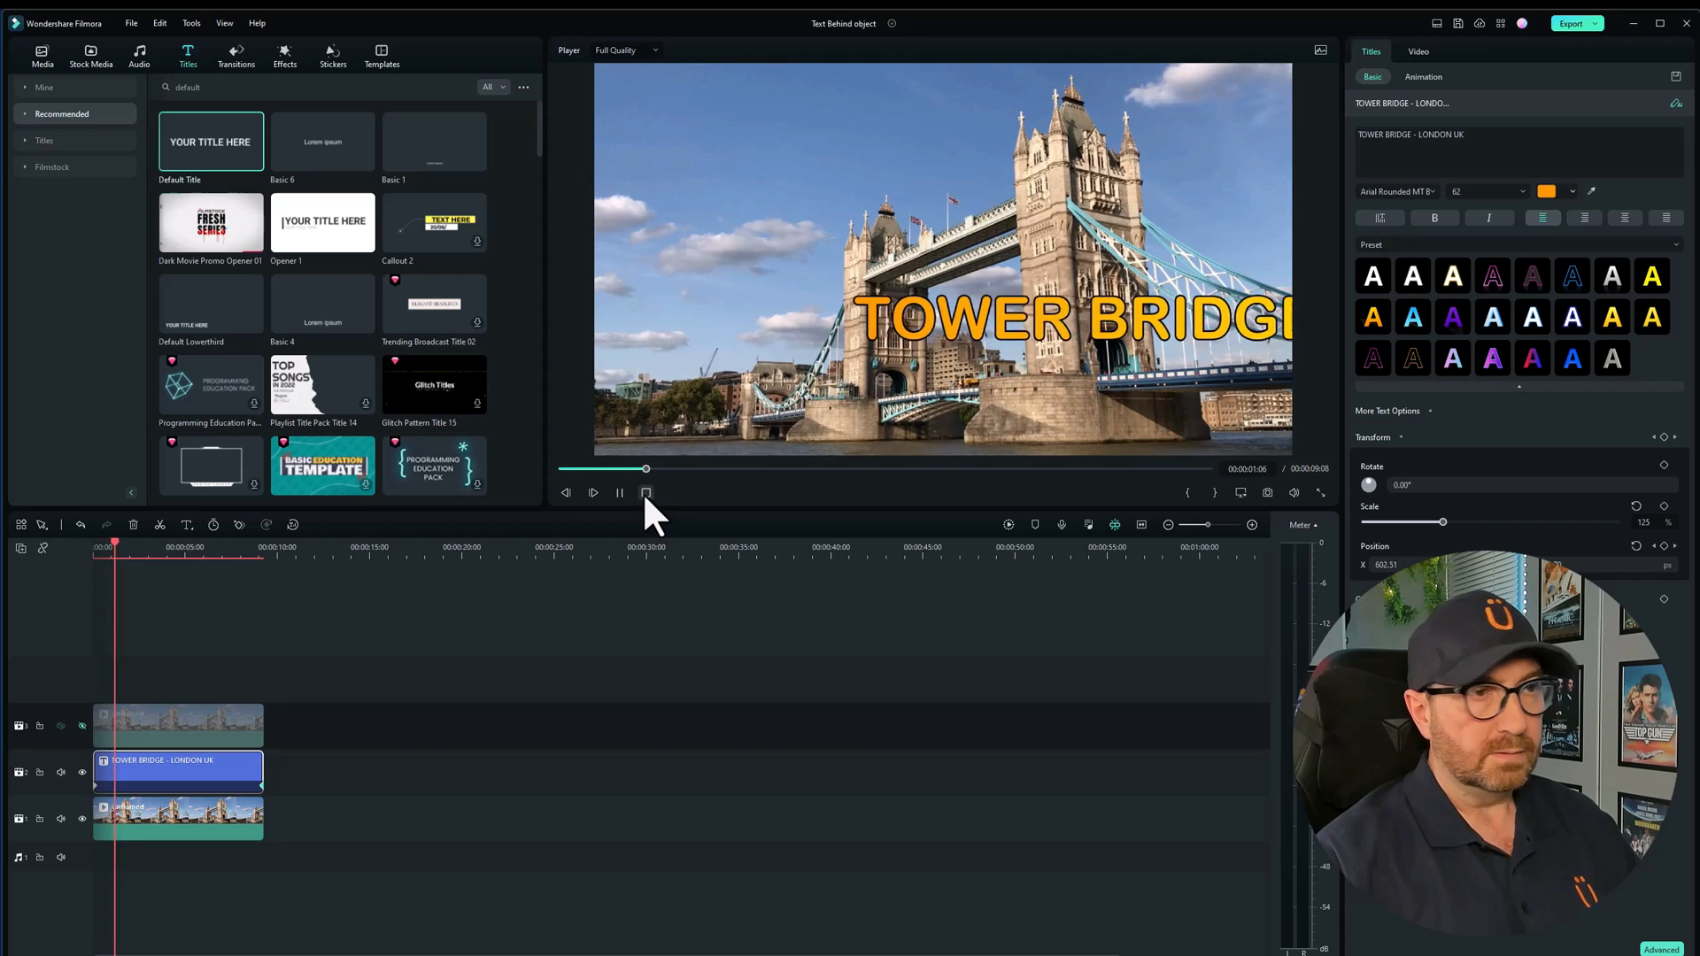
click(619, 493)
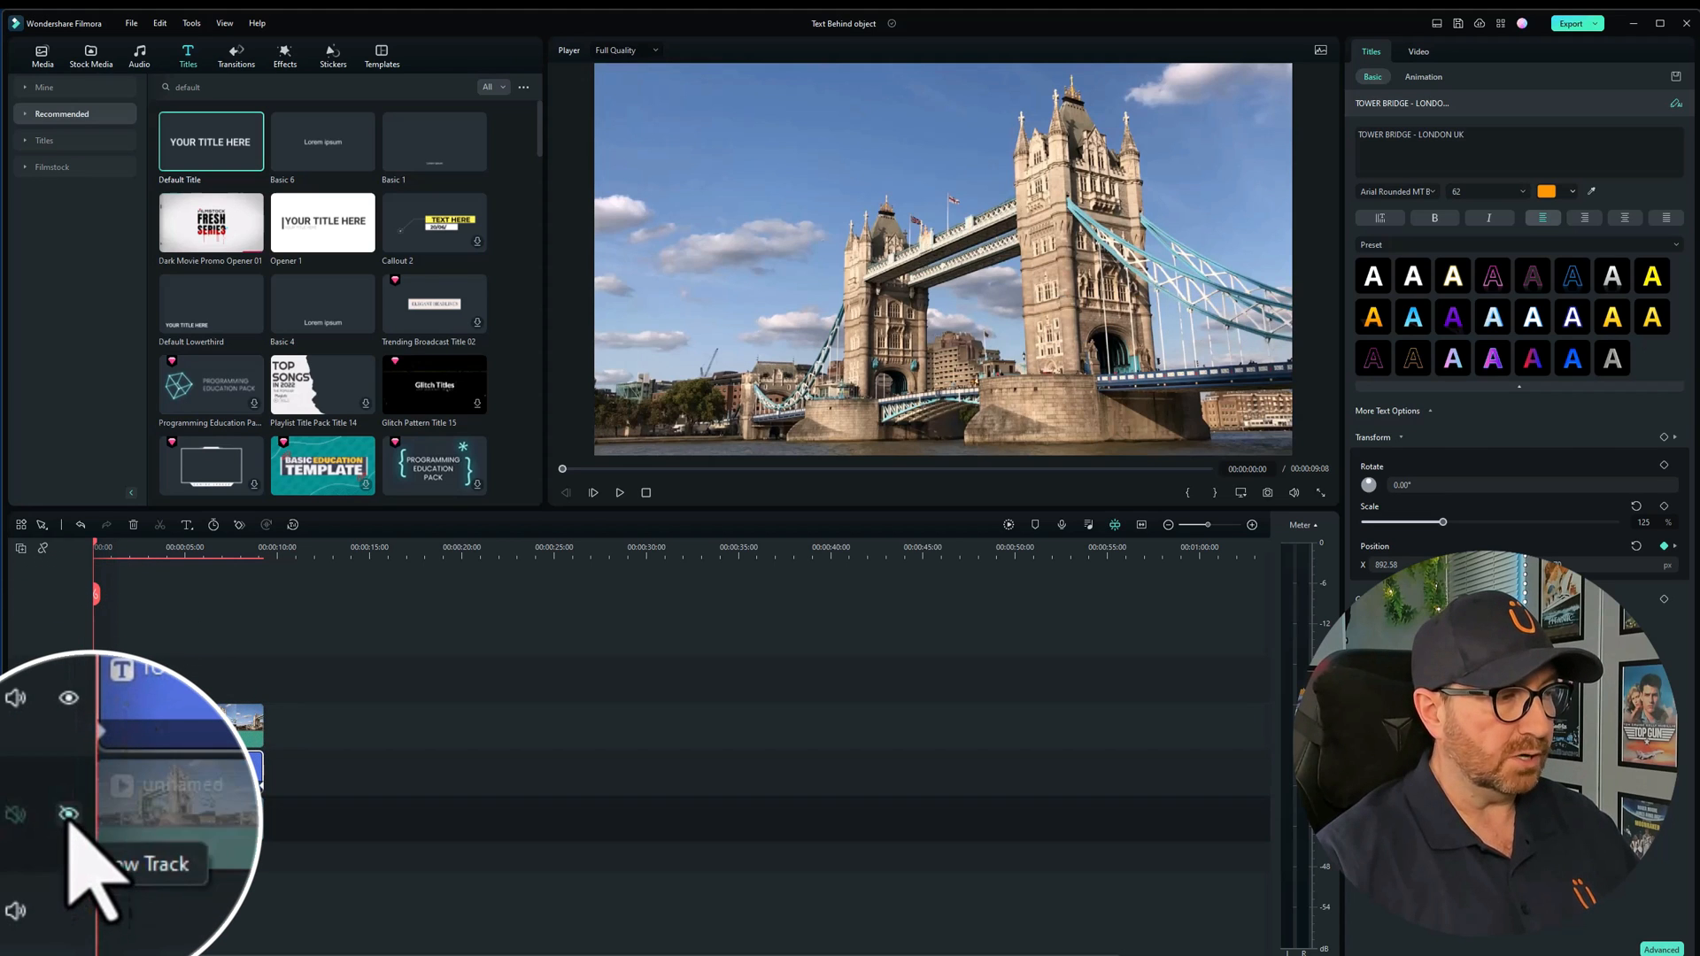
Step: Reveal the top bridge clip and apply a Linear mask to it
click(177, 724)
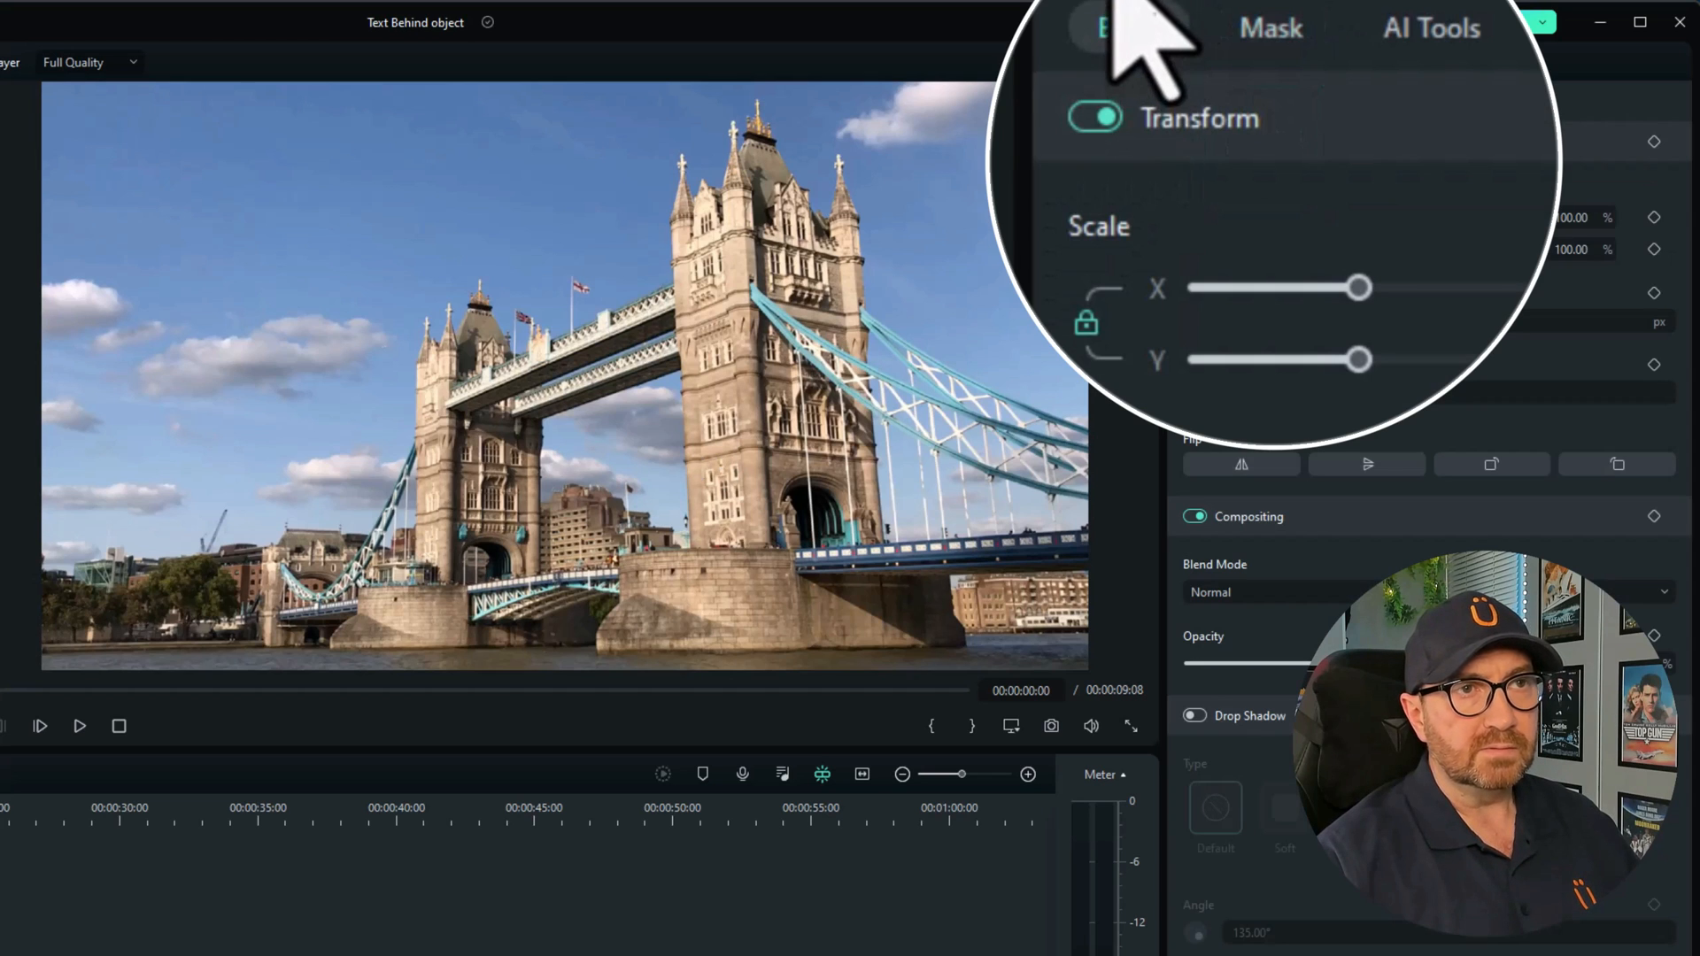
click(1271, 28)
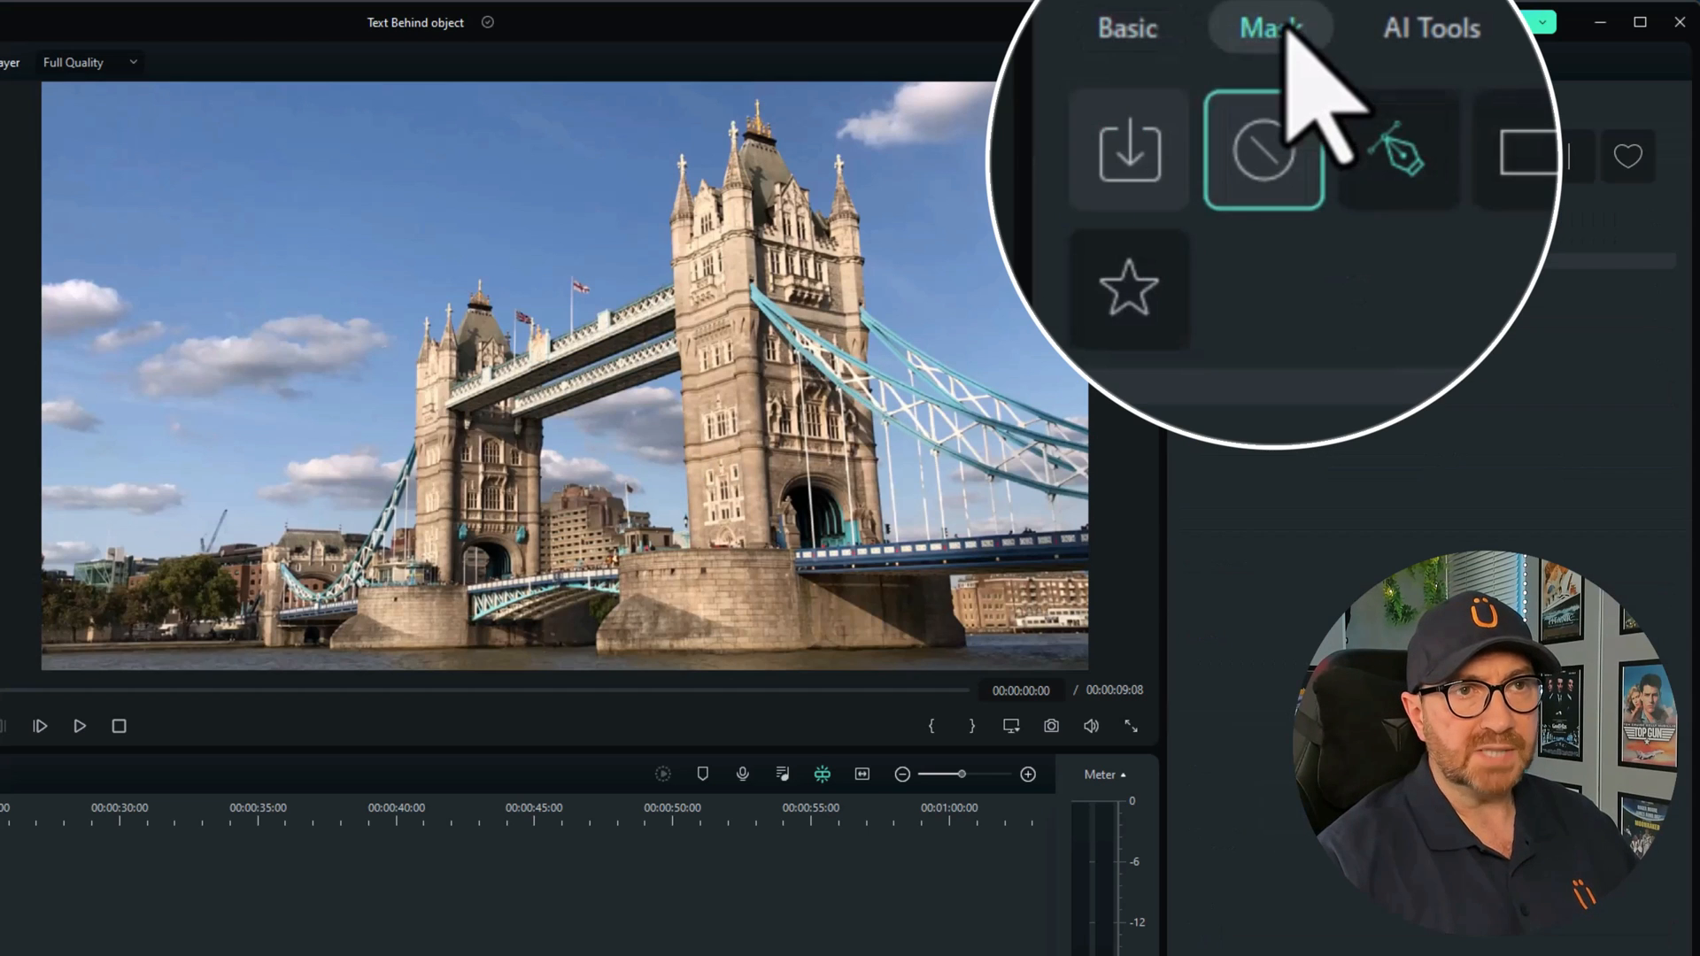
click(1529, 151)
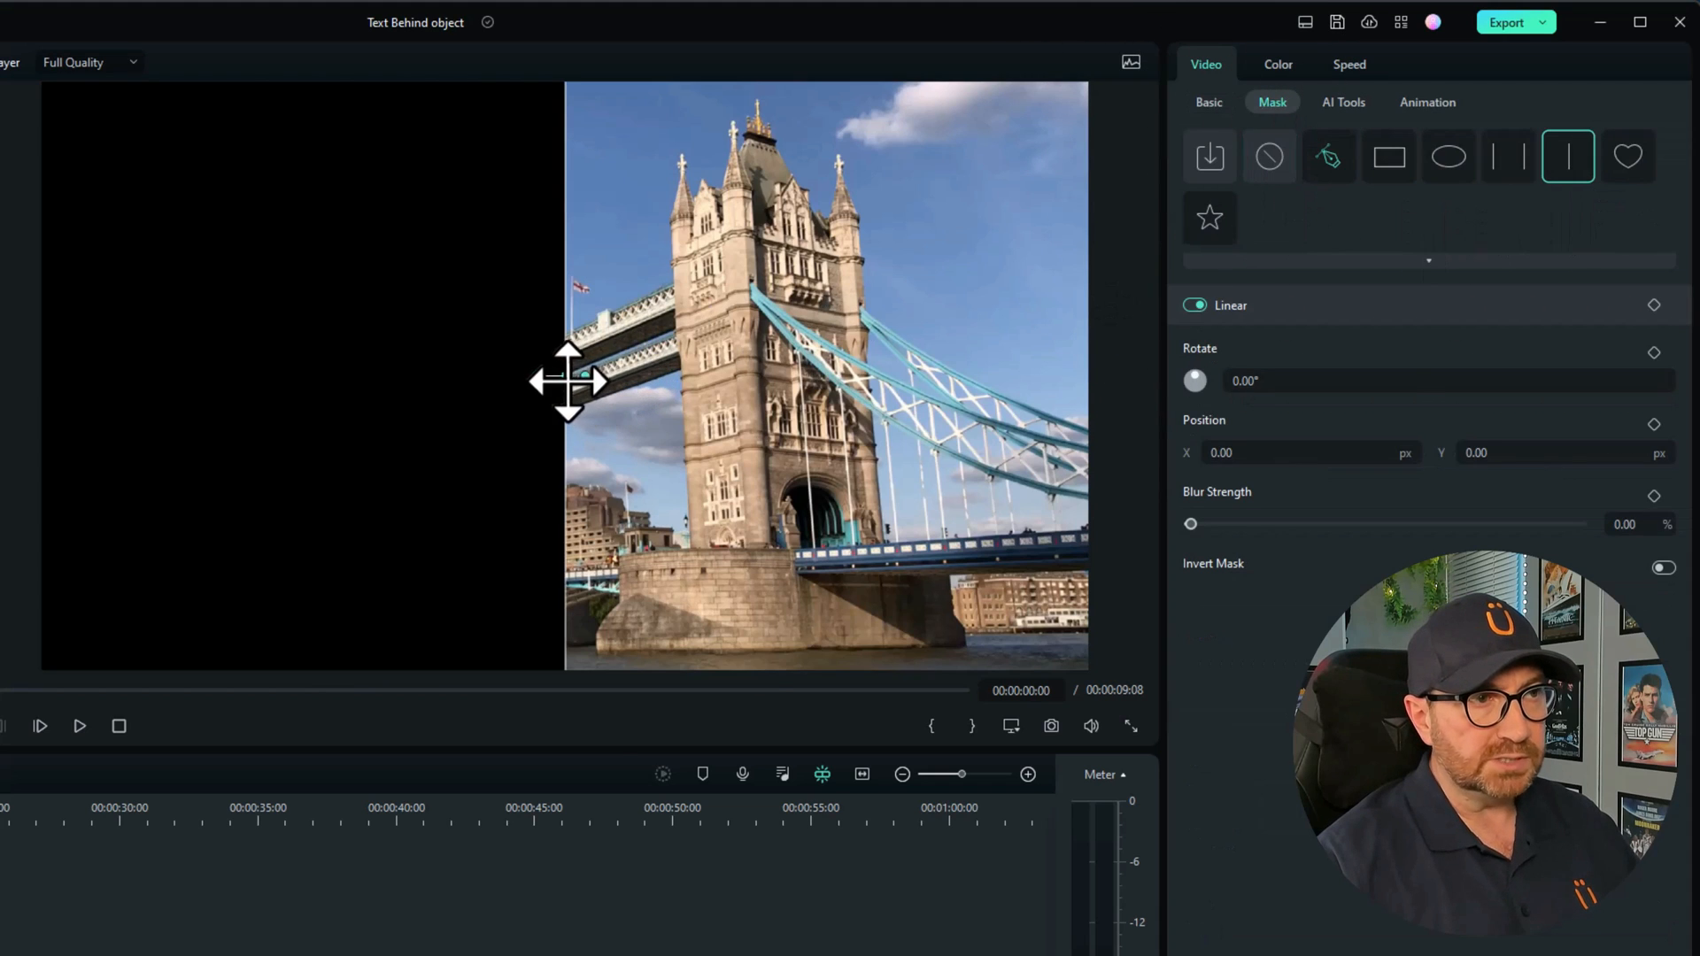
Step: Move the mask edge to the right tower and tilt it to about -1.49°
drag(569, 382, 737, 391)
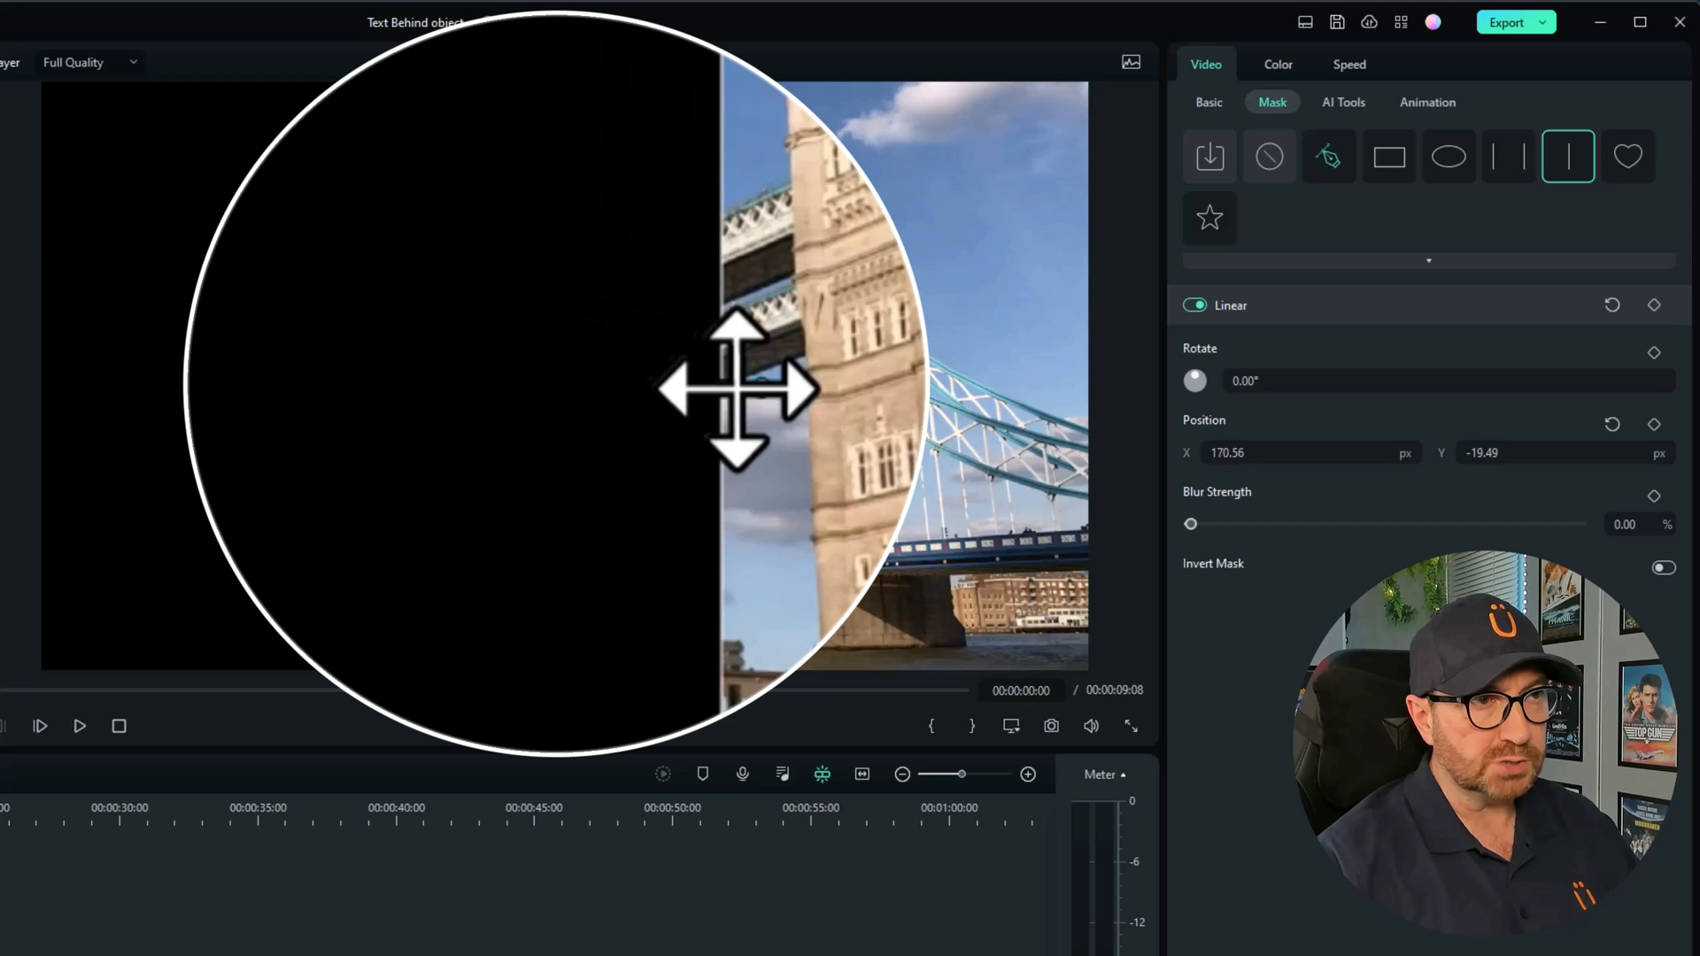
drag(737, 390, 792, 406)
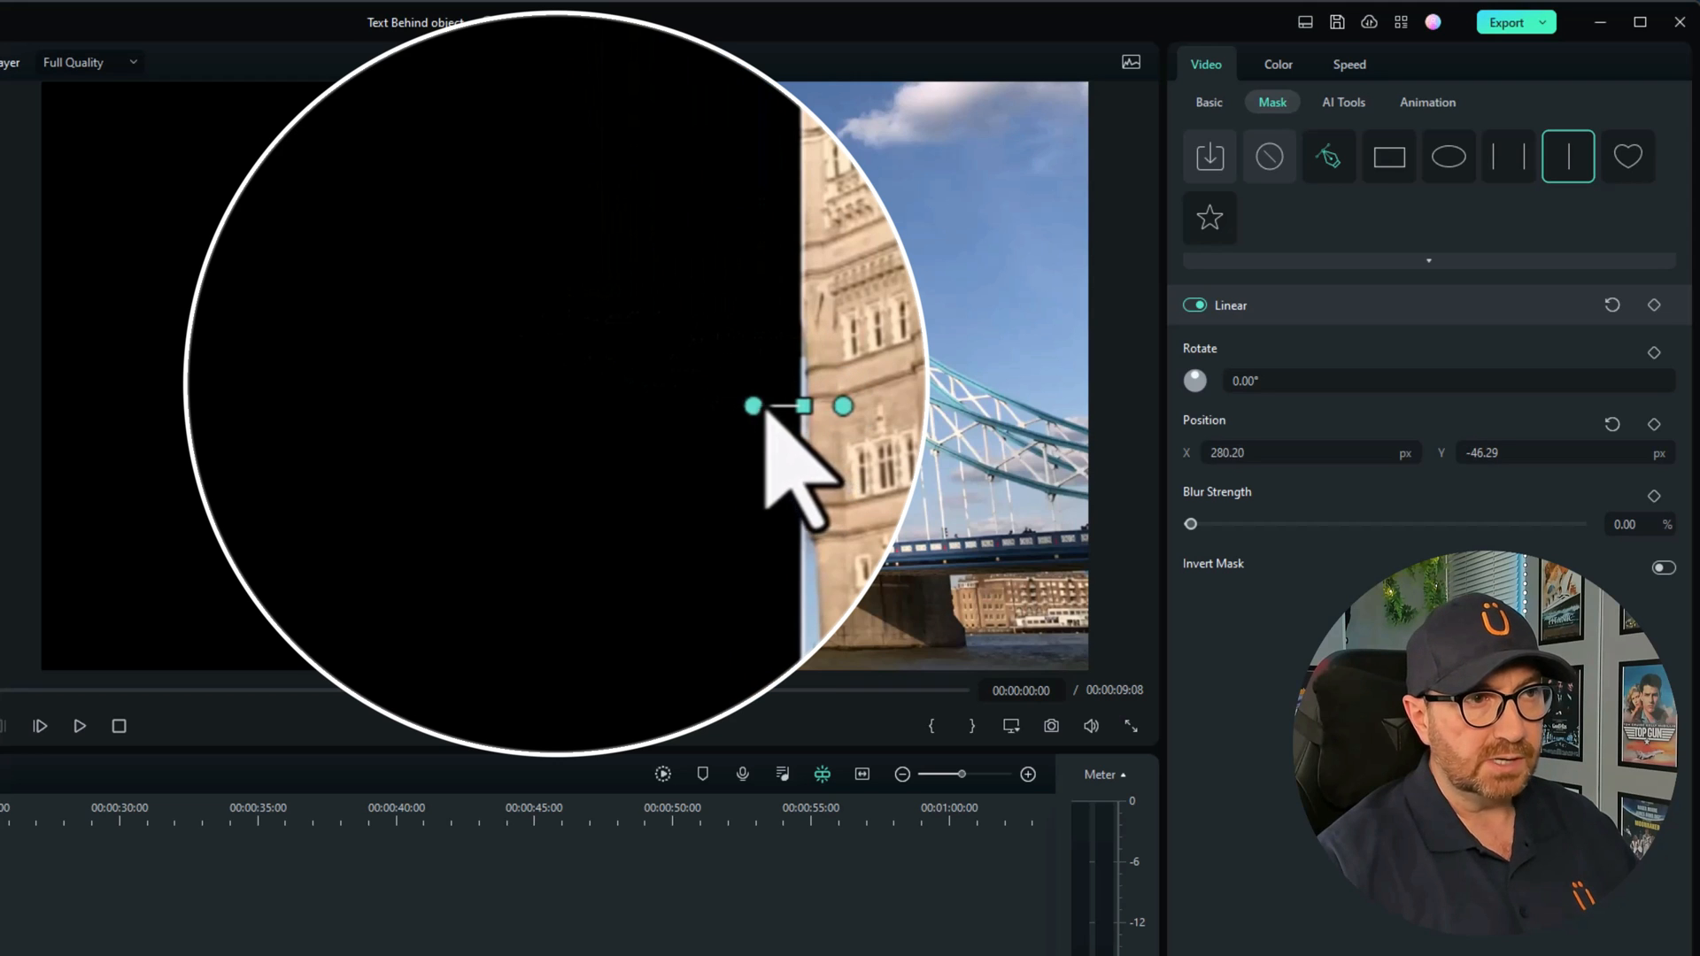
drag(797, 406, 743, 380)
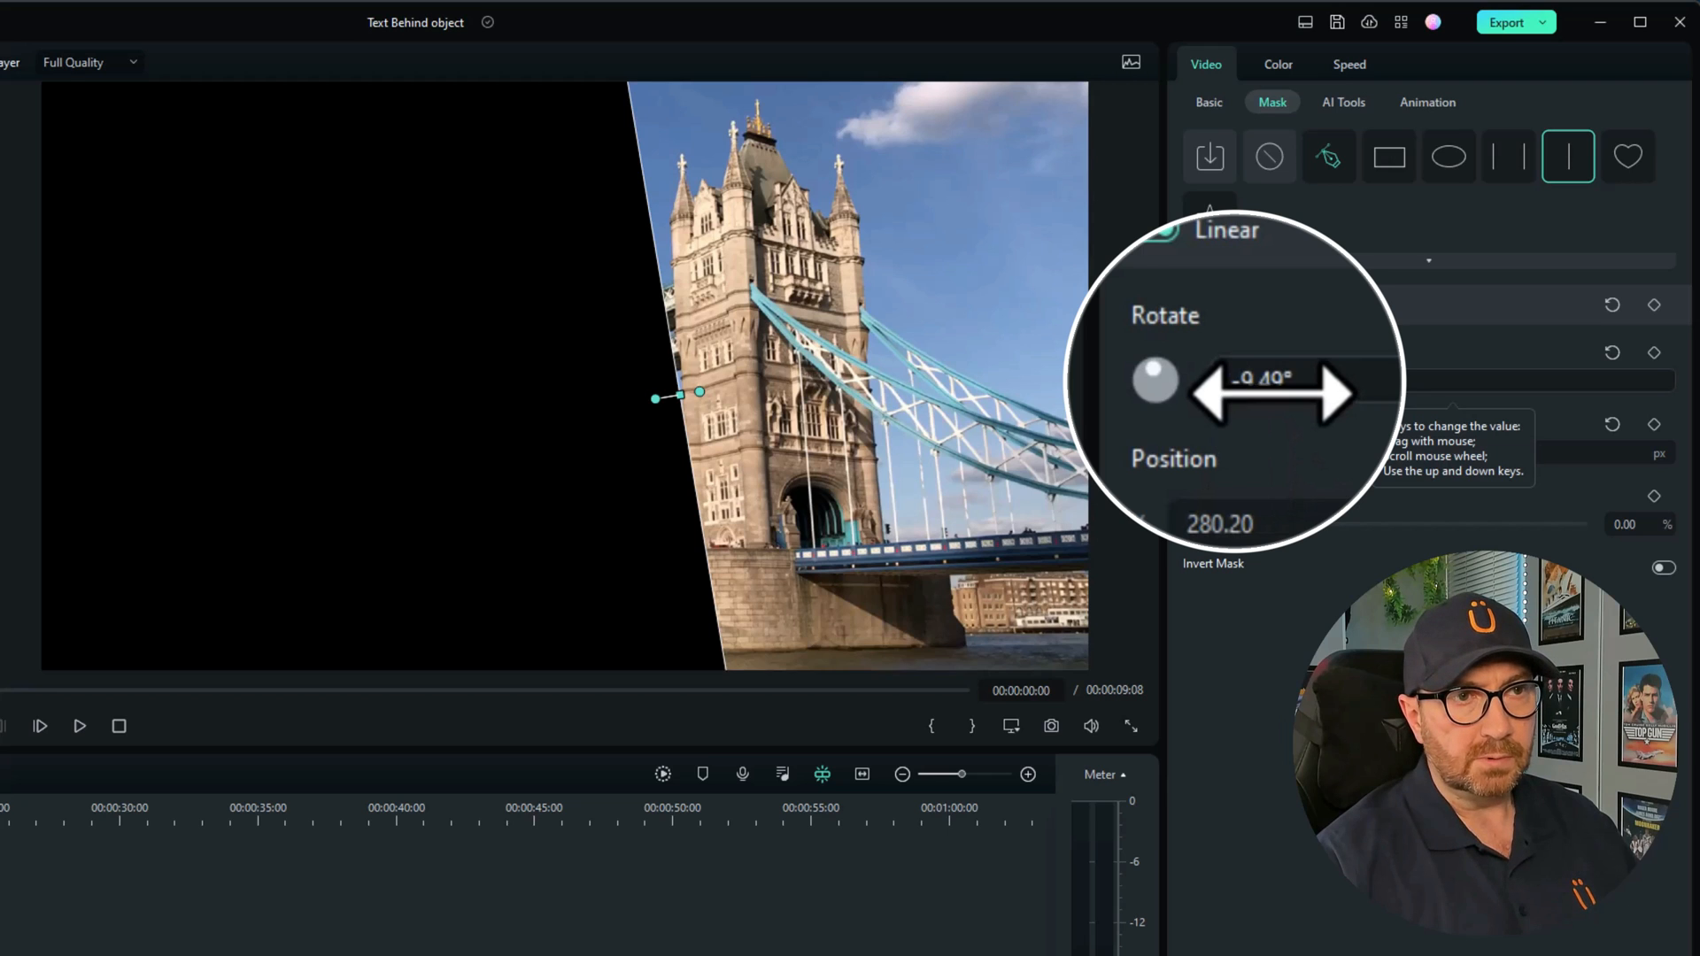
drag(1279, 379, 1312, 380)
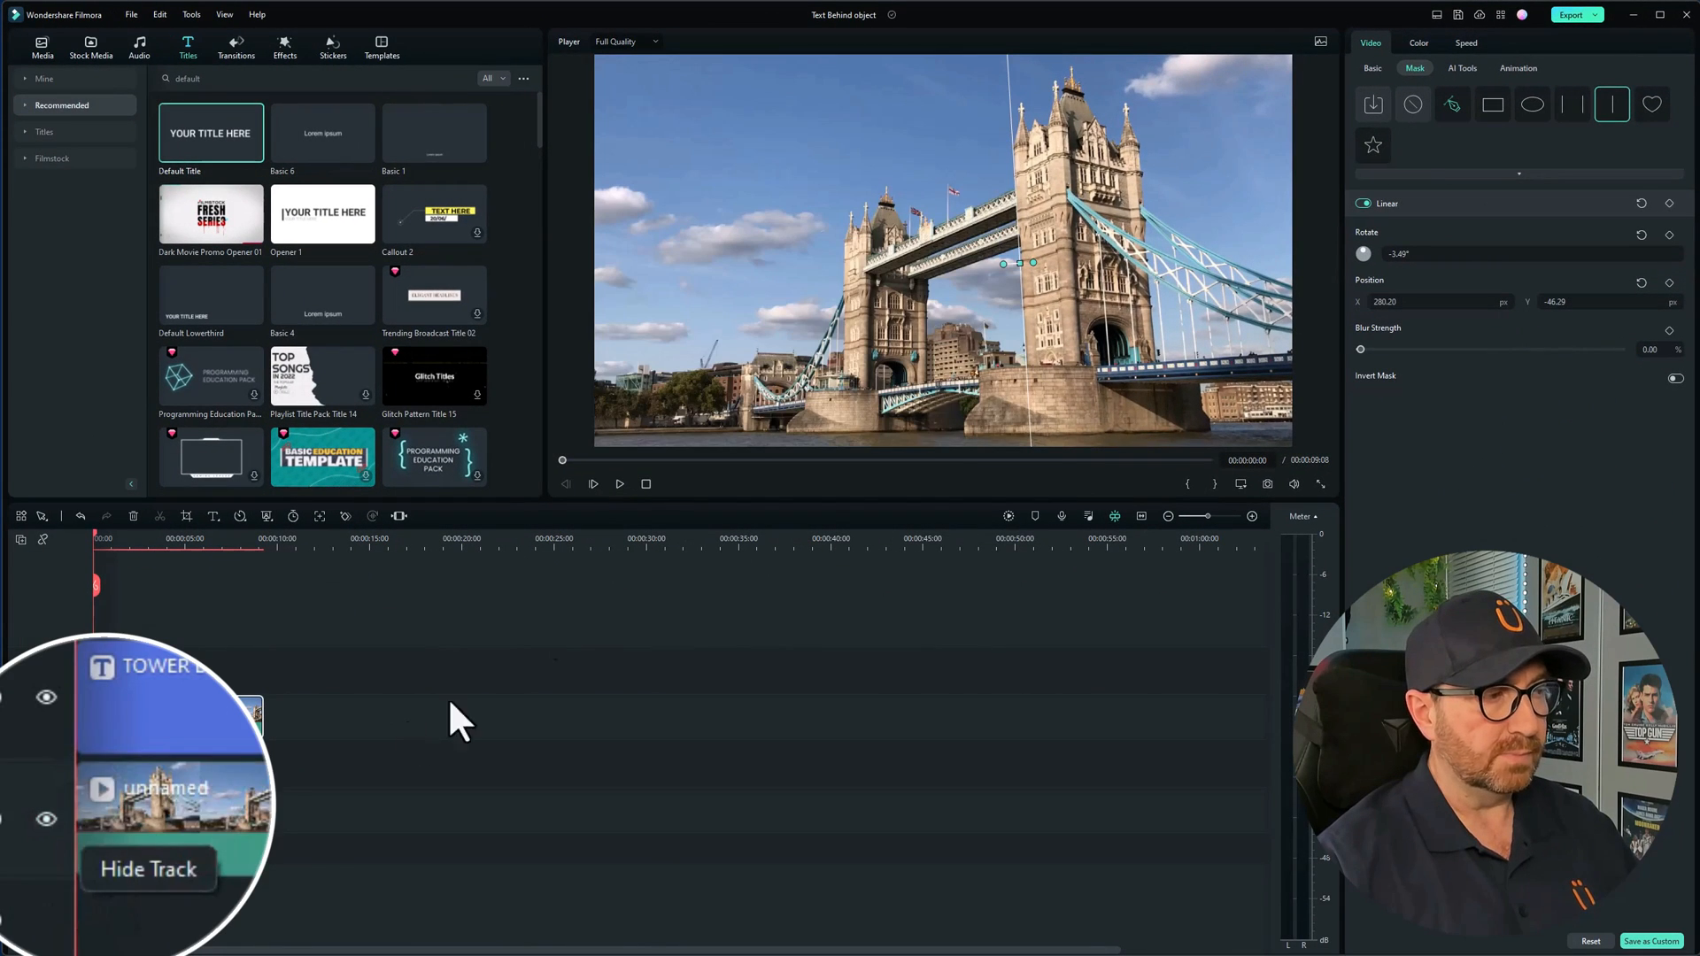
Step: Show the base track and play back the title slipping behind the right tower
click(619, 483)
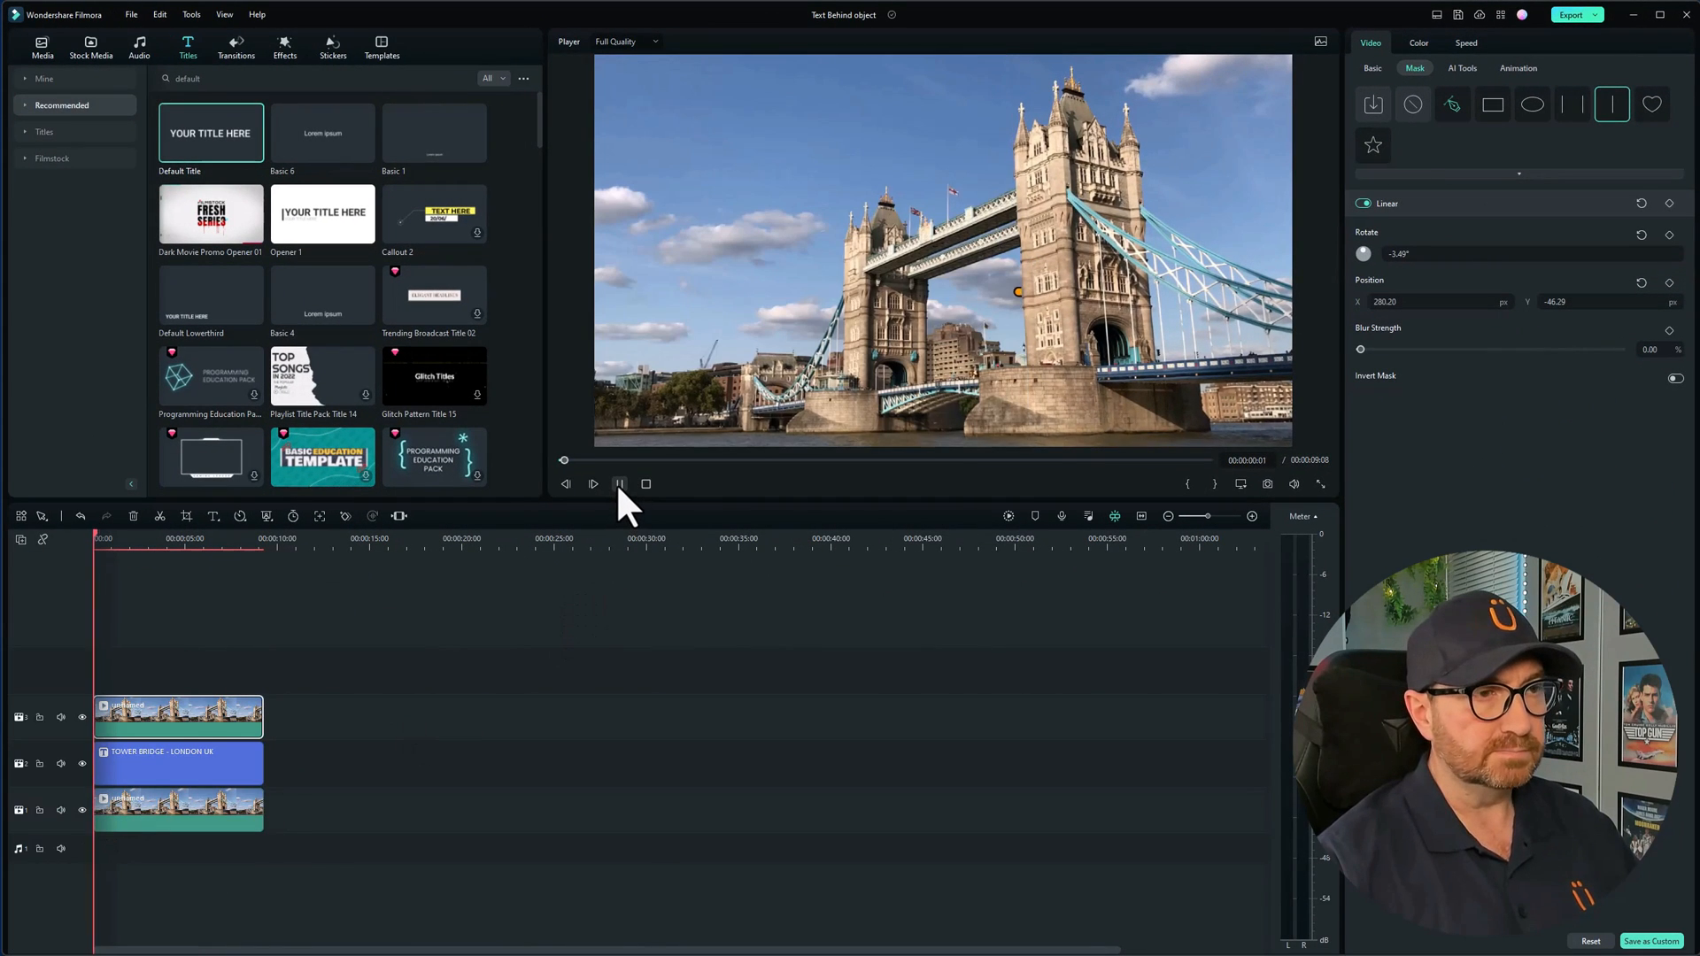
click(618, 483)
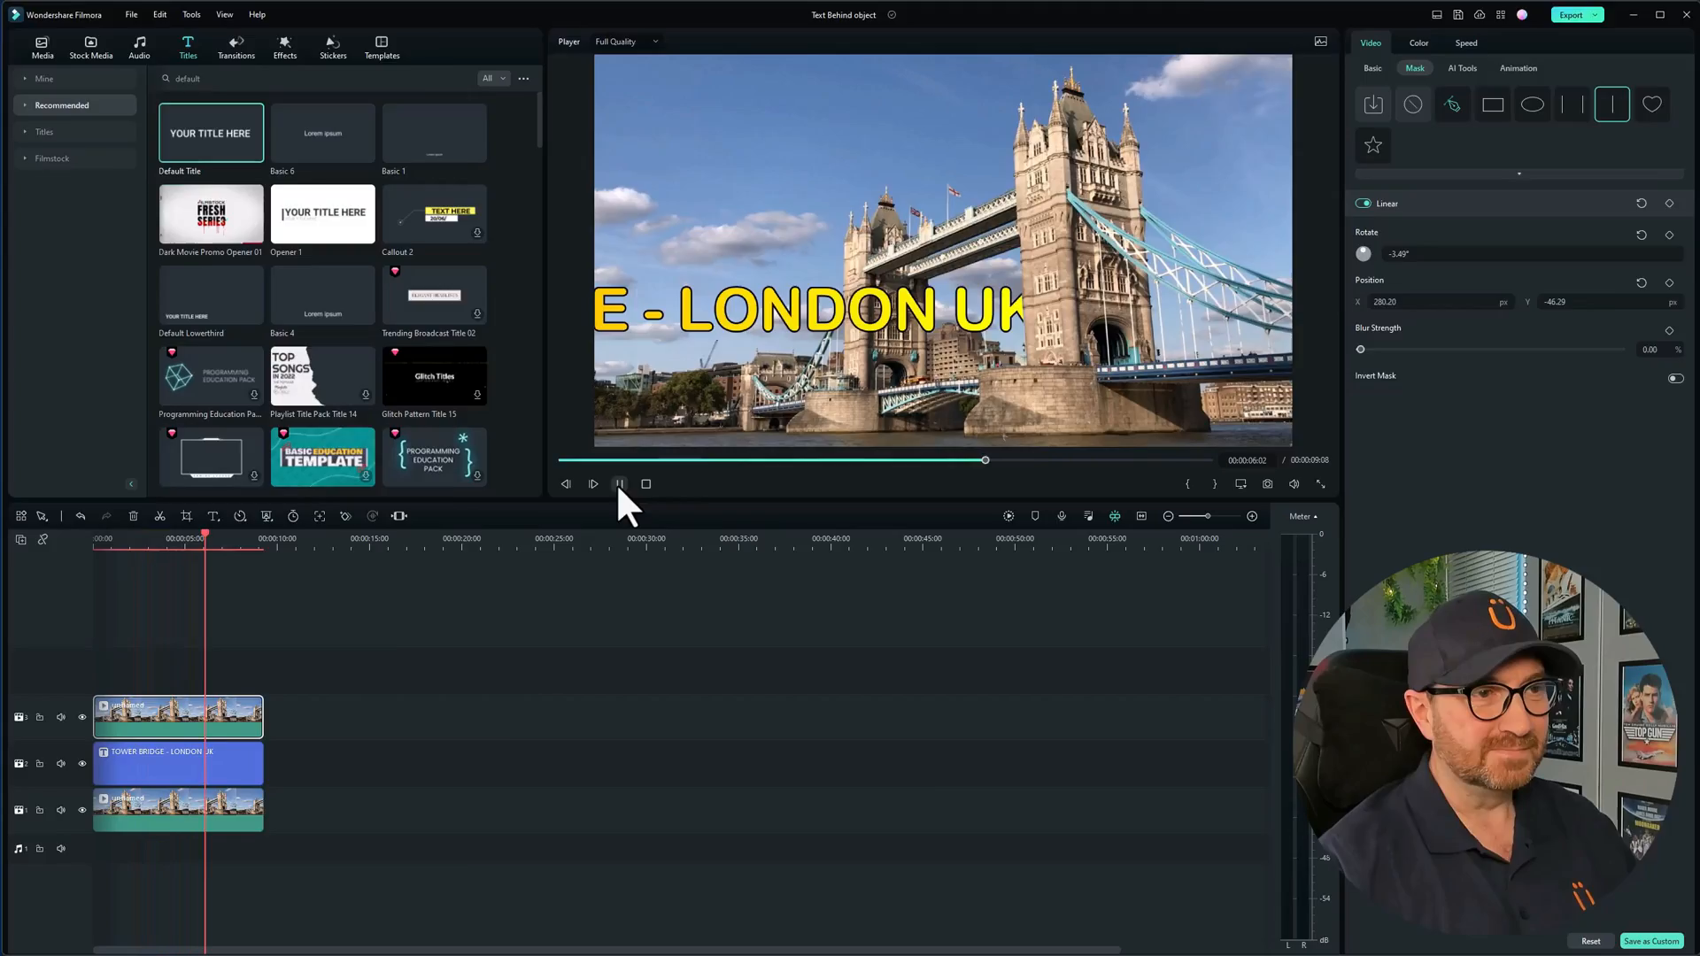
click(42, 45)
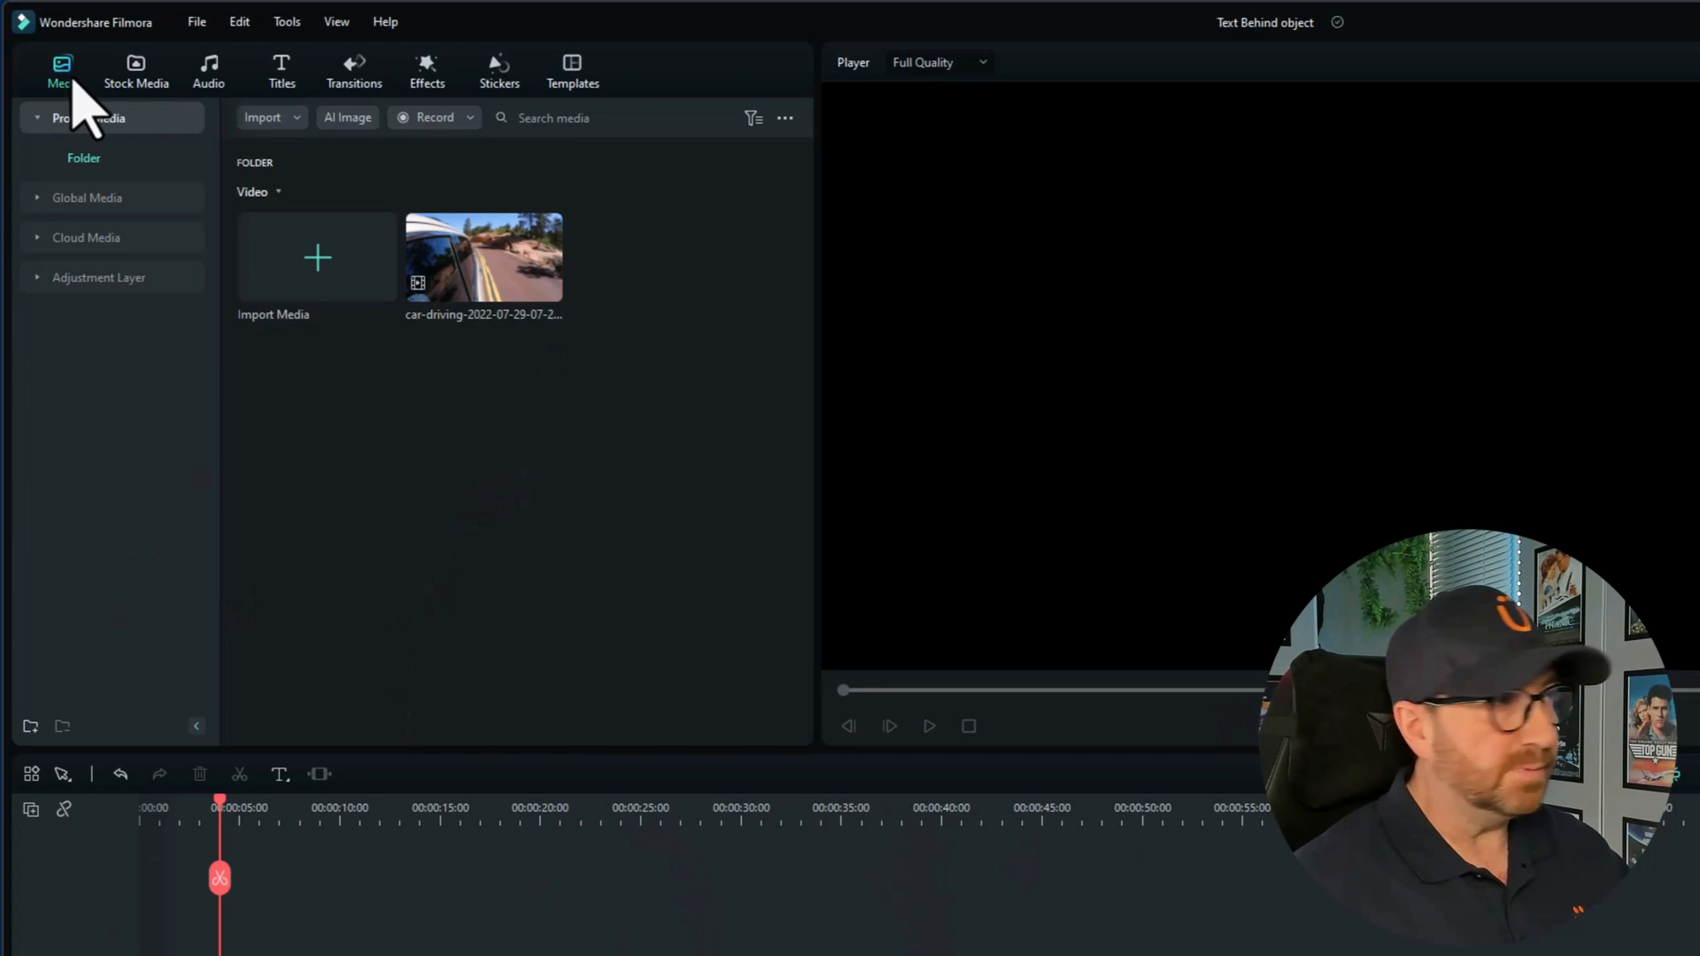
Step: Drag the crashing ocean wave clip from Stock Media onto the empty timeline
click(135, 71)
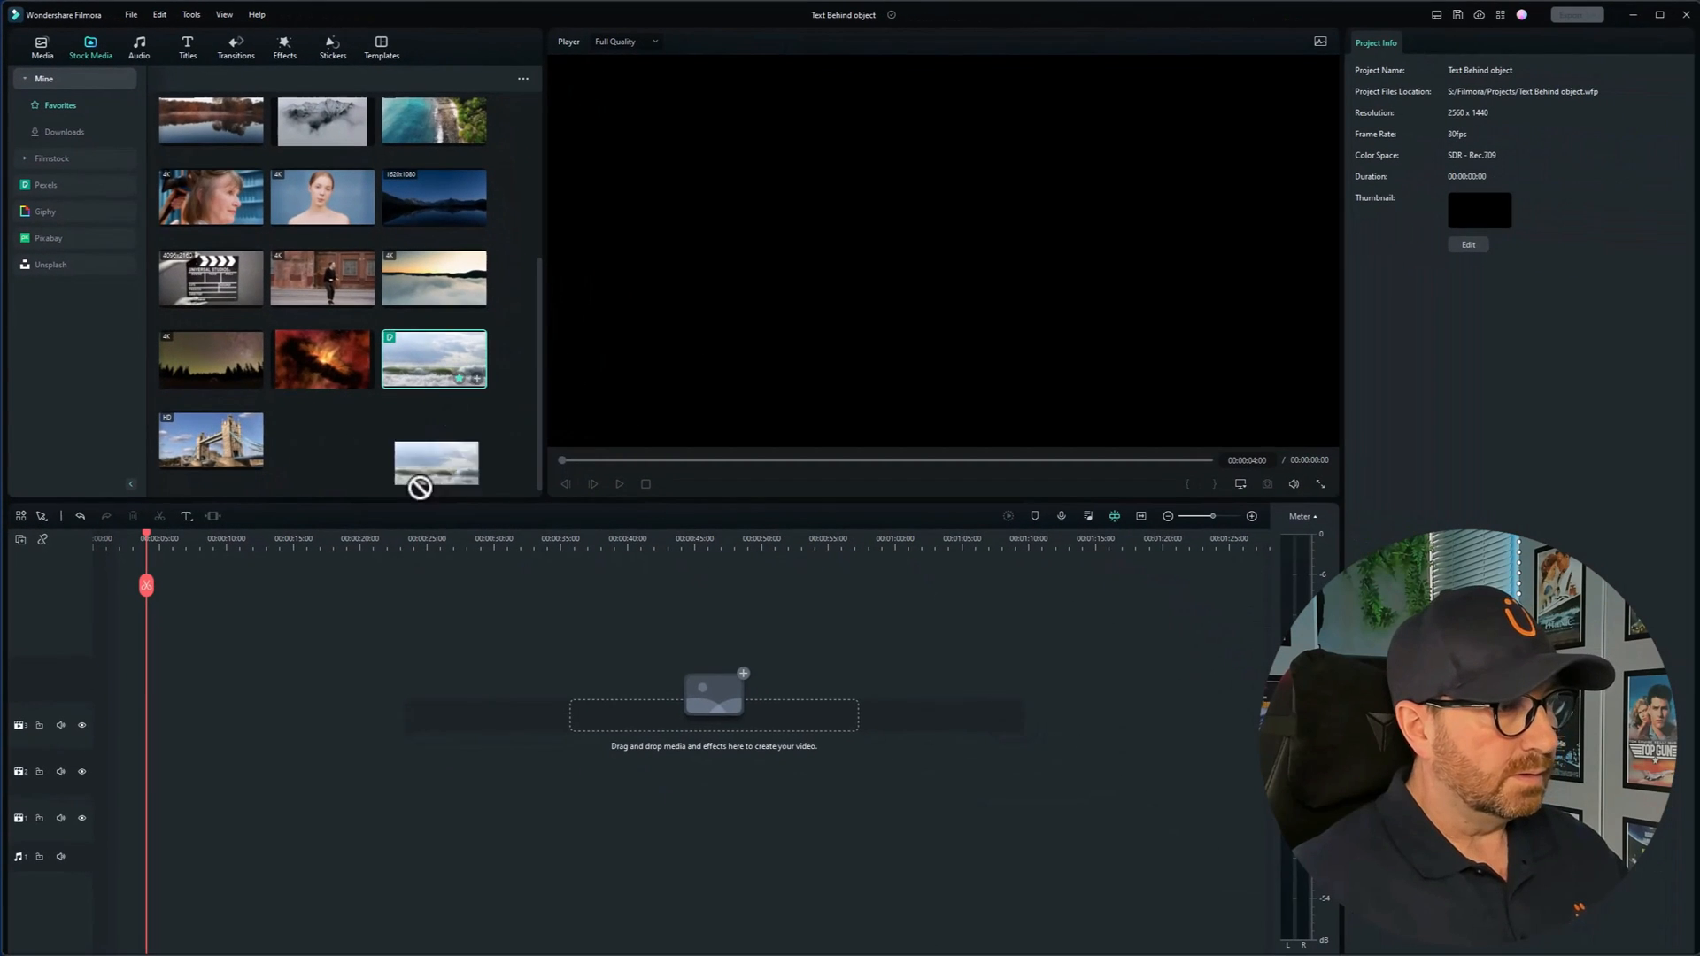
drag(434, 358, 434, 810)
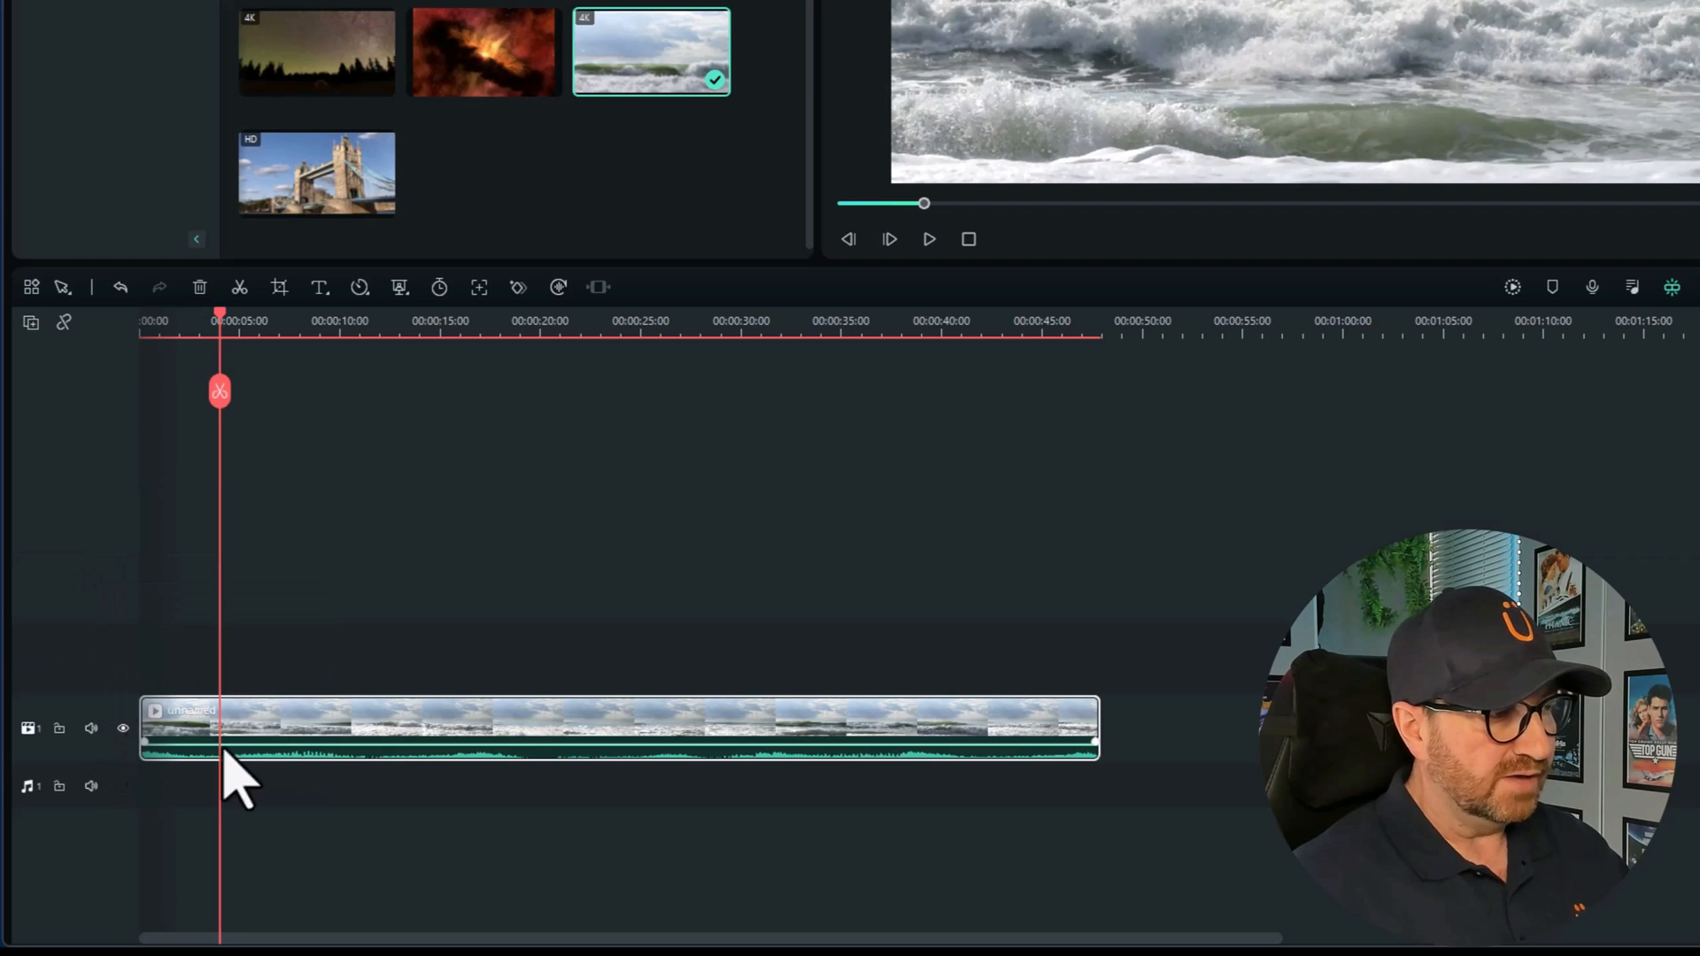
mouse_move(330, 764)
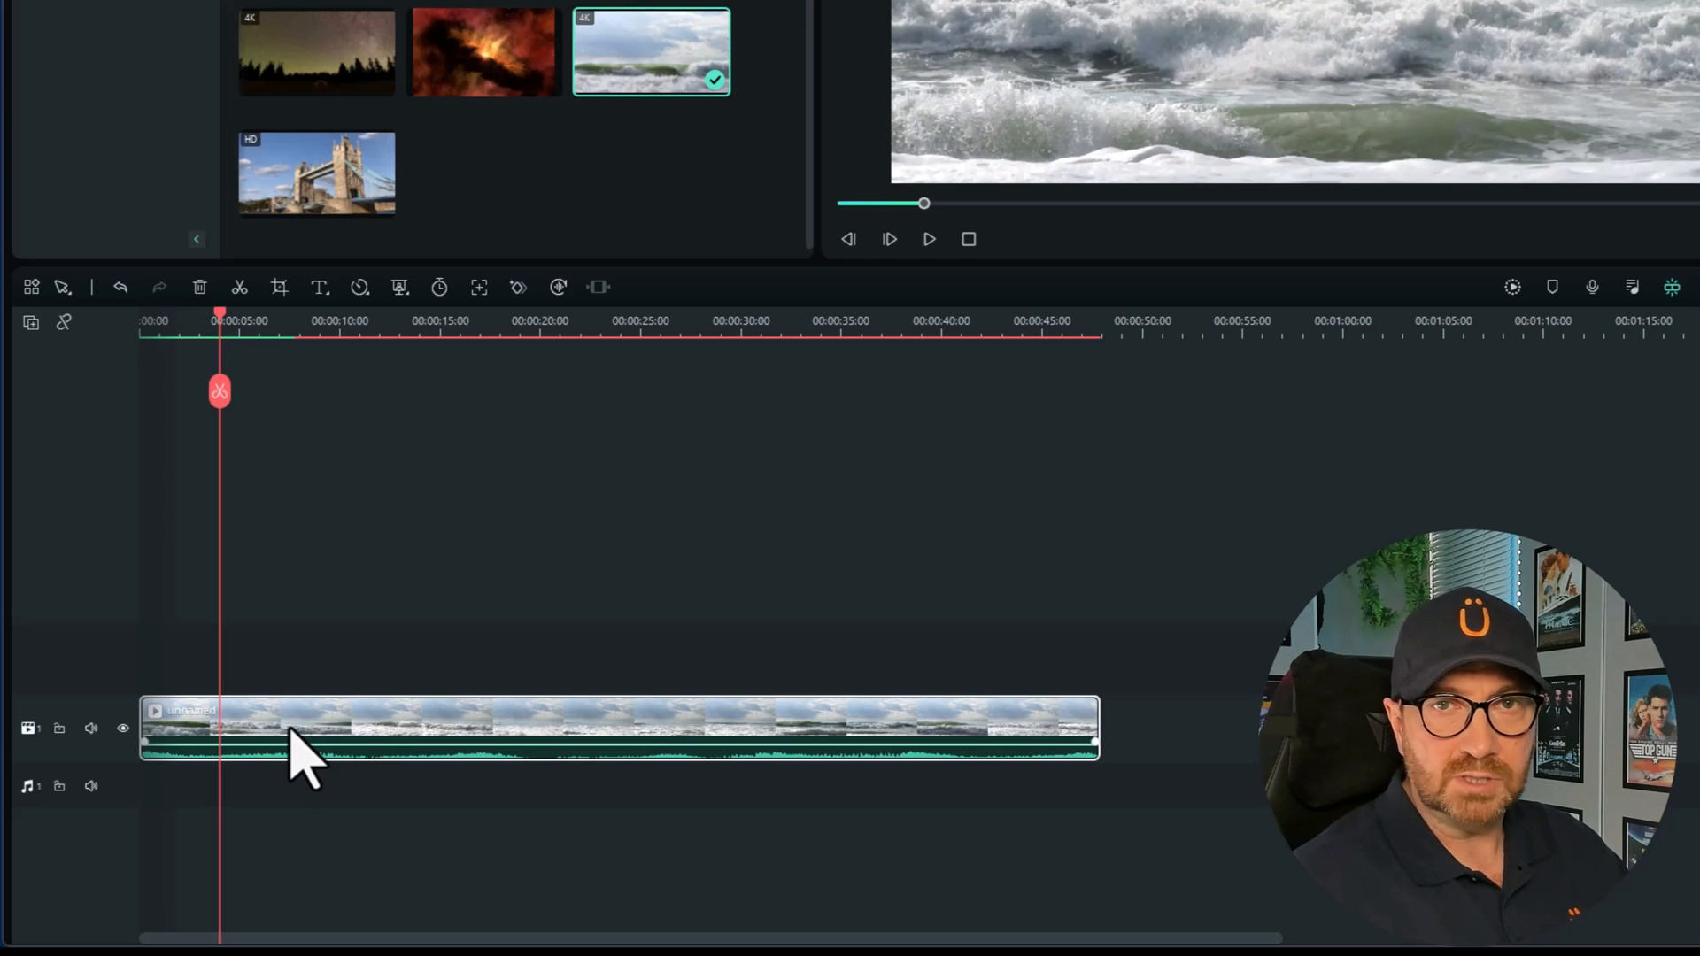
Step: Copy the wave clip onto the third track, delete the middle copy, and move near the start
key(alt)
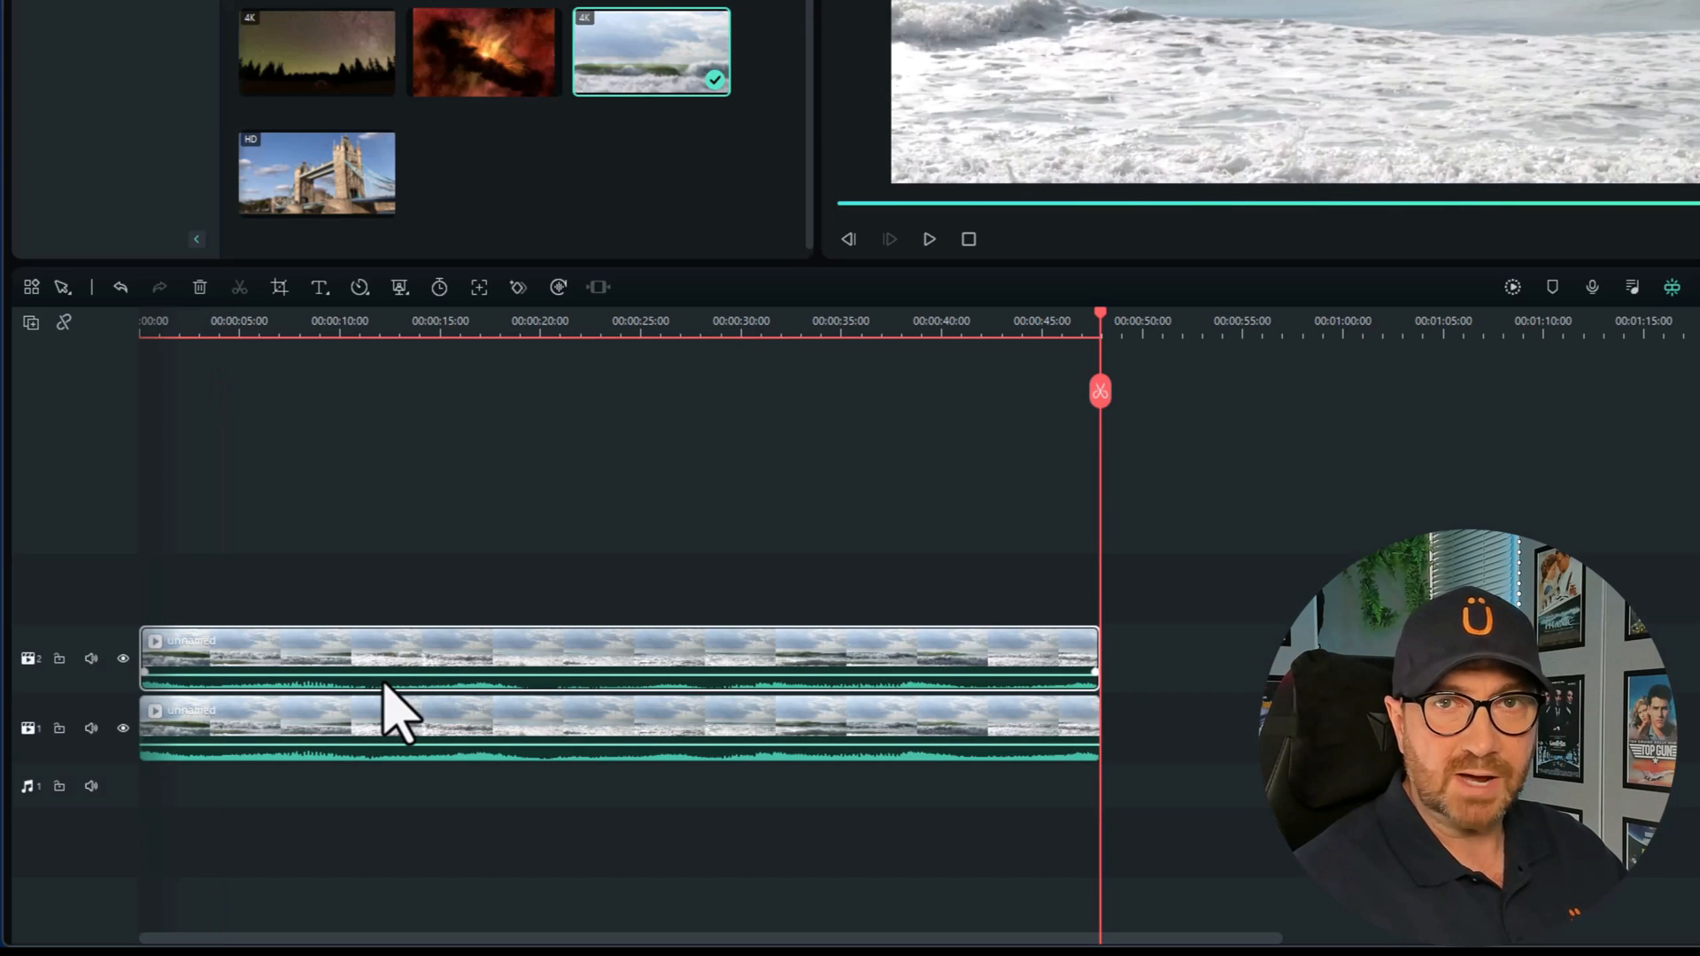
drag(390, 656, 363, 591)
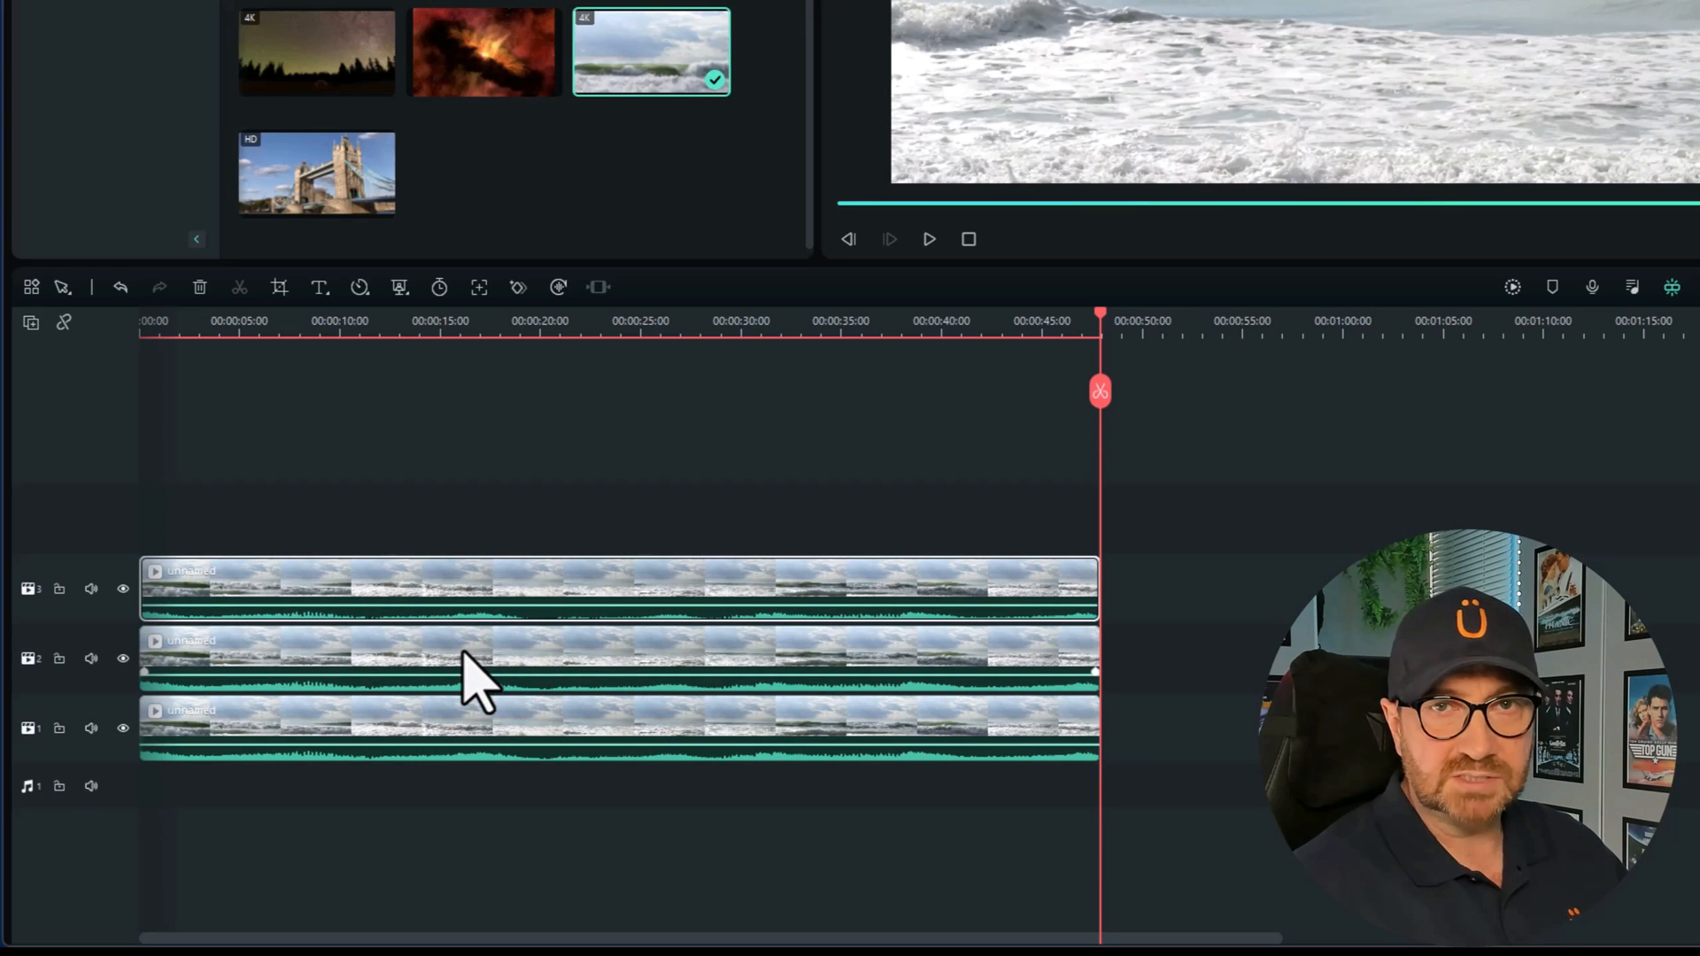
mouse_move(737, 683)
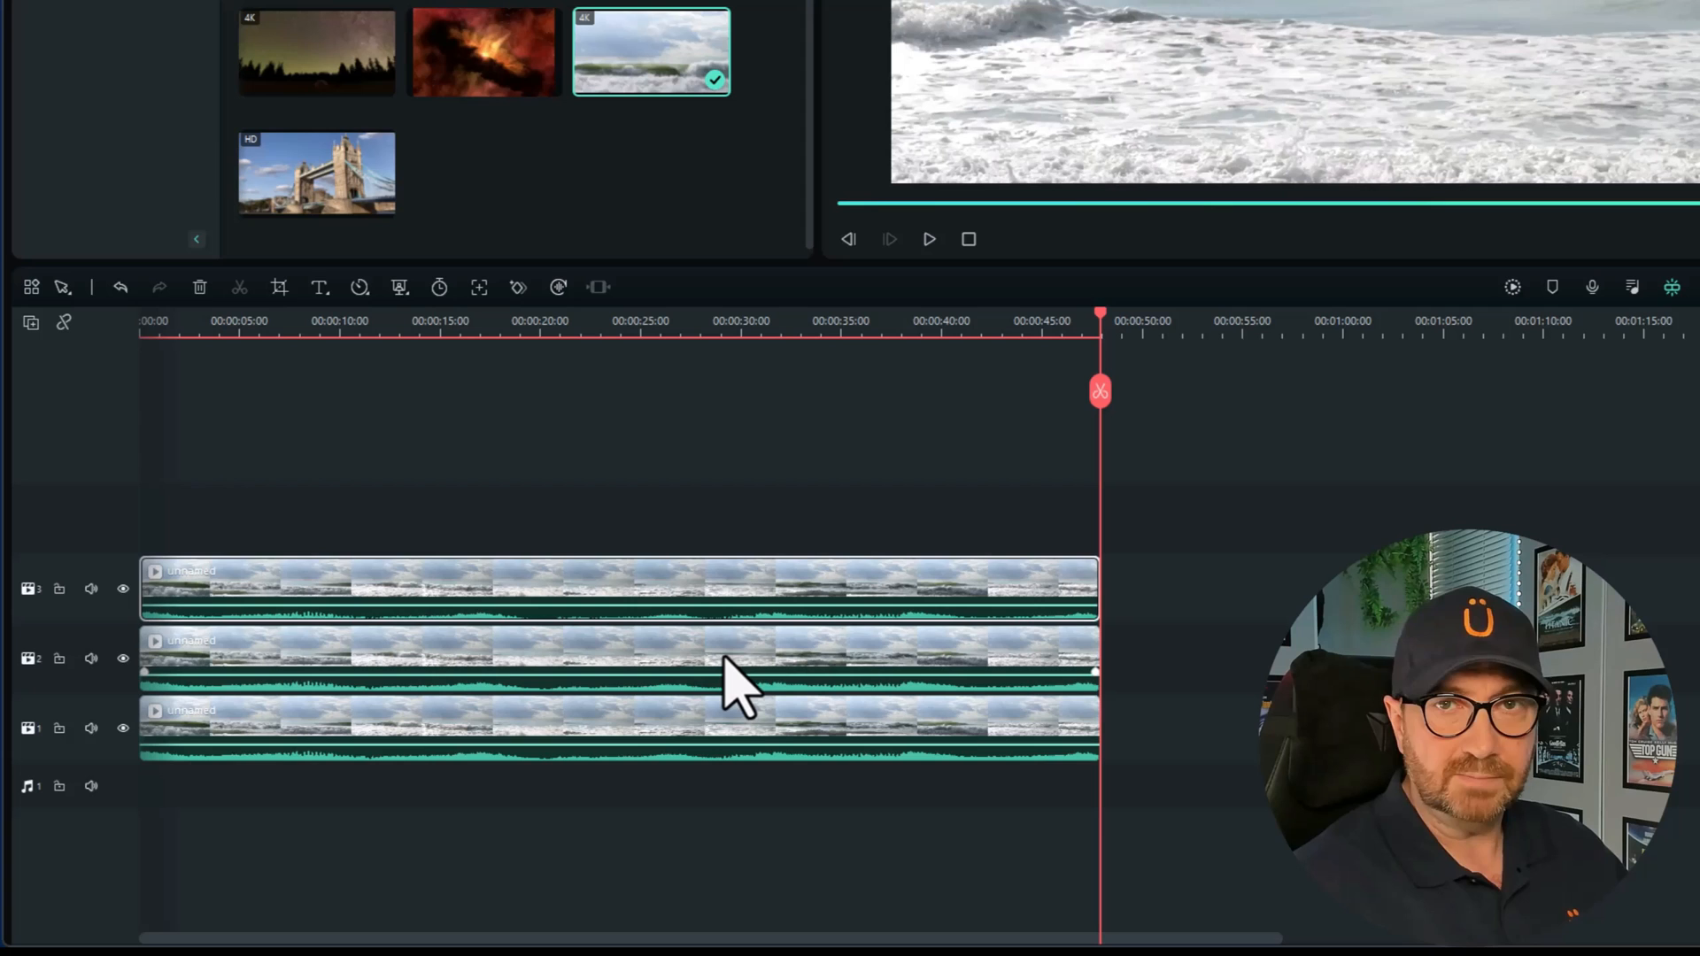
key(Delete)
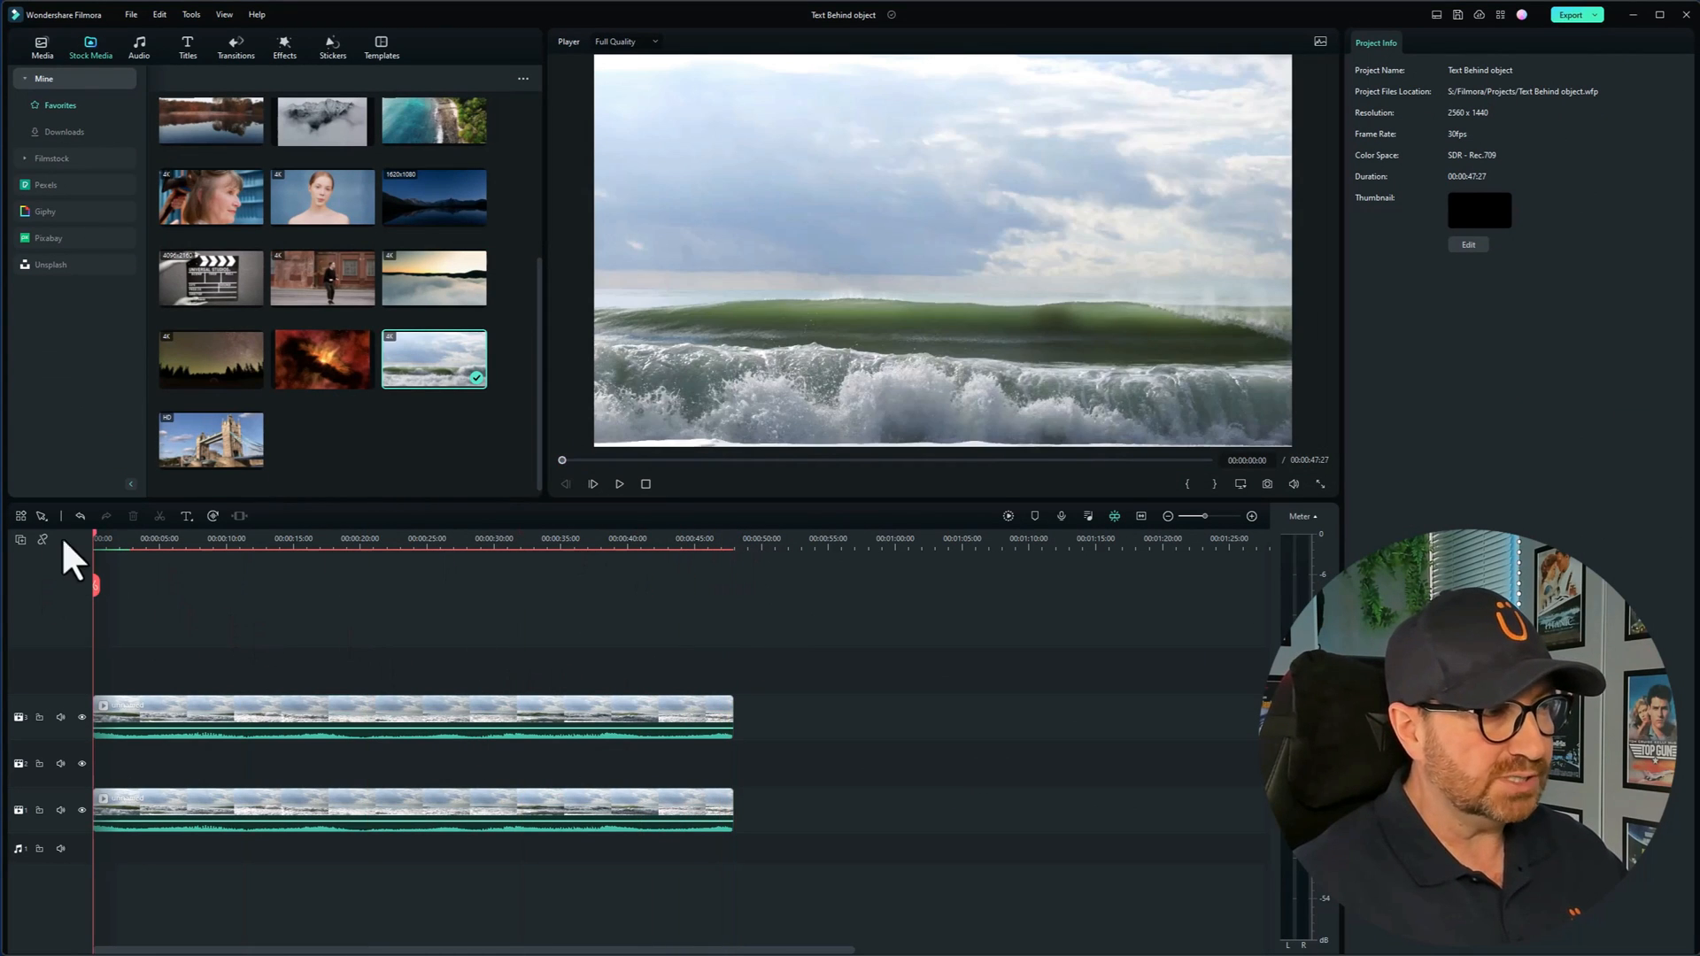
click(106, 539)
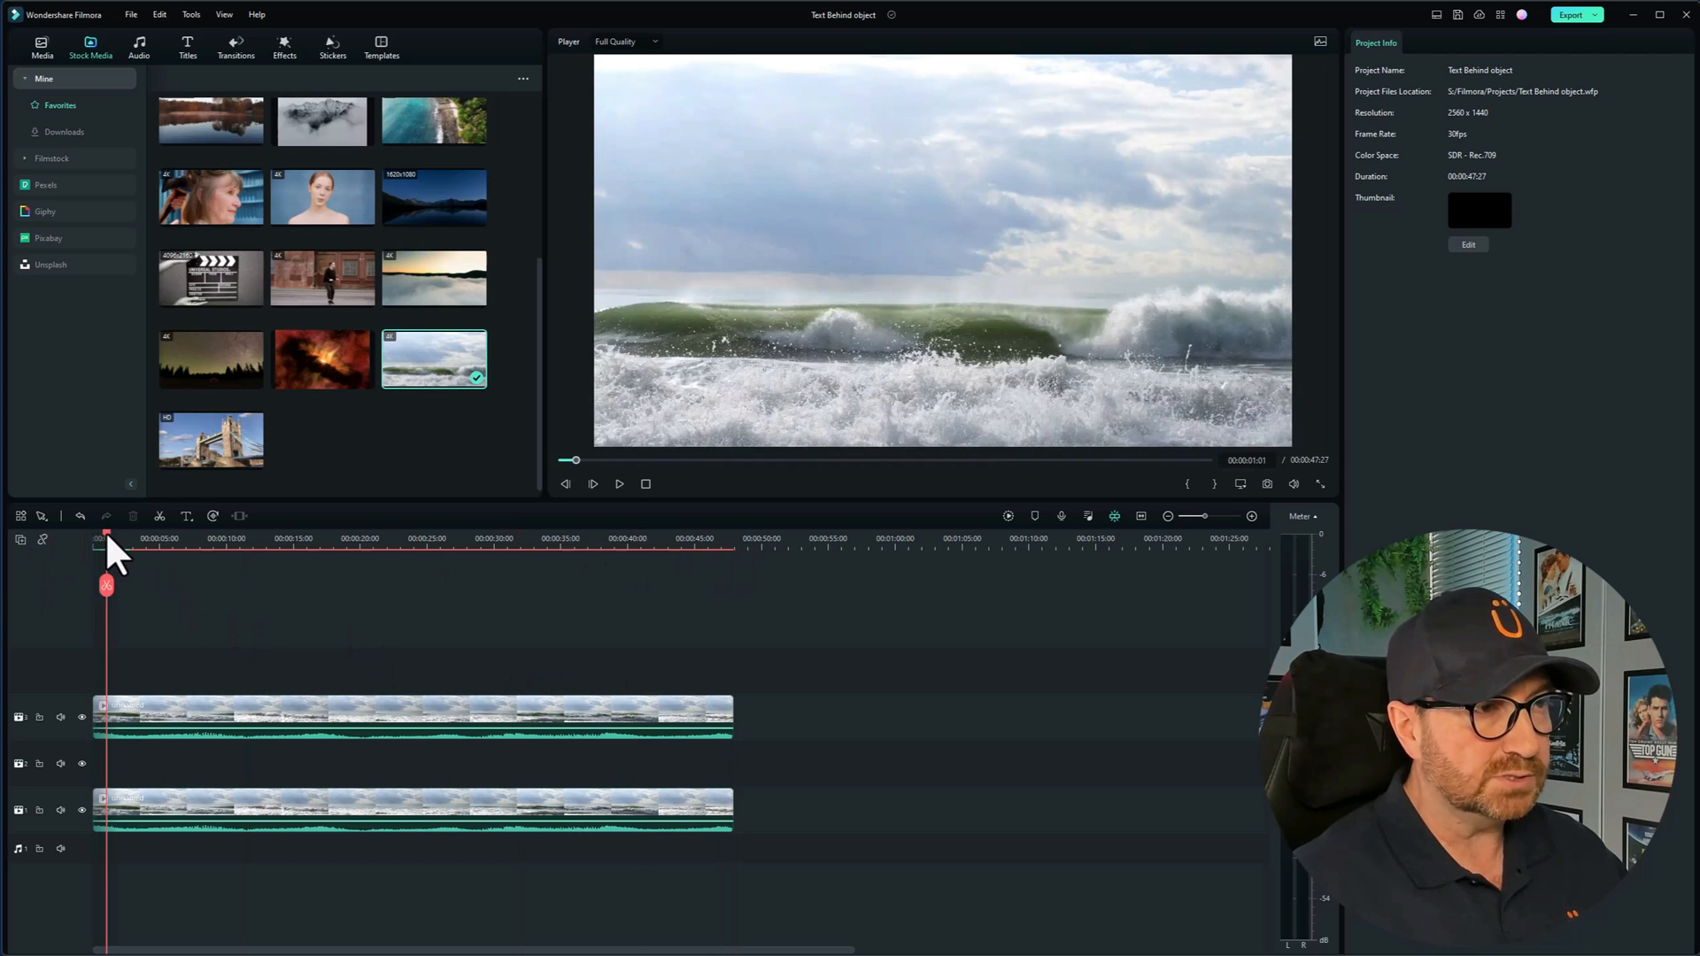
Step: Scrub to about 6 s and trim both wave clips there, then select the top clip
drag(106, 539, 154, 540)
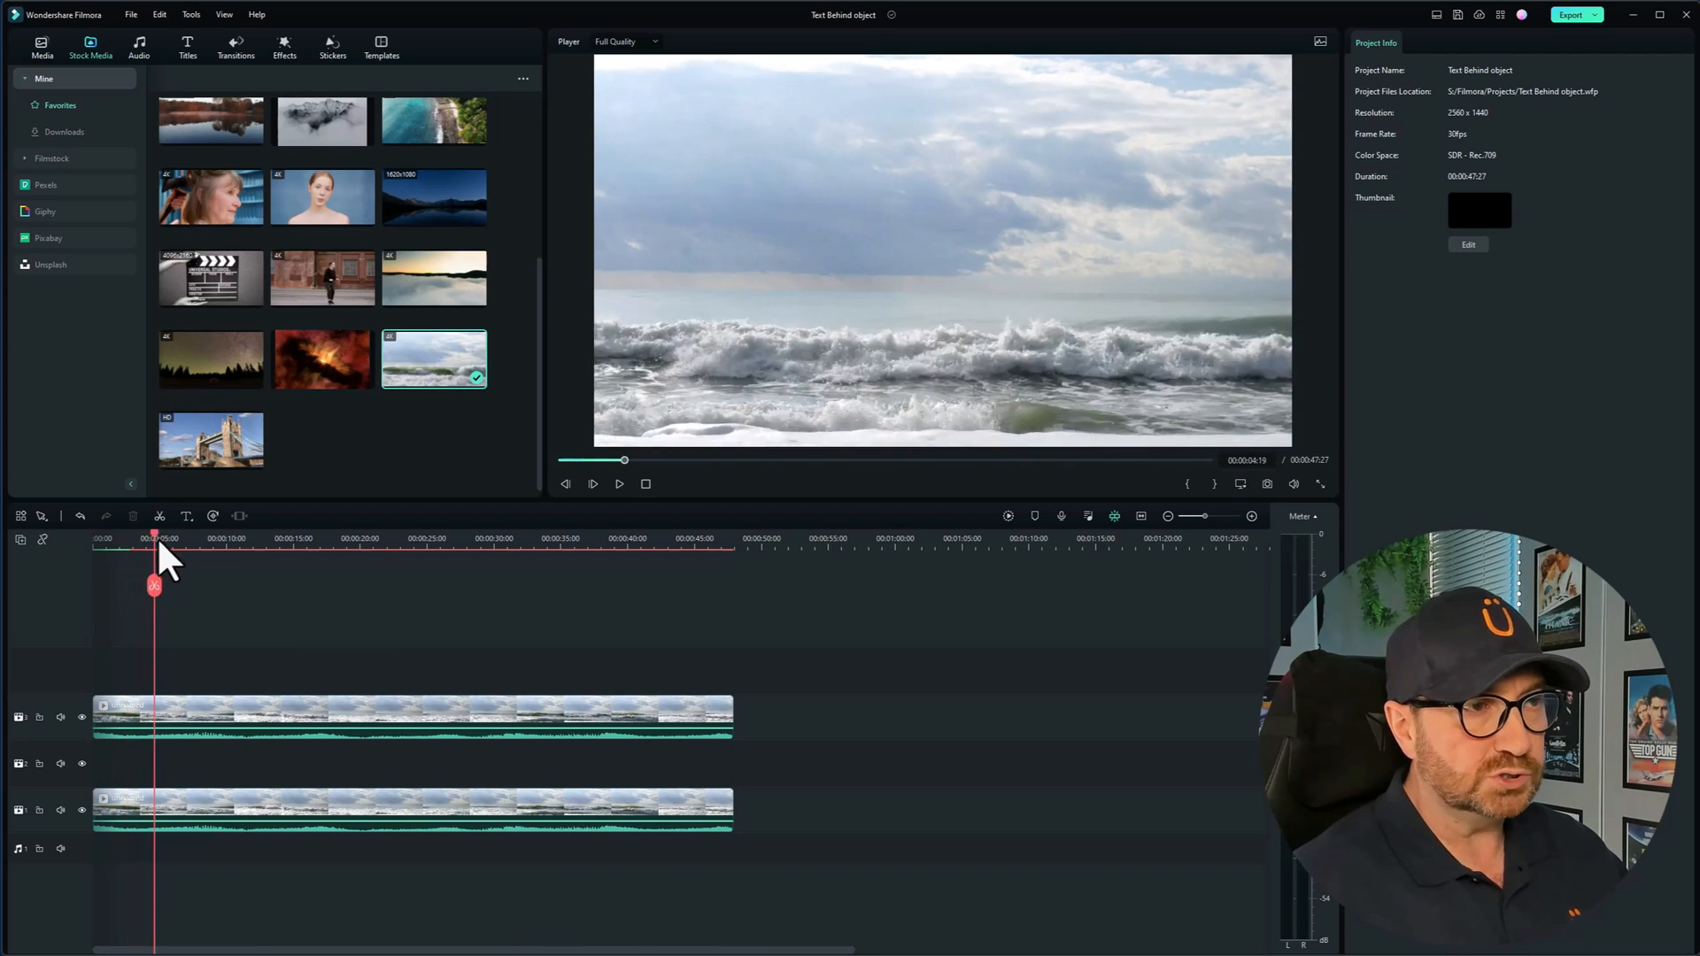
drag(154, 550, 171, 550)
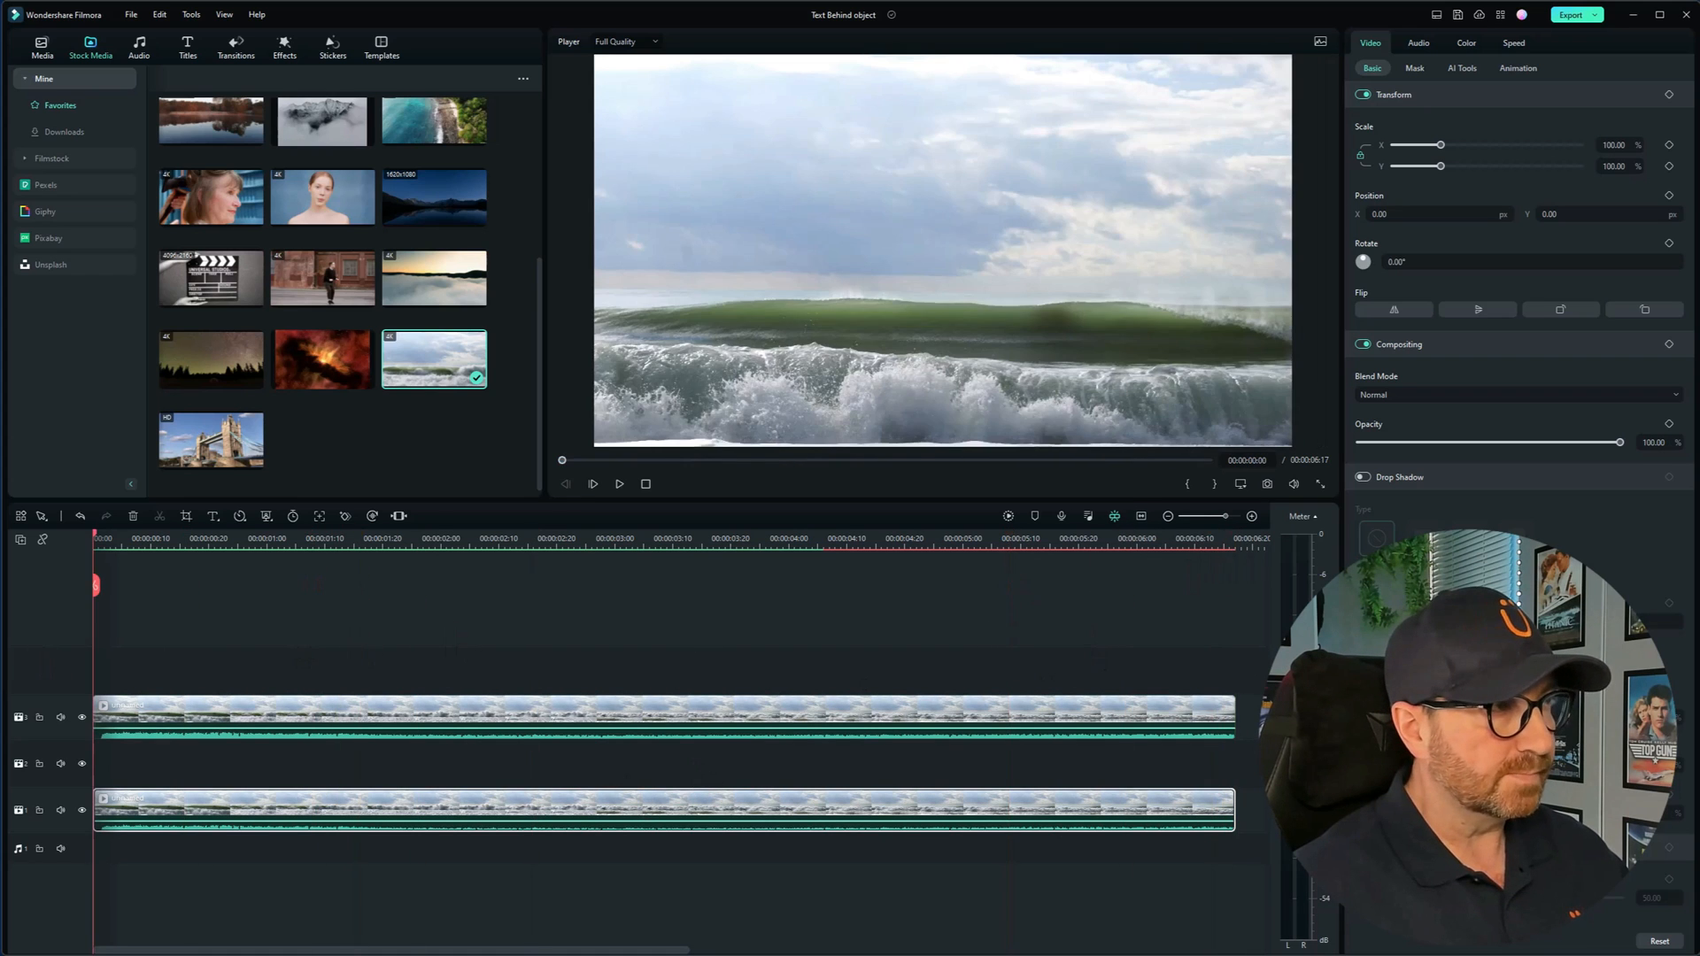
click(187, 45)
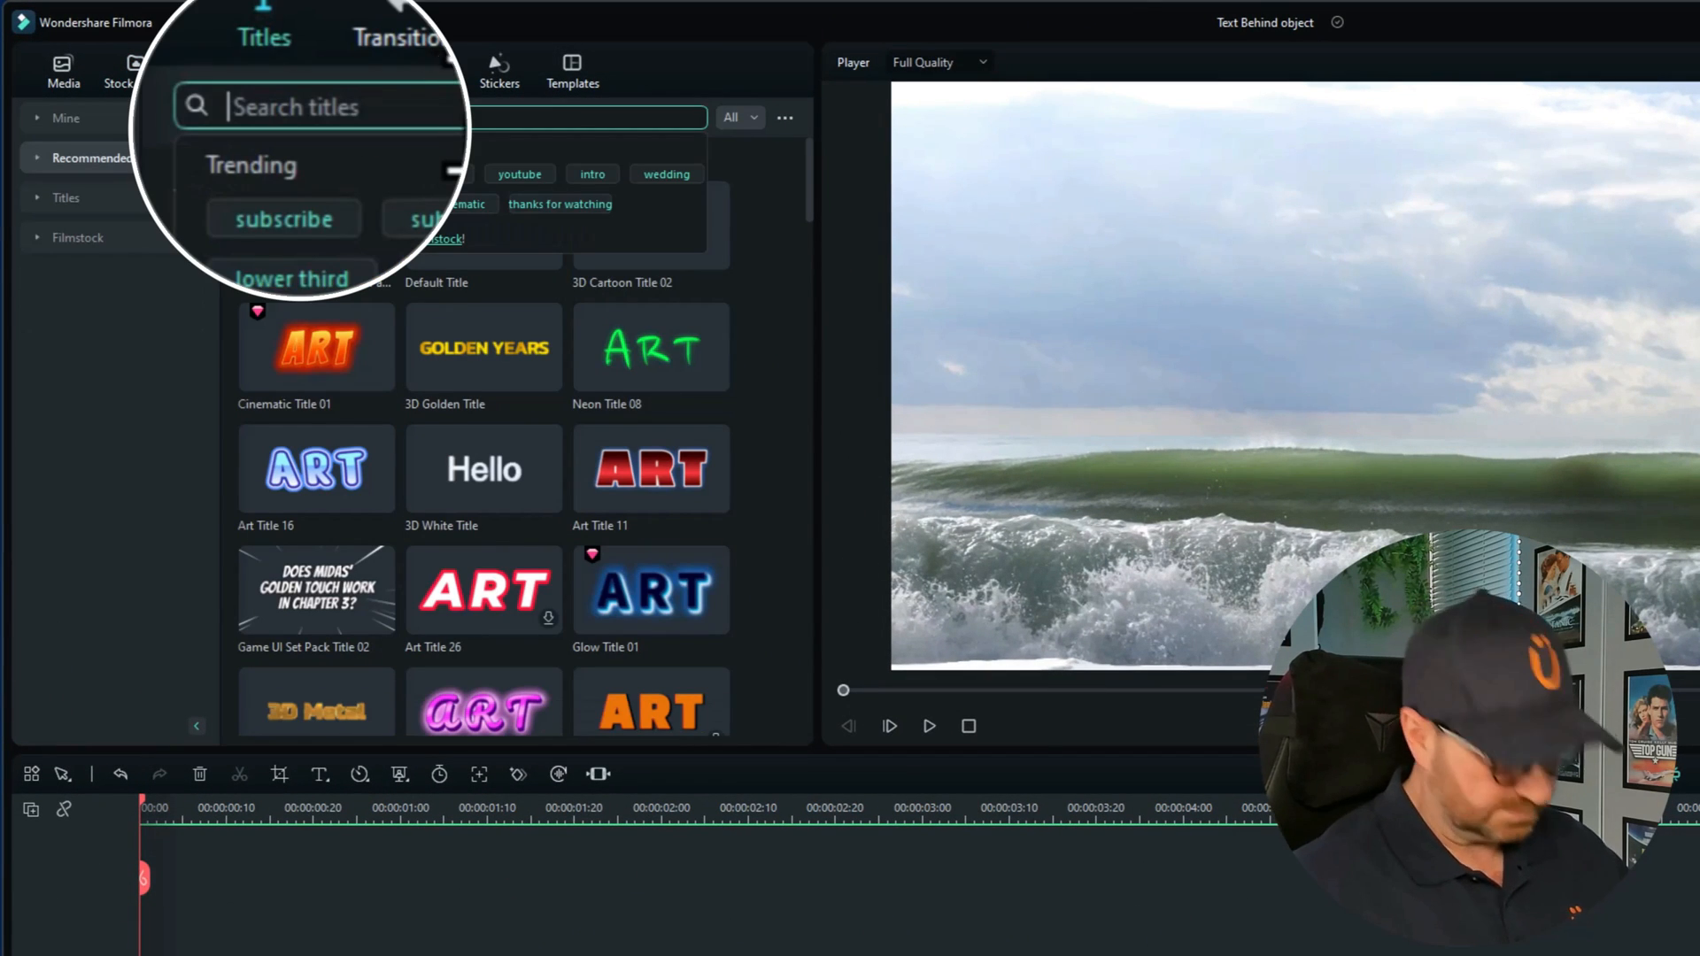
Step: Find the Default Title, place it on the middle track and extend it to the video's end
text(default)
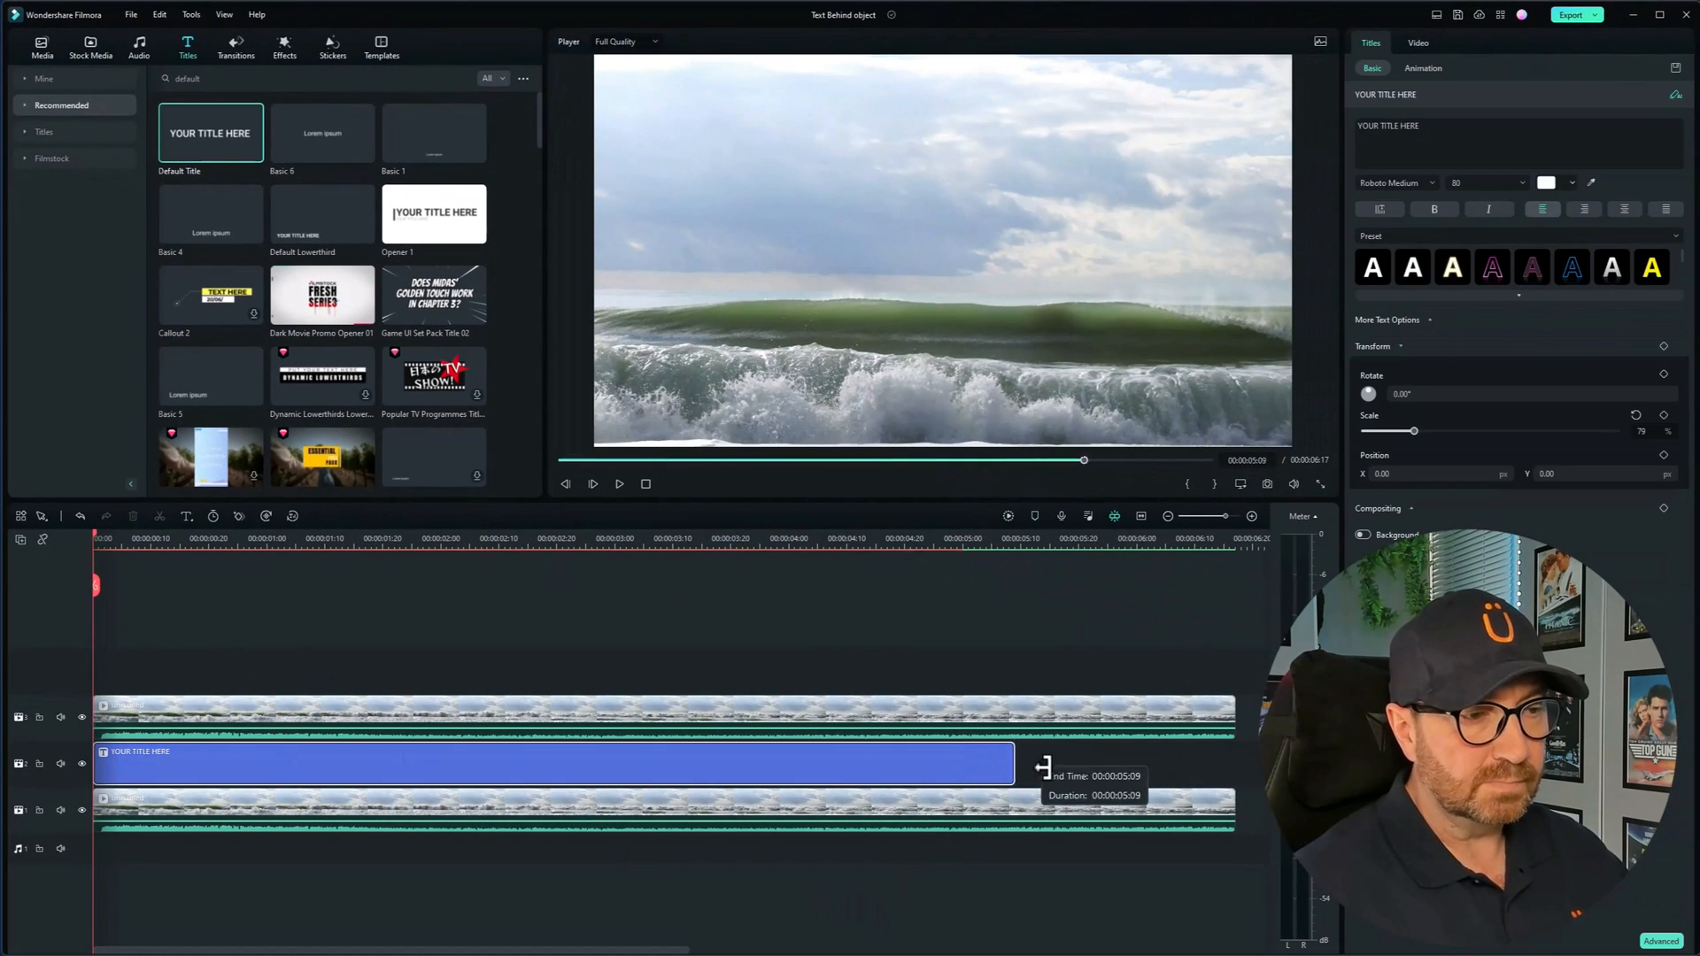
drag(1011, 762, 1230, 763)
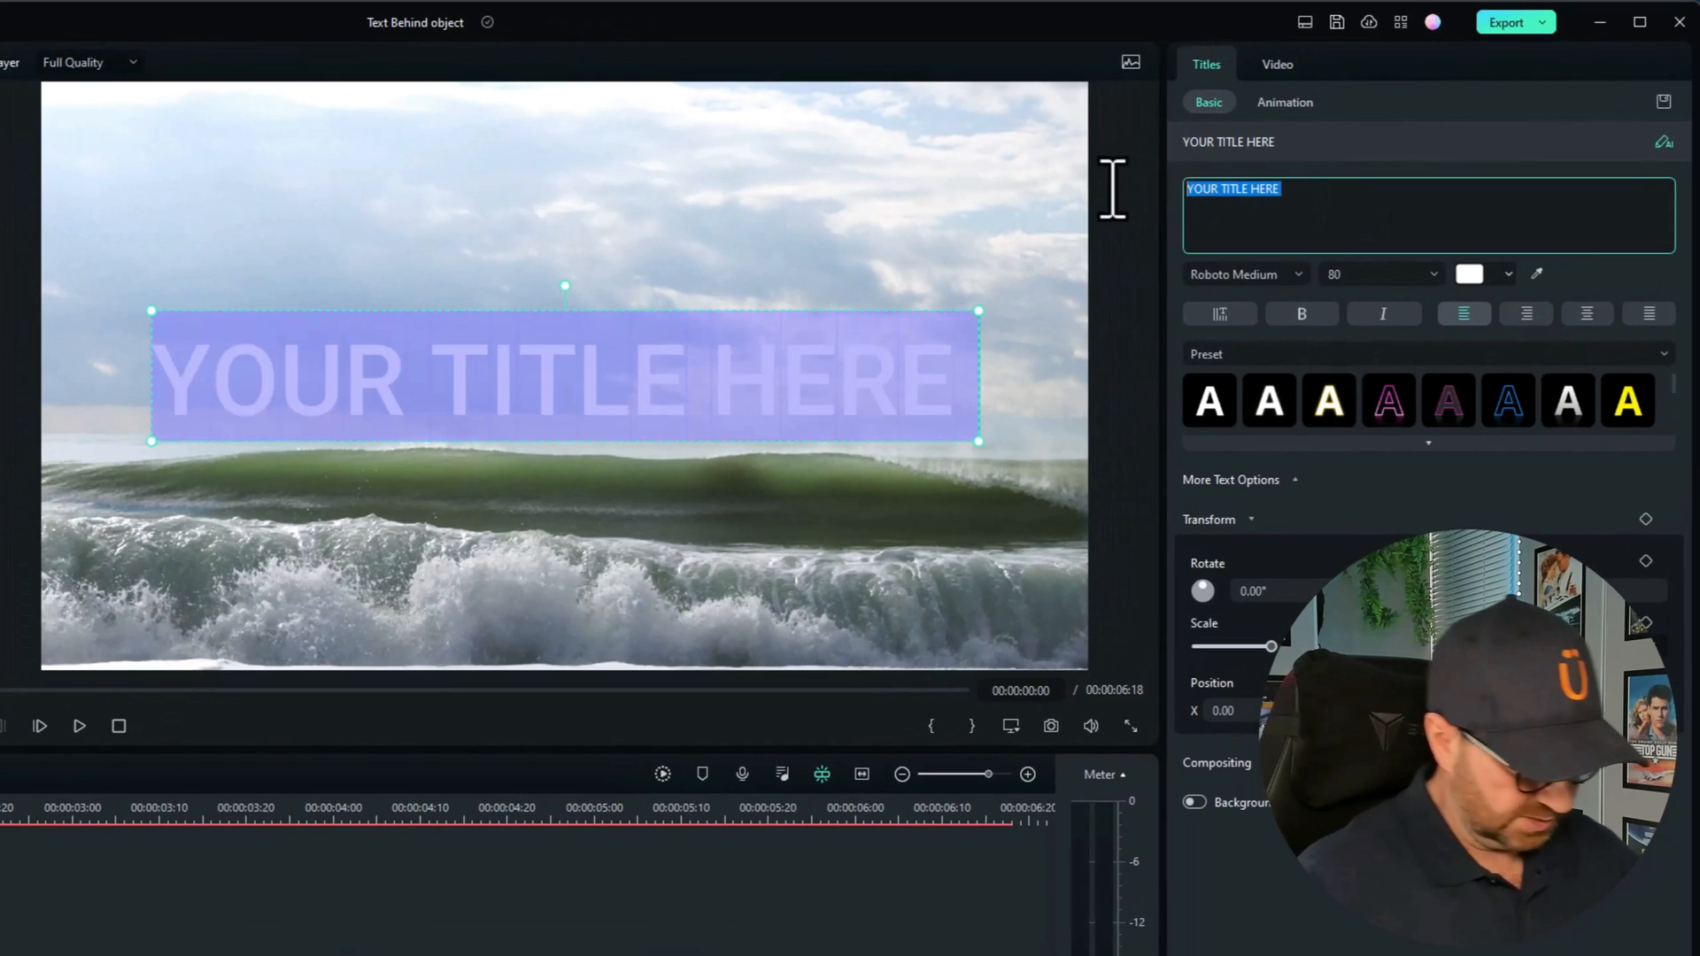
Step: Set the title to 'THE POWER OF THE SEA' at size 68 with the light-blue preset
text(THE POWER OF THE SEA)
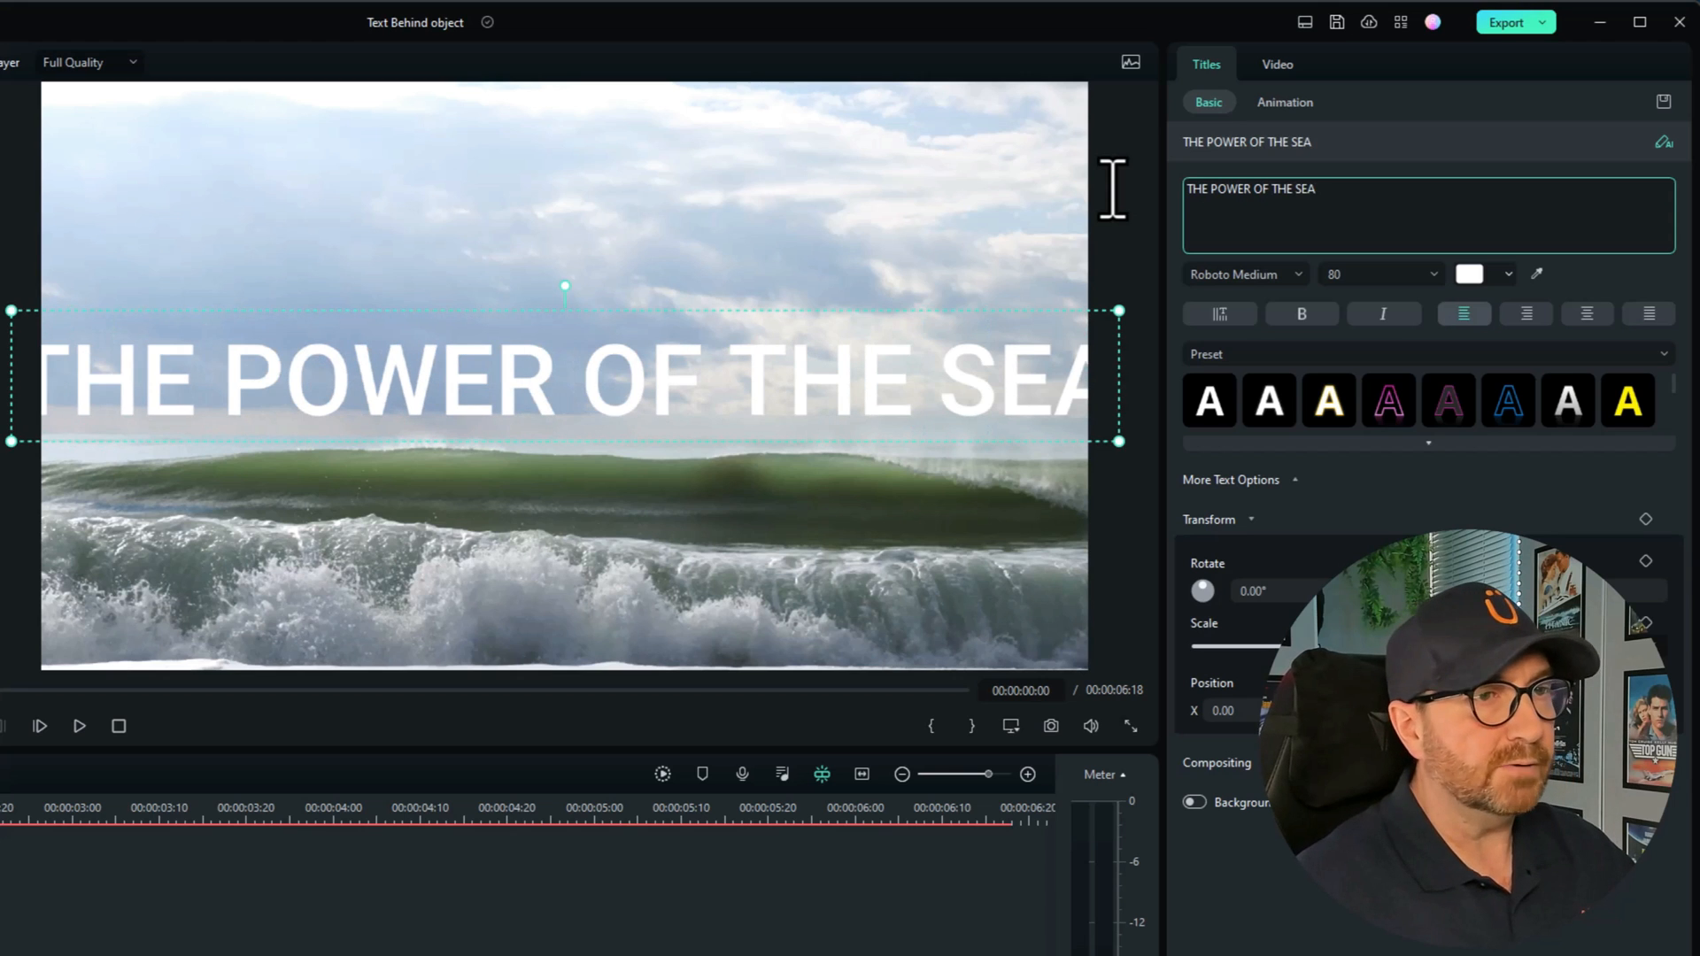
click(1430, 274)
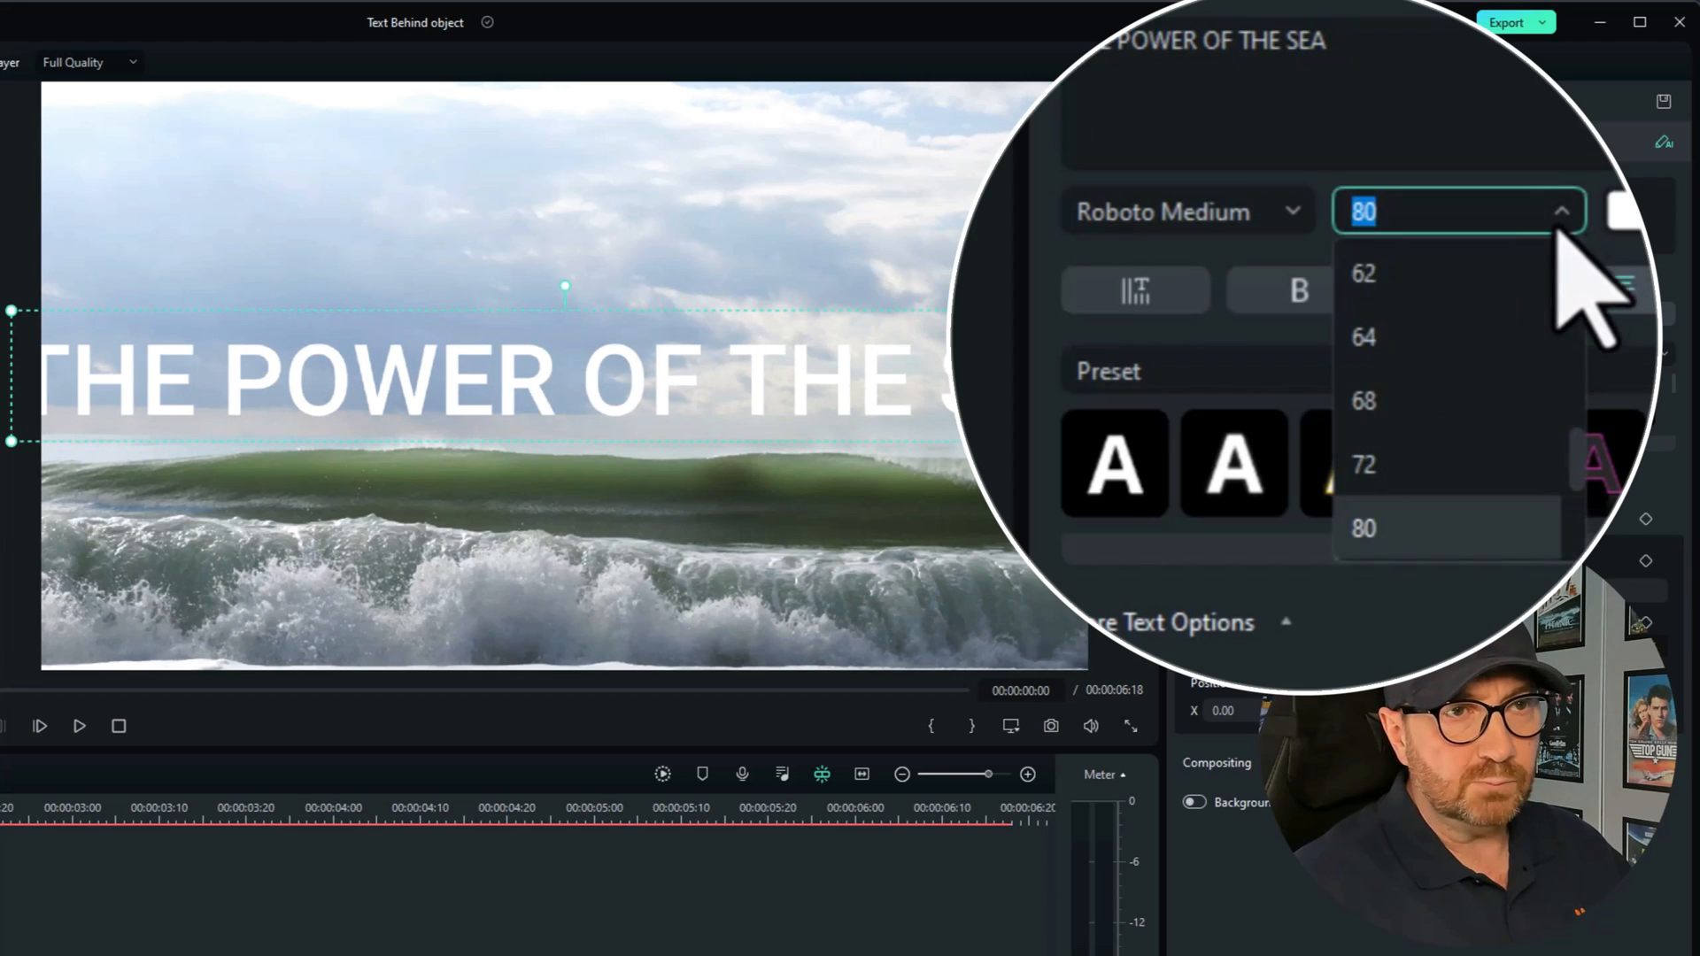
click(1362, 400)
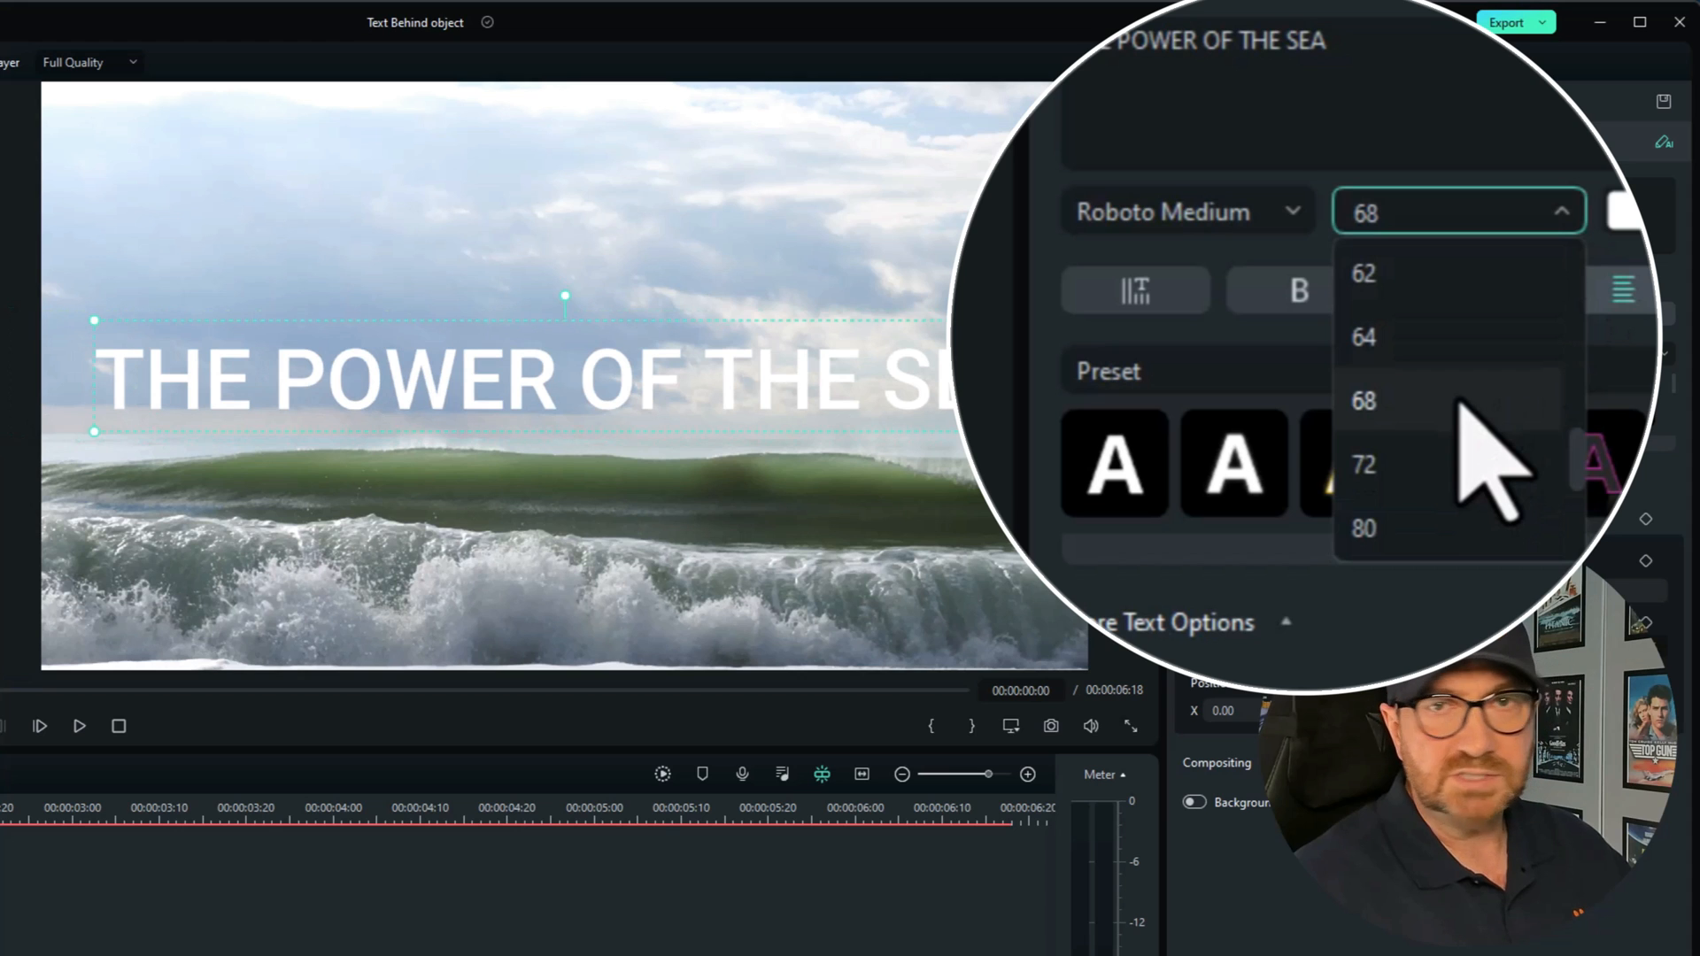
click(1362, 400)
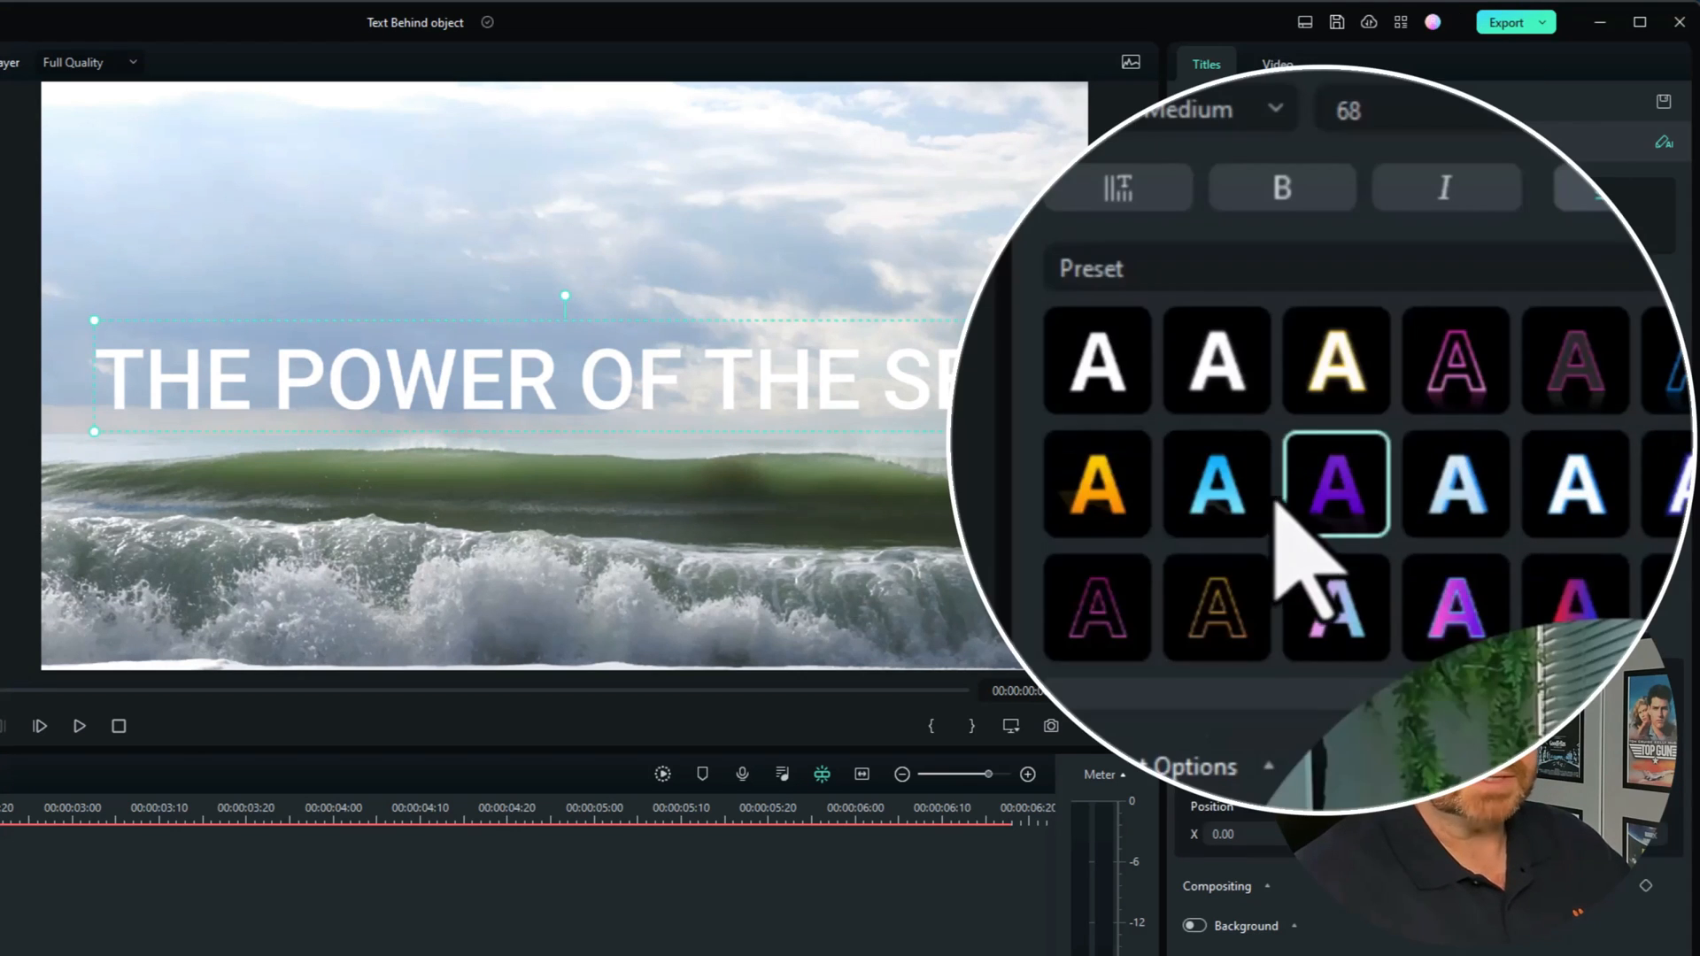
click(1454, 484)
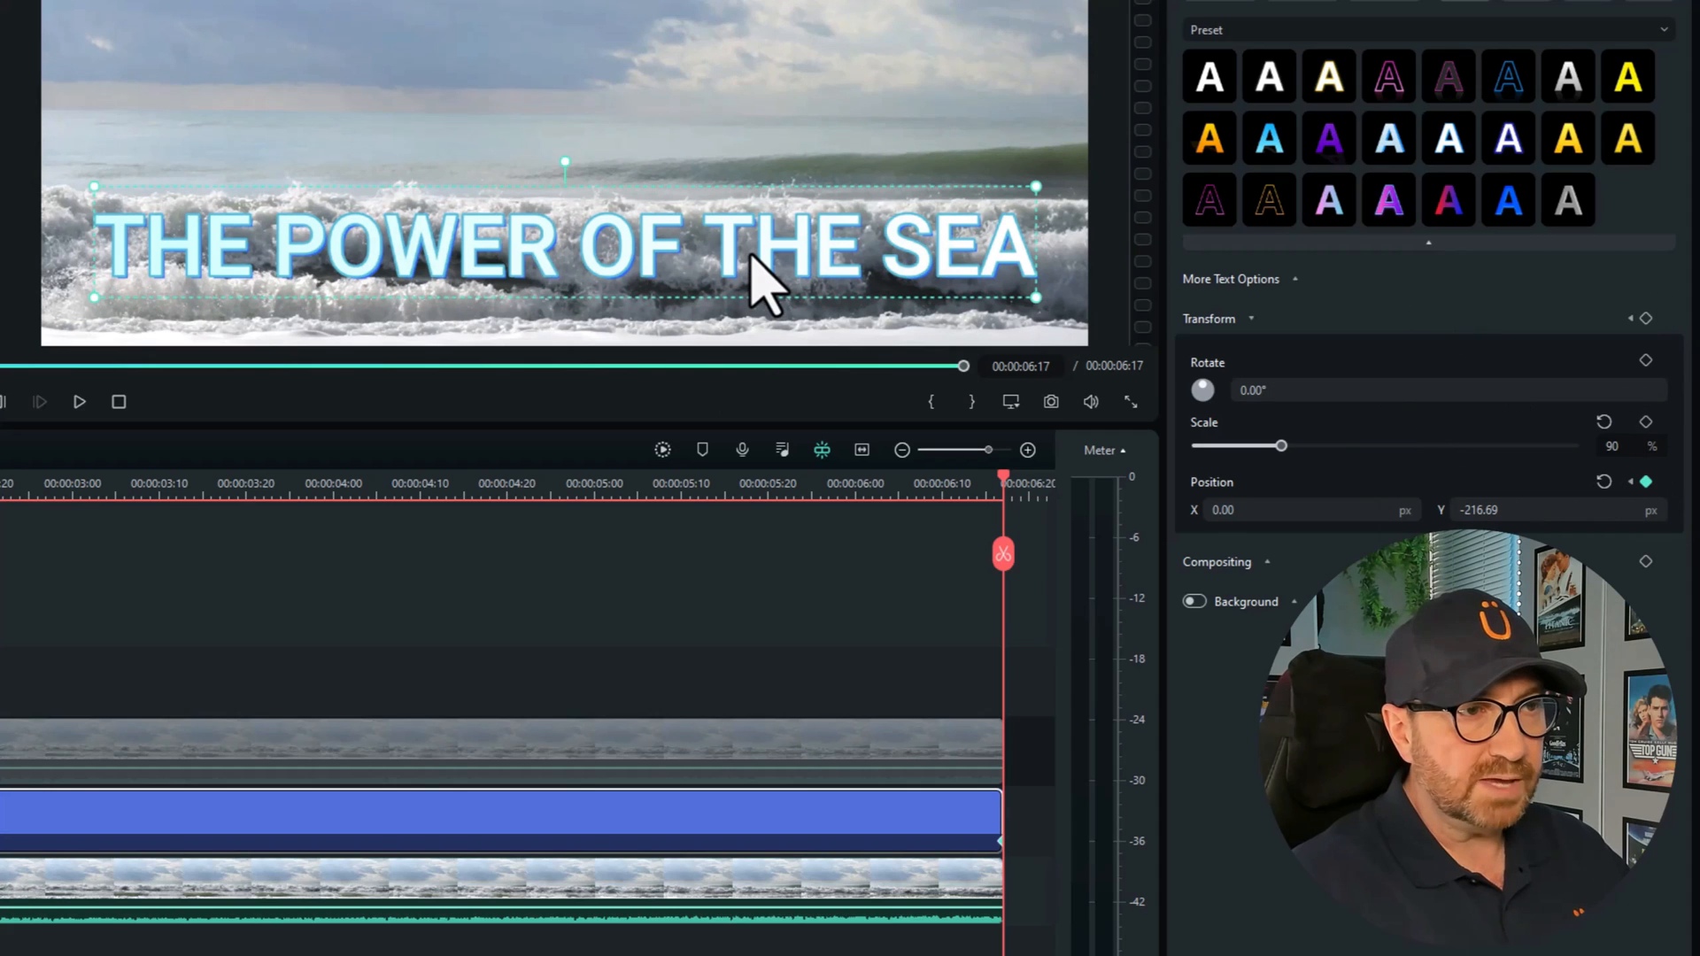
Step: Raise the title to mid-frame at the clip end, then play the rising animation from the start
drag(758, 277, 754, 151)
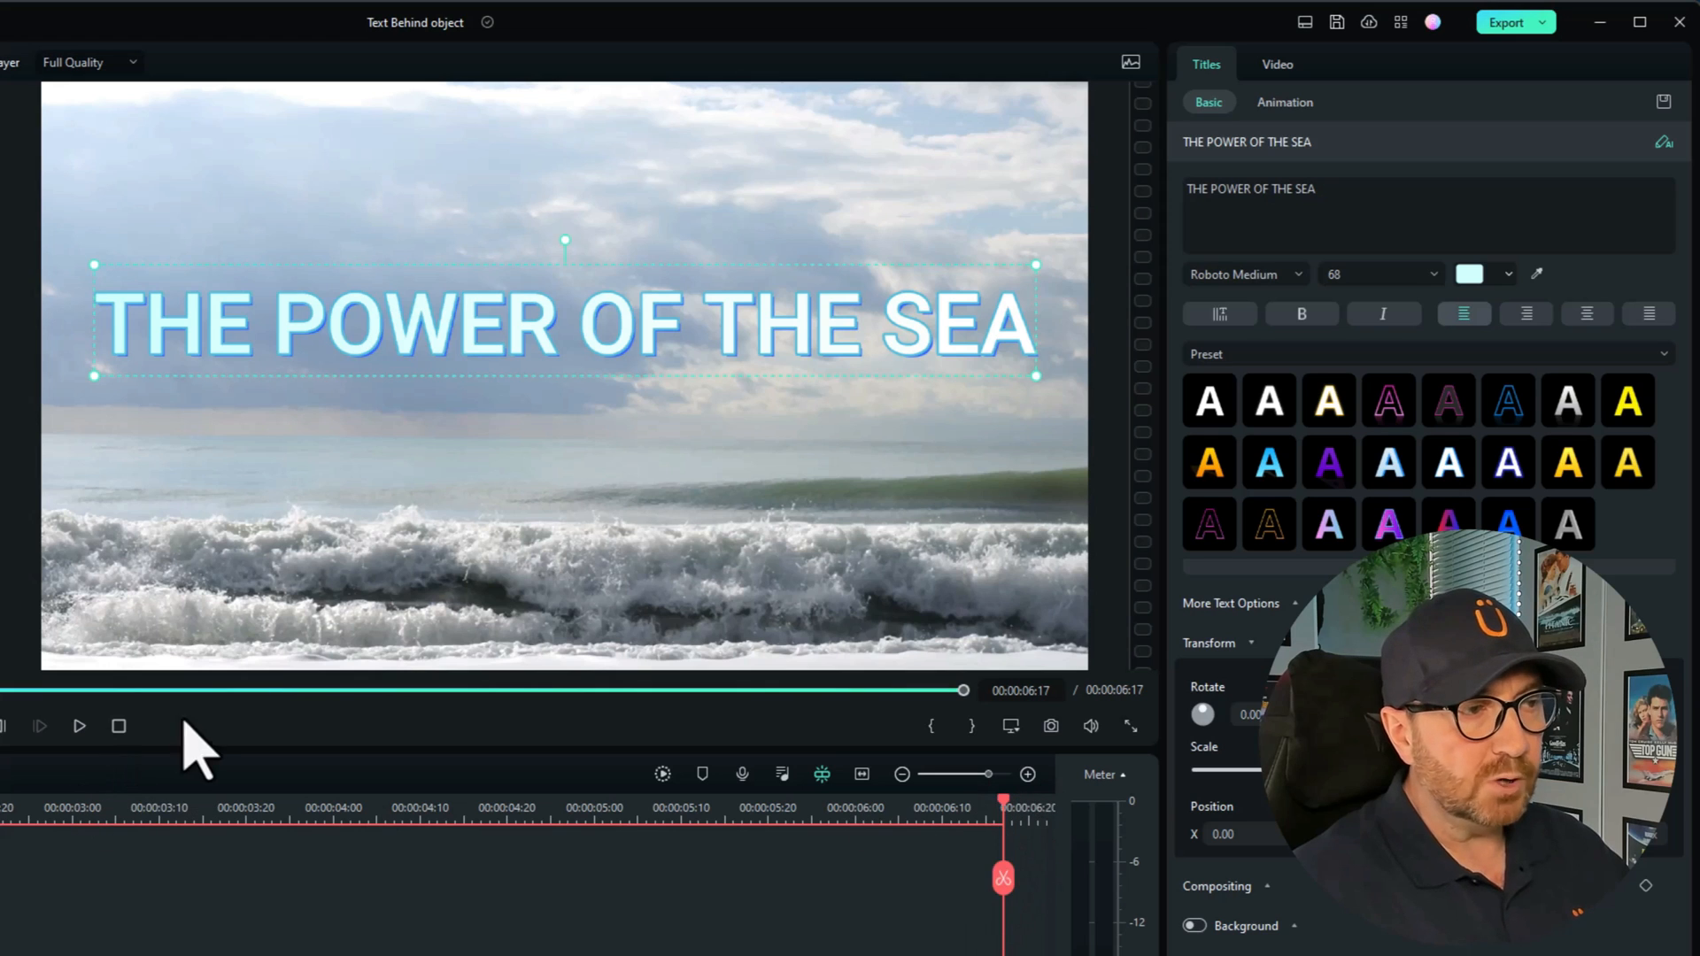
click(79, 726)
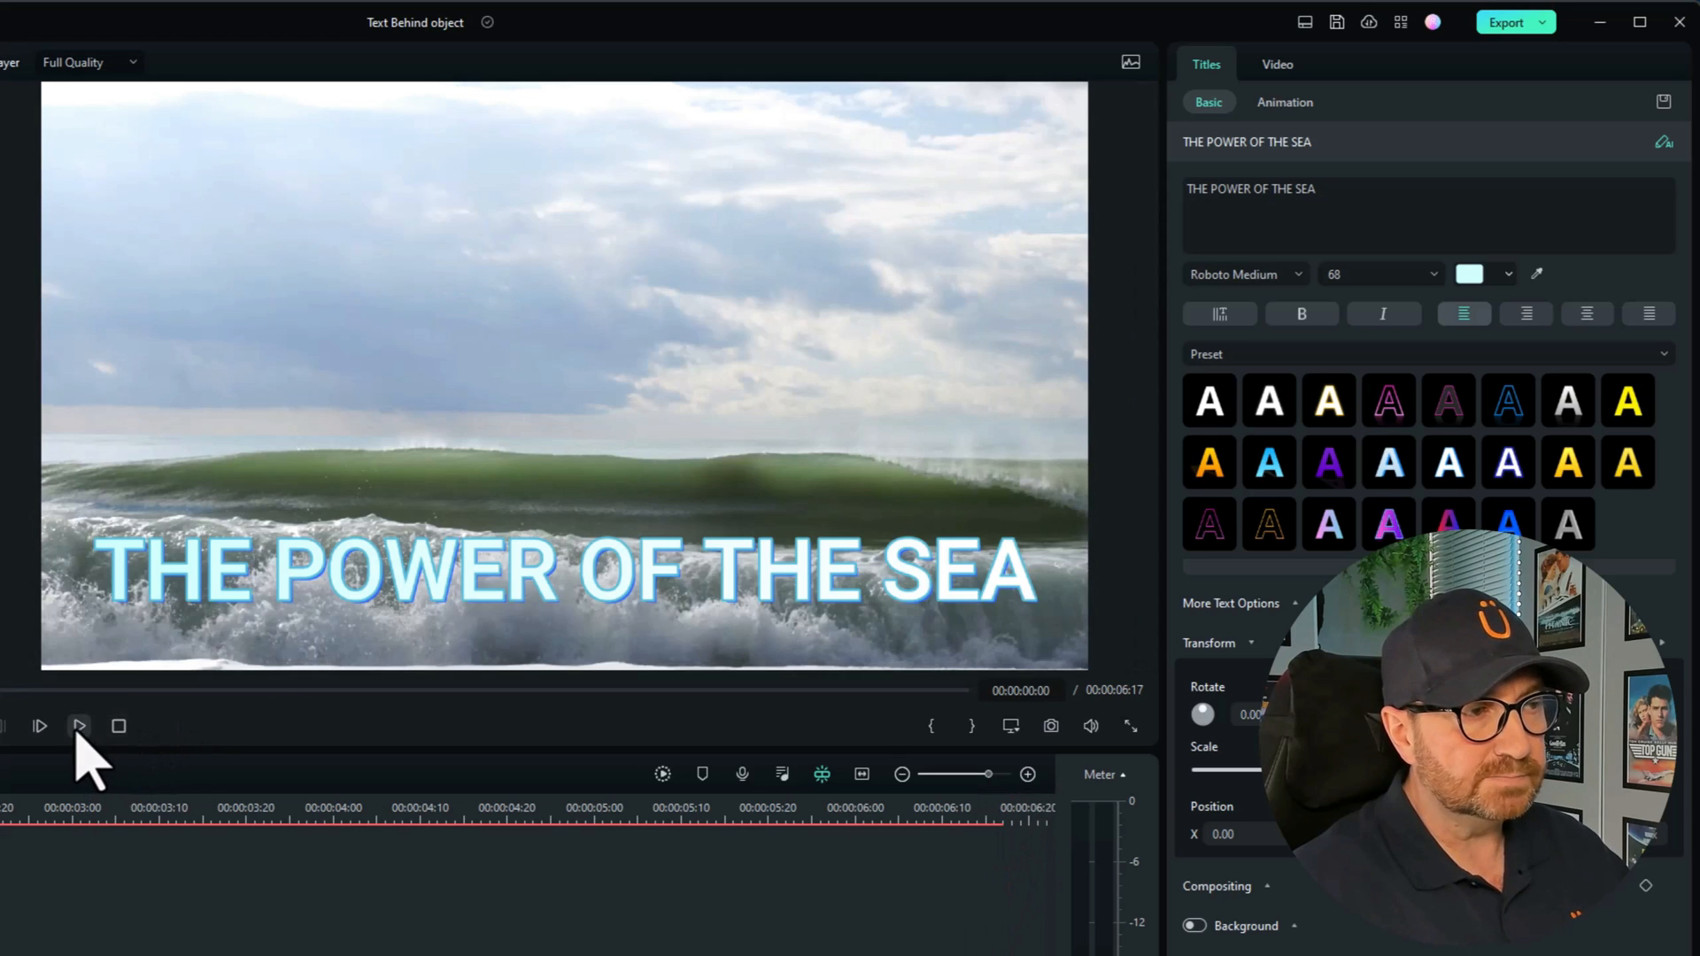
click(78, 726)
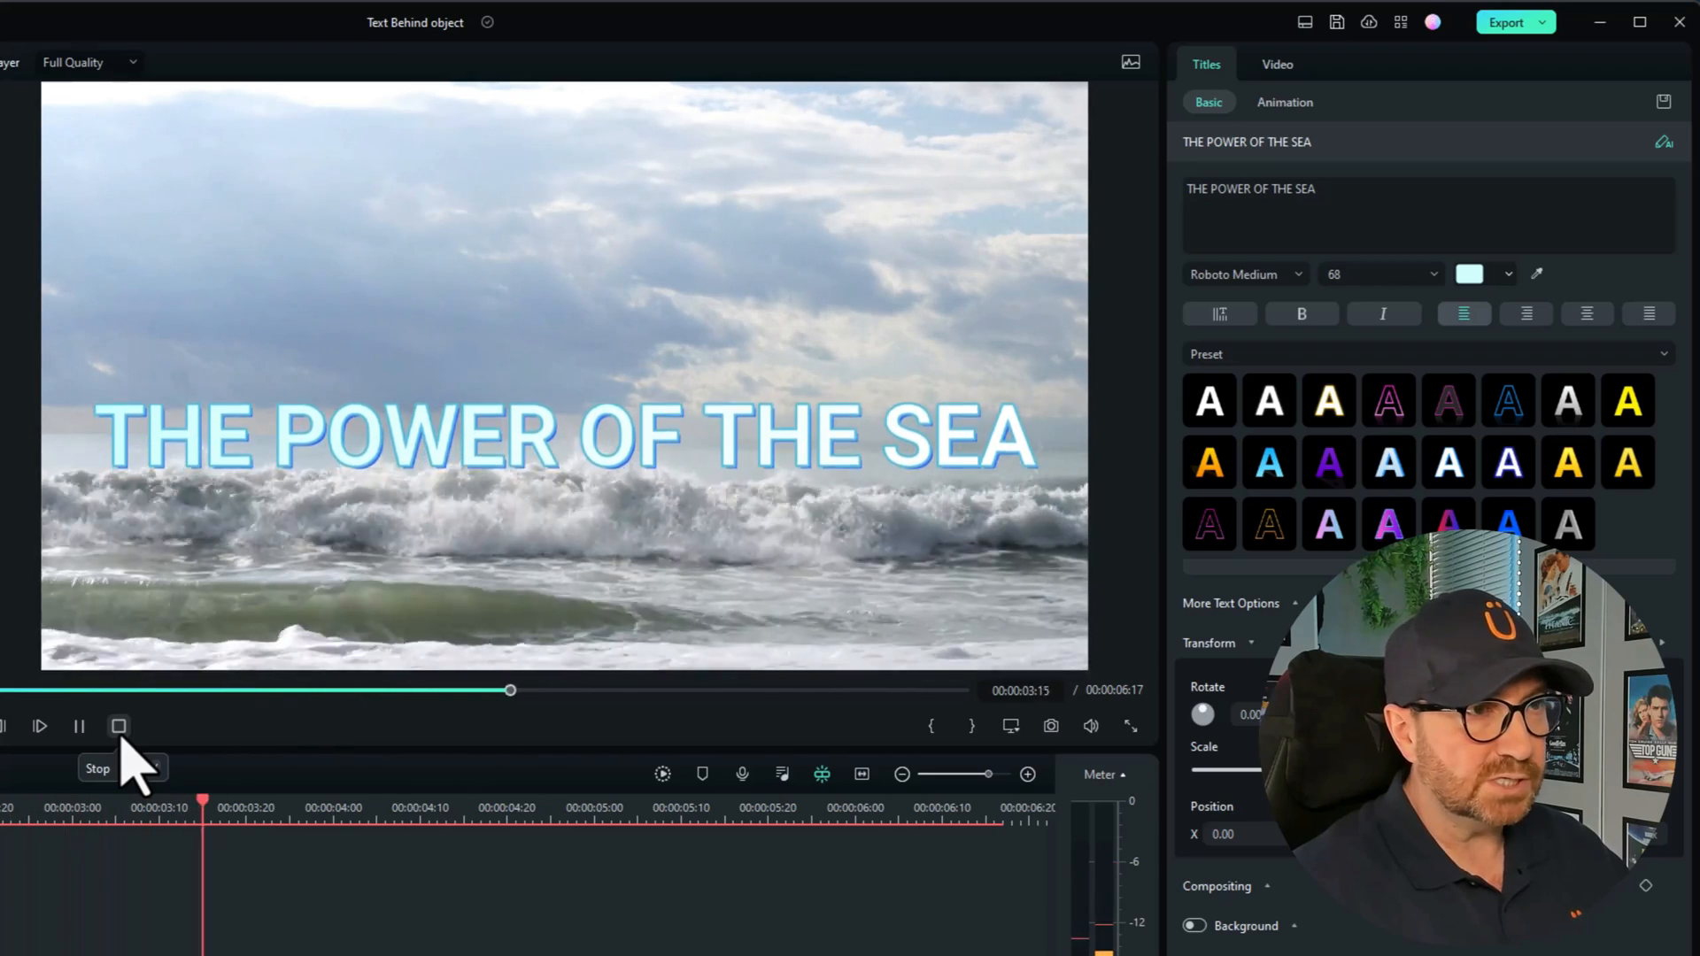
click(120, 726)
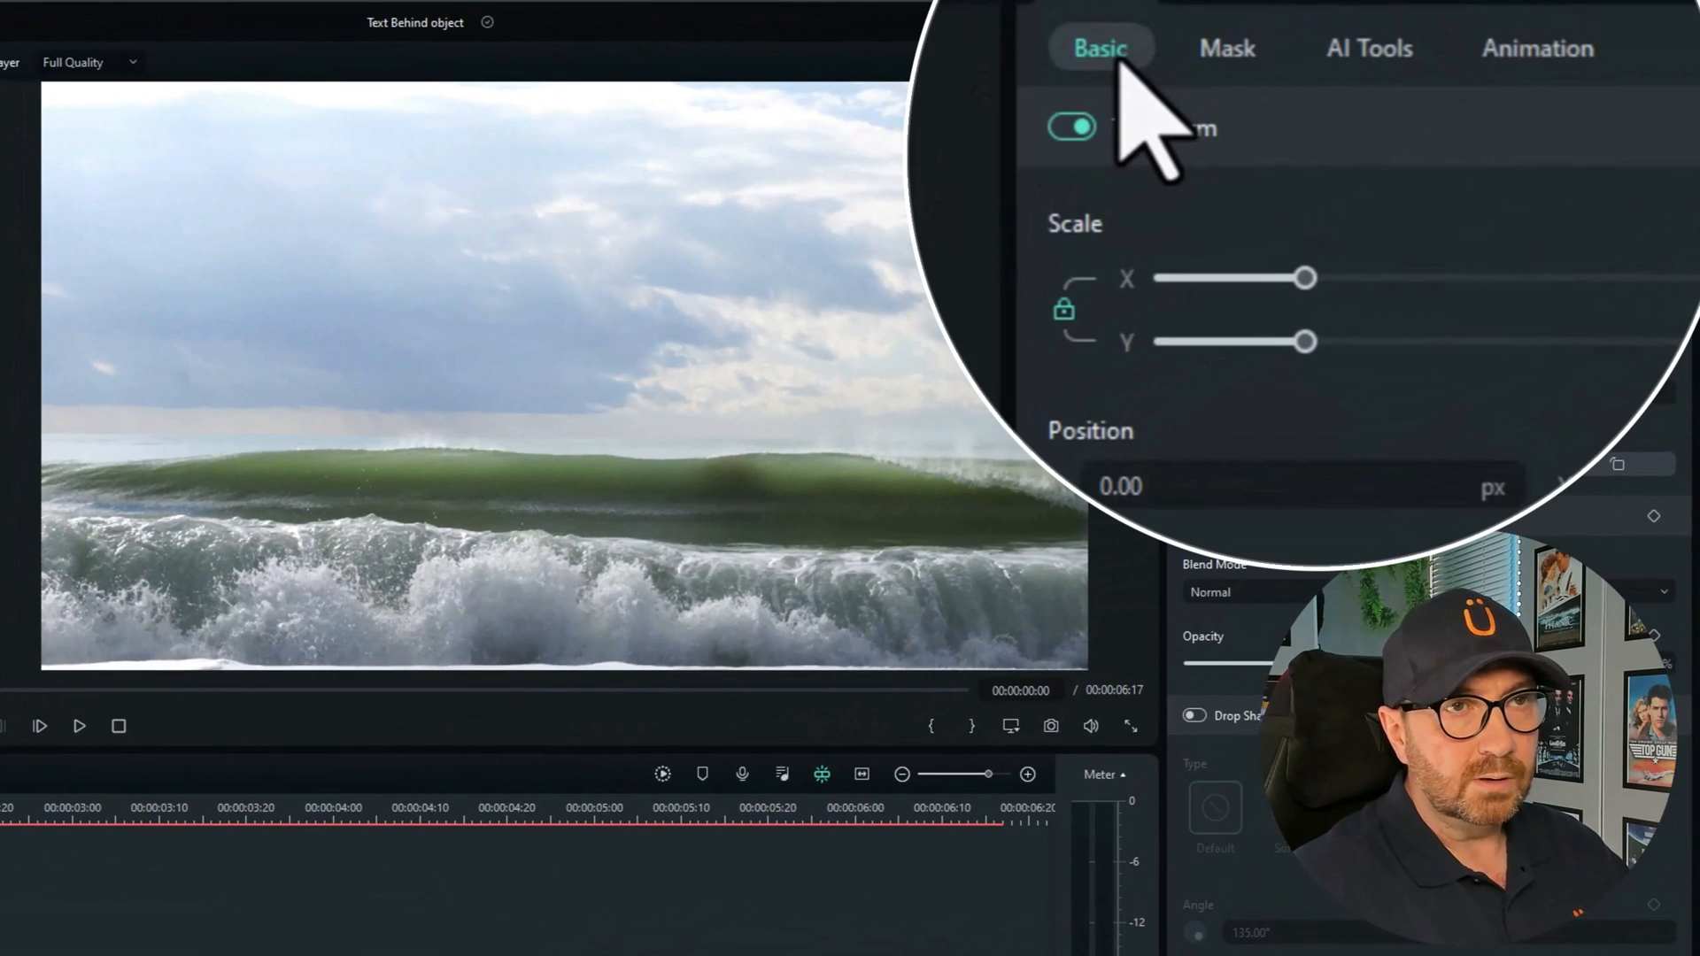
Step: Start Smart Cutout for the top wave clip from Video > AI Tools
click(1368, 48)
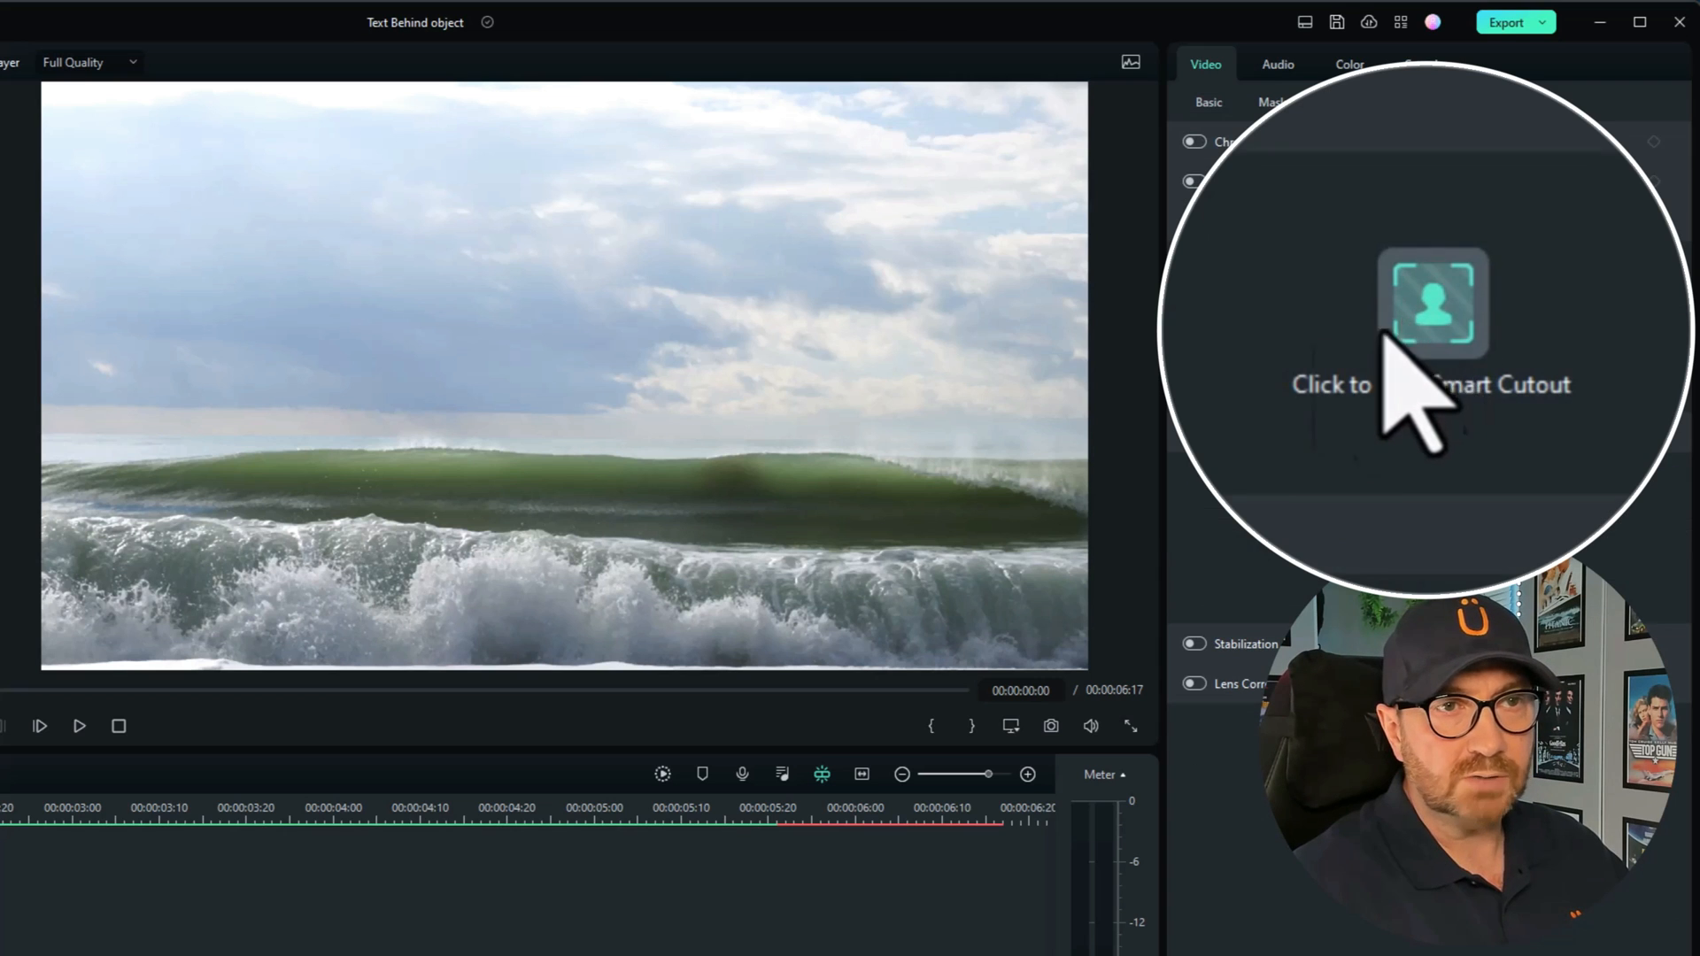
click(1430, 301)
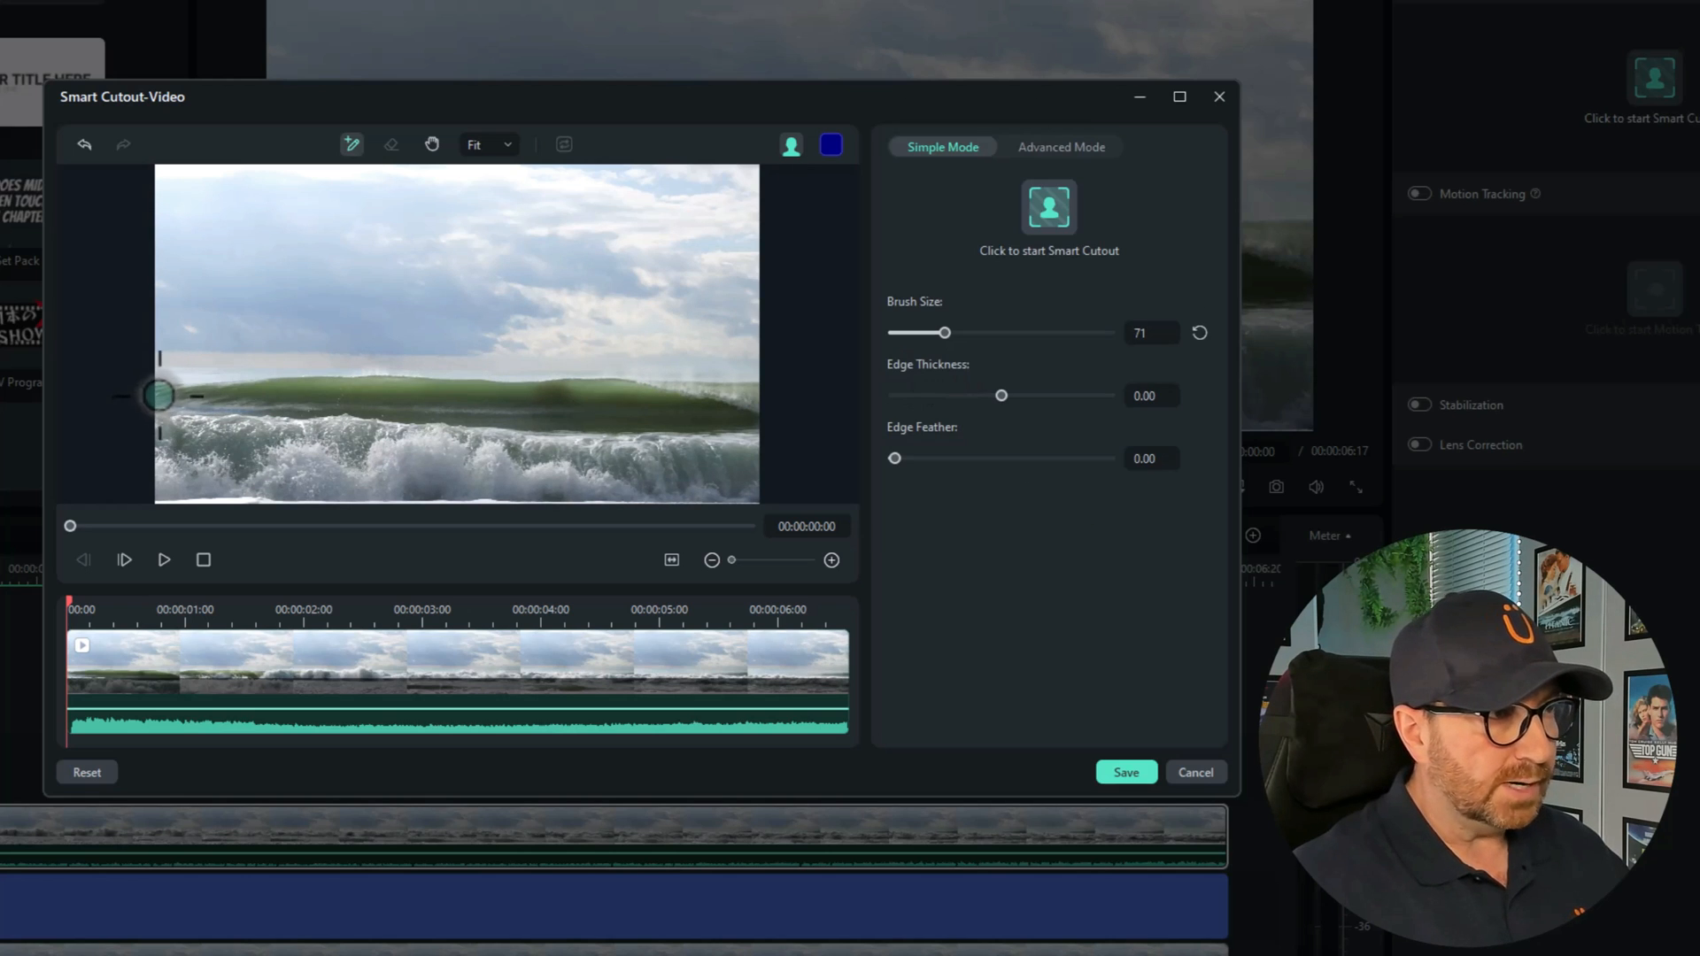
Step: Brush the wave crest, sides and foam, run Smart Cutout through the clip and play it back
drag(158, 392, 392, 390)
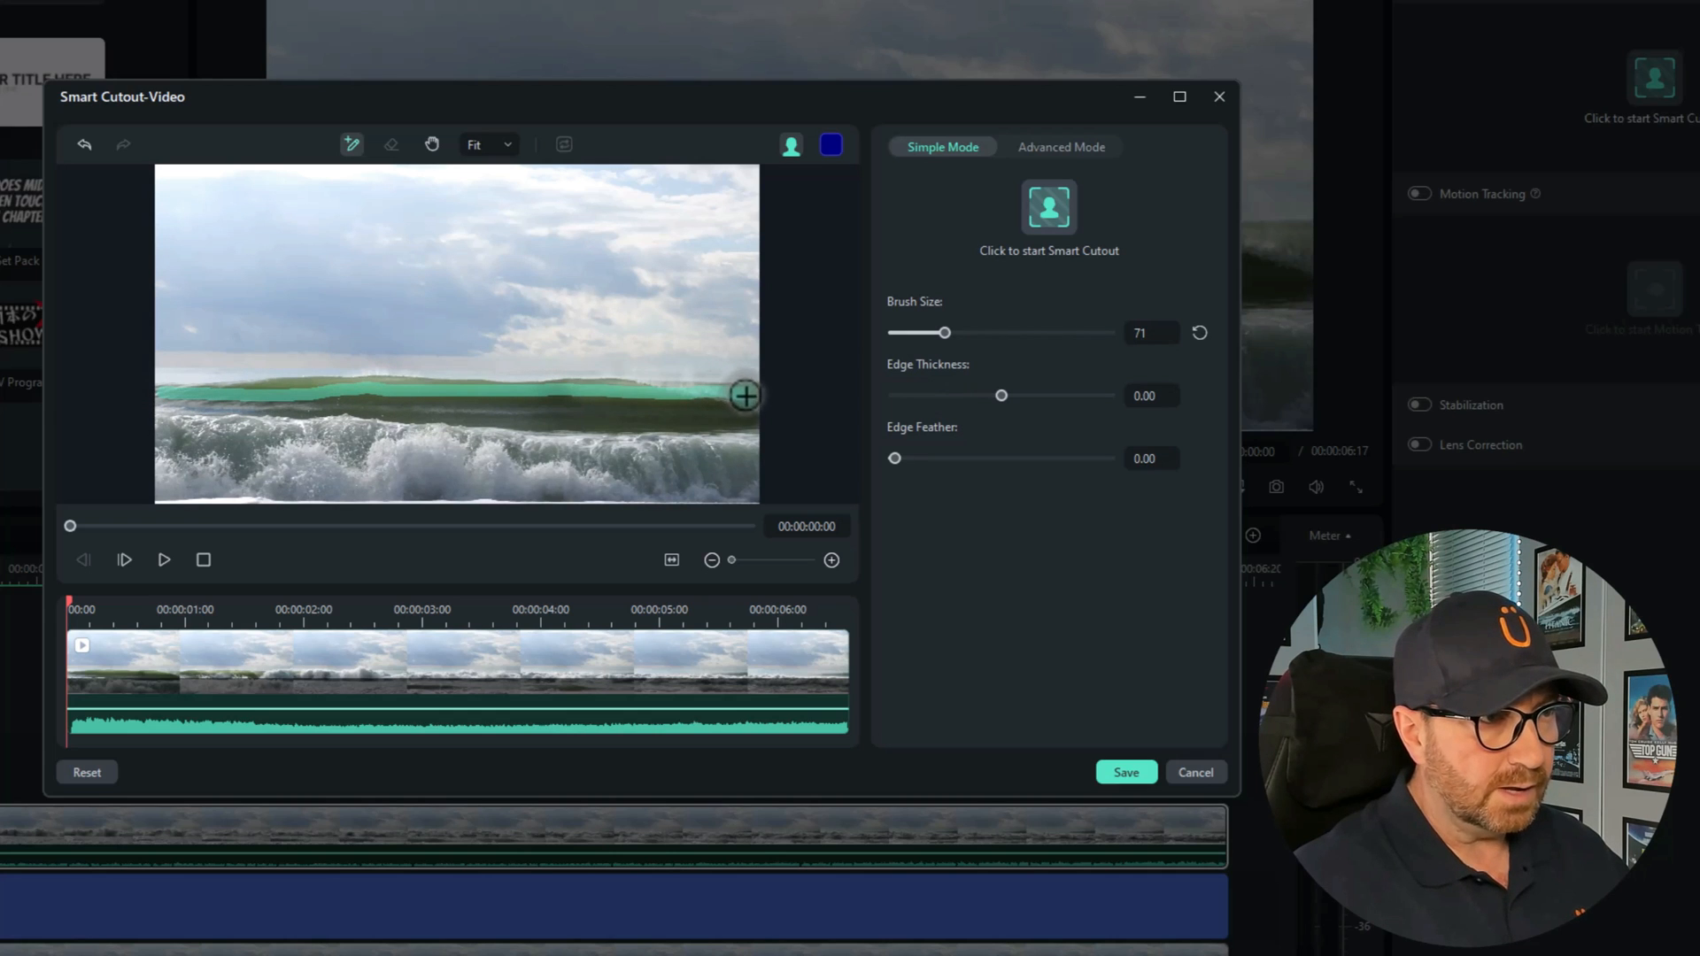
drag(745, 396, 593, 493)
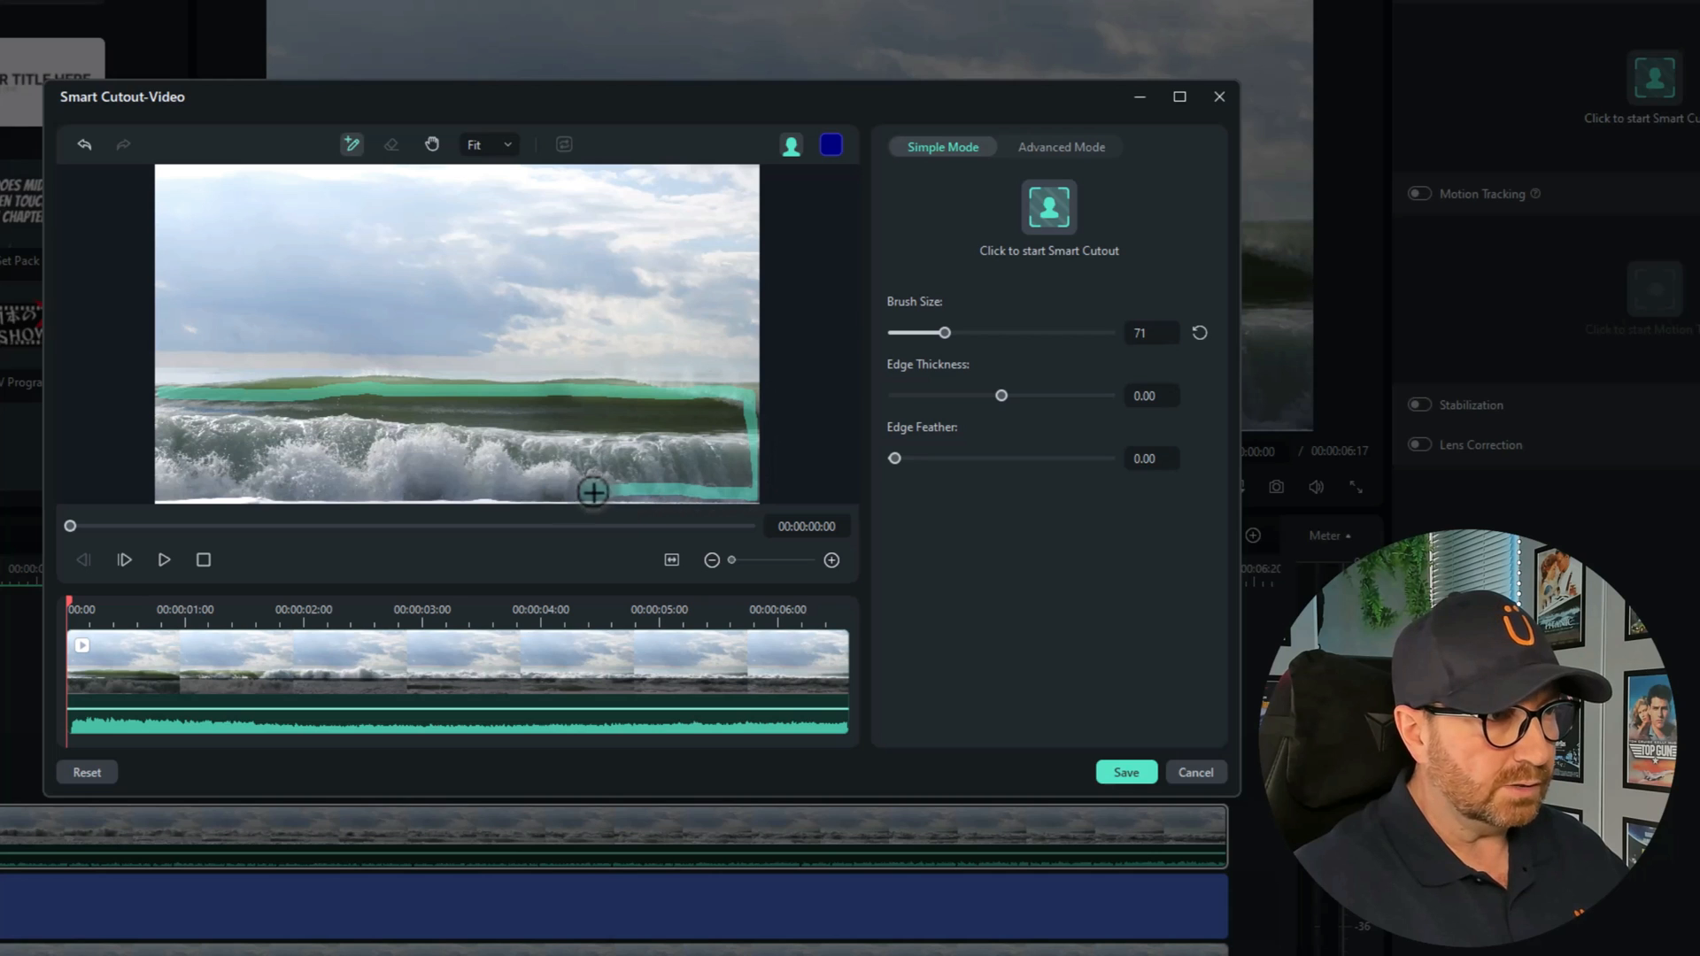
drag(594, 493, 184, 496)
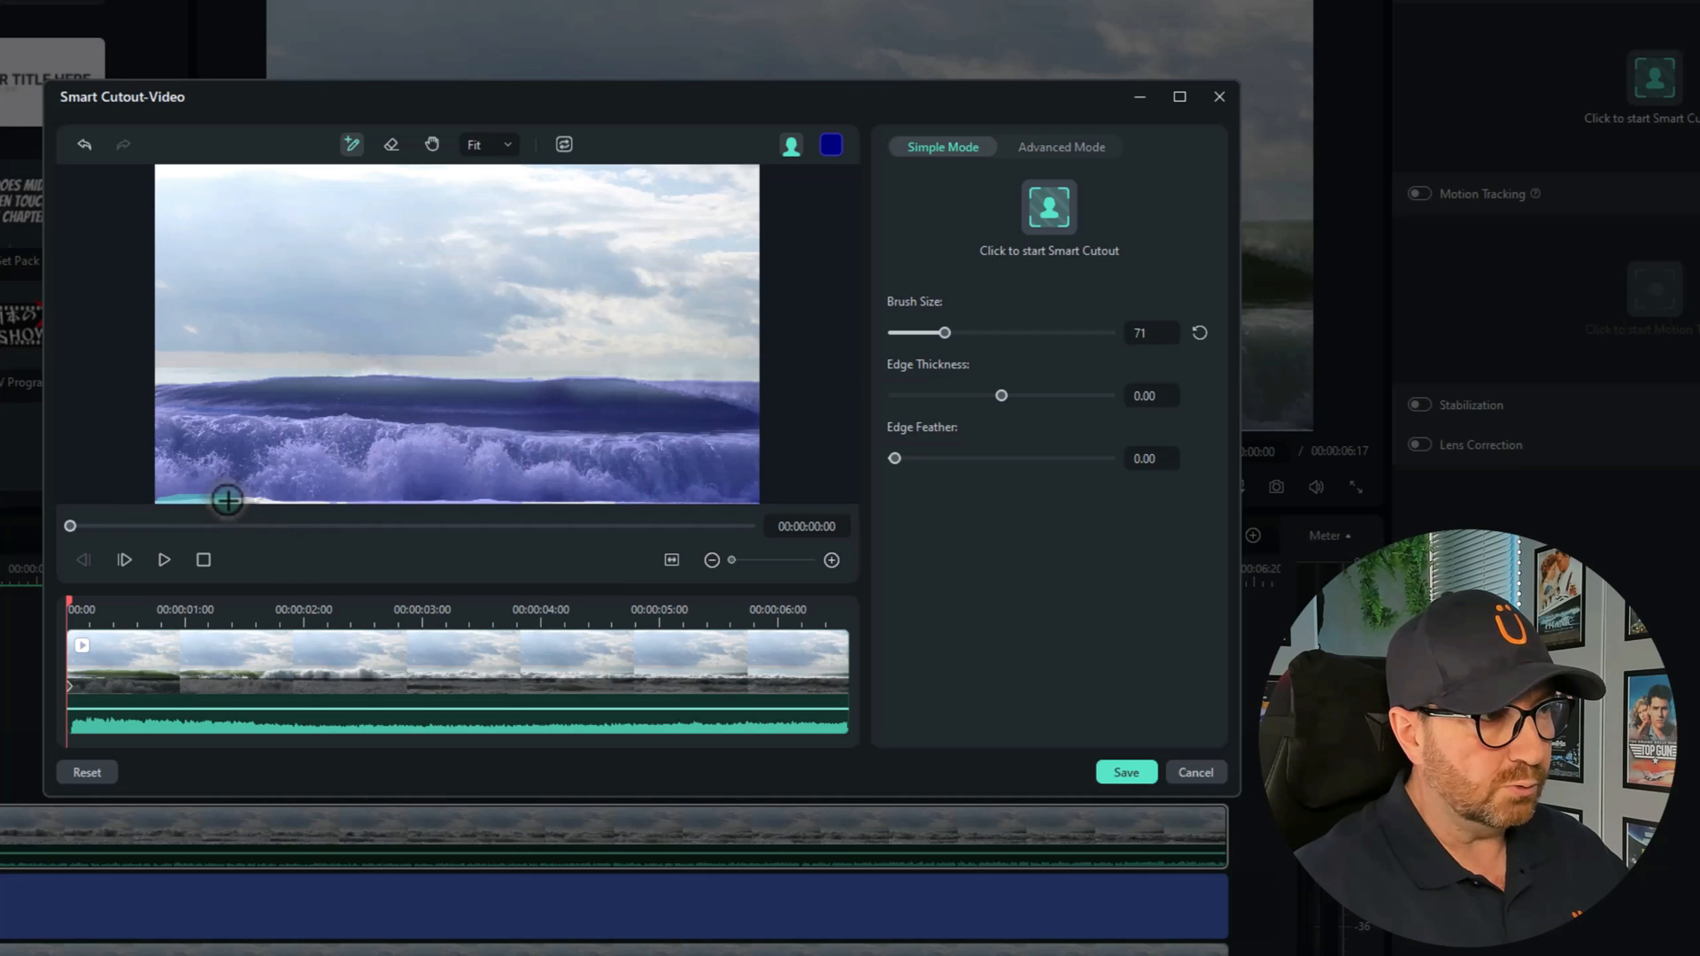
drag(227, 499, 695, 499)
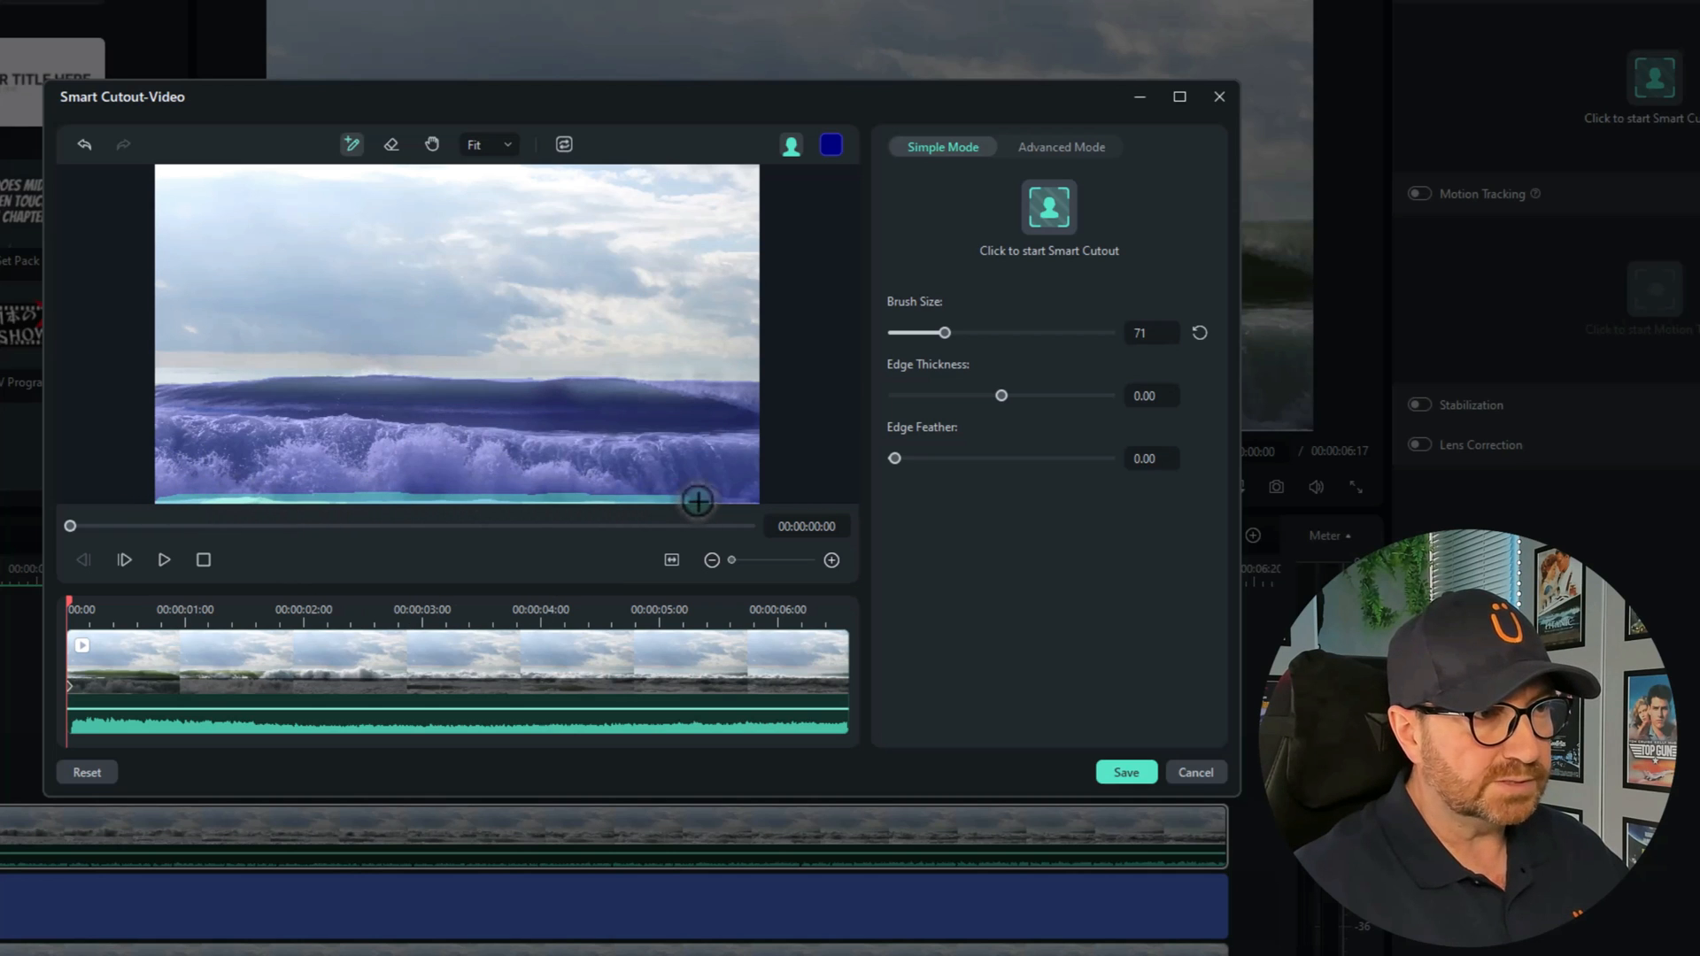
drag(694, 501, 767, 501)
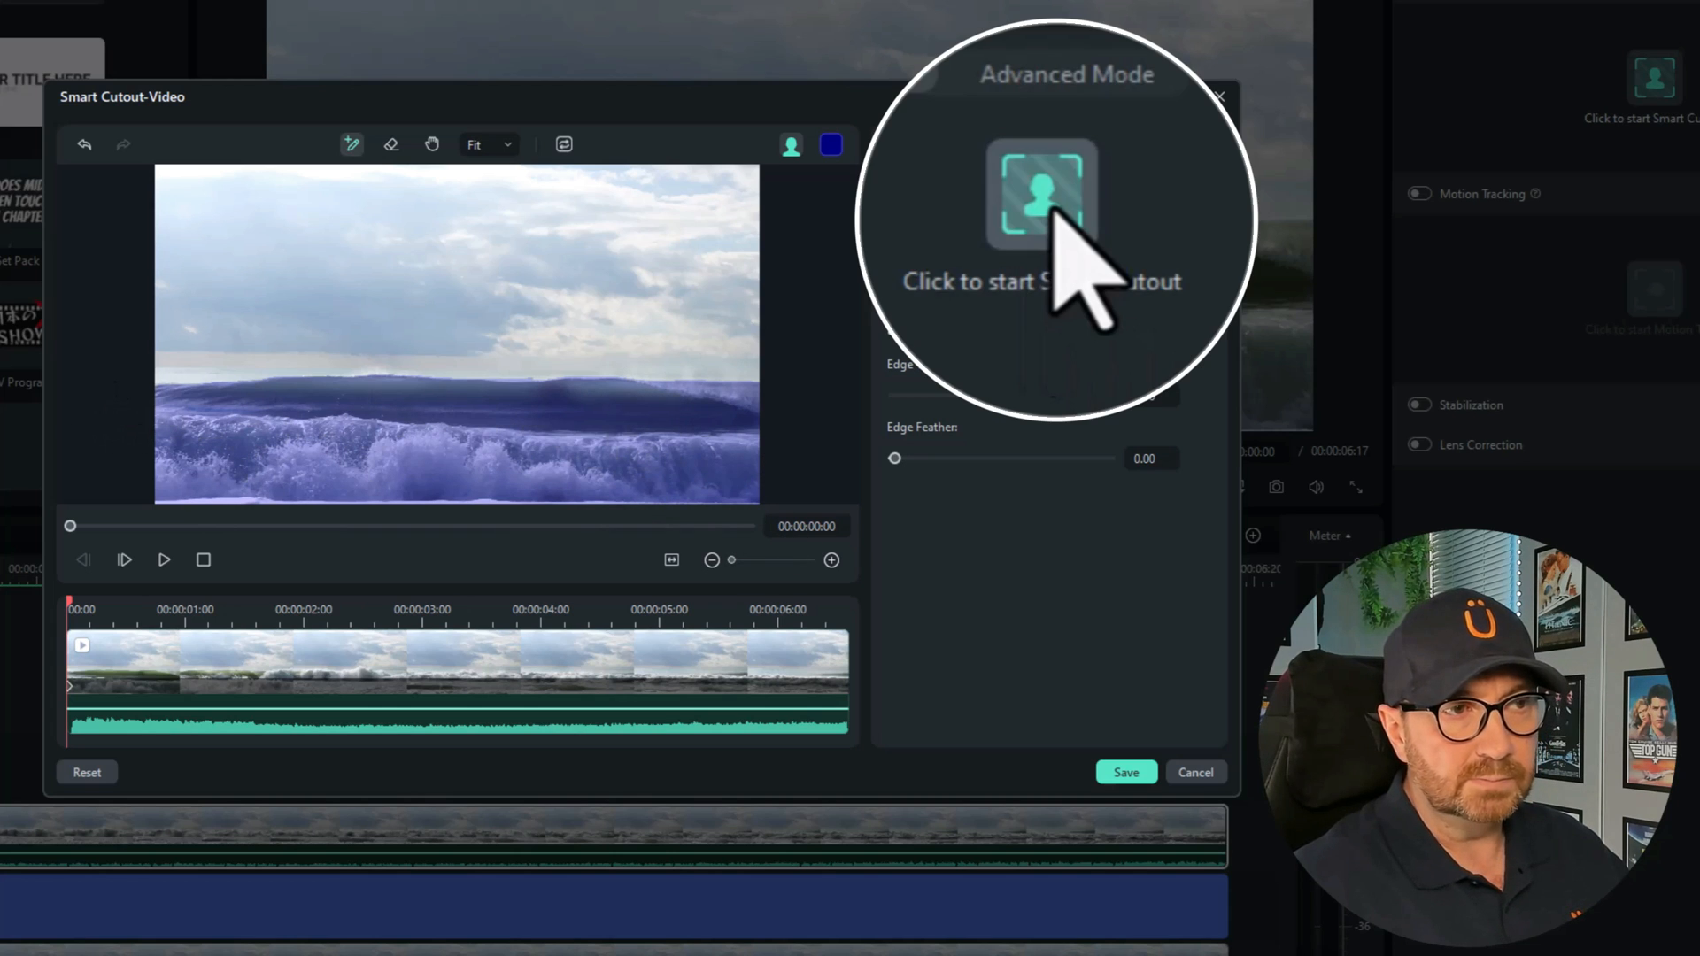
click(1041, 193)
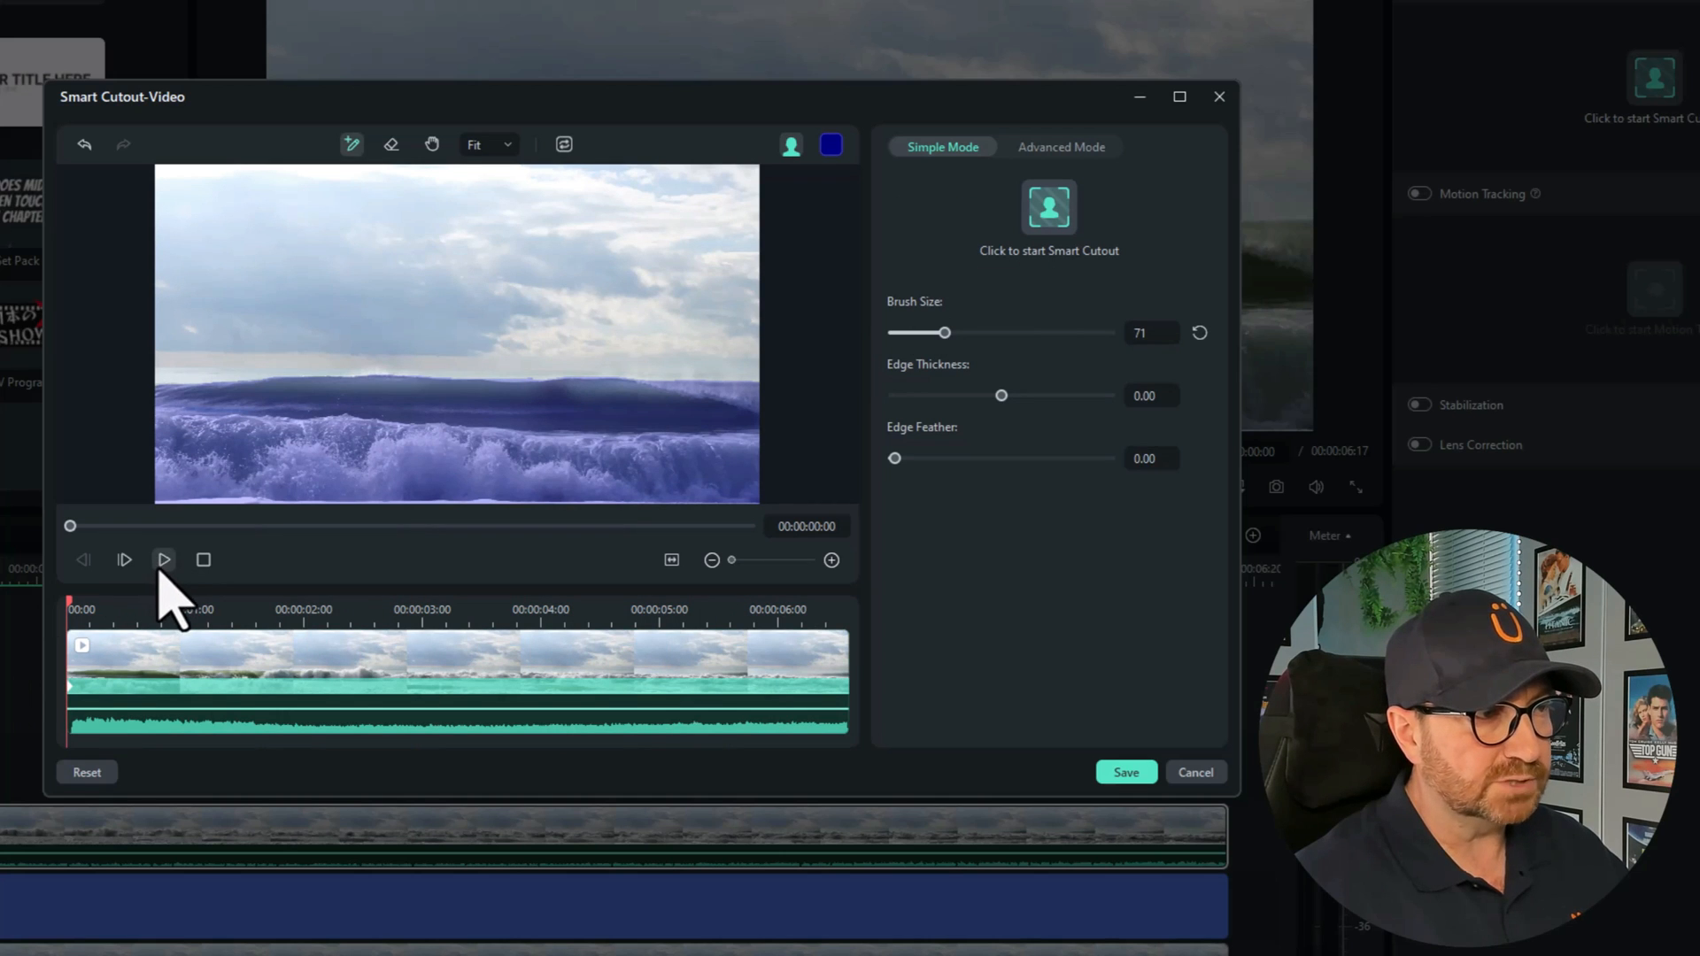
click(164, 559)
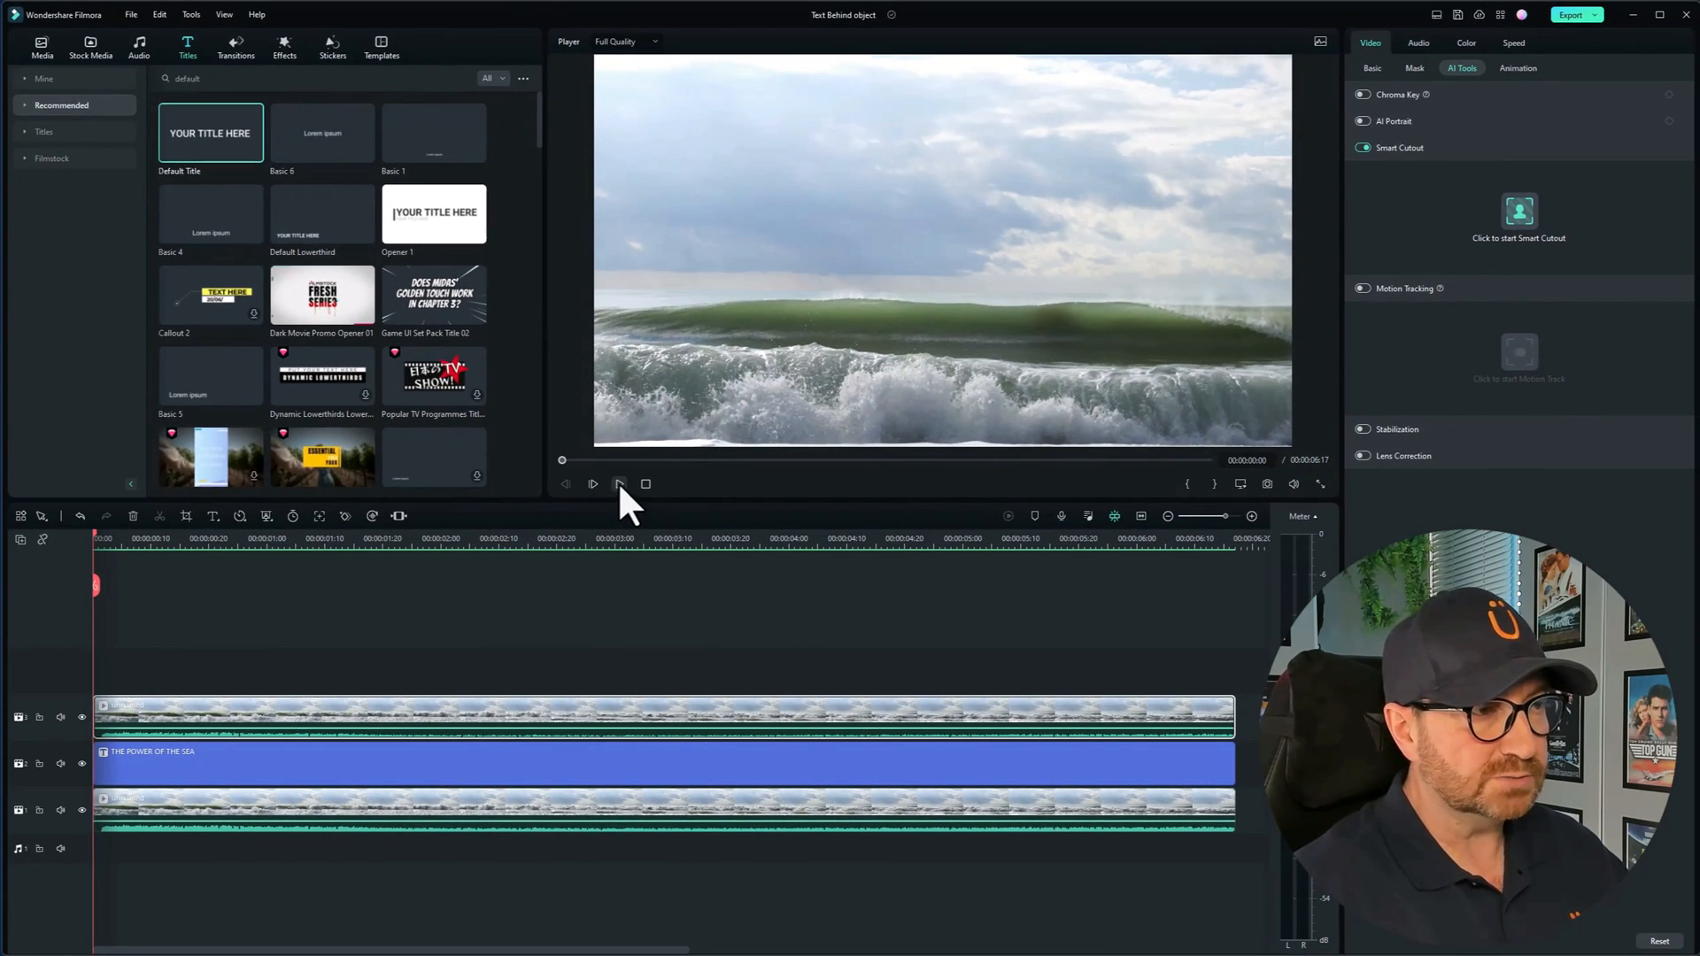
click(593, 483)
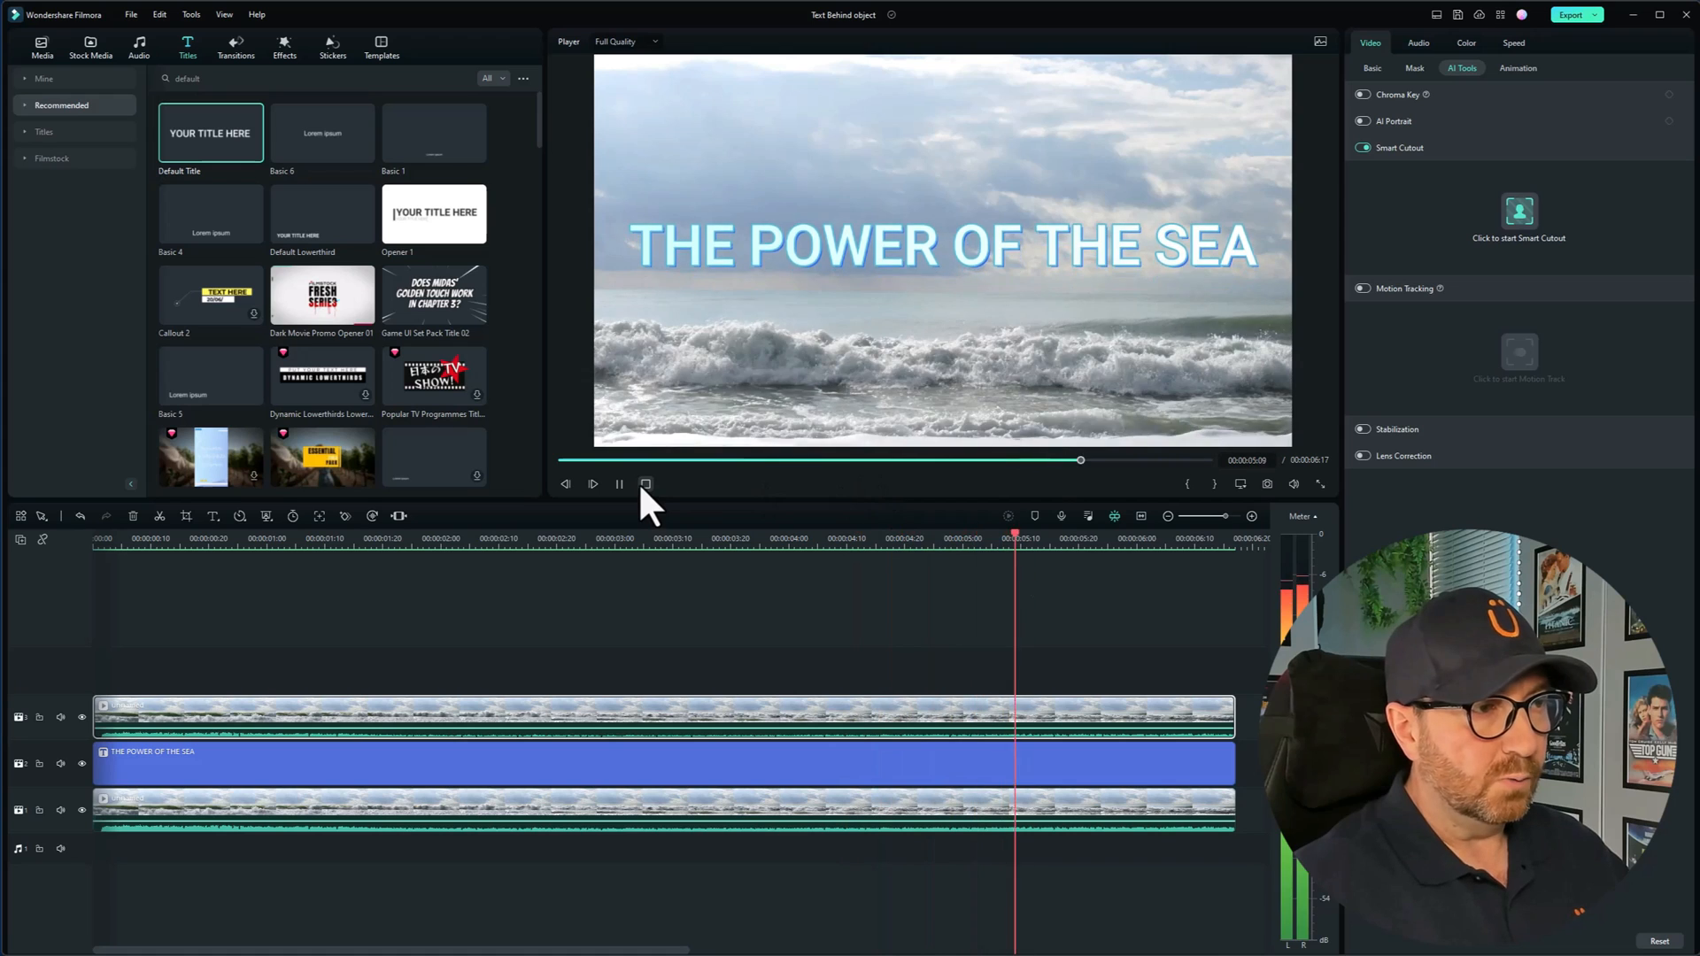
click(646, 484)
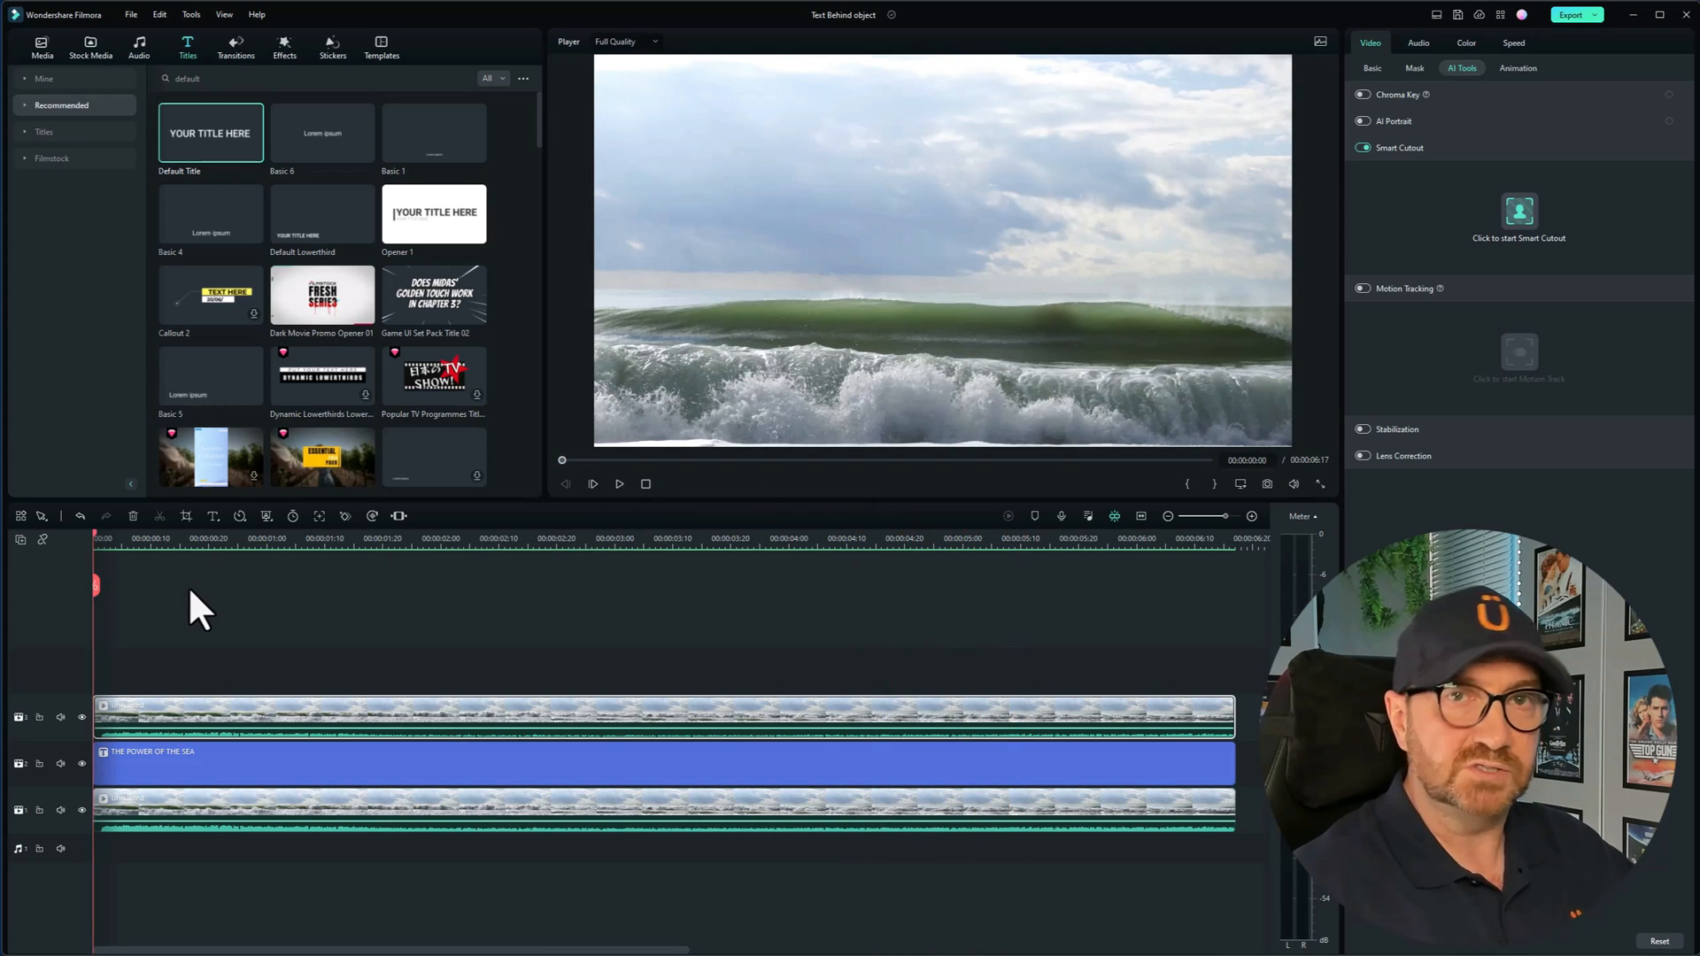
mouse_move(193, 745)
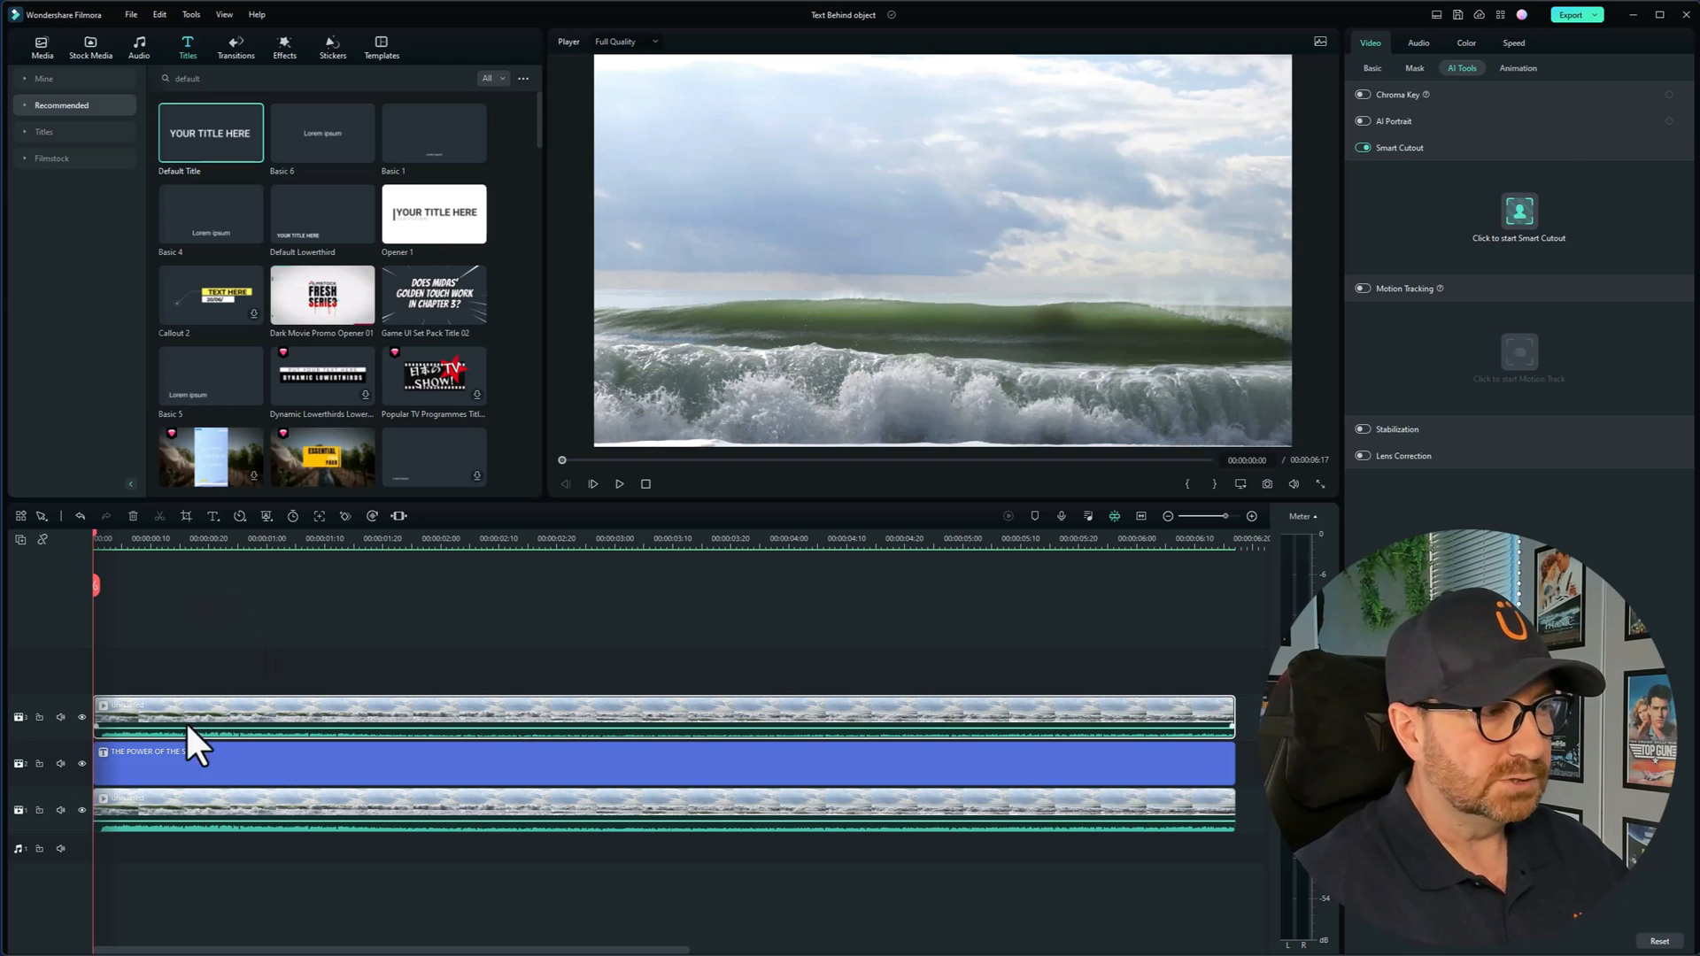
Step: Apply the Fade In animation to the title and play the finished effect from the start
double_click(661, 752)
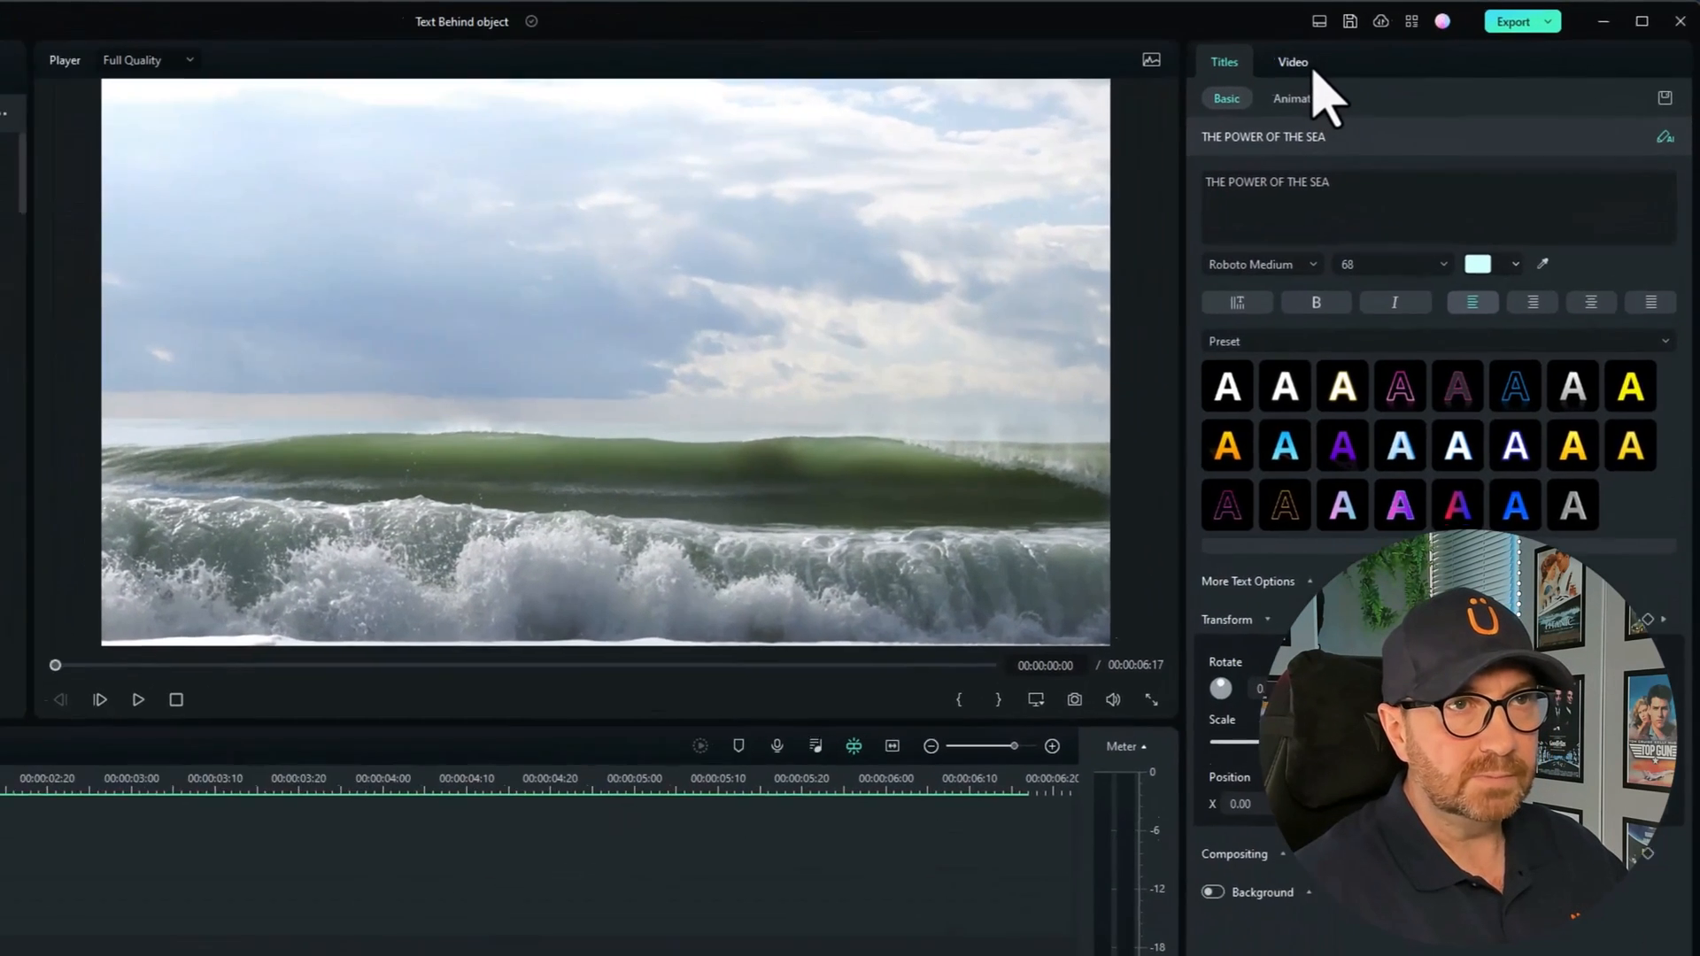
click(1290, 61)
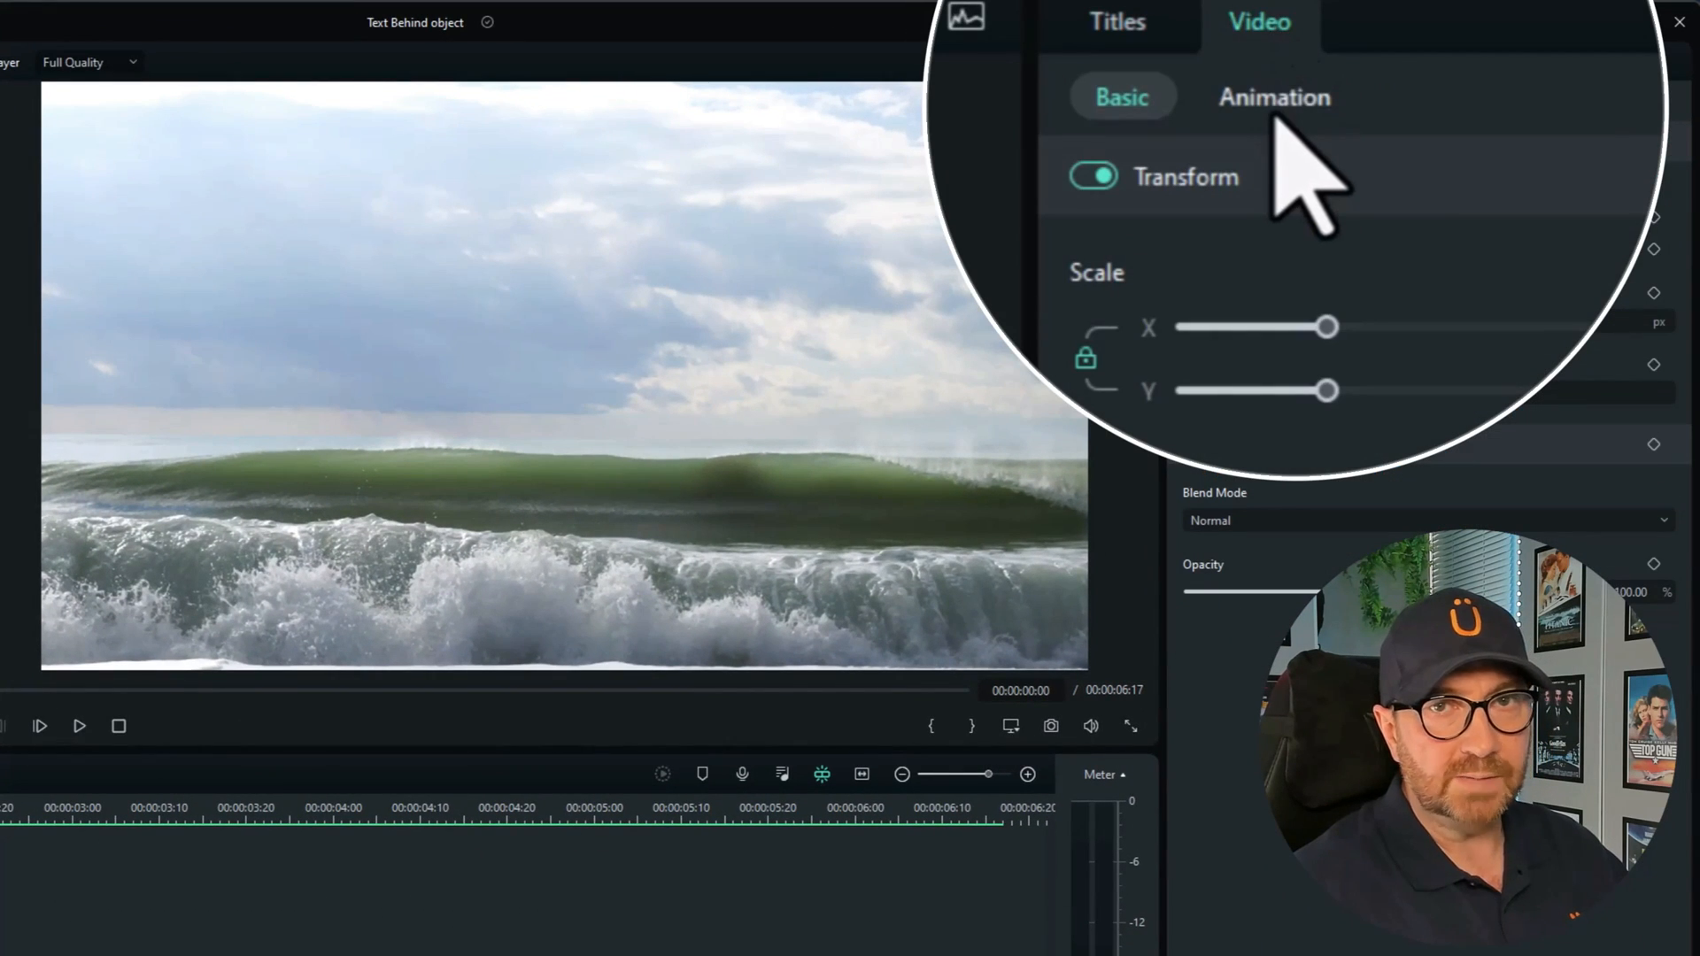
click(1274, 96)
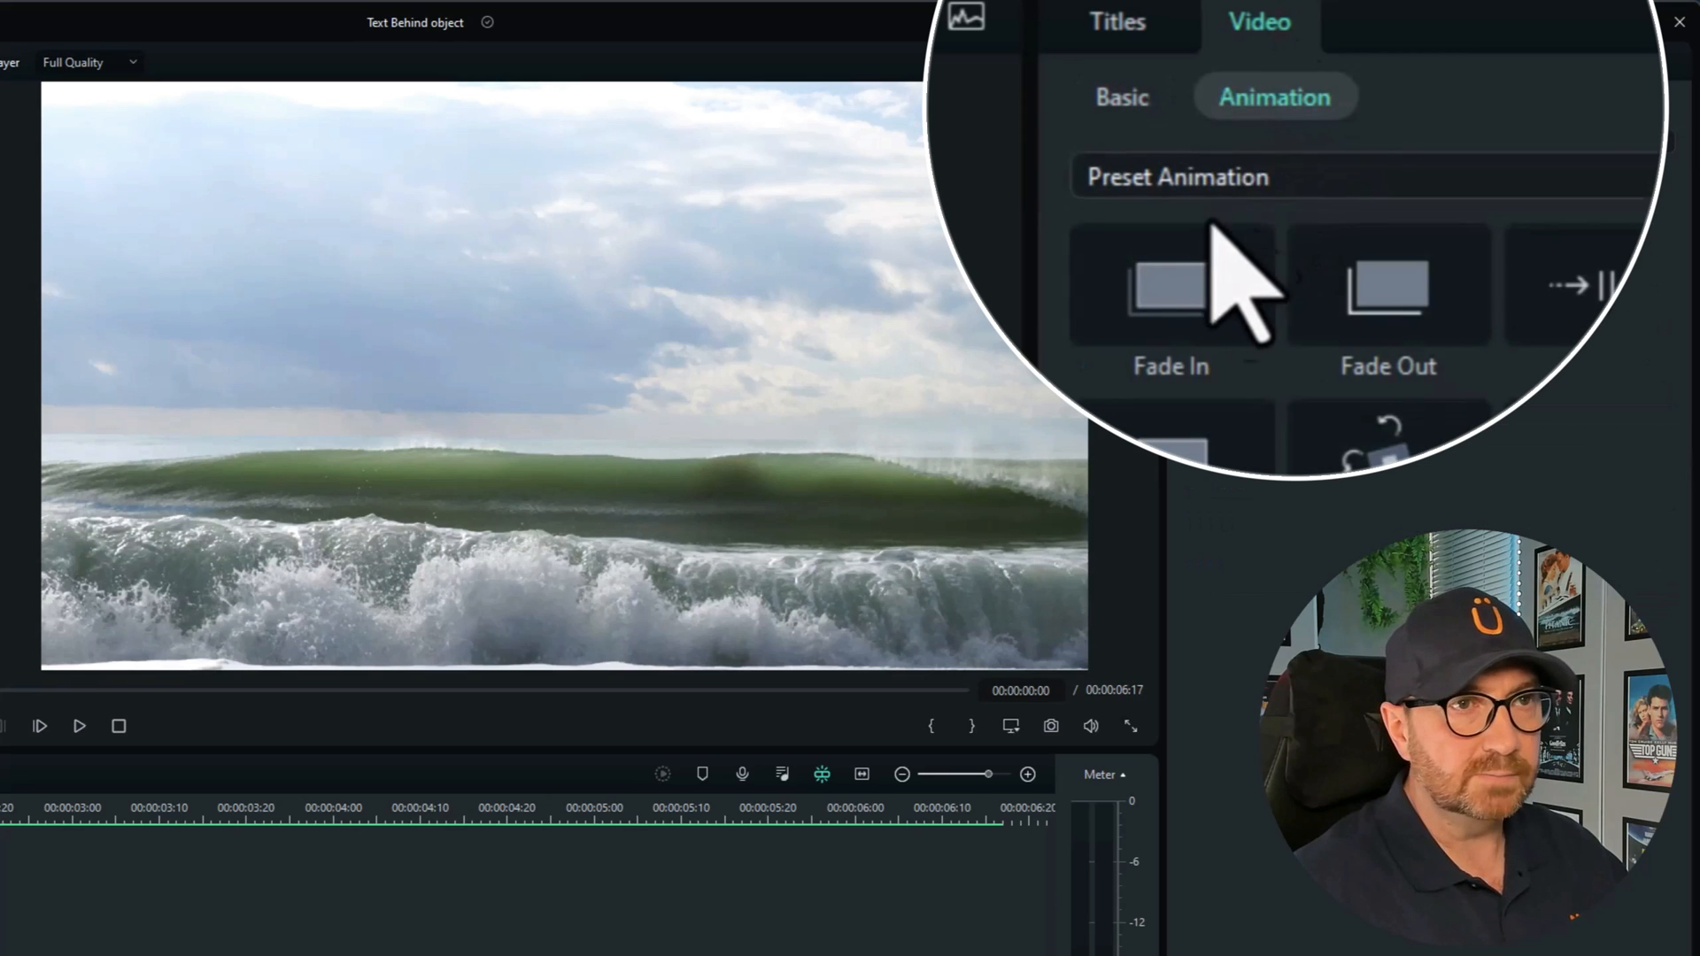
click(1232, 197)
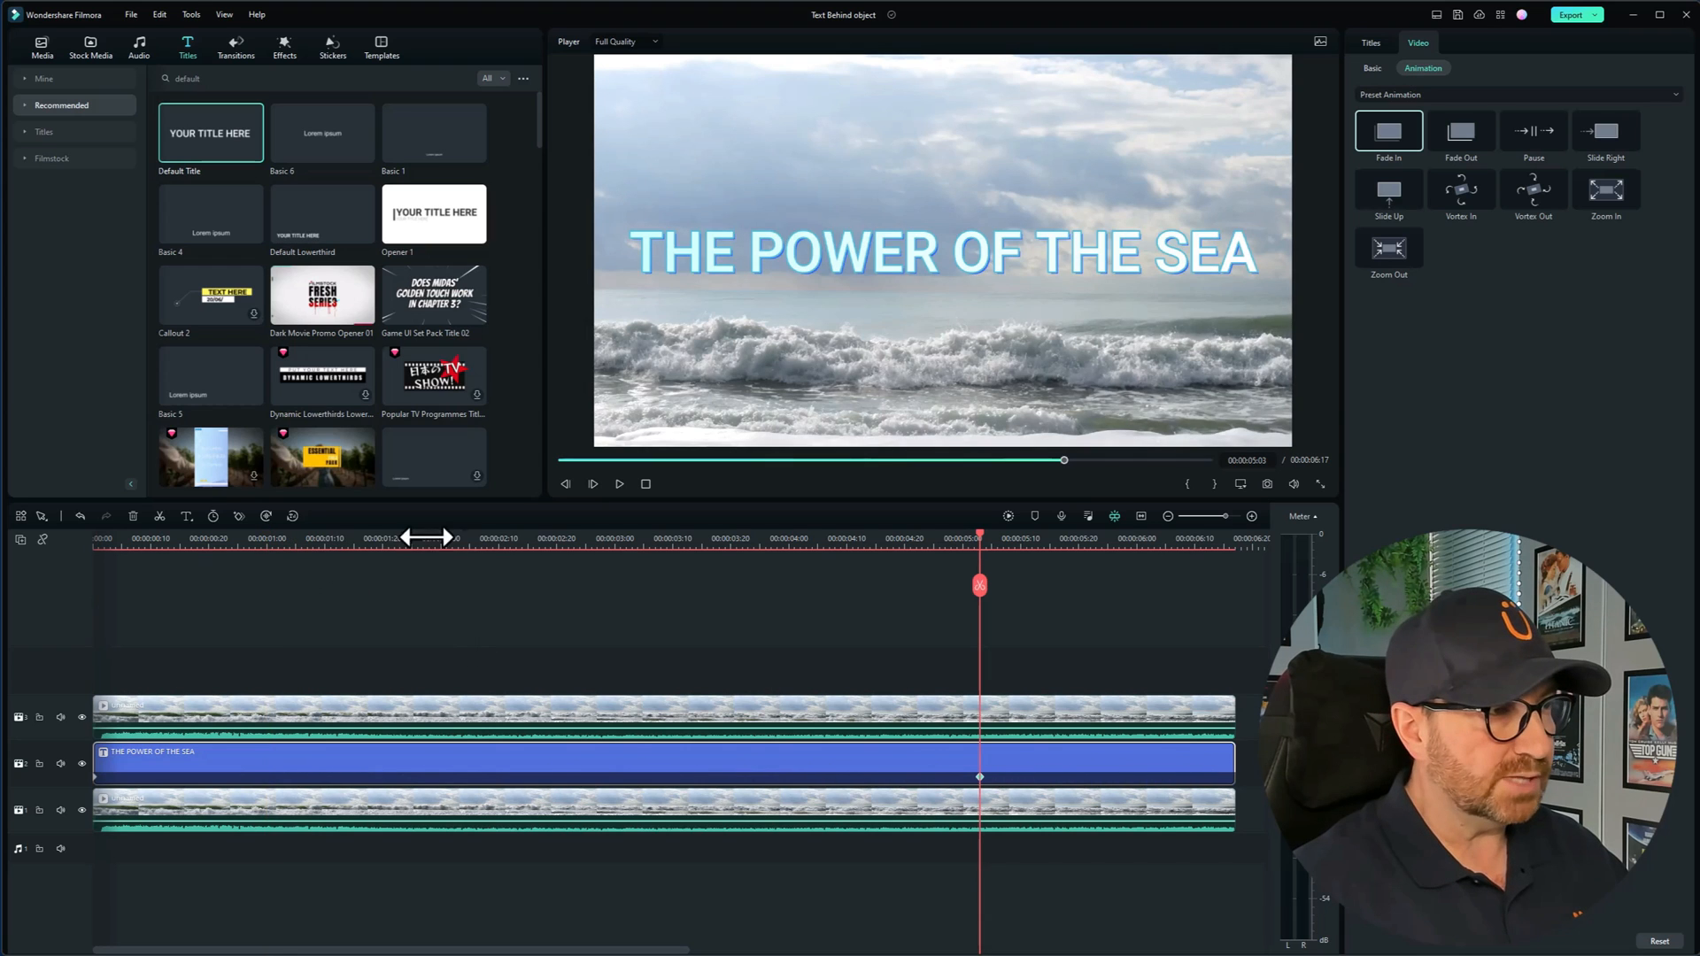
click(619, 484)
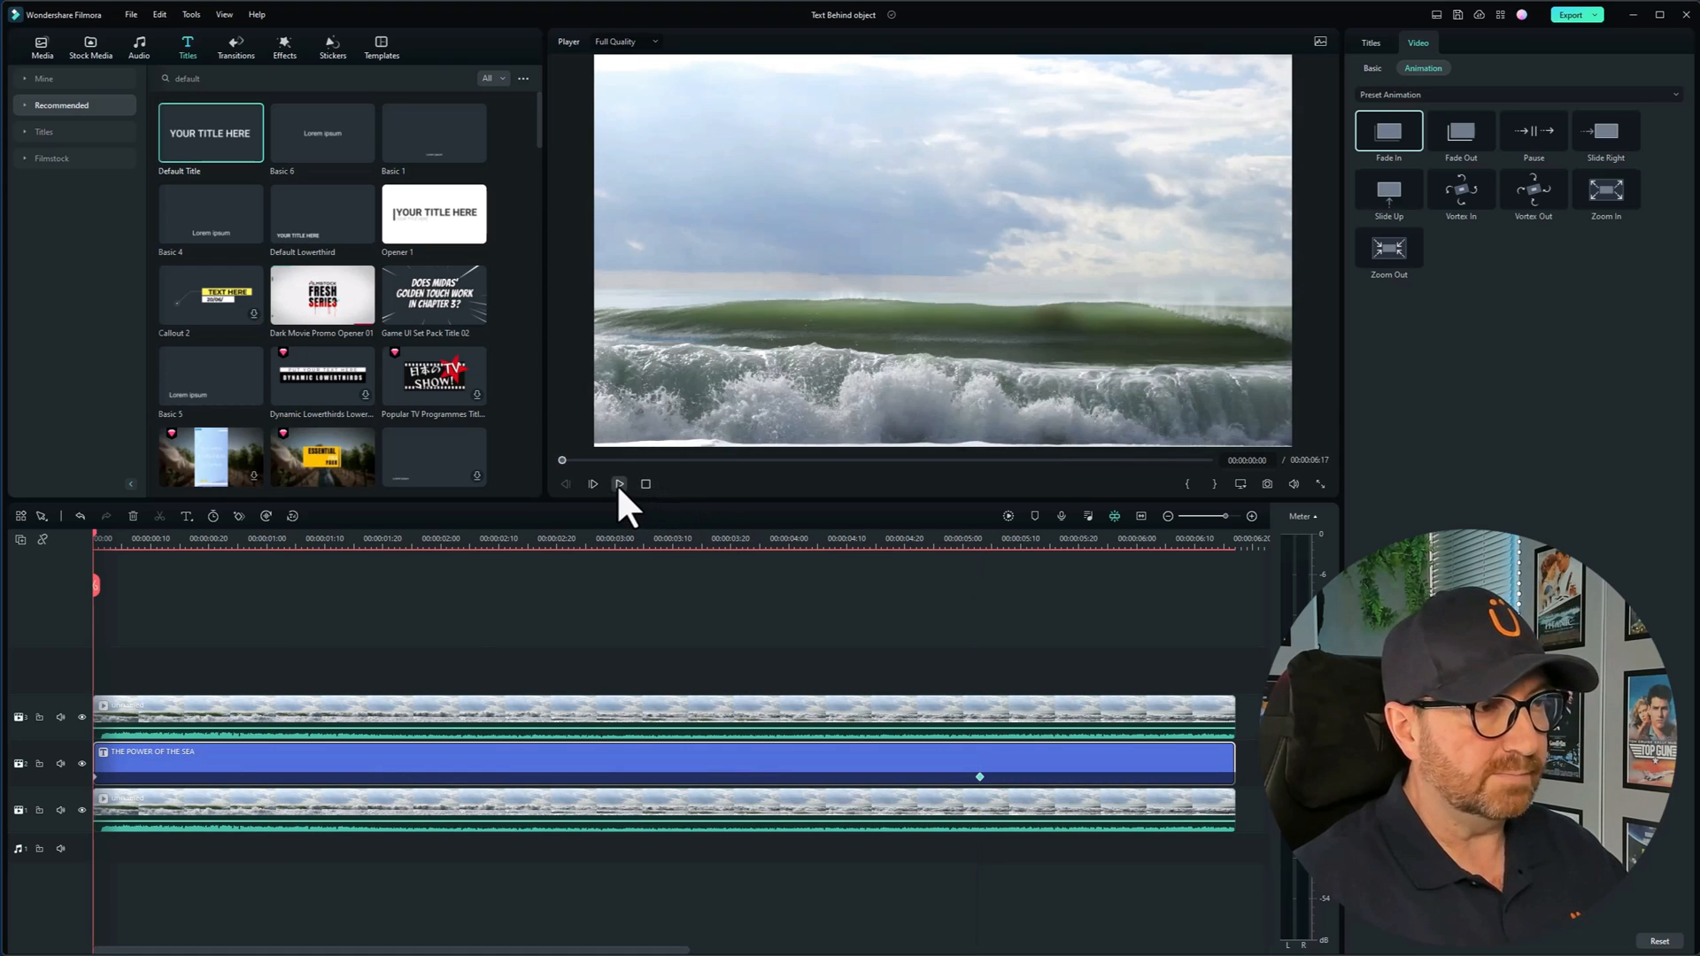
click(592, 483)
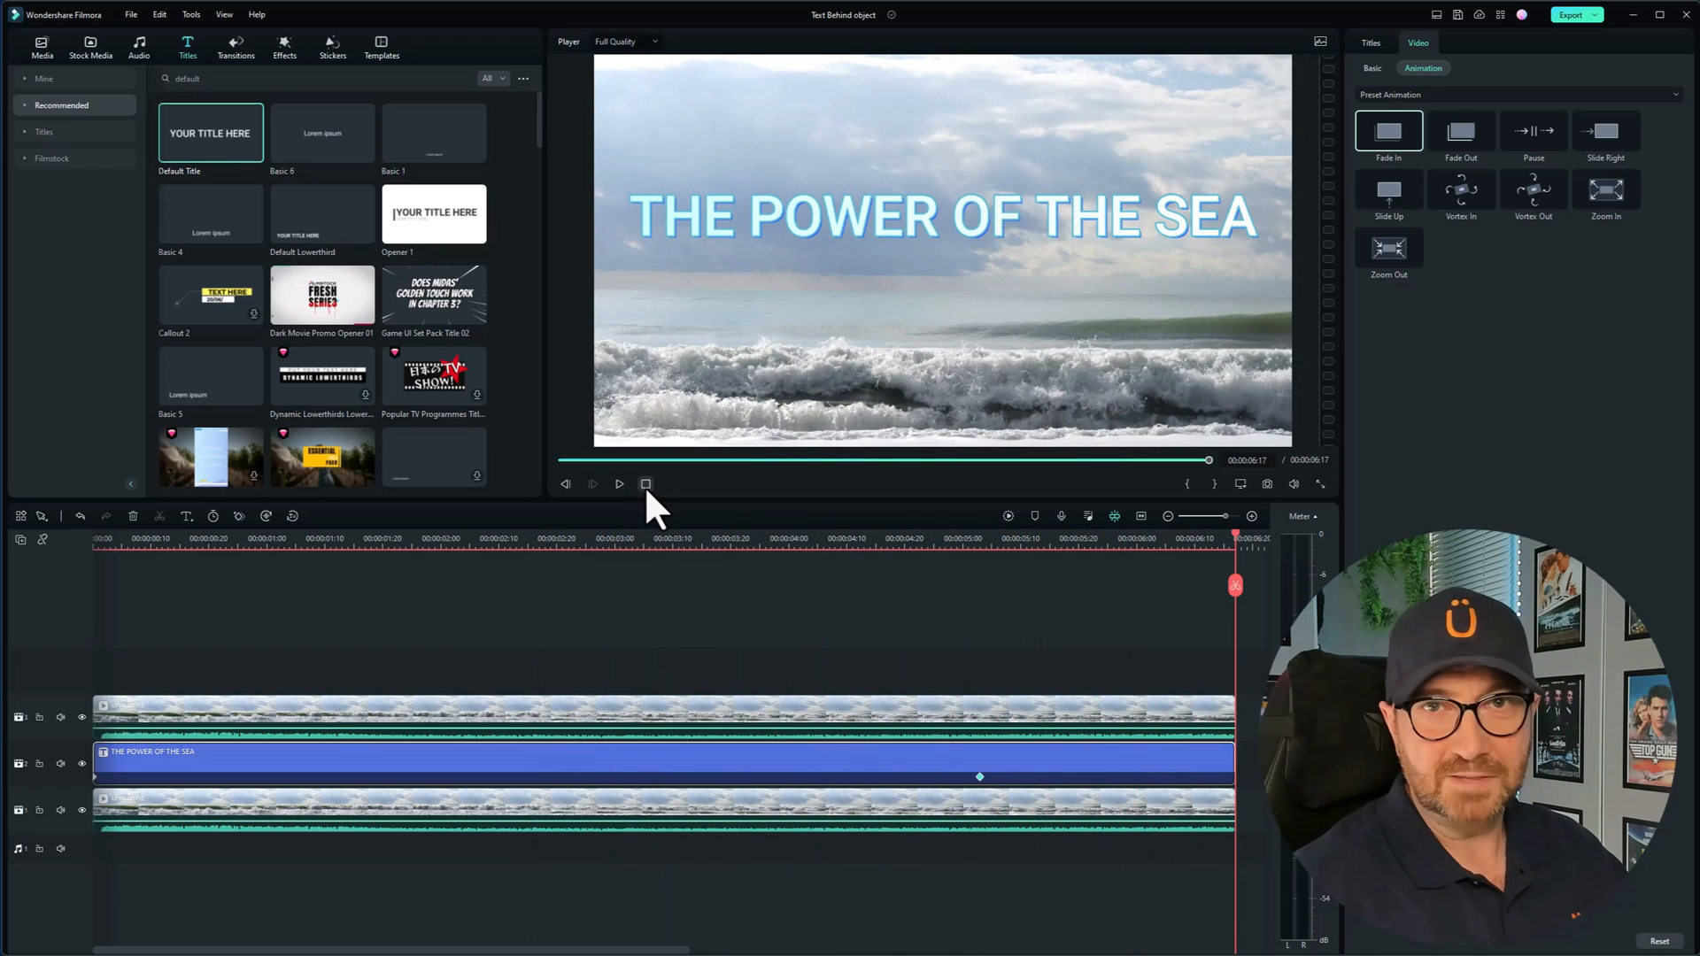
mouse_move(645, 484)
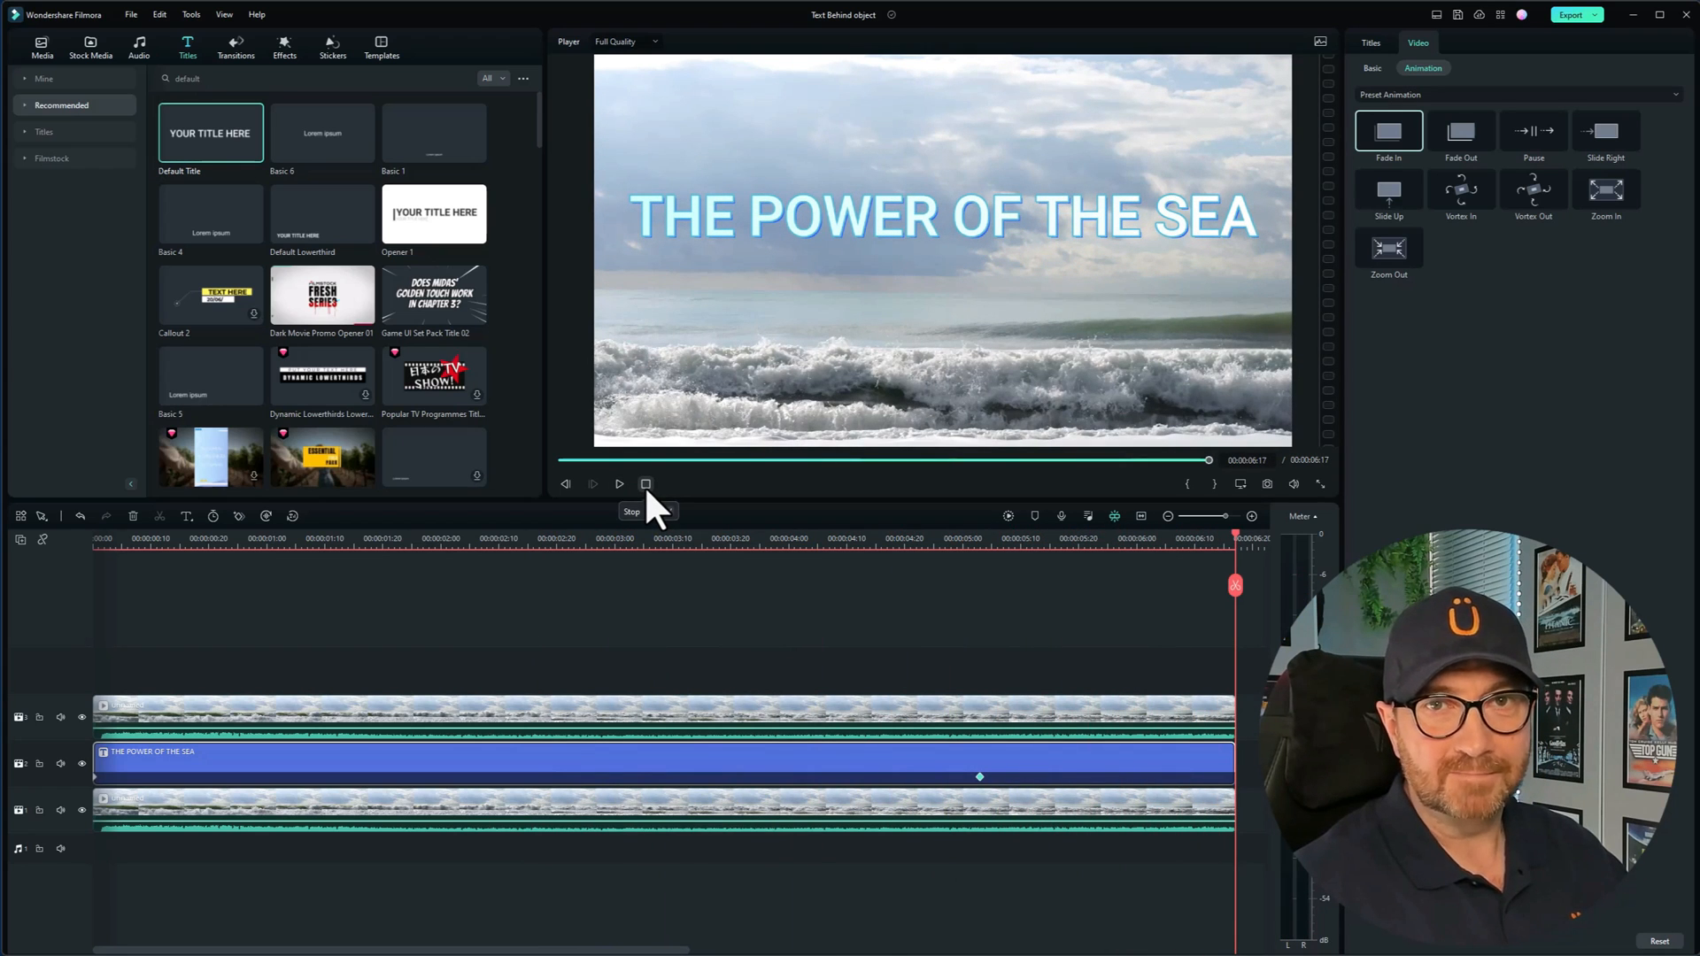